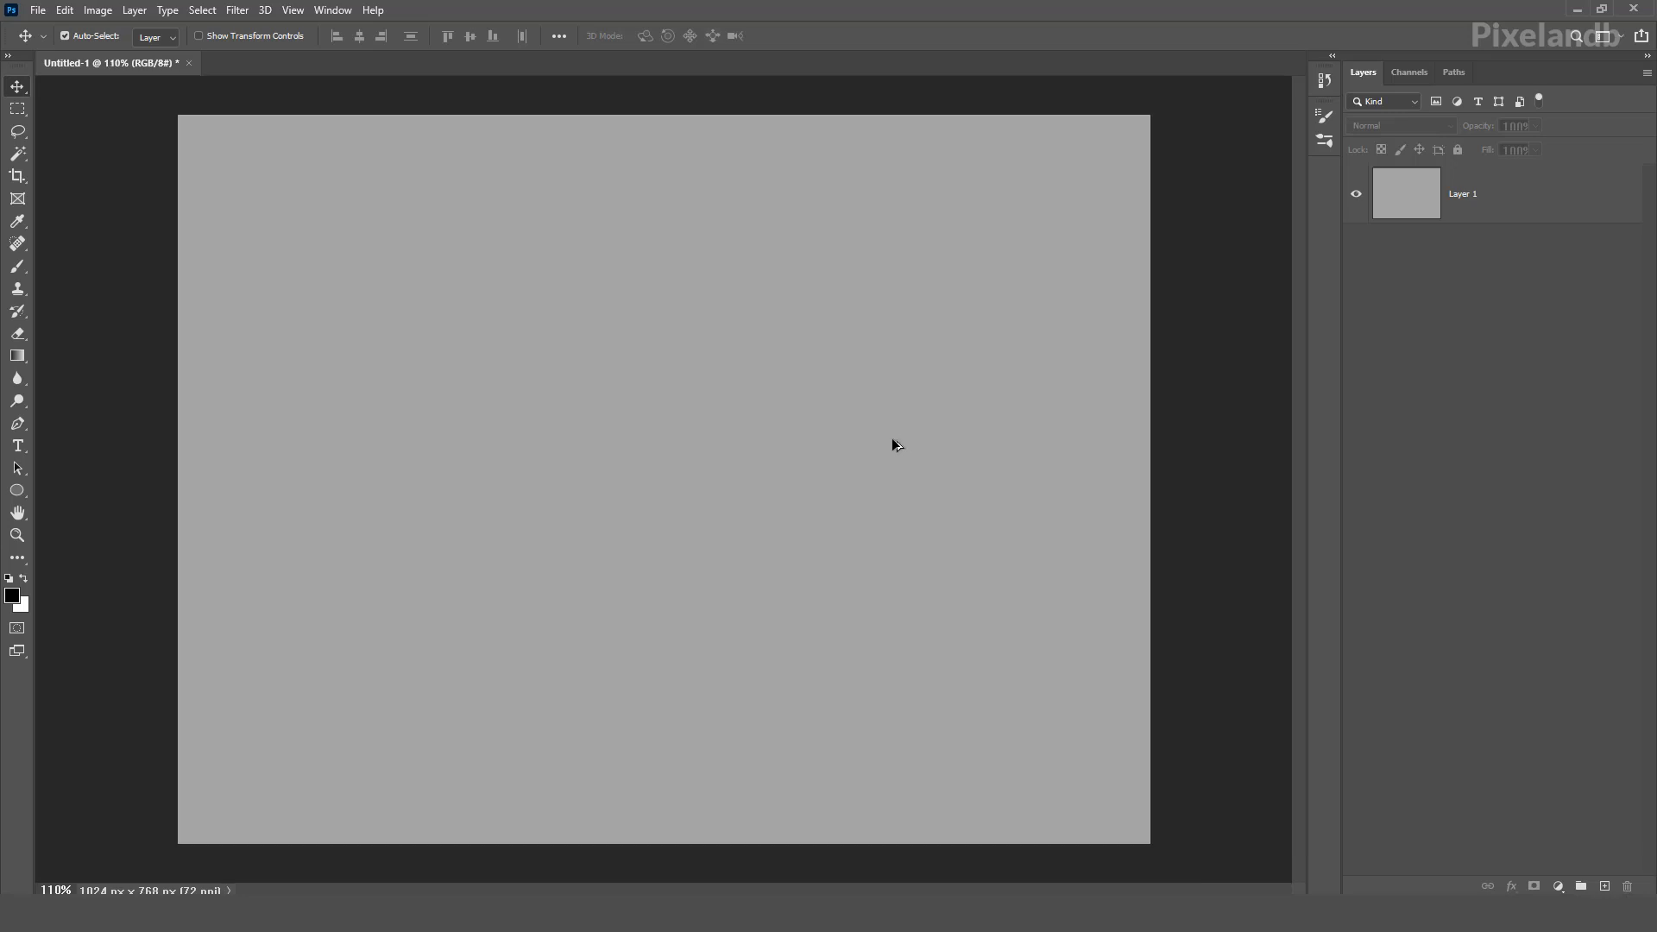
mouse_move(890, 459)
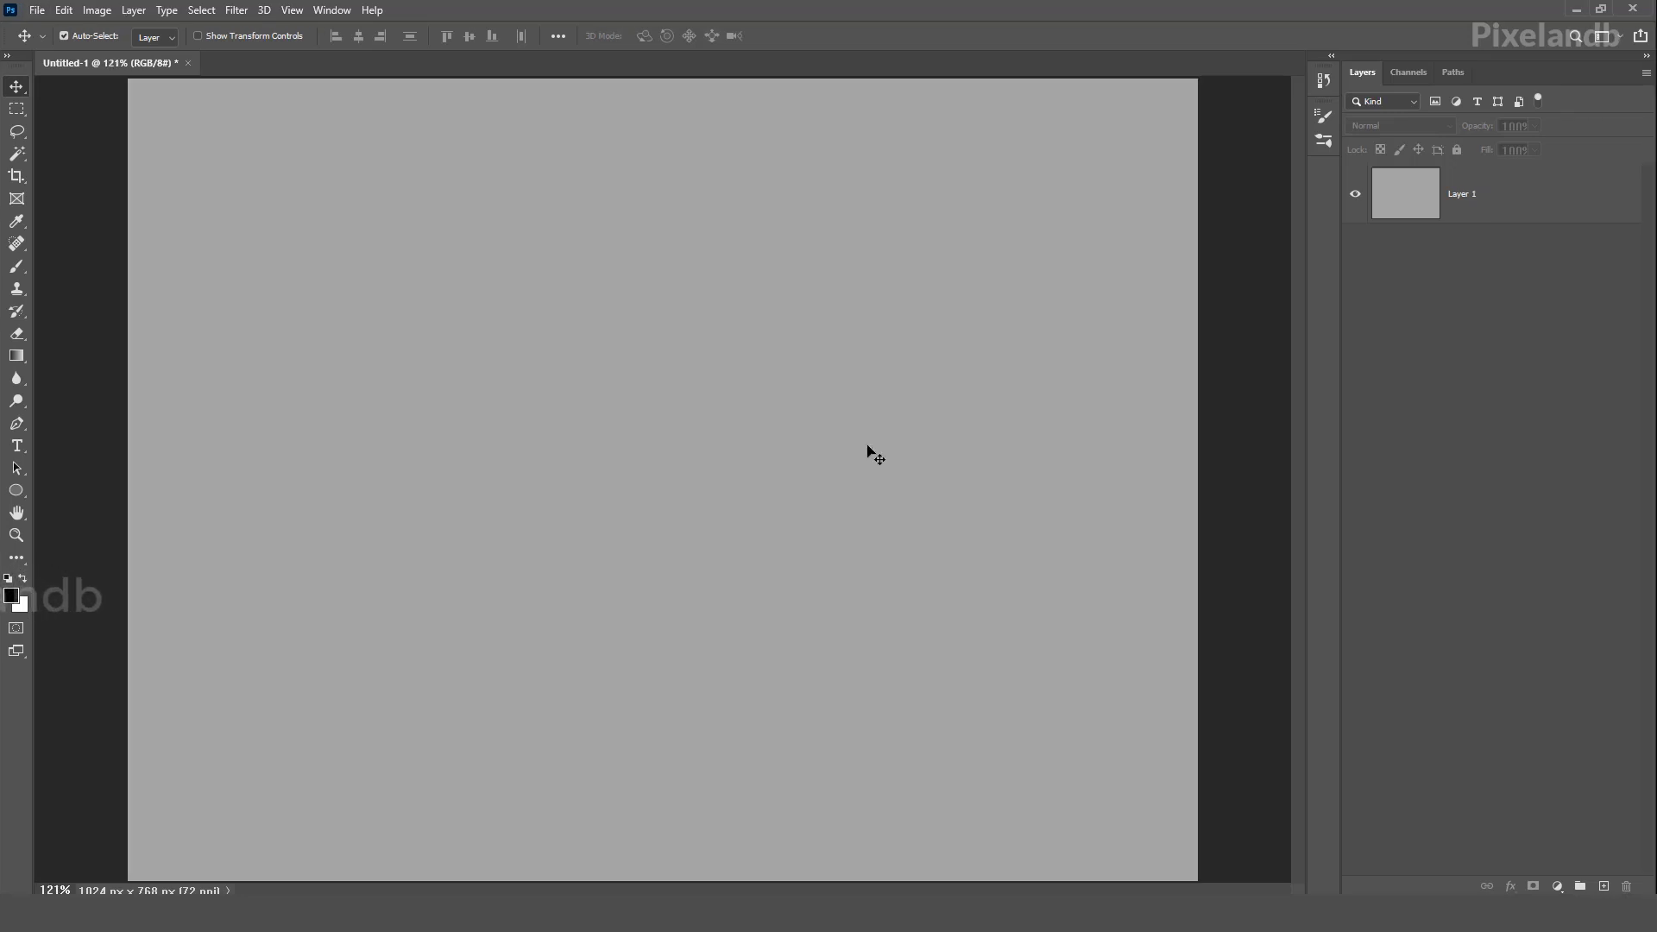
mouse_move(869, 444)
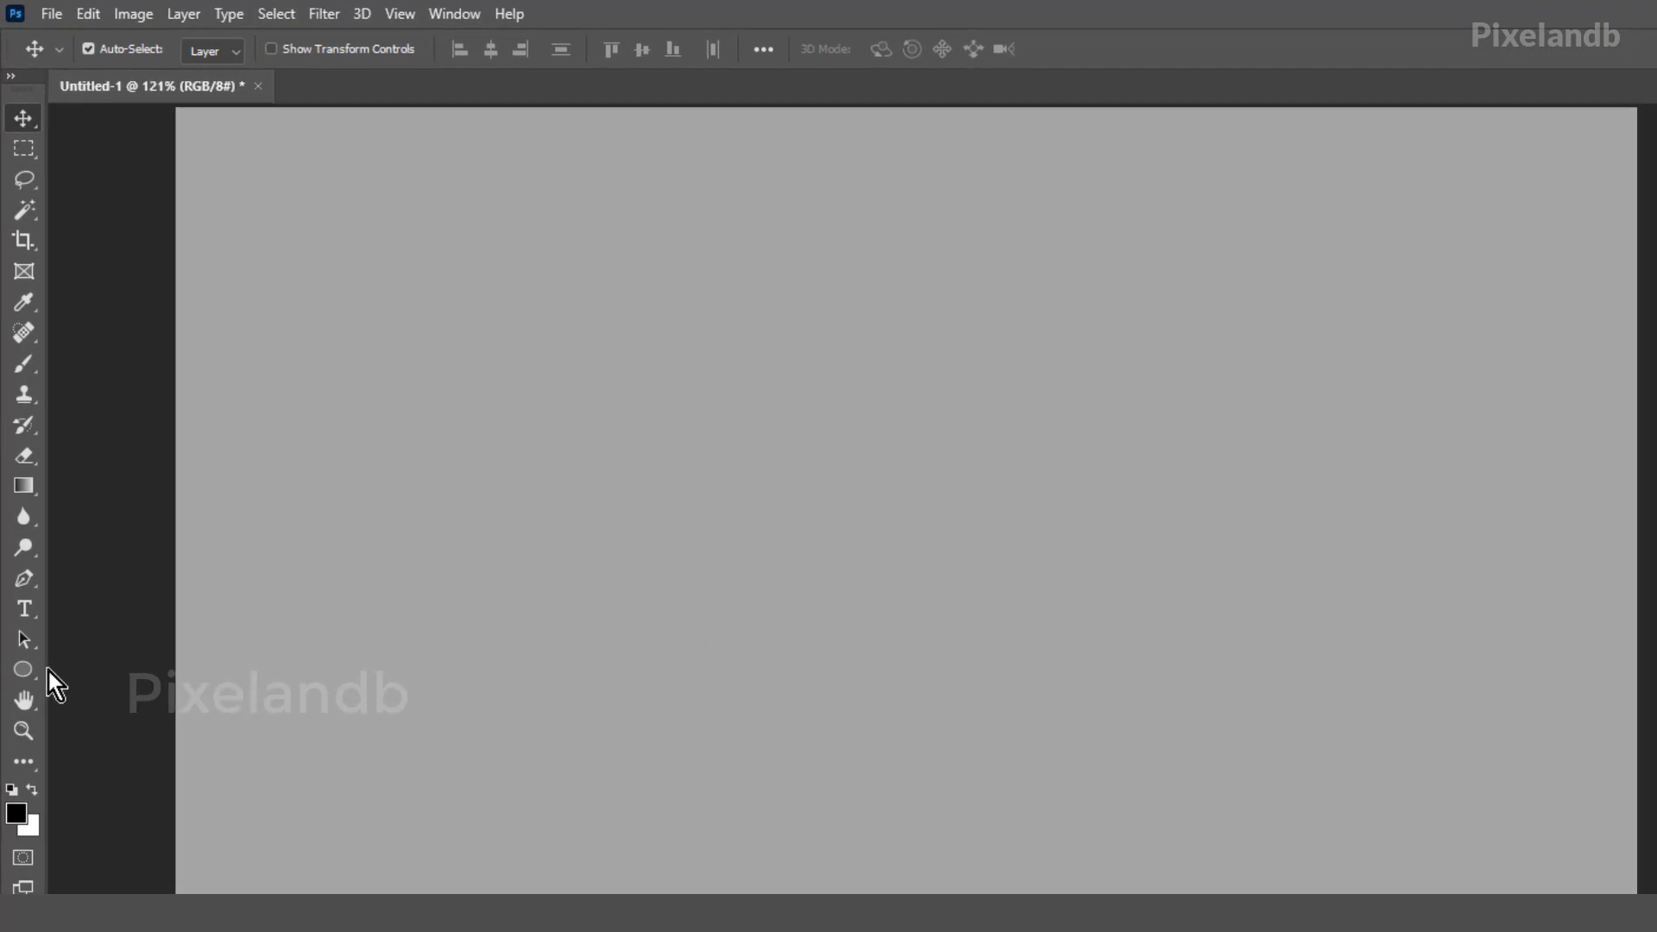
Draw a green circle with the Ellipse Tool, picking the fill from the RGB swatches
left_click(22, 670)
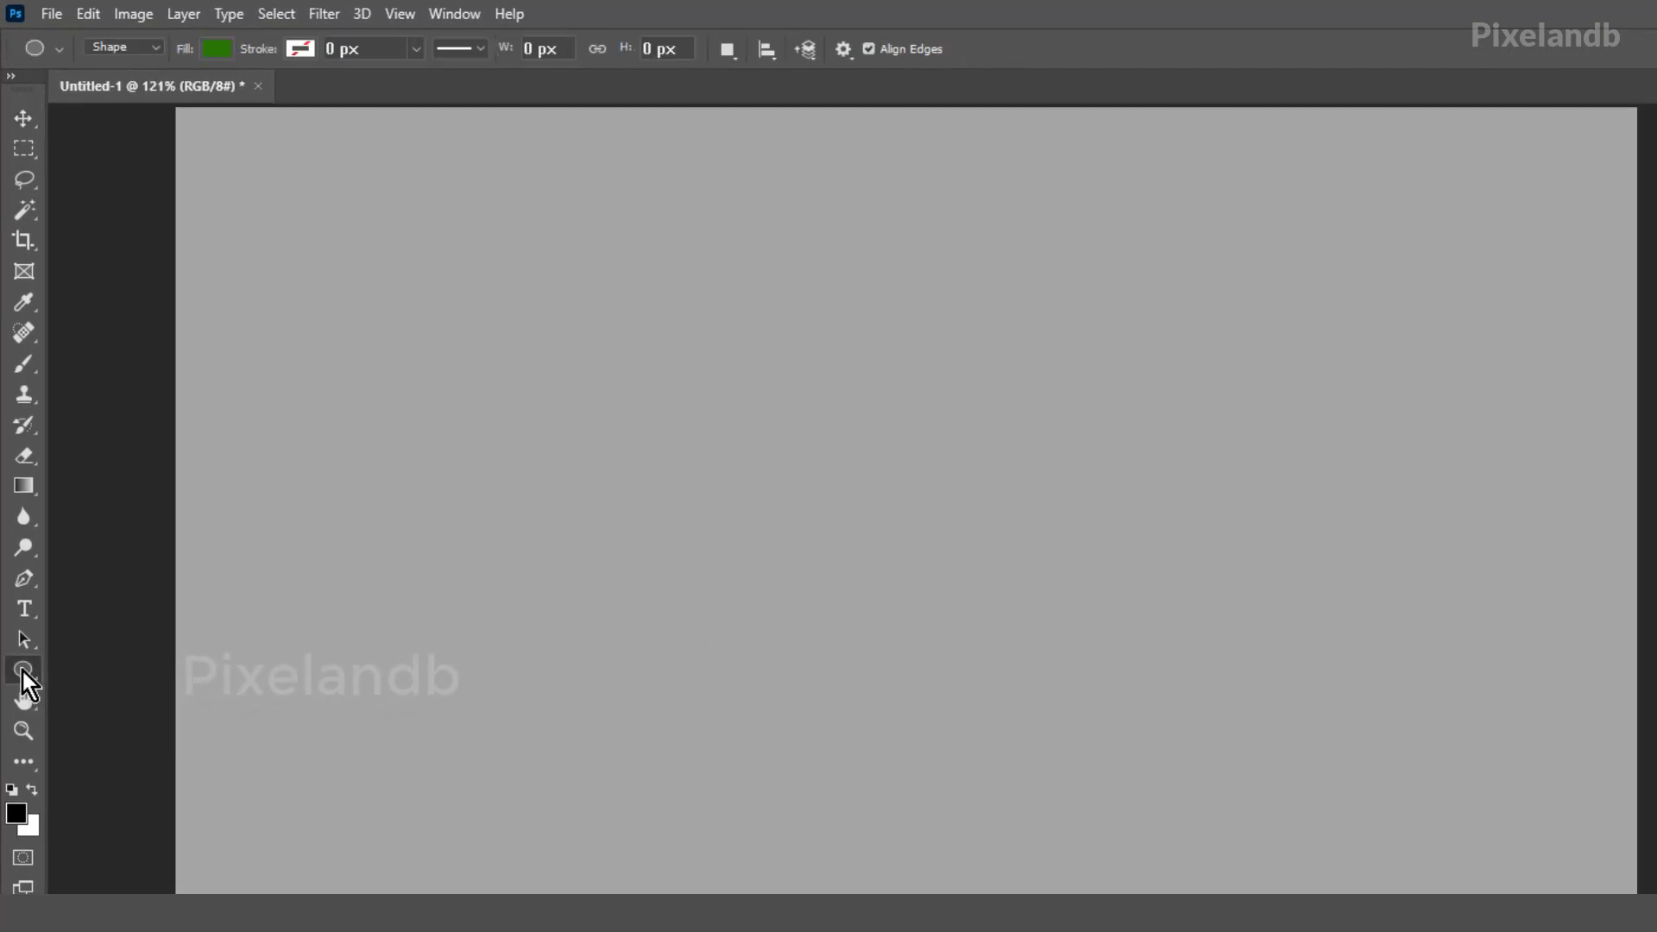
left_click(23, 672)
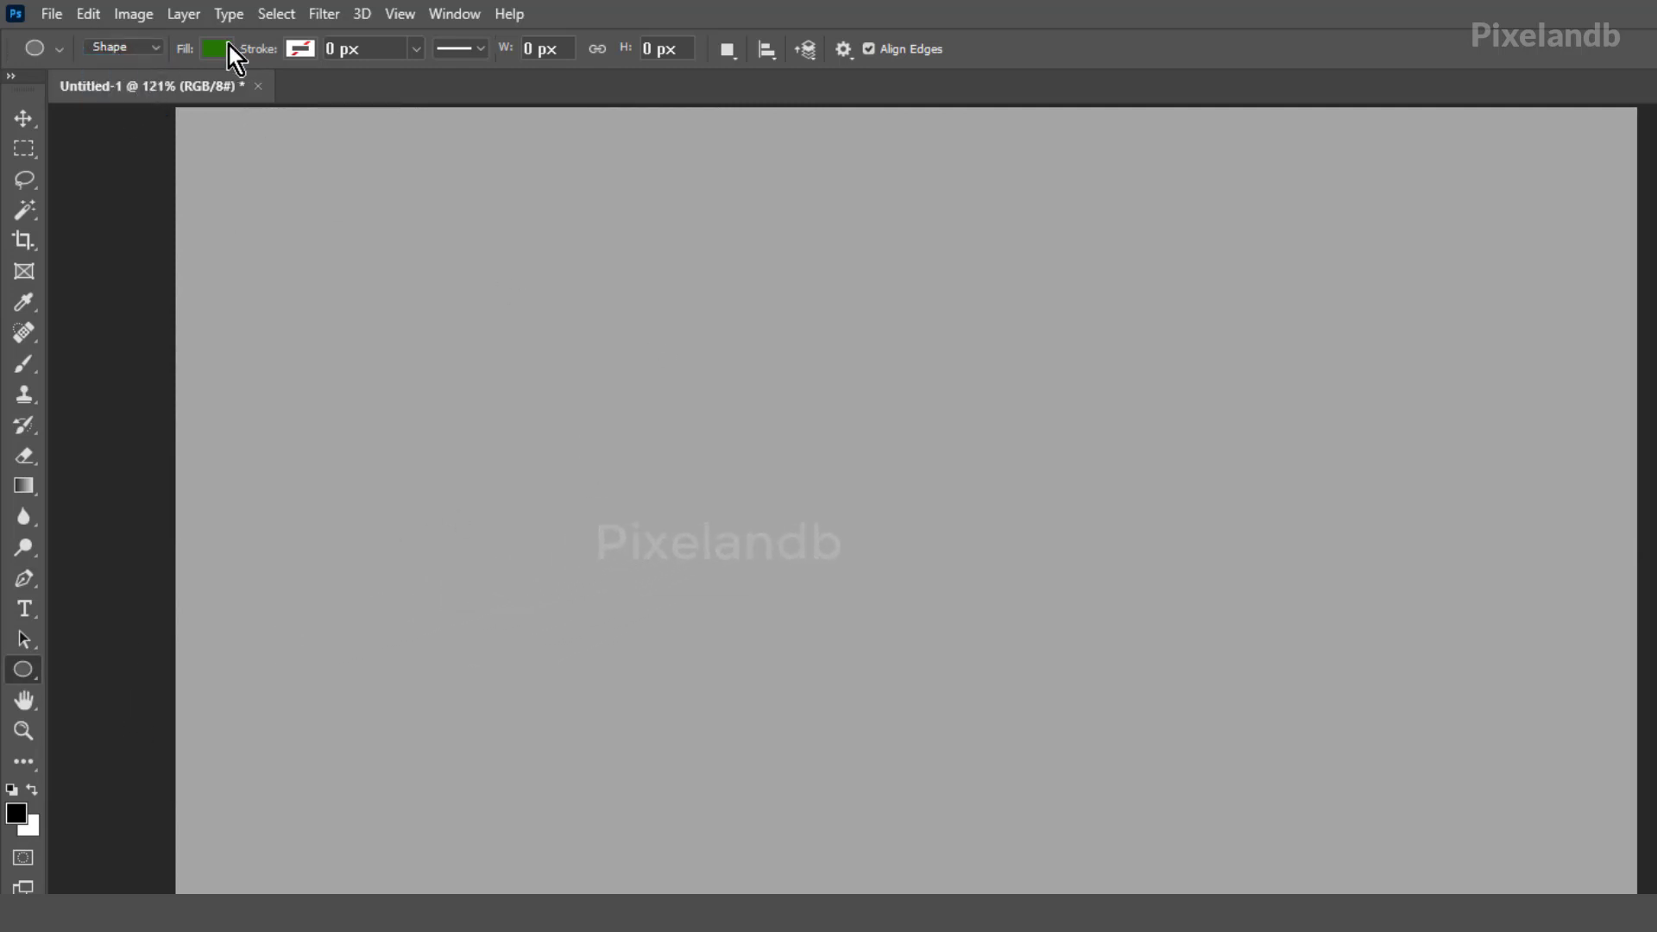
left_click(216, 48)
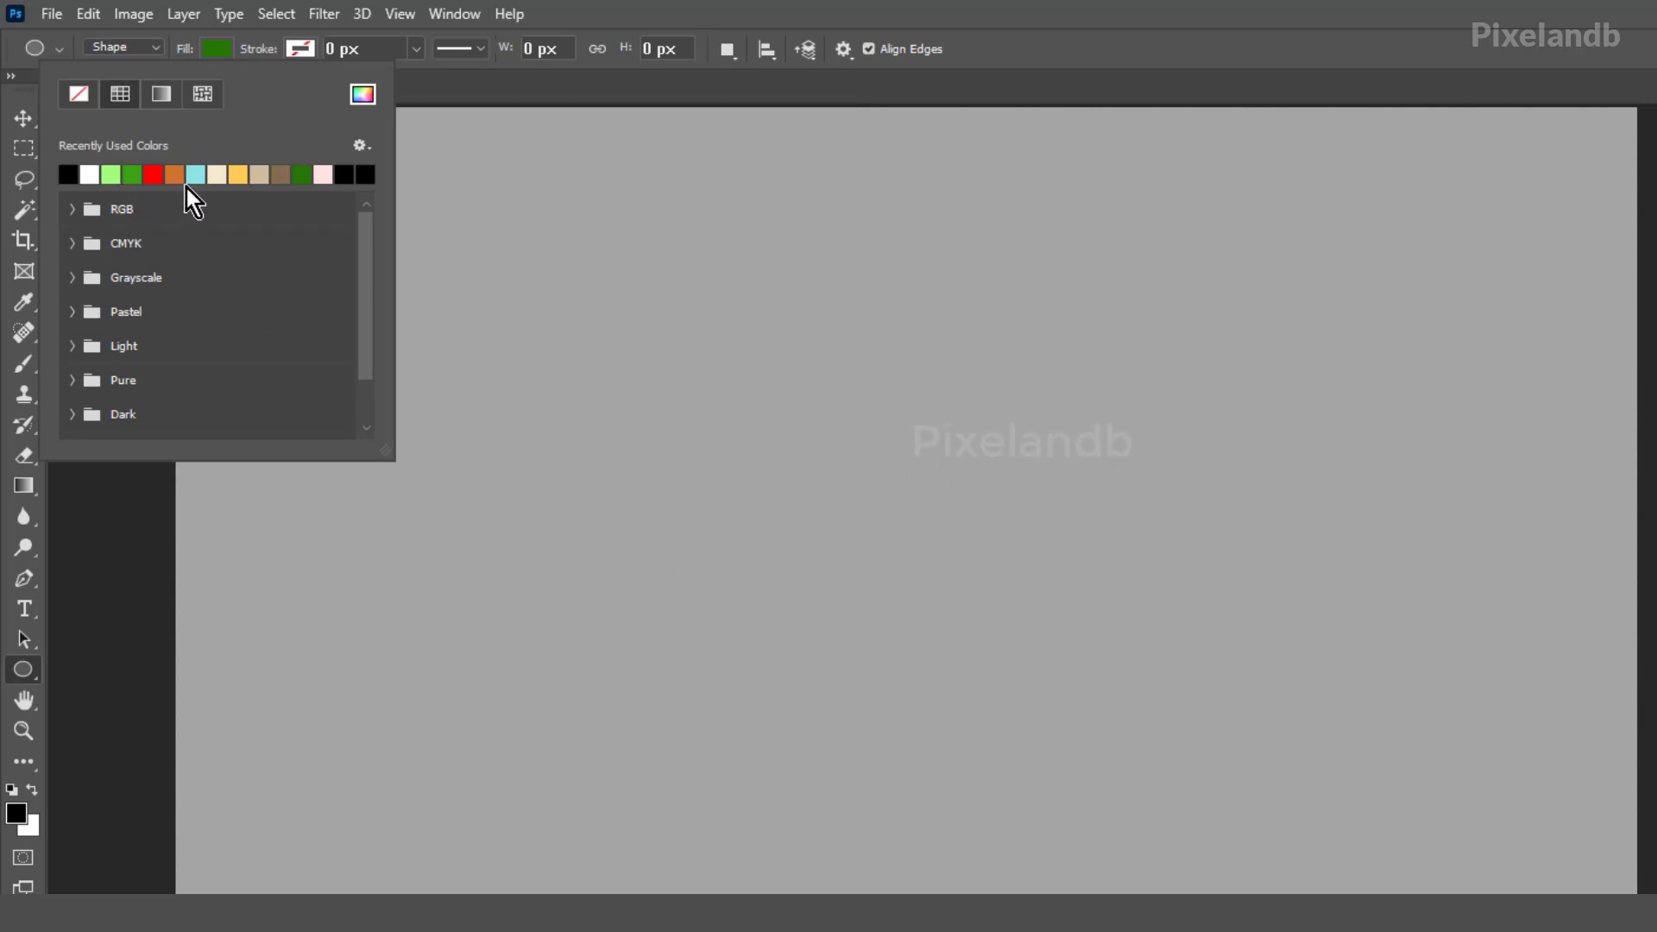
mouse_move(130, 223)
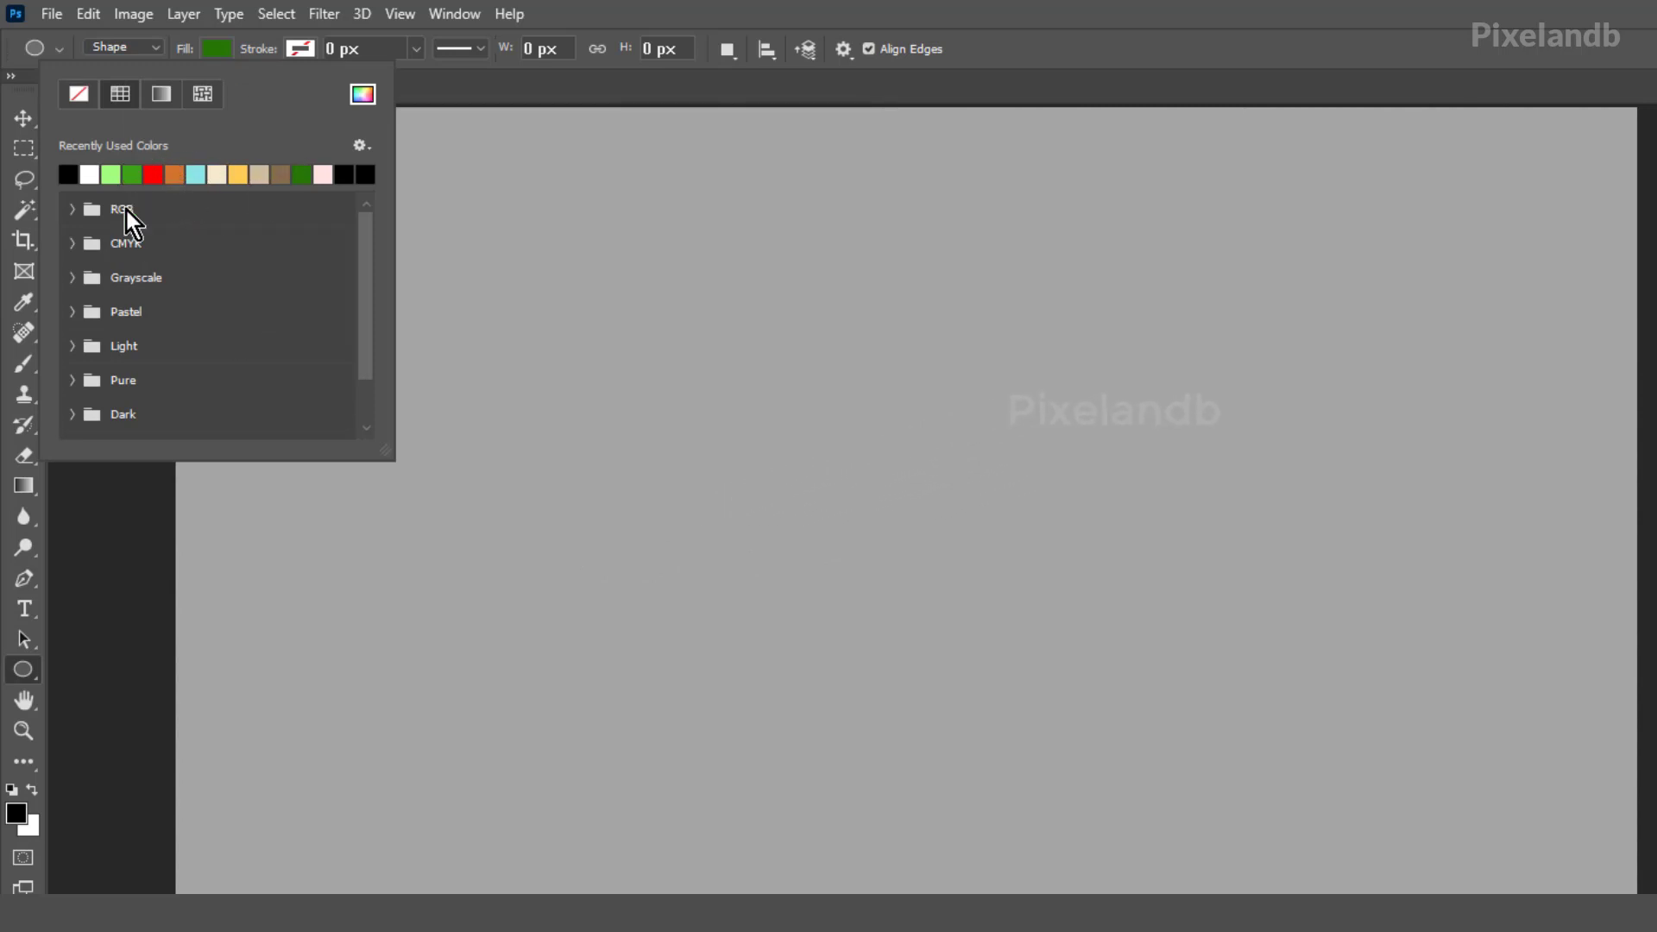
left_click(67, 174)
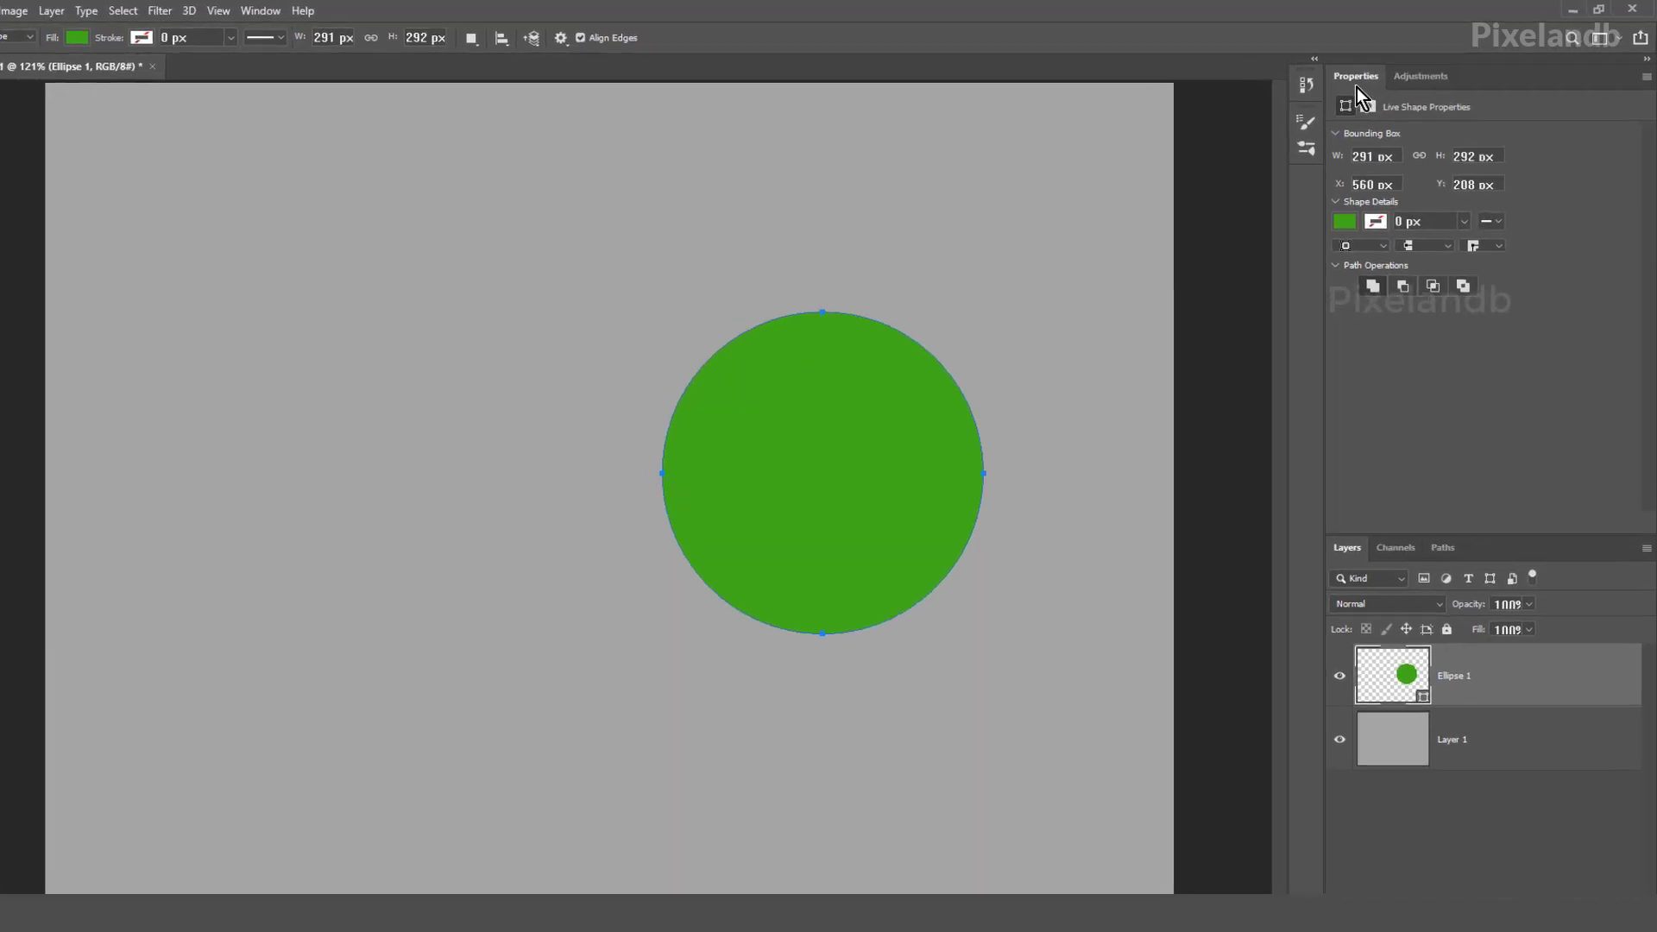
Close the Properties panel from its panel menu, leaving only the layers list
left_click(1645, 74)
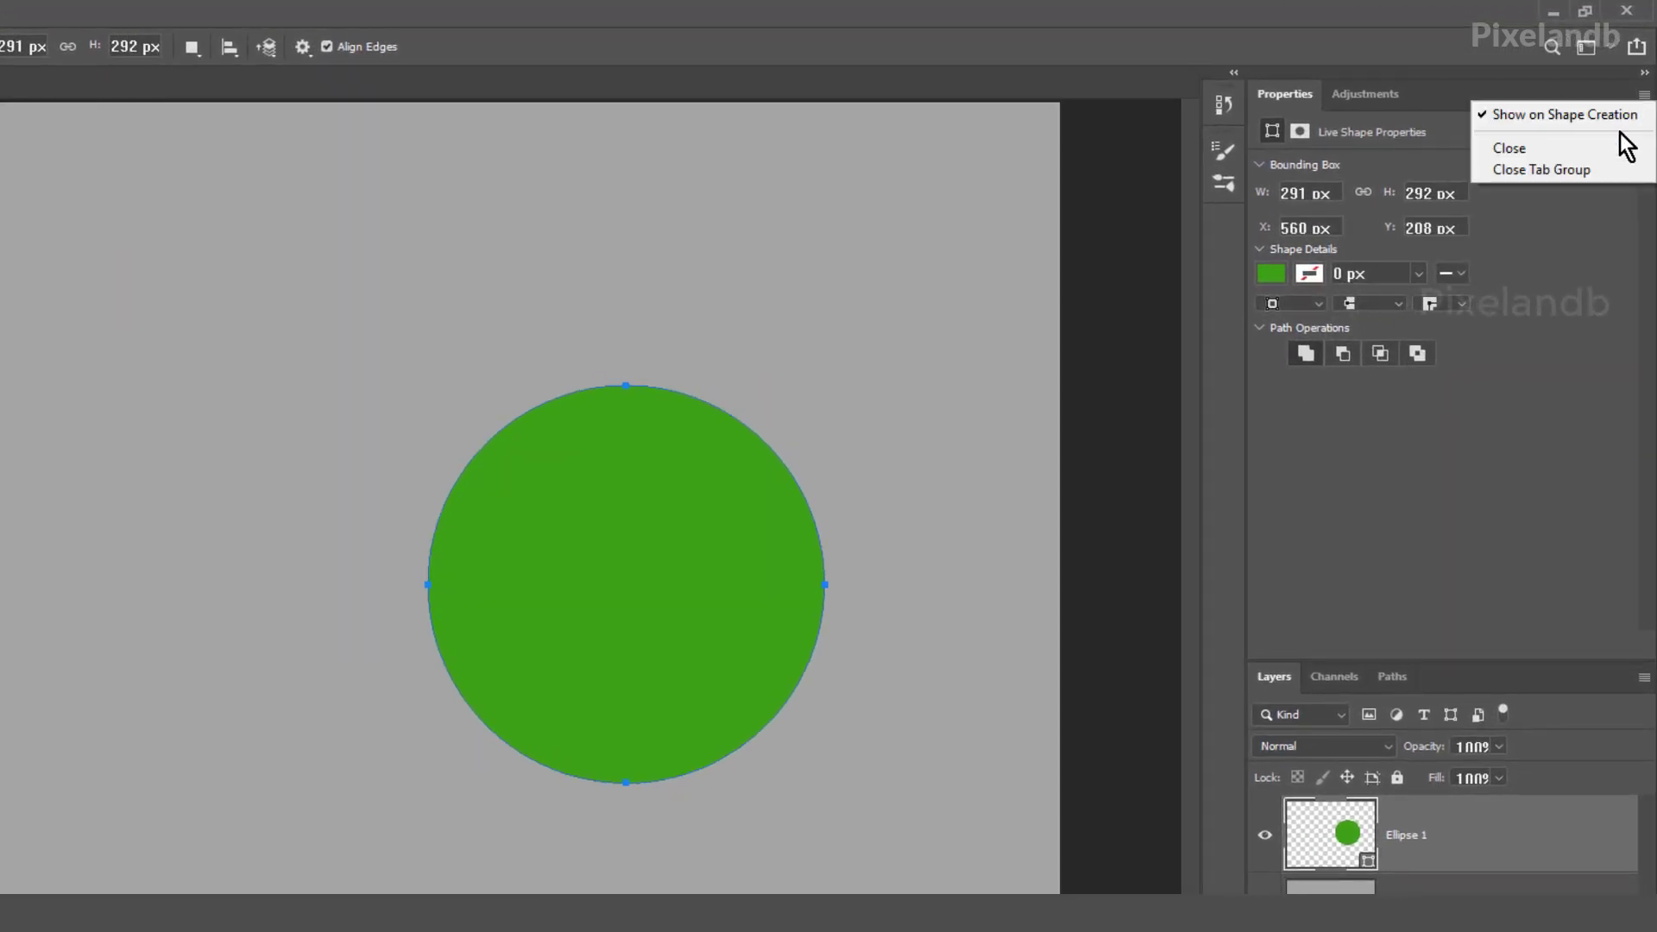
left_click(1509, 149)
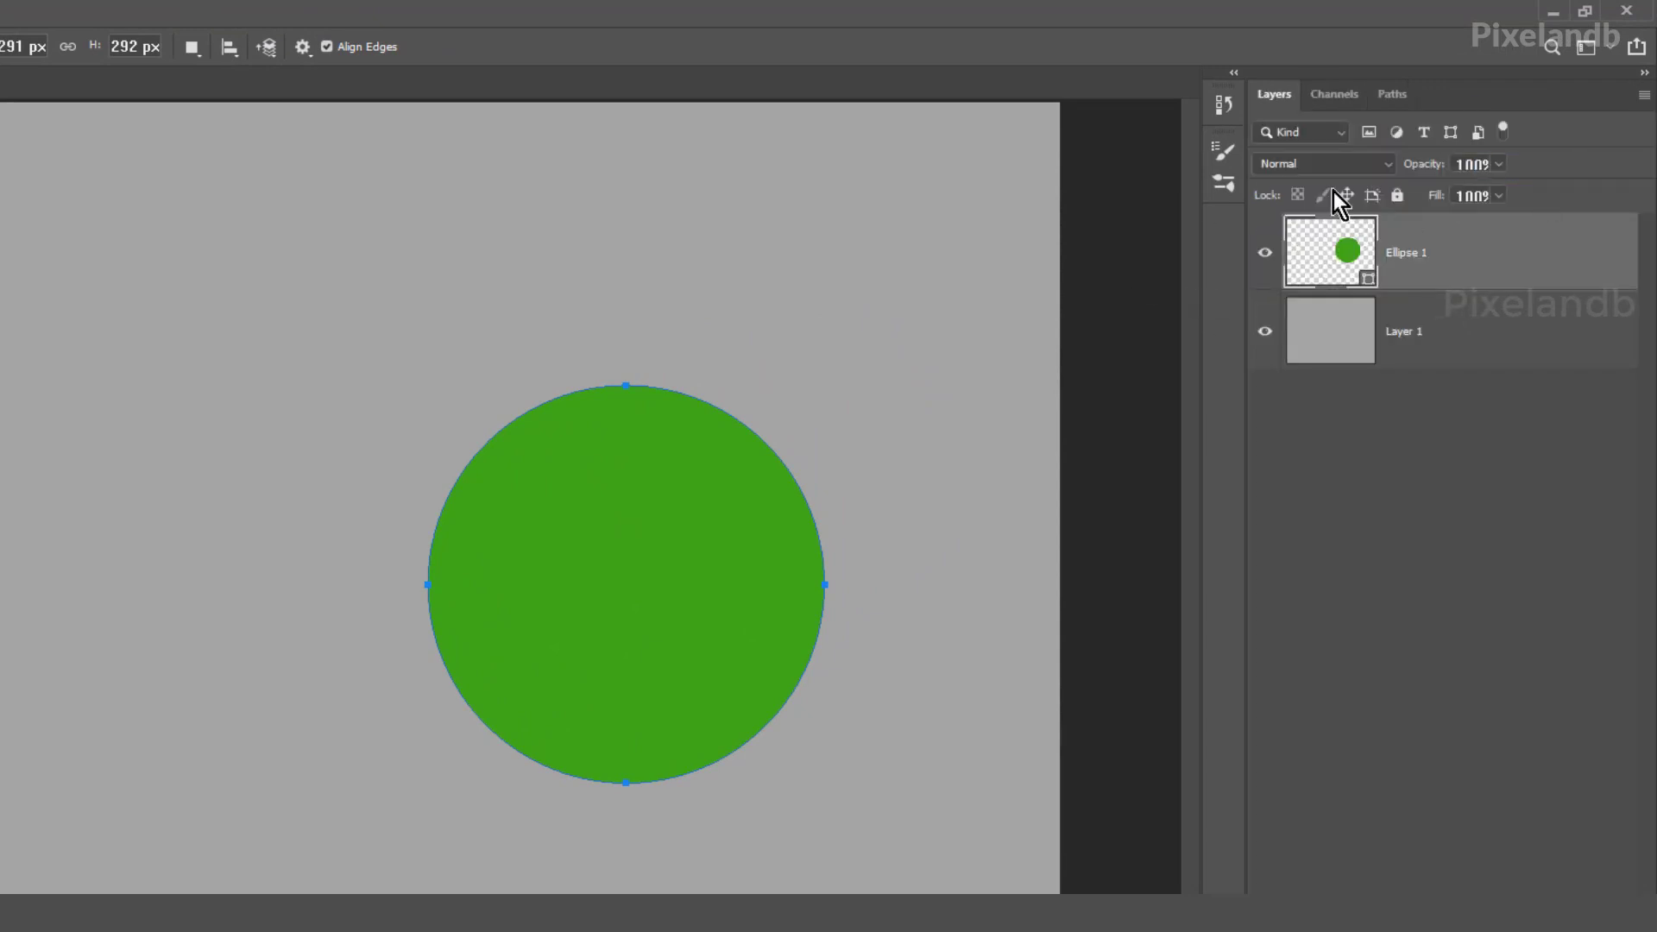
mouse_move(624, 514)
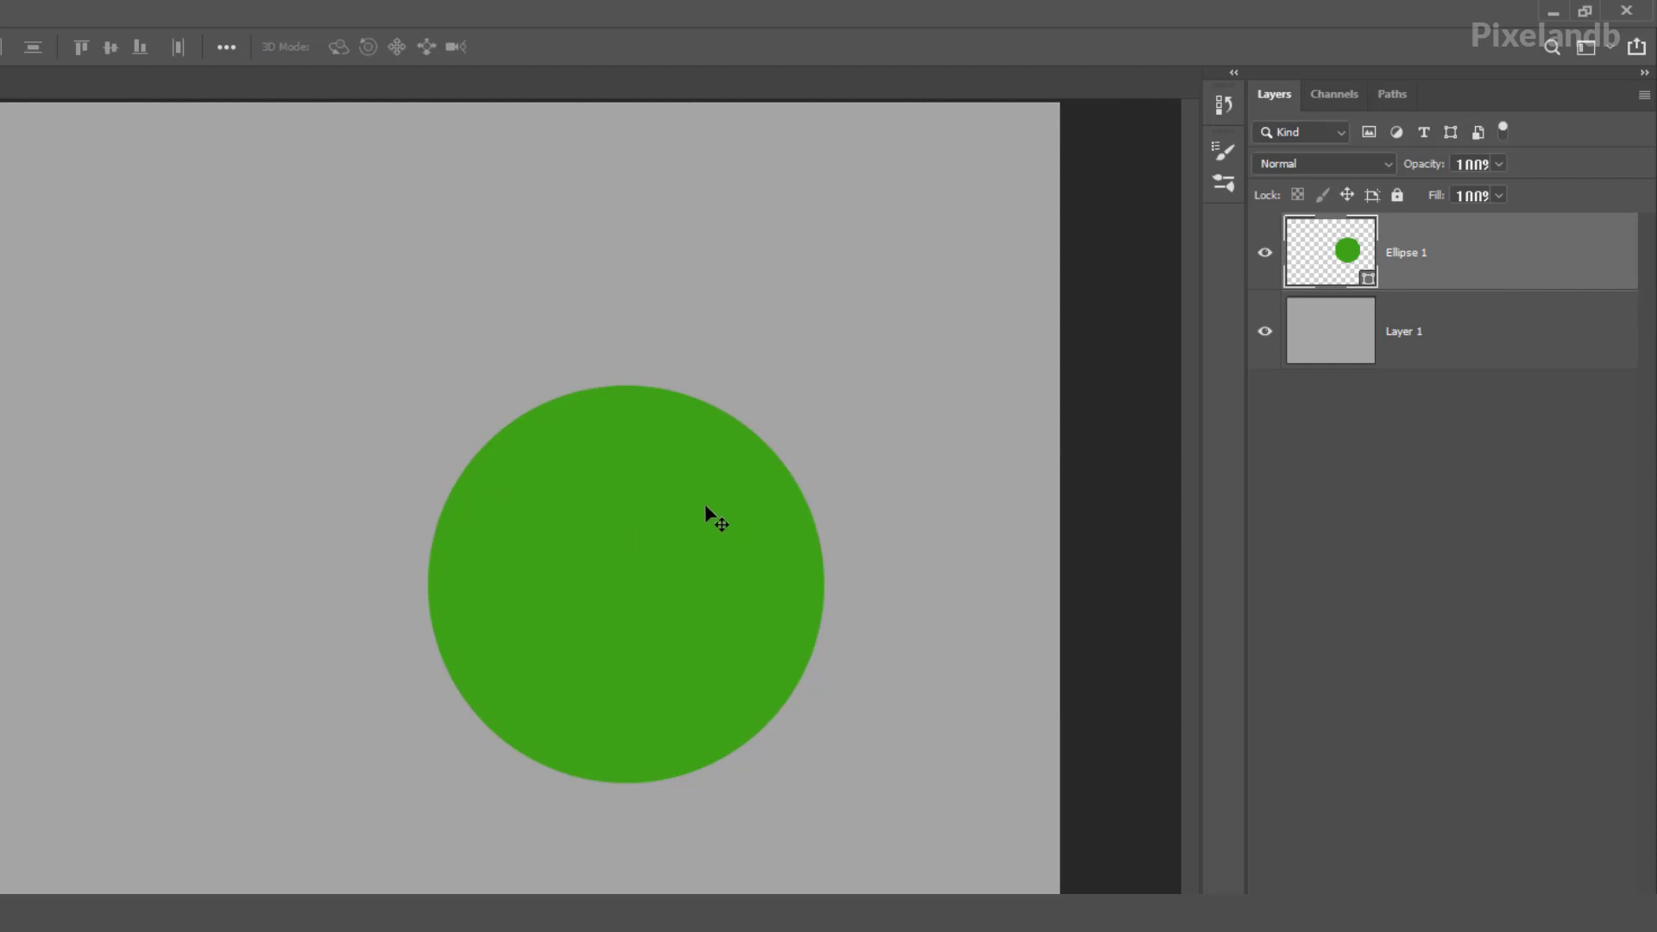
mouse_move(713, 517)
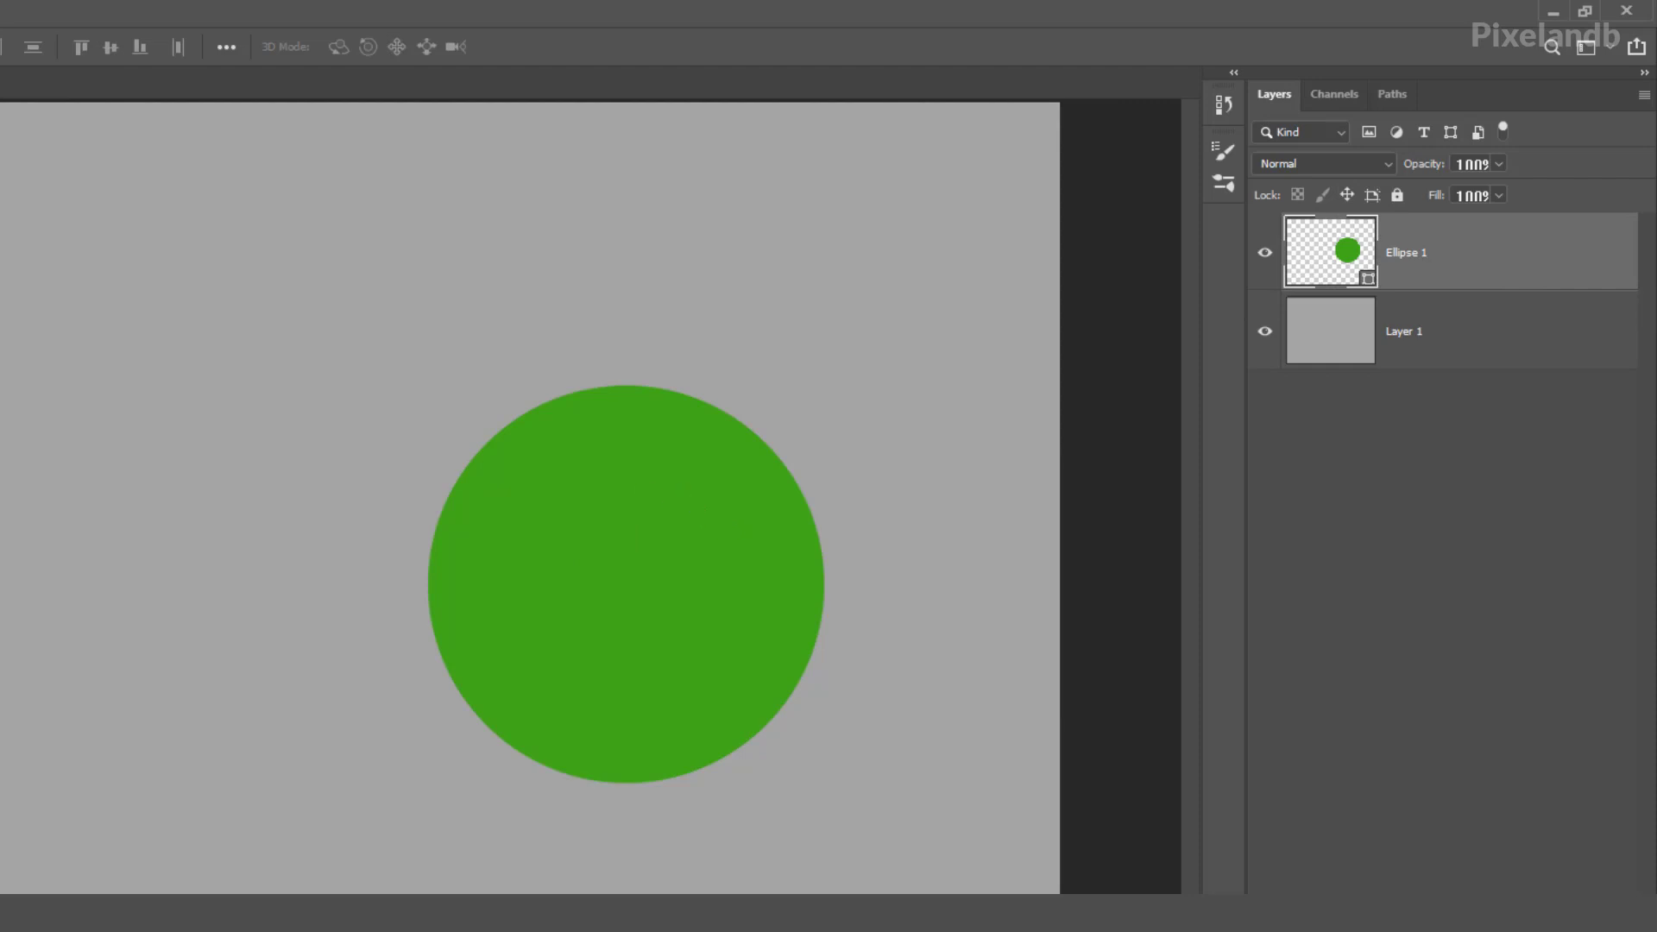
mouse_move(616, 573)
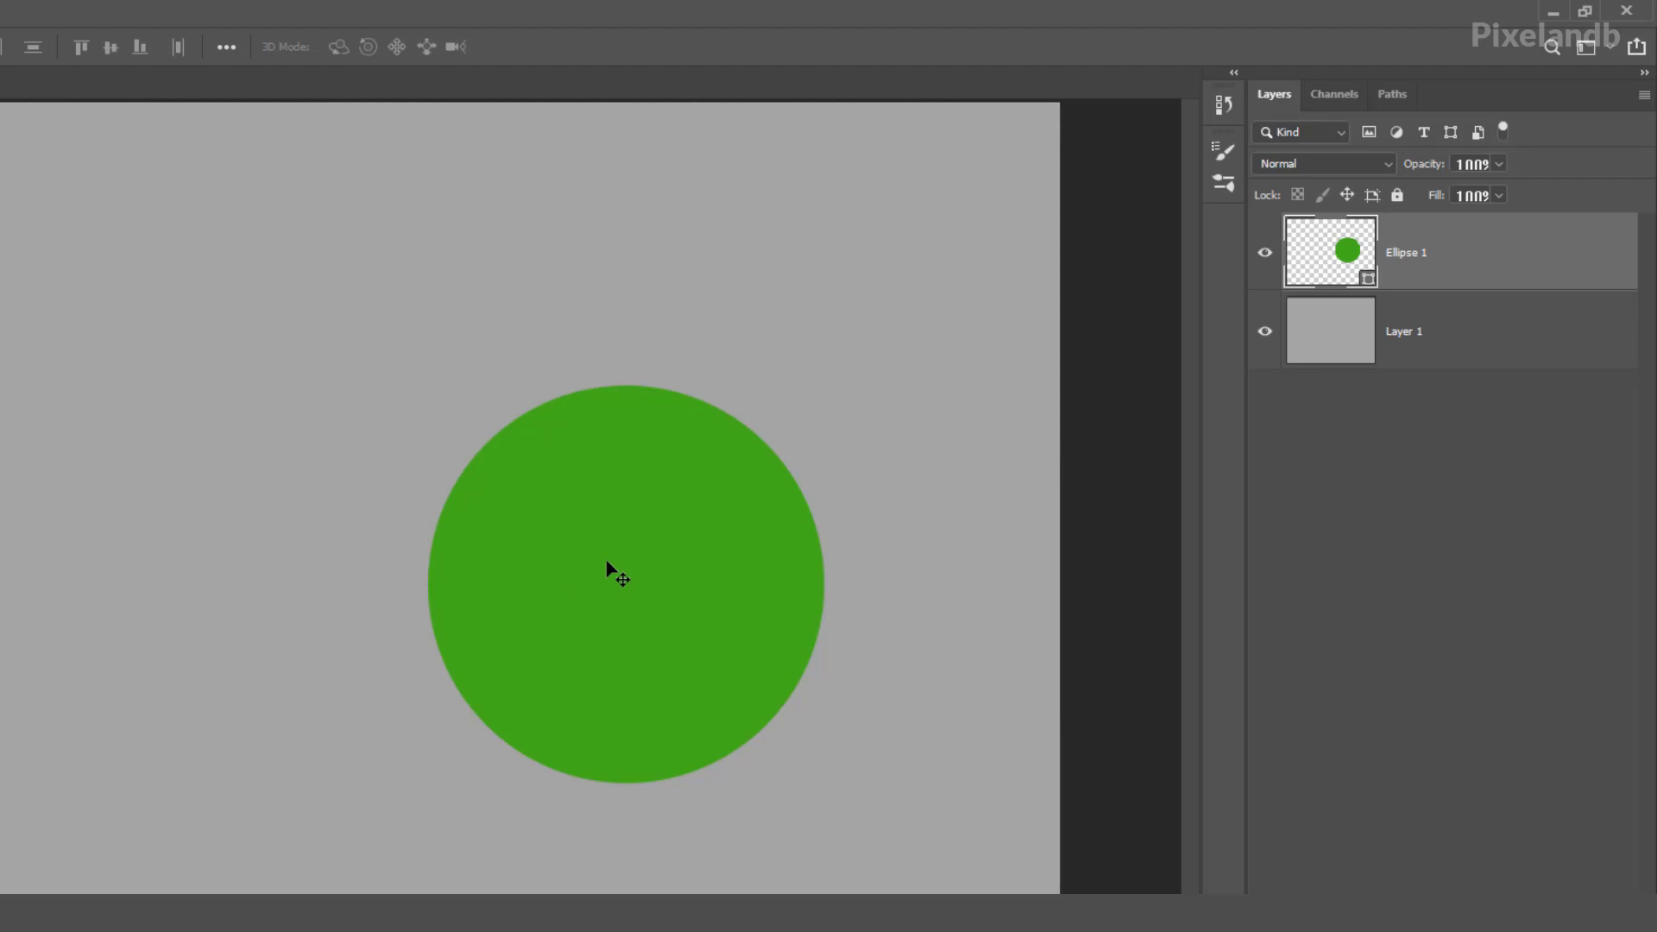
Recolour the Ellipse 1 circle from green to dark brown via the Color Picker
double_click(1331, 250)
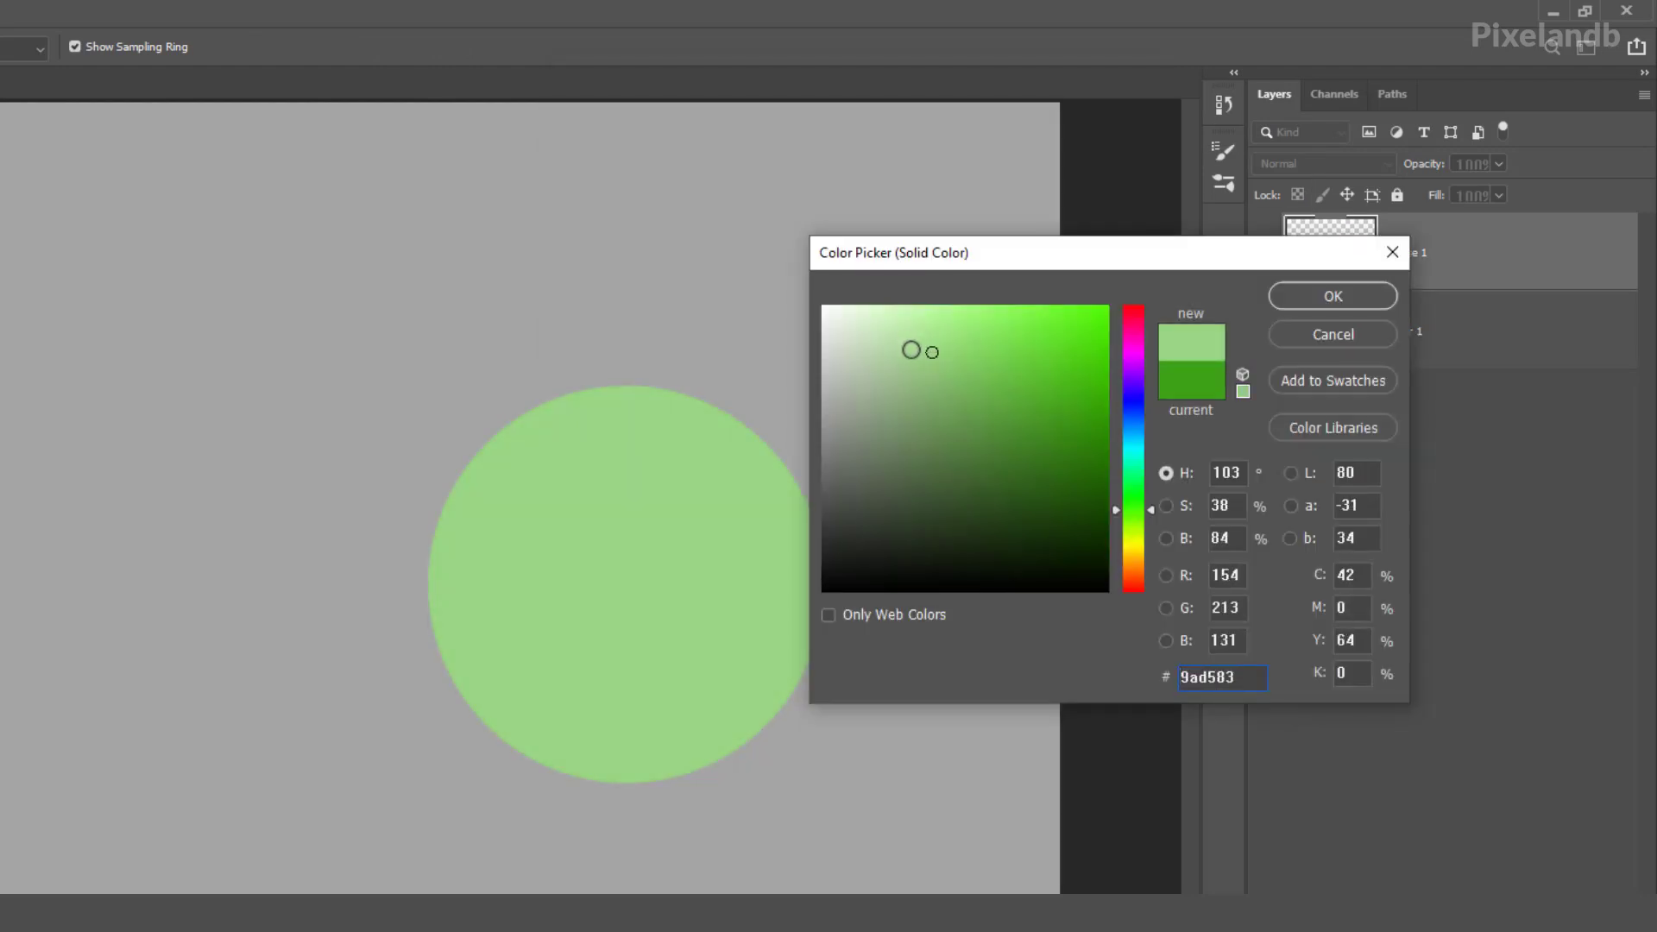
left_click(955, 427)
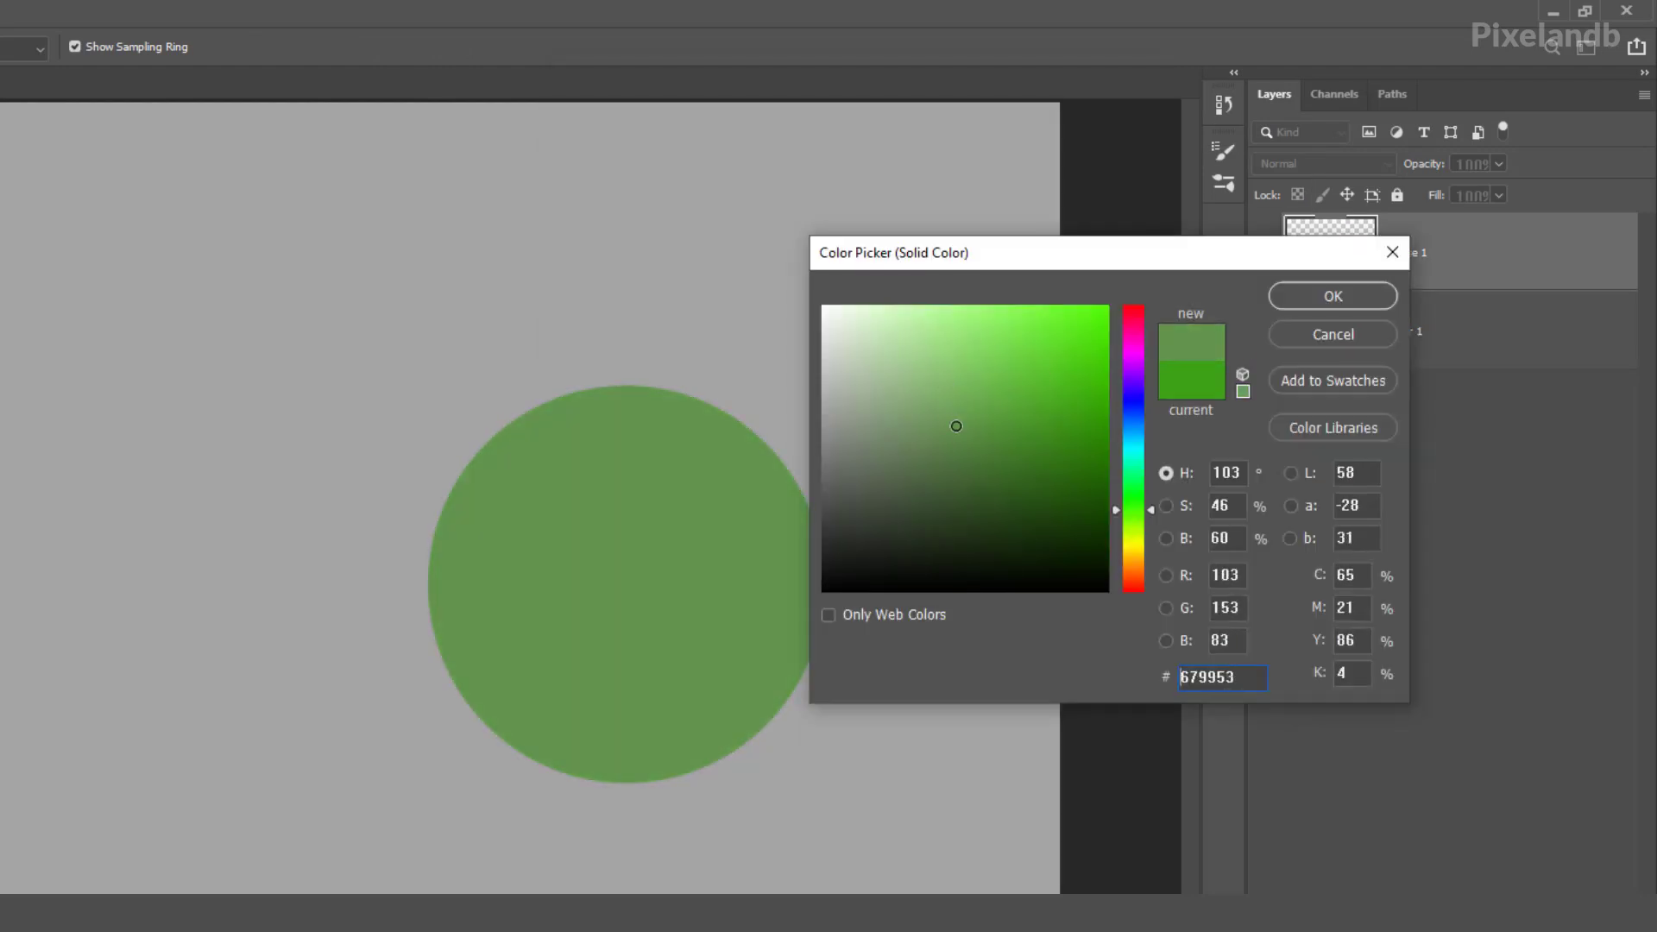
left_click(986, 470)
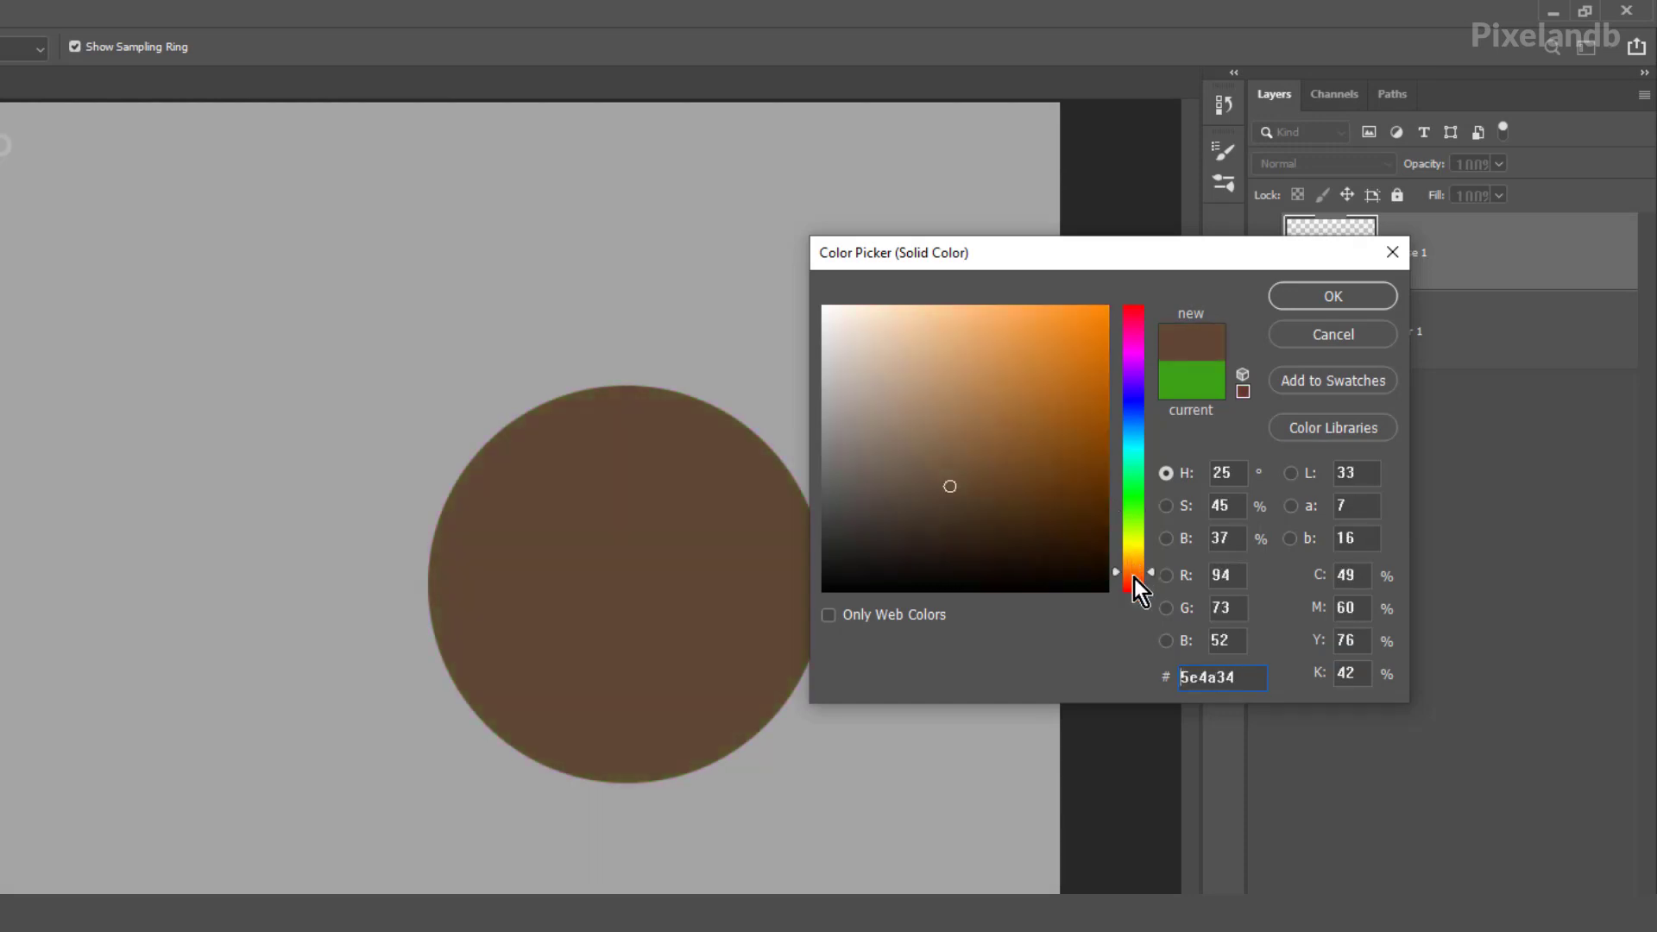
left_click(961, 499)
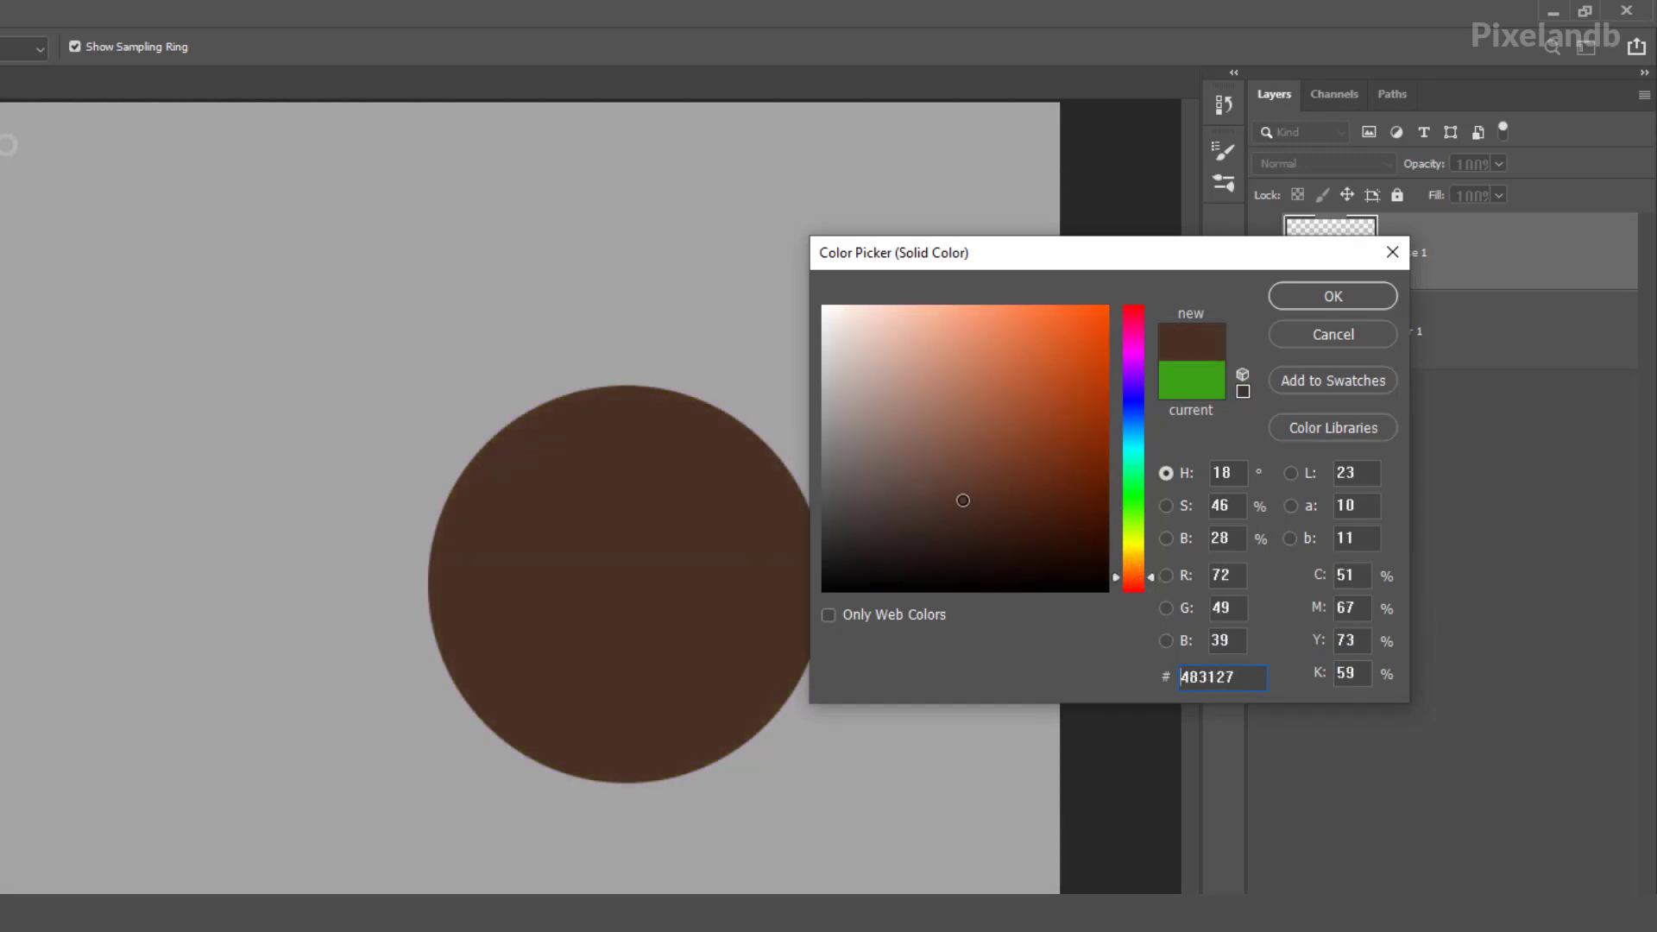
left_click(1331, 295)
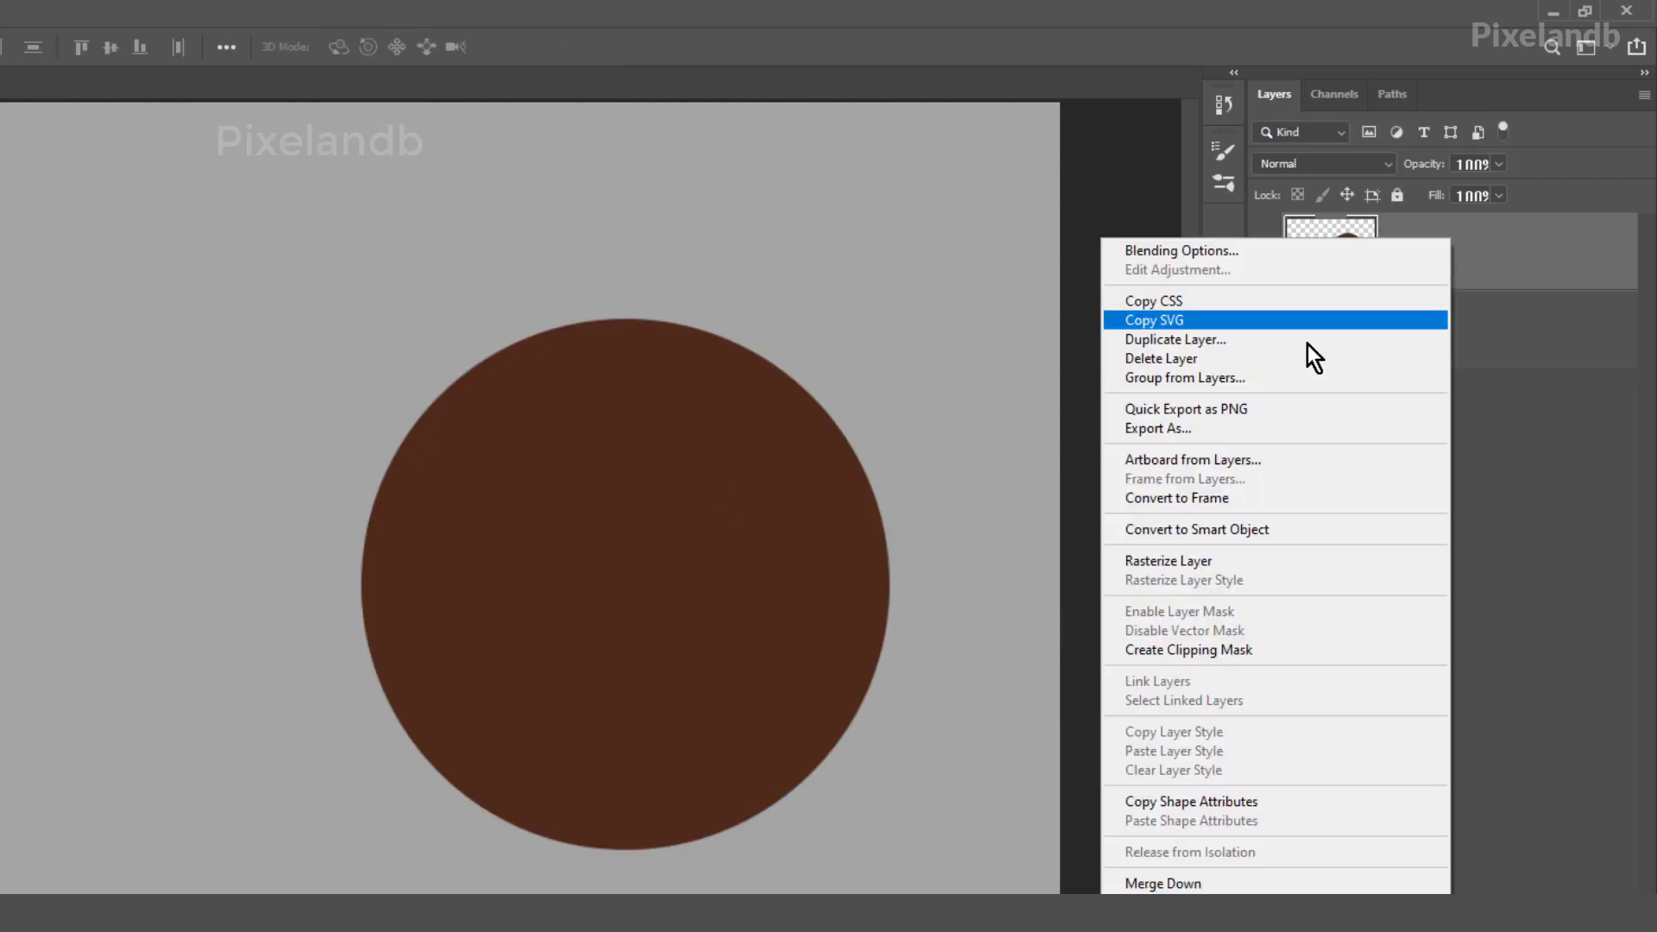
Duplicate the circle as a 'white' layer and scale it down inside the brown rim
left_click(1174, 340)
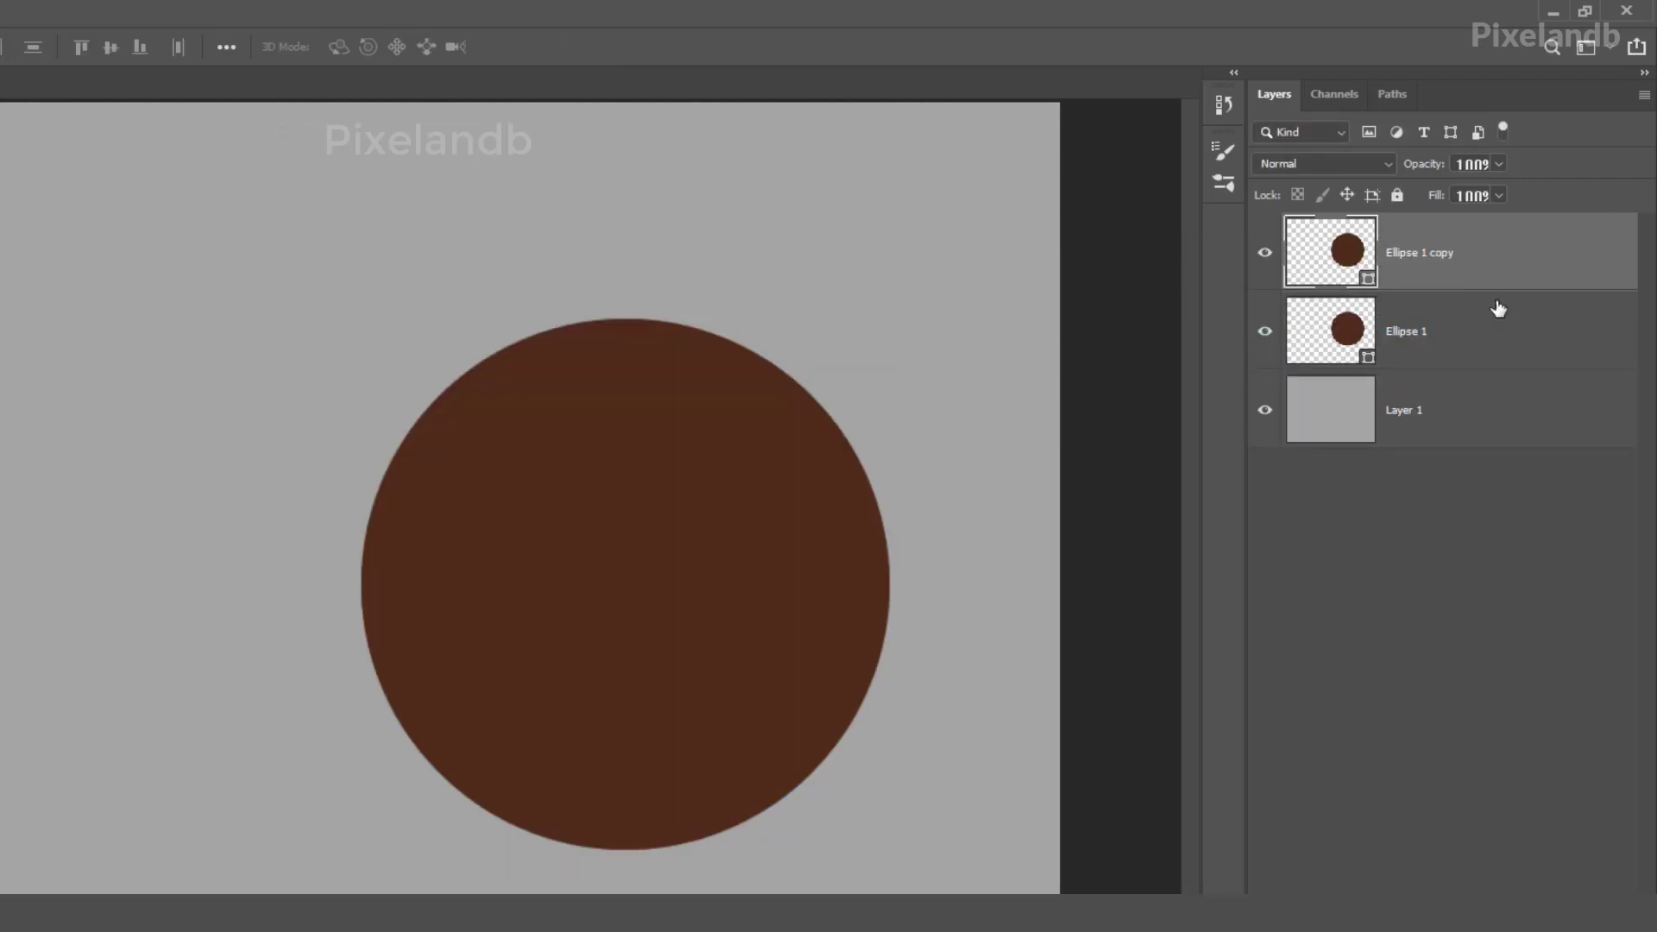
double_click(1419, 252)
type("b77558")
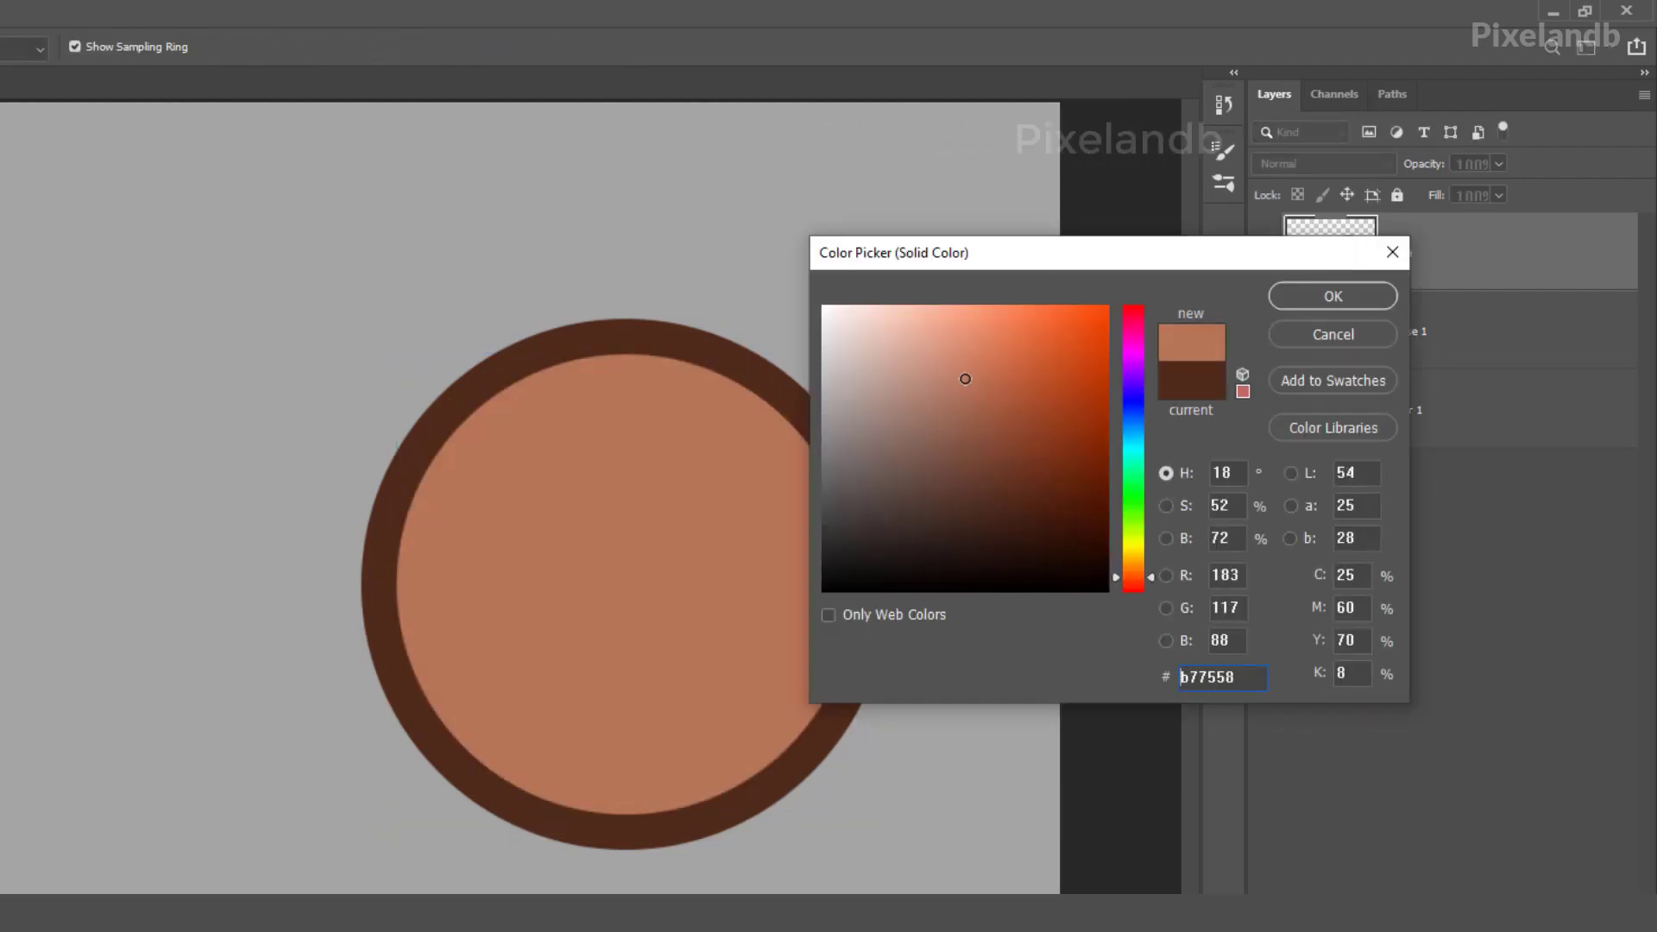
left_click(1331, 295)
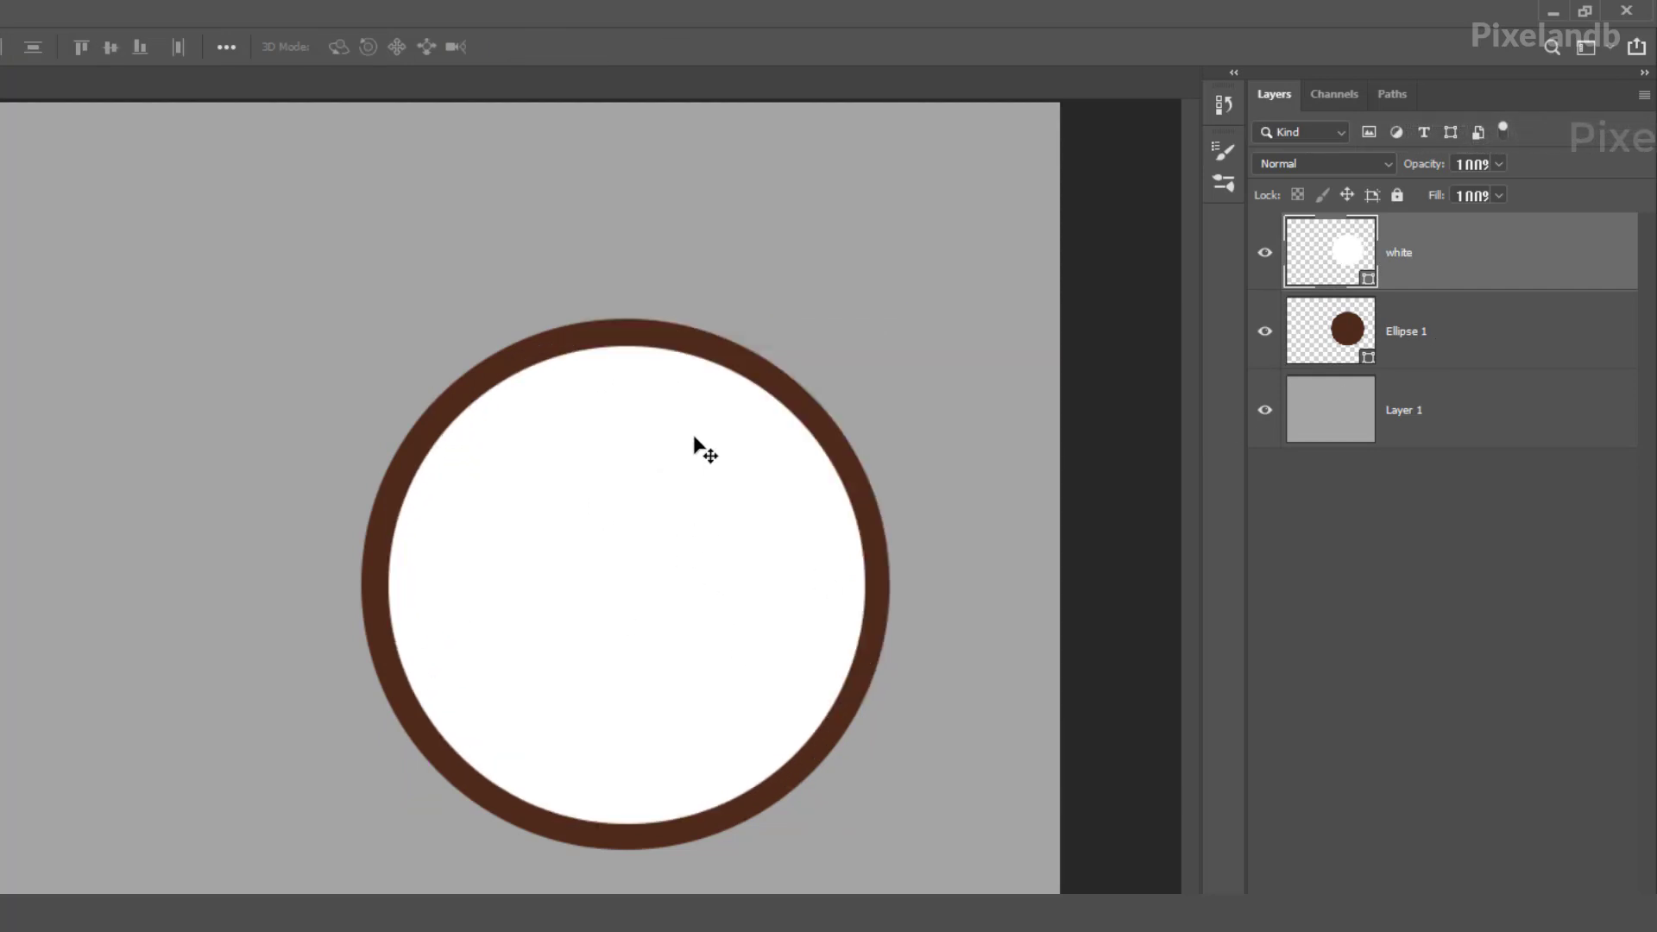
mouse_move(713, 512)
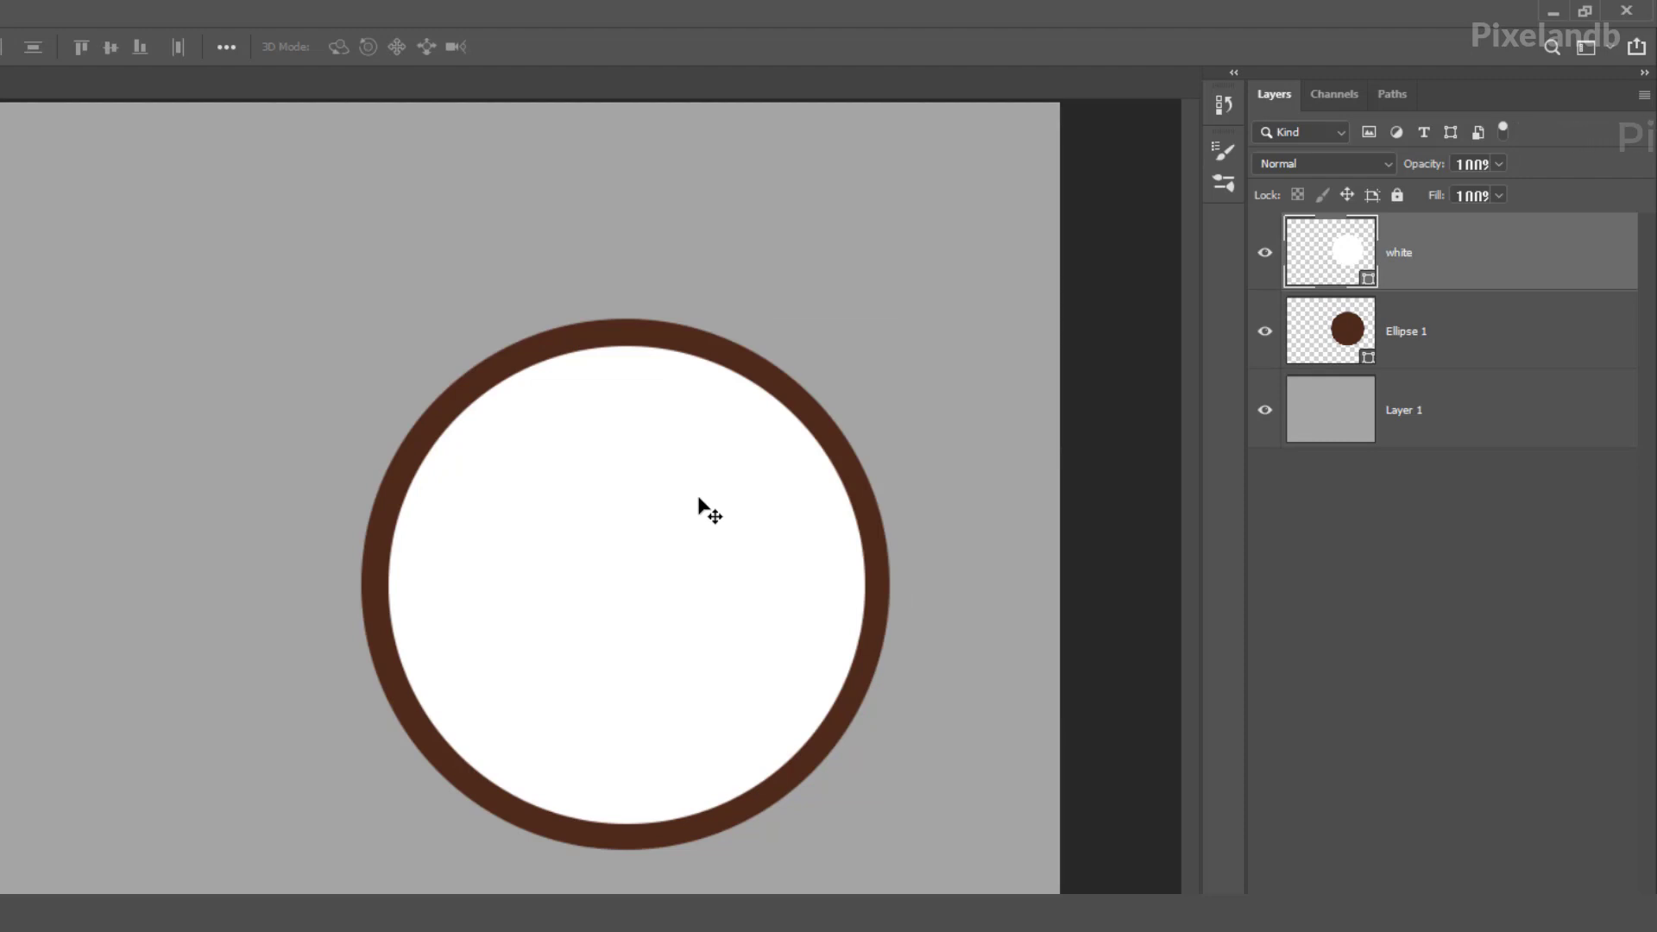
mouse_move(722, 515)
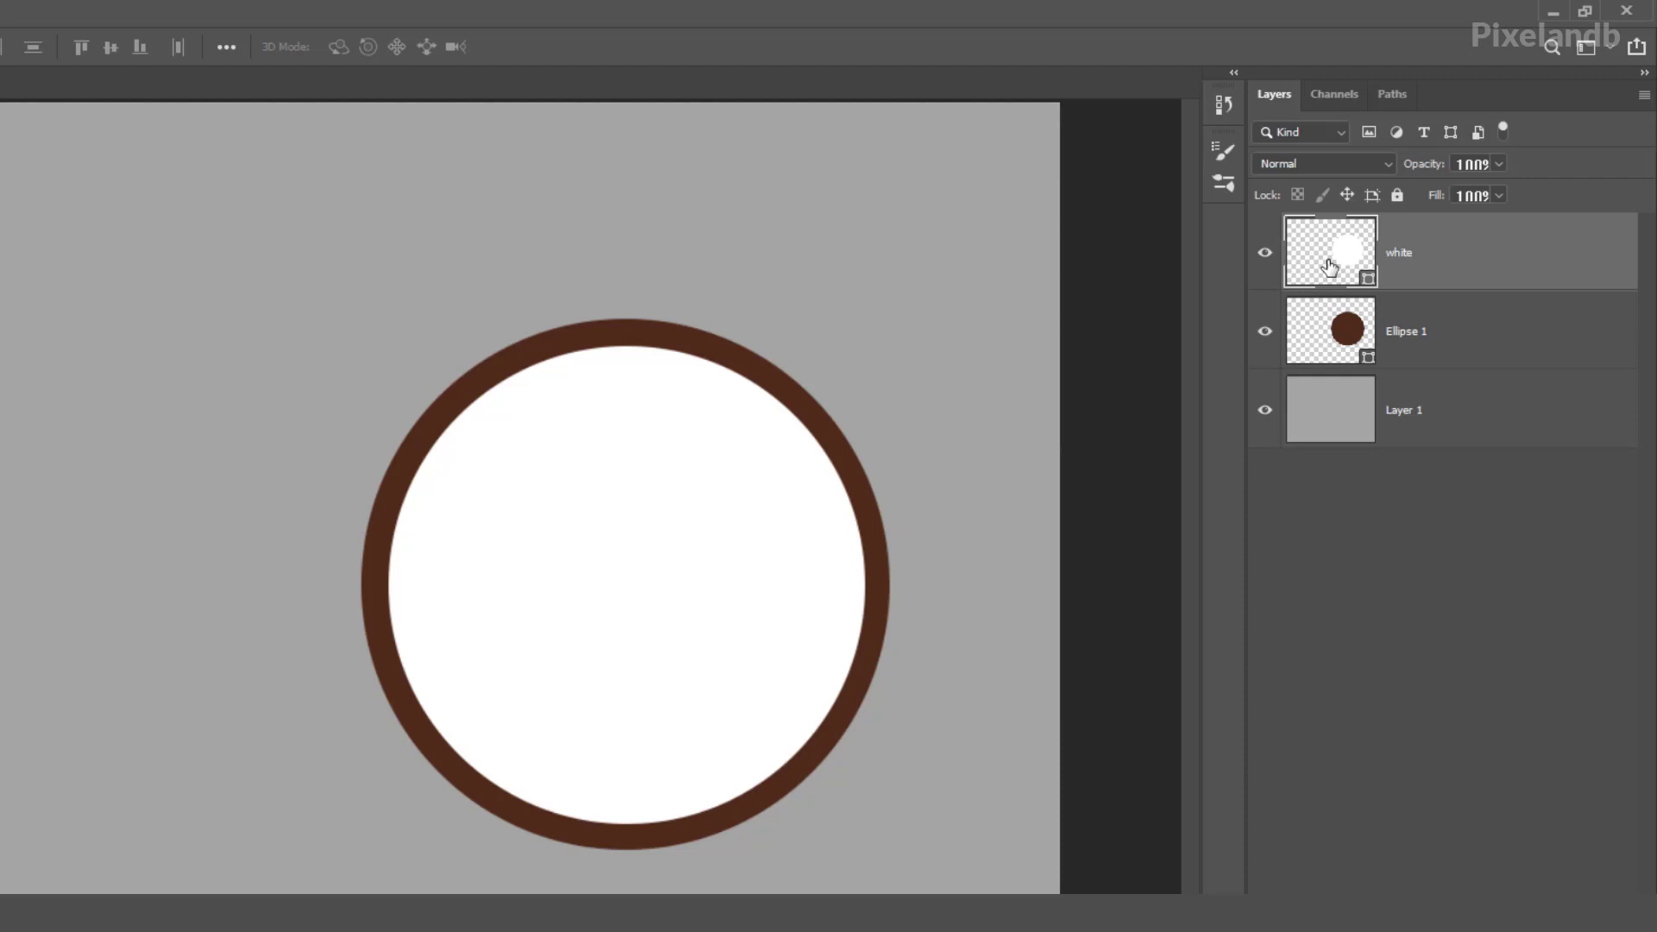
mouse_move(566, 601)
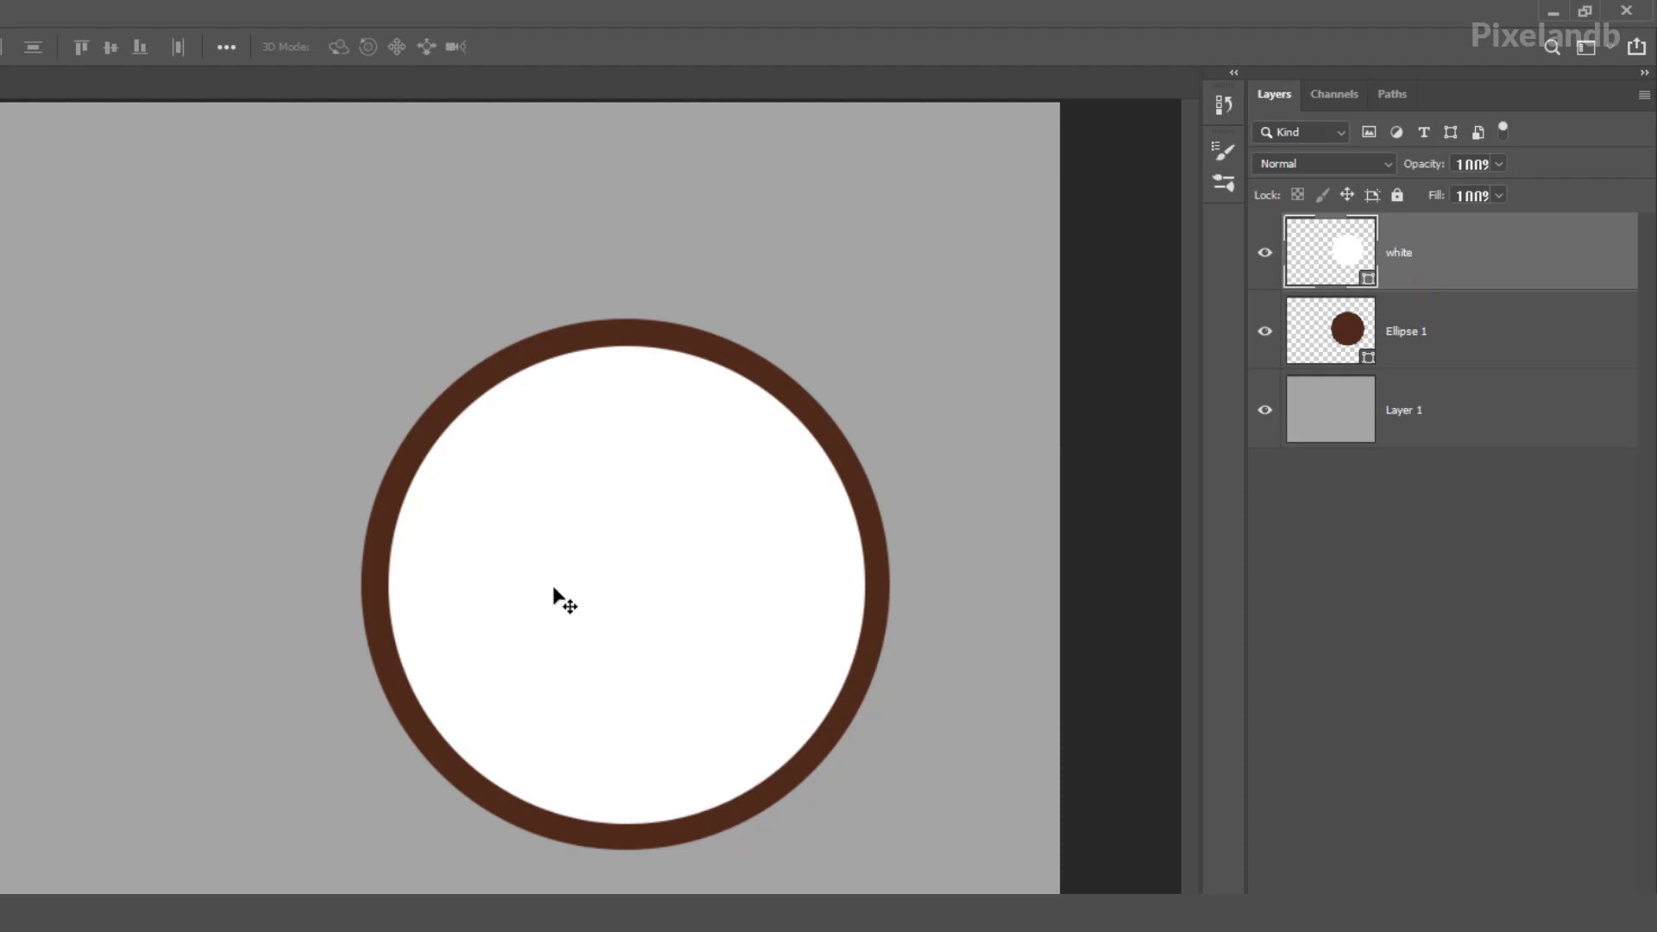
key("Ctrl+t")
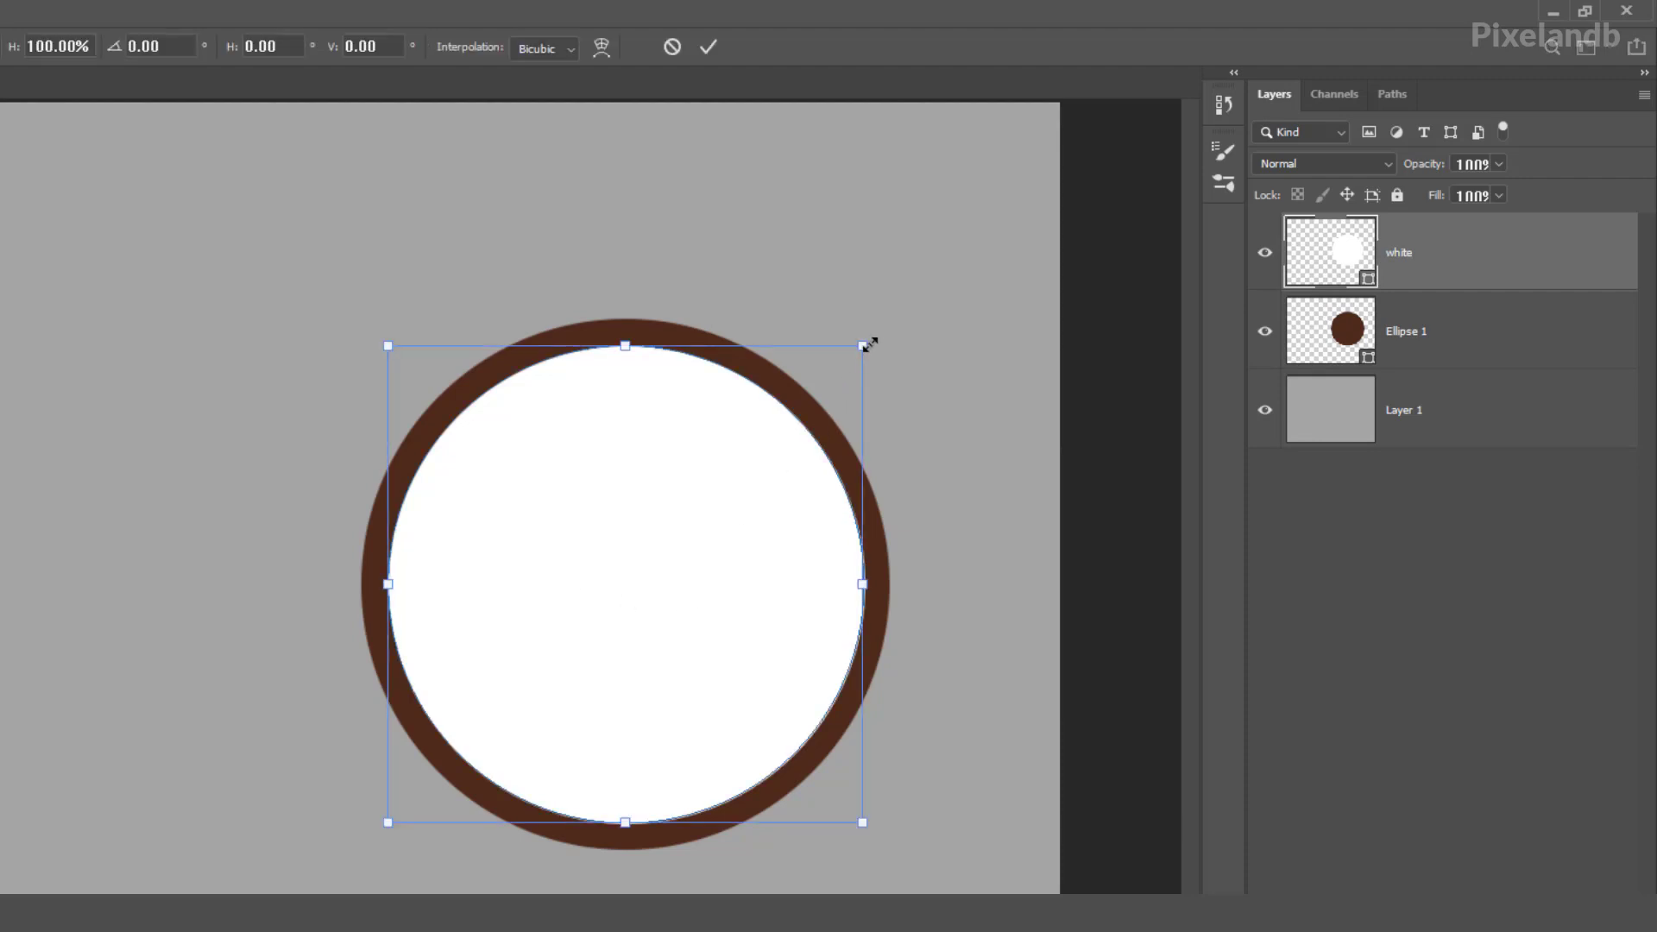
left_click(708, 45)
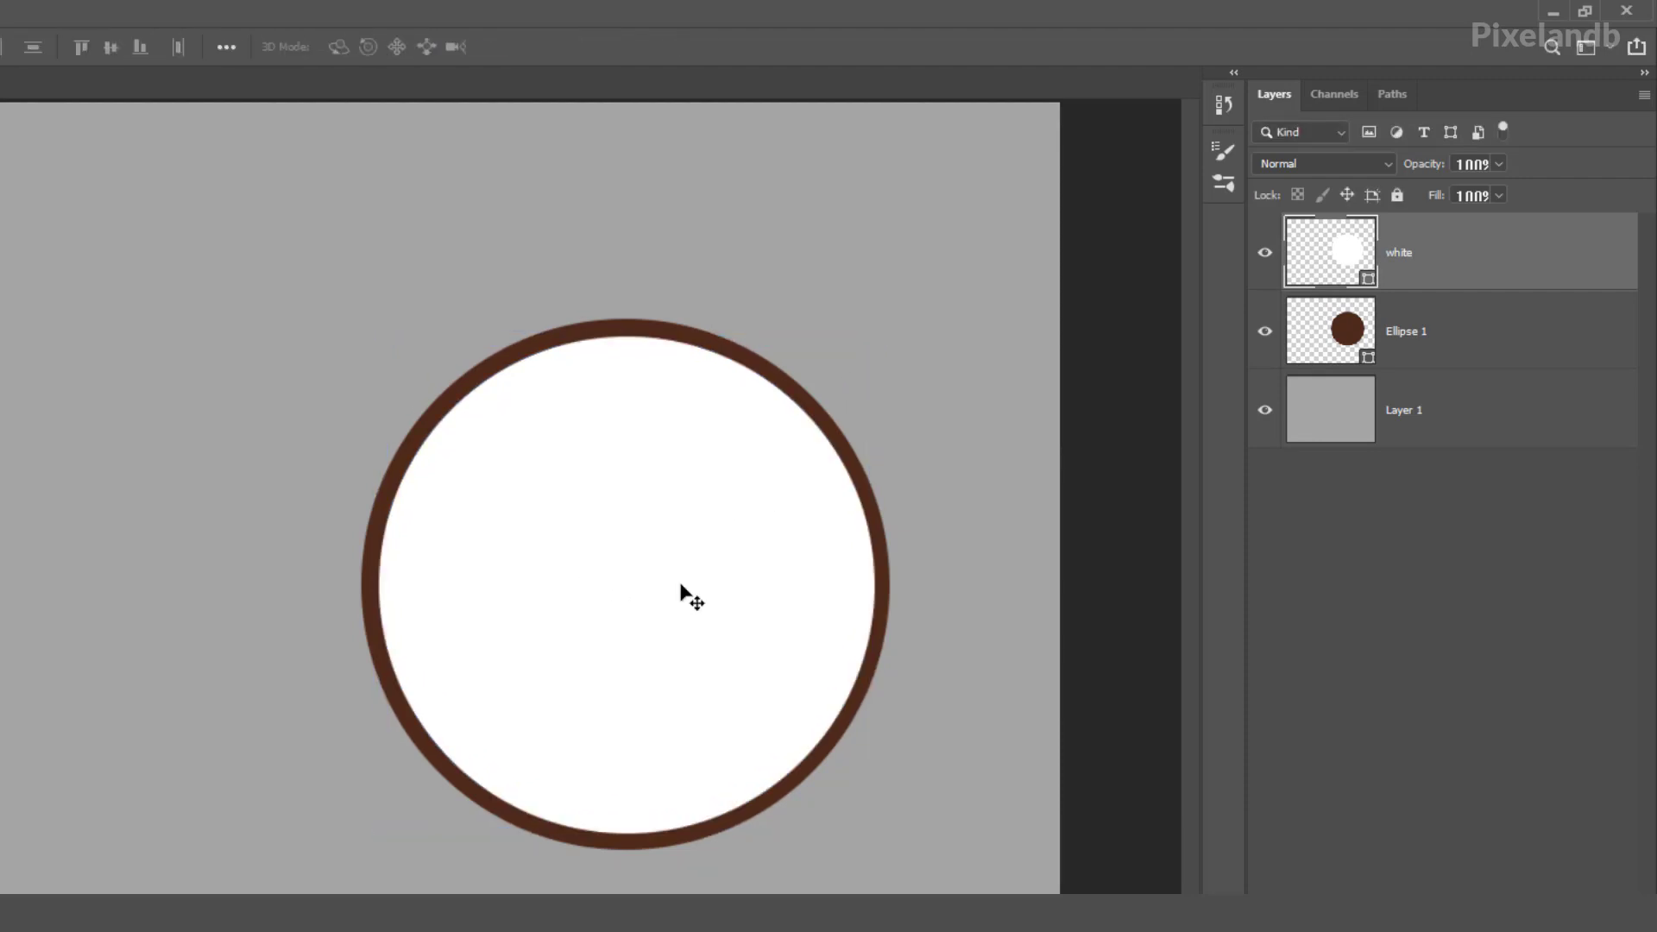
mouse_move(777, 747)
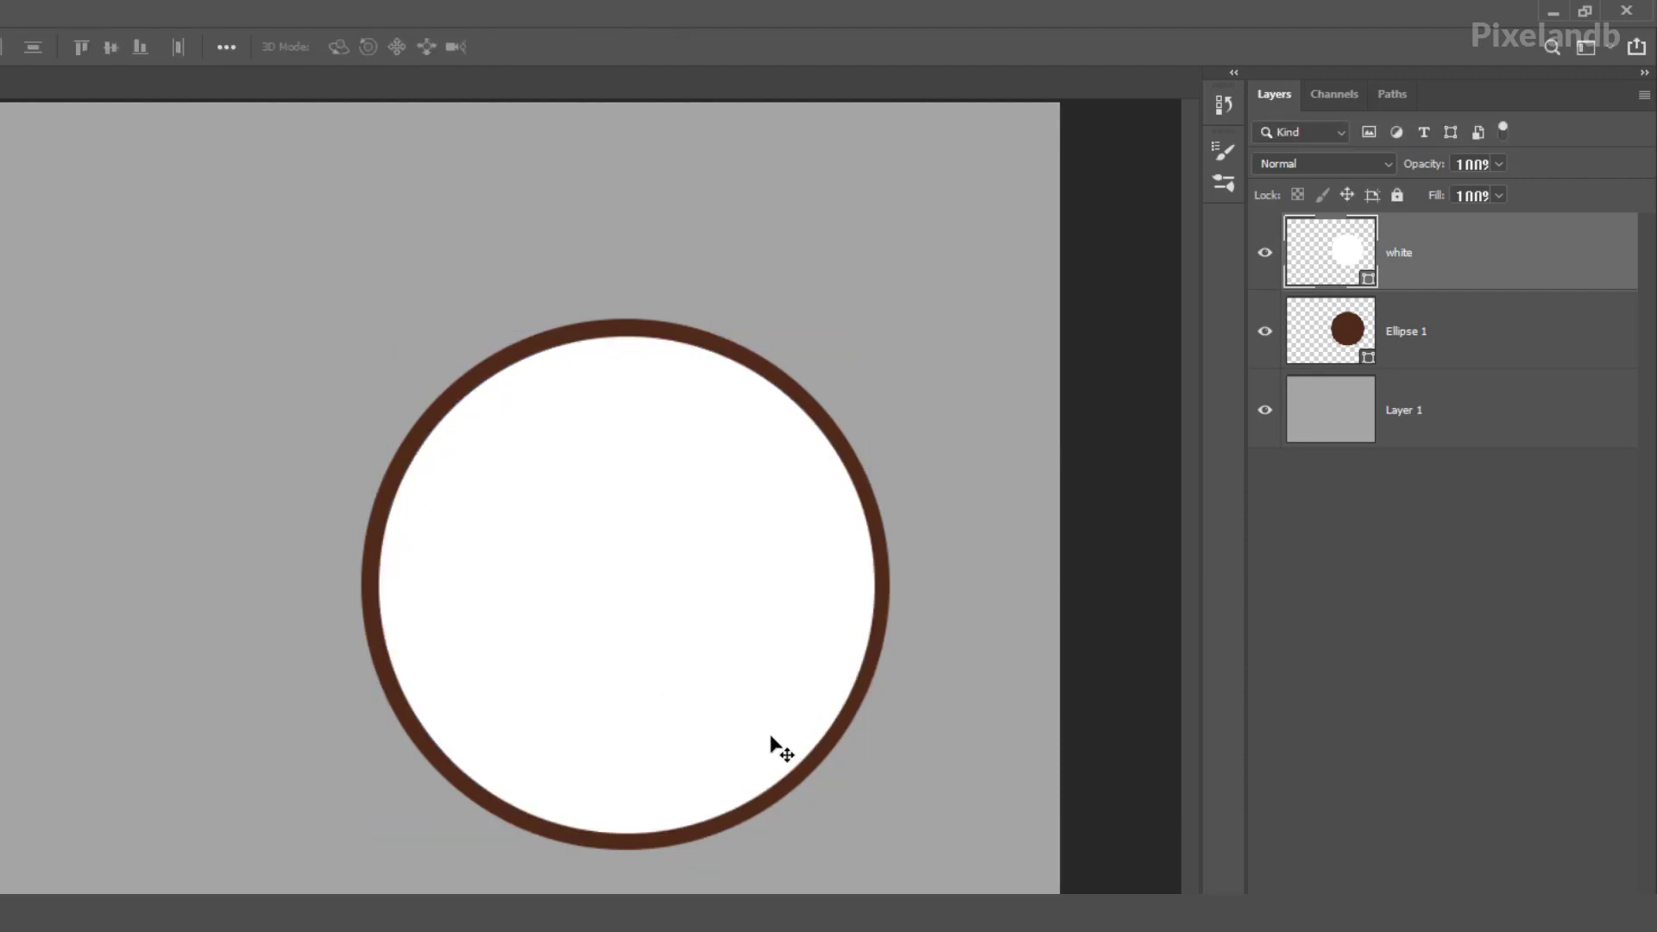
mouse_move(715, 644)
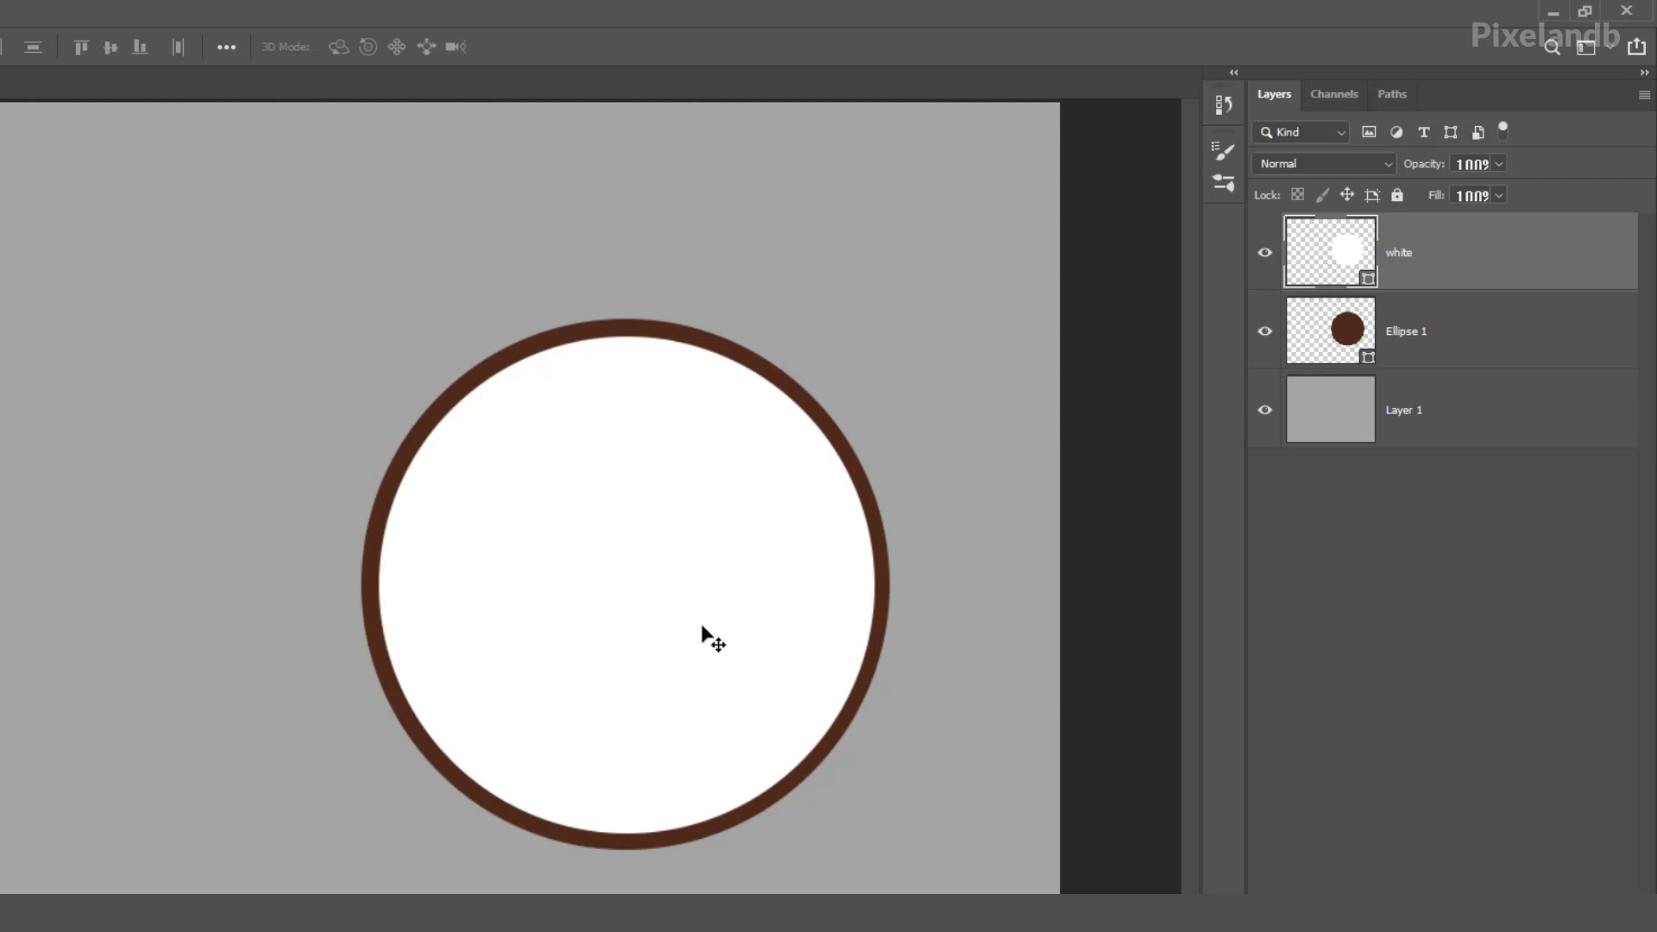
mouse_move(685, 647)
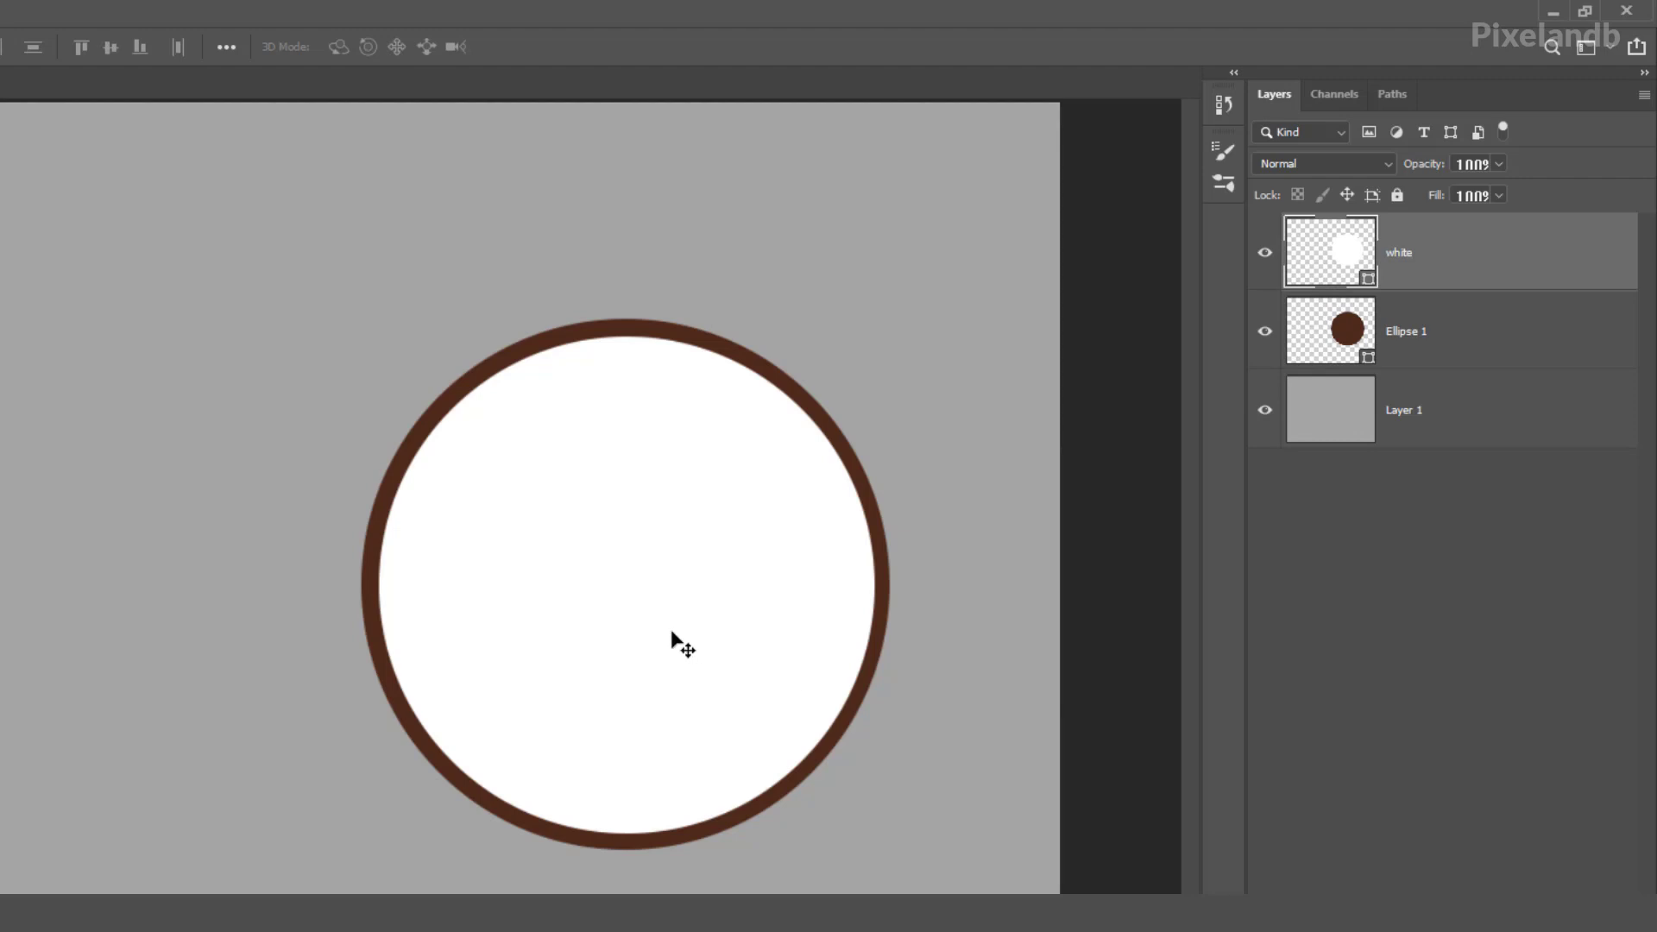
mouse_move(651, 616)
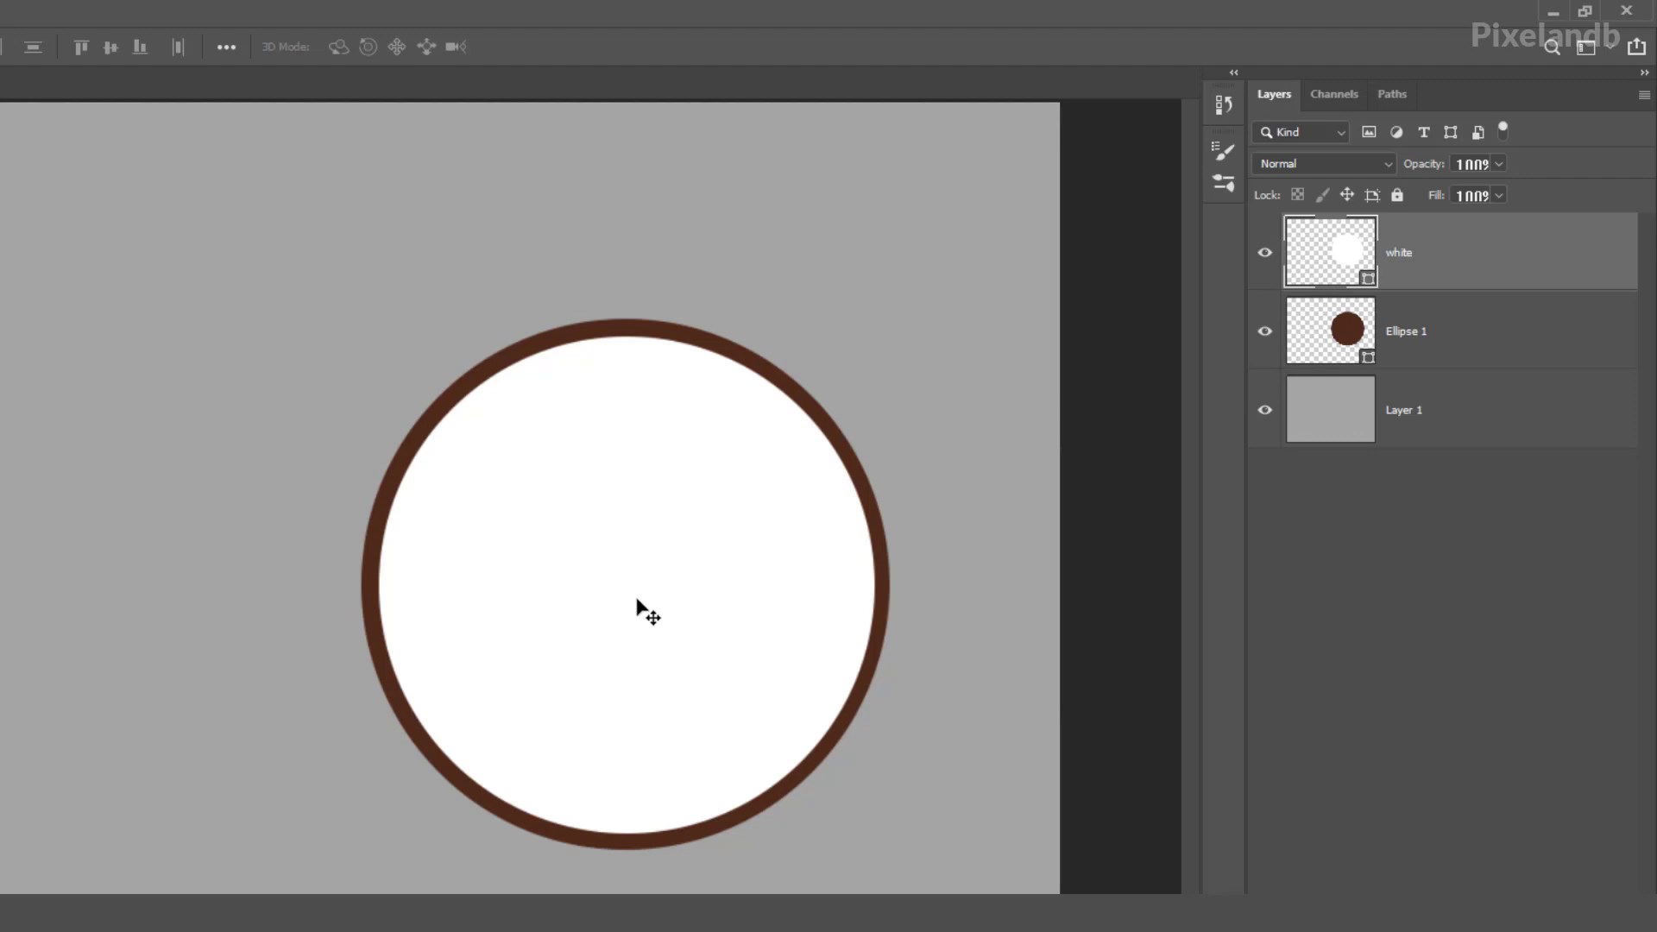
mouse_move(1488, 280)
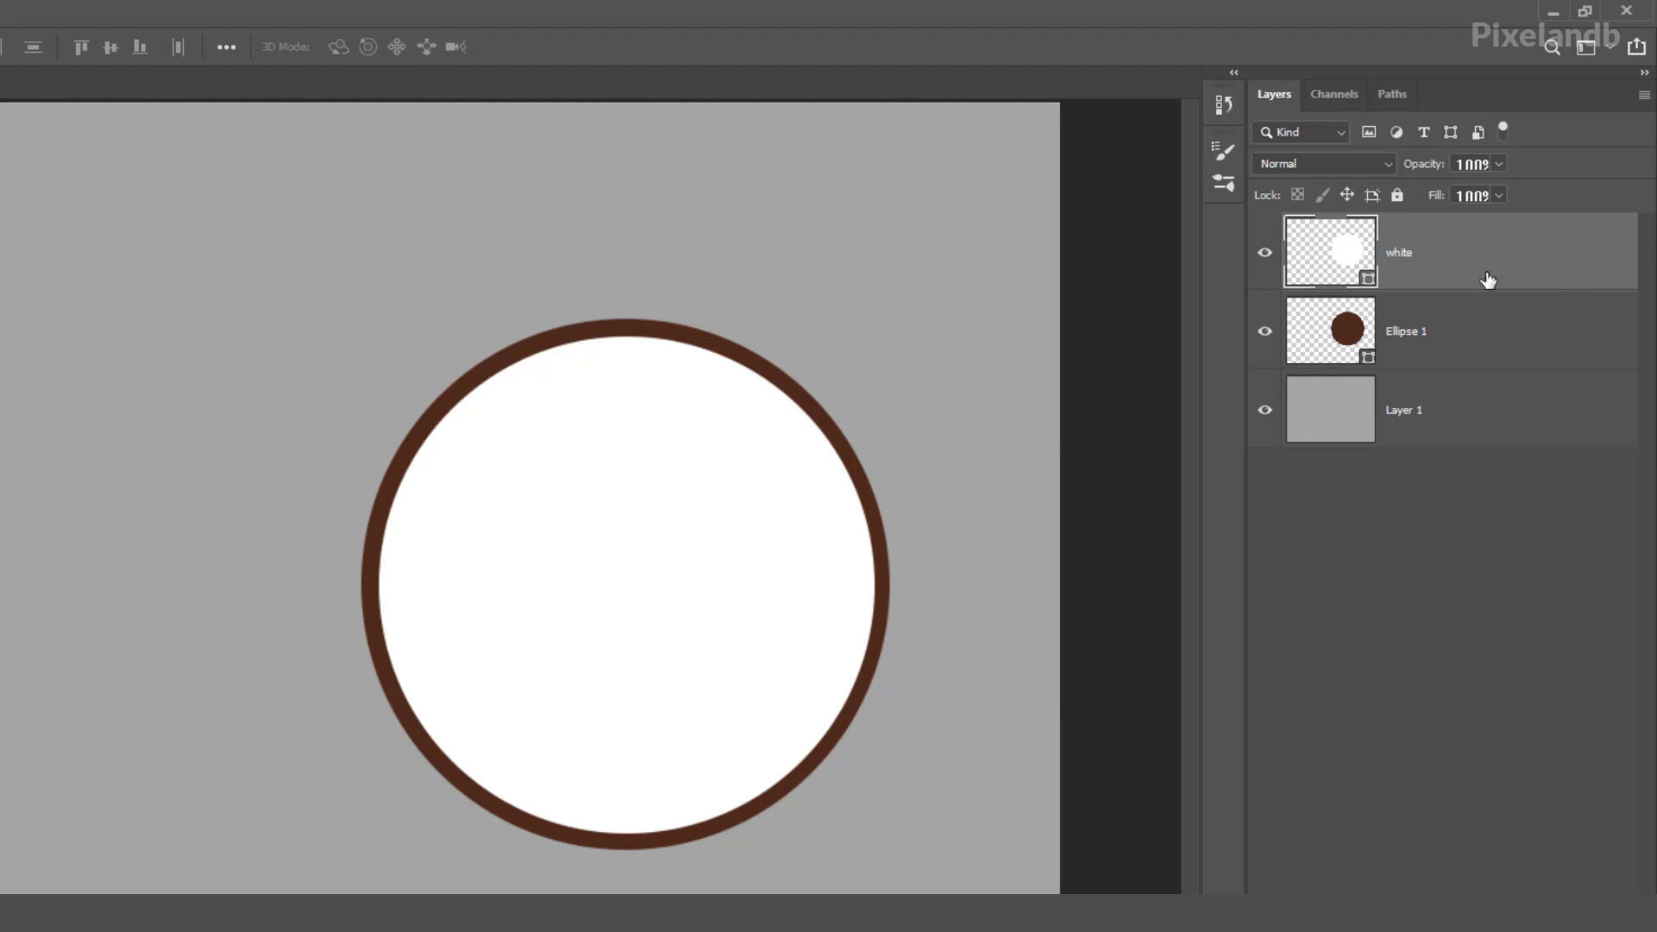
Duplicate the 'white' layer to create an identical 'white copy' layer above it
right_click(1489, 252)
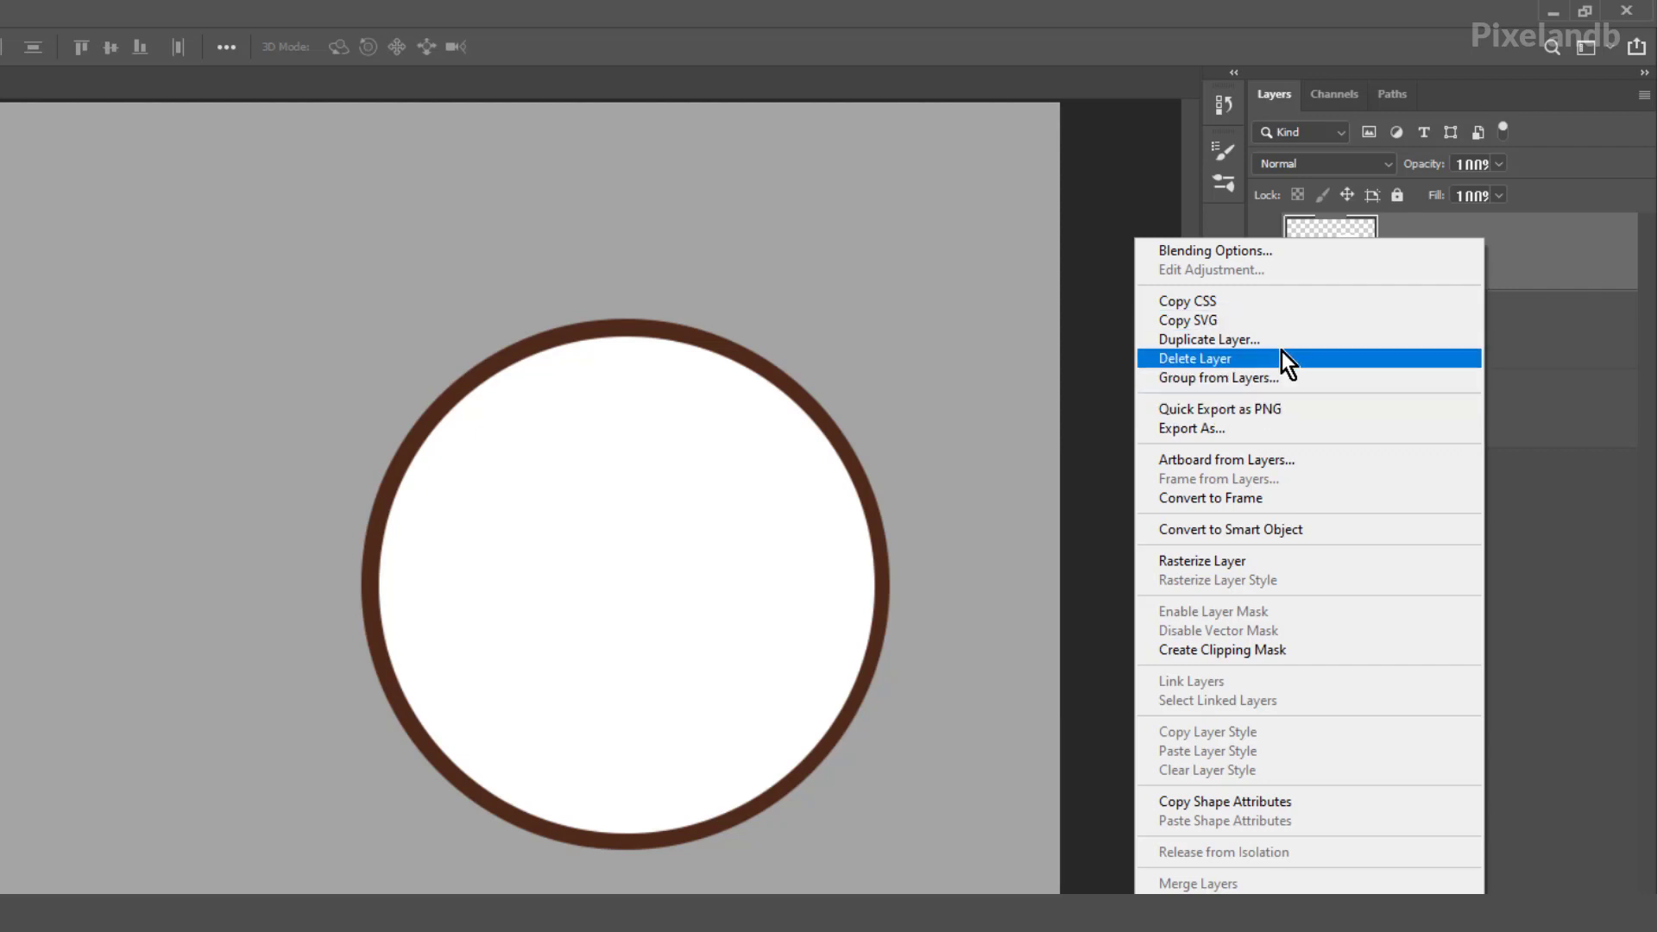
left_click(1209, 340)
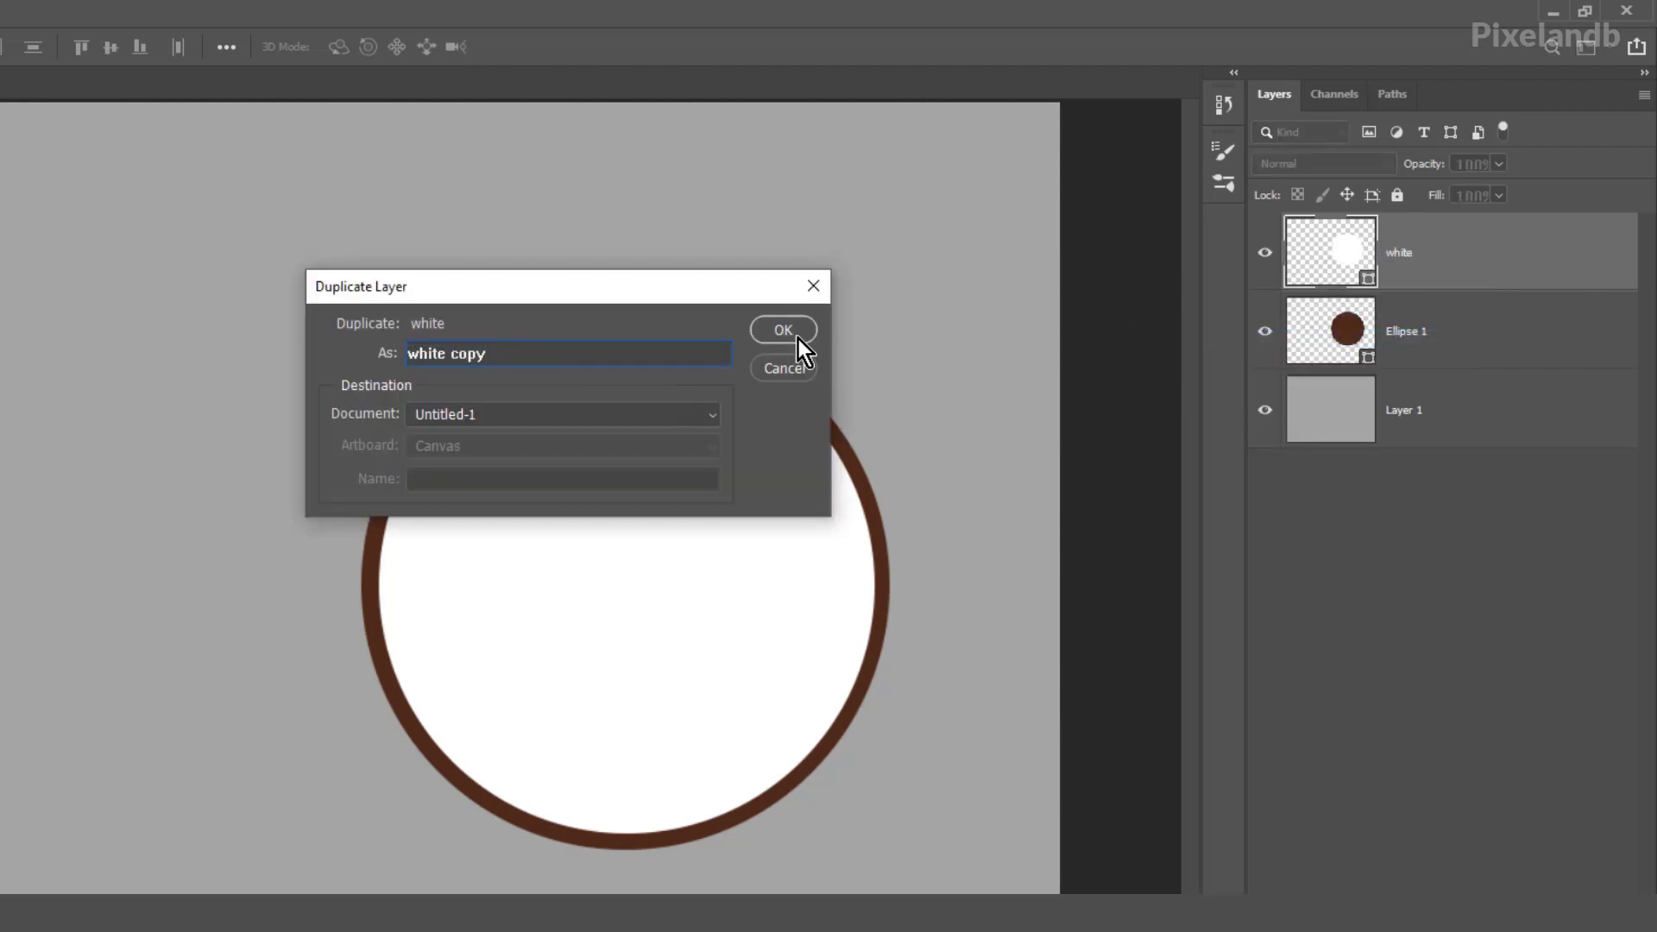
left_click(782, 330)
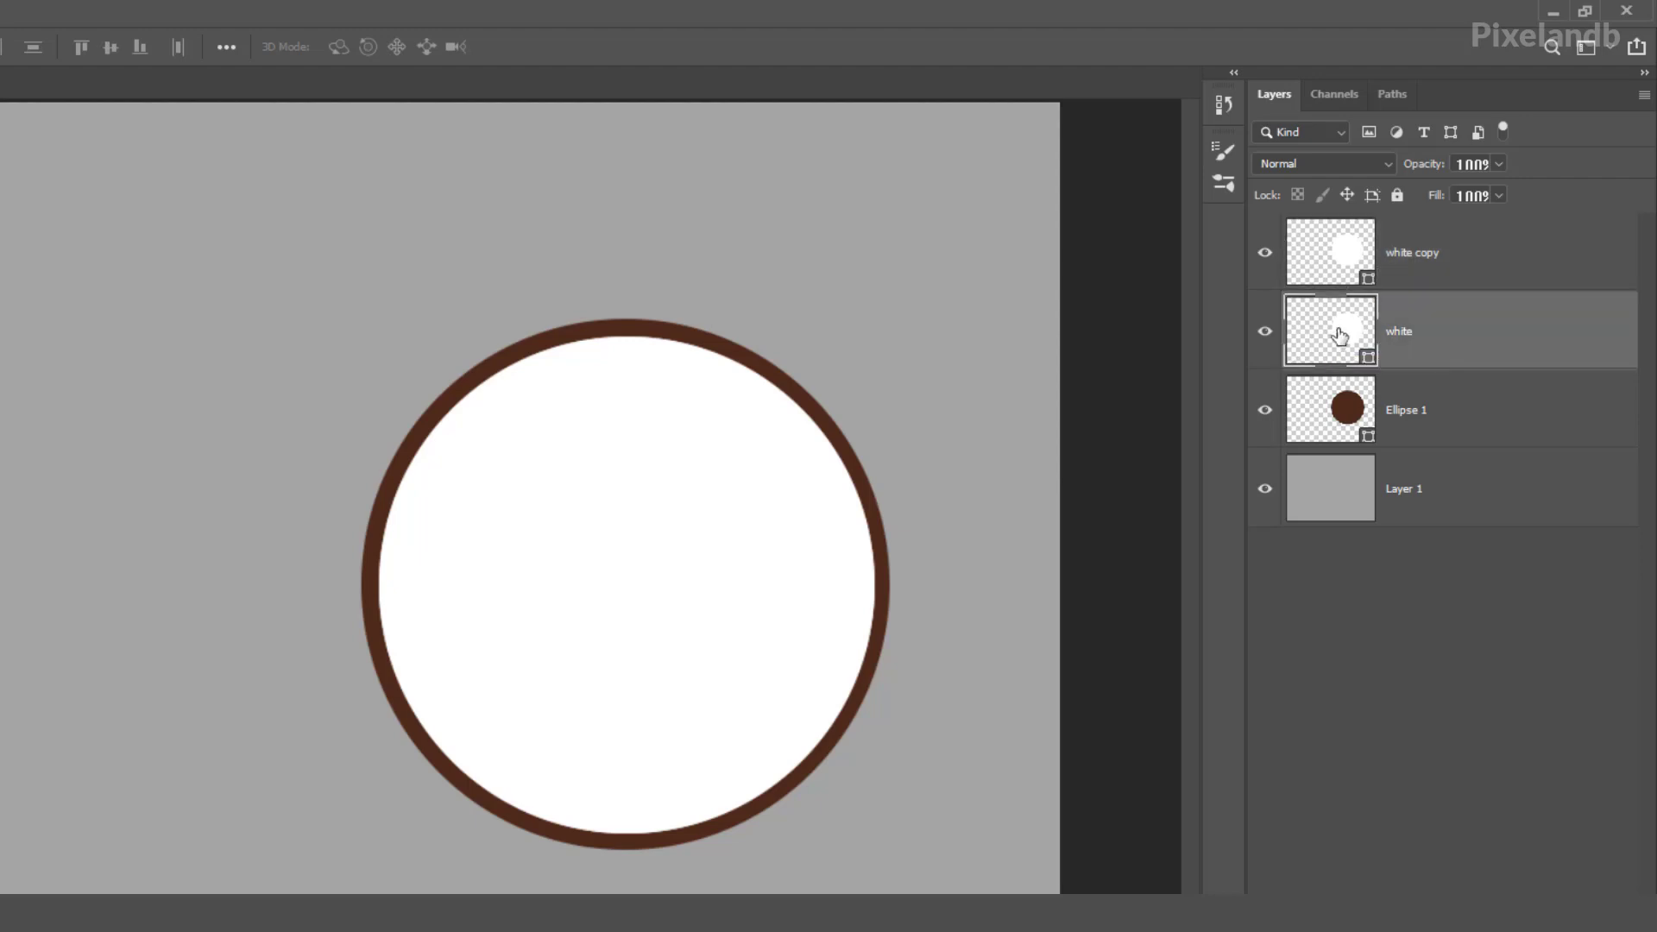
Fill the lower 'white' circle light gray and resize the white copy above it
double_click(1349, 332)
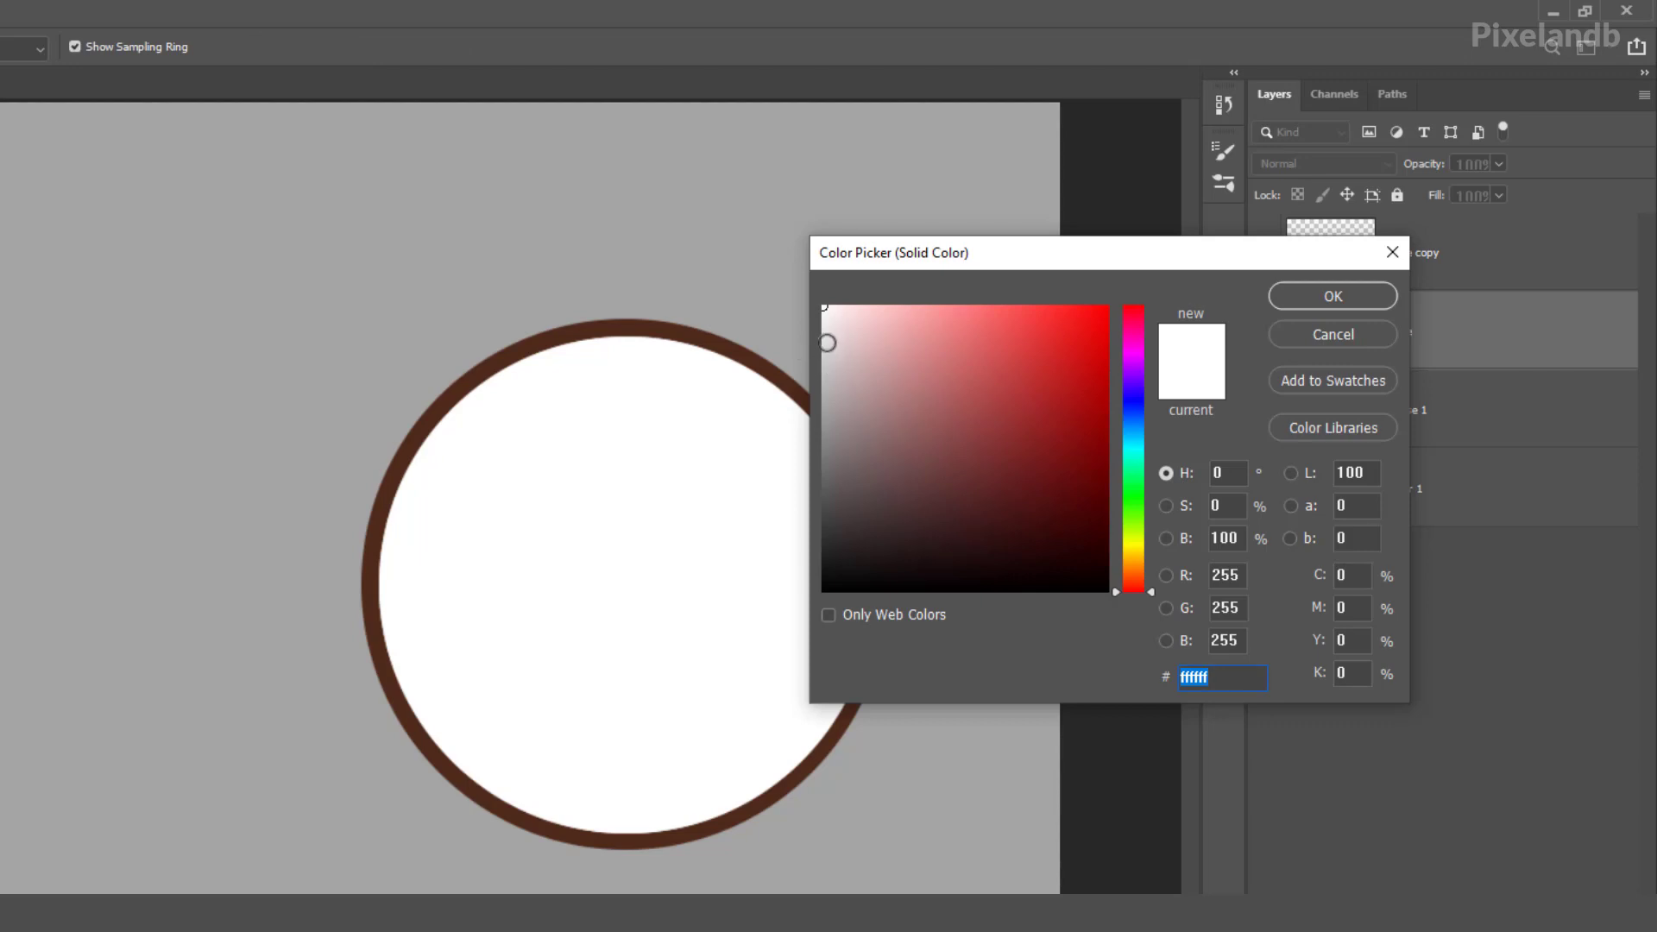
left_click(1331, 296)
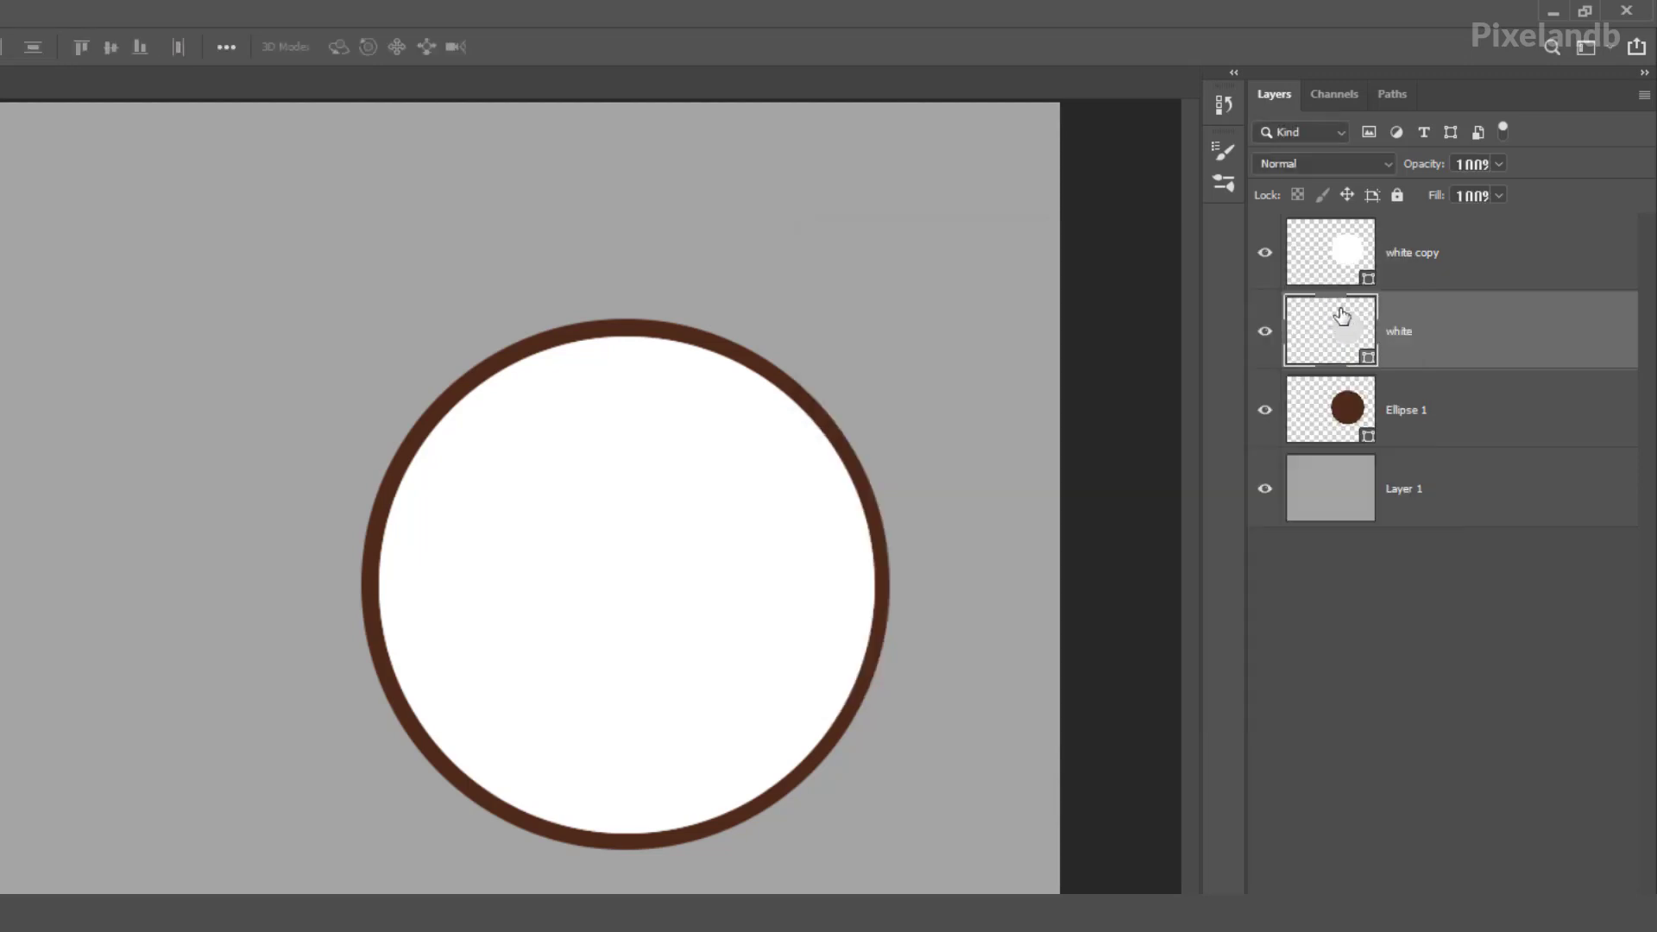
left_click(1411, 252)
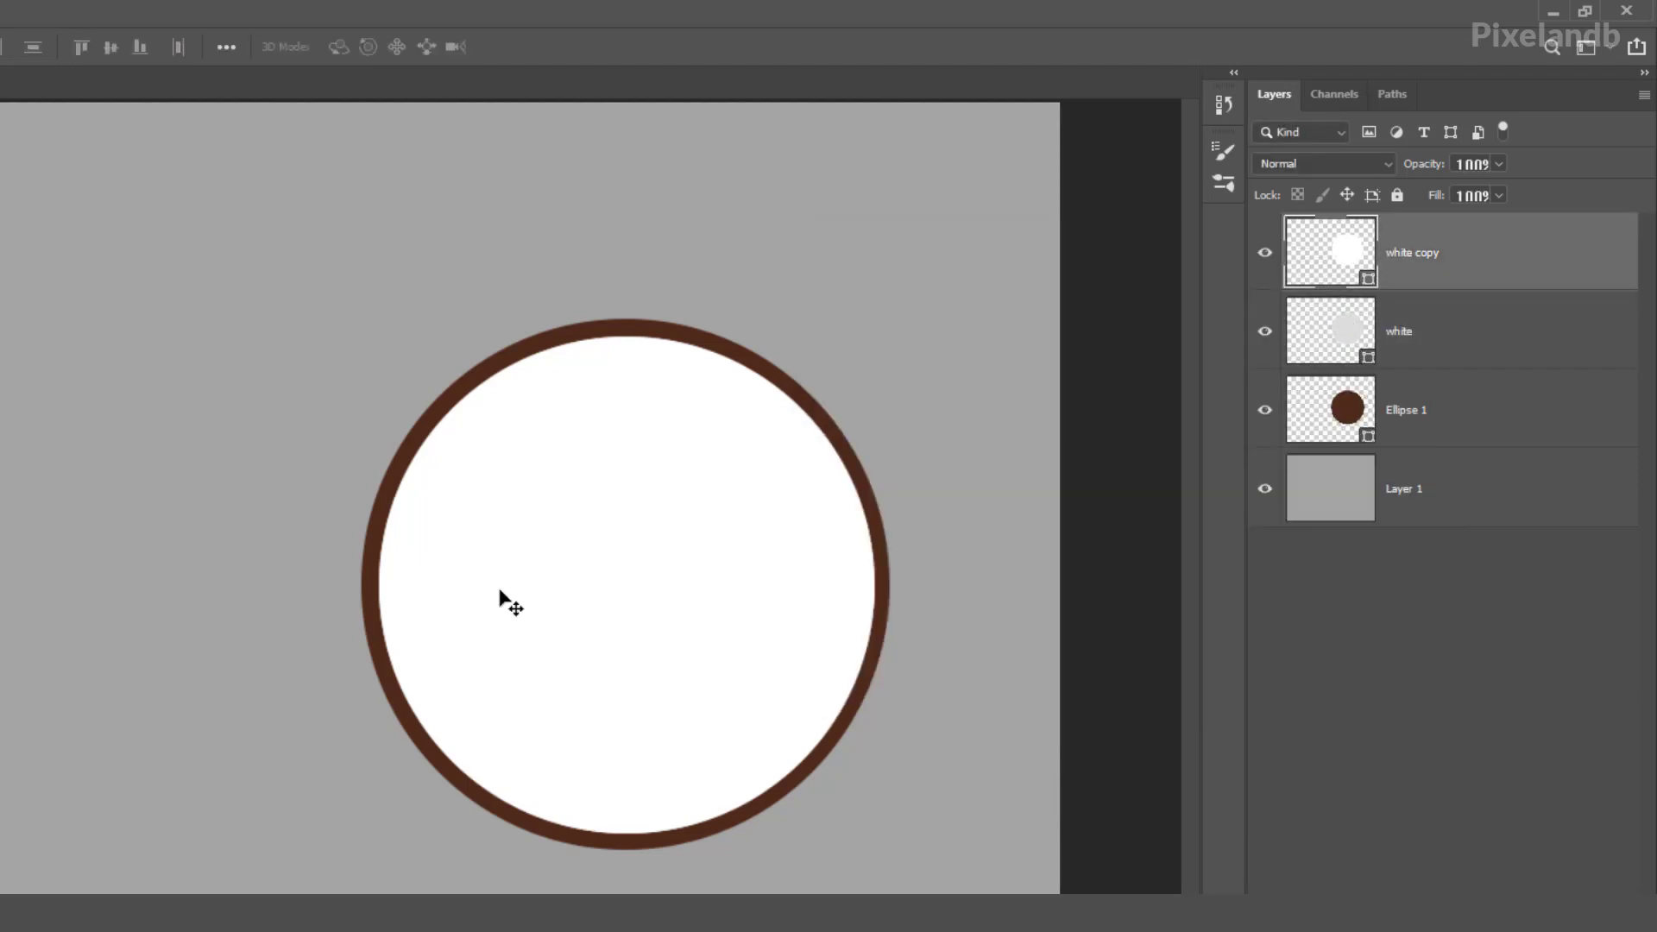
key("ctrl+t")
type("94.9")
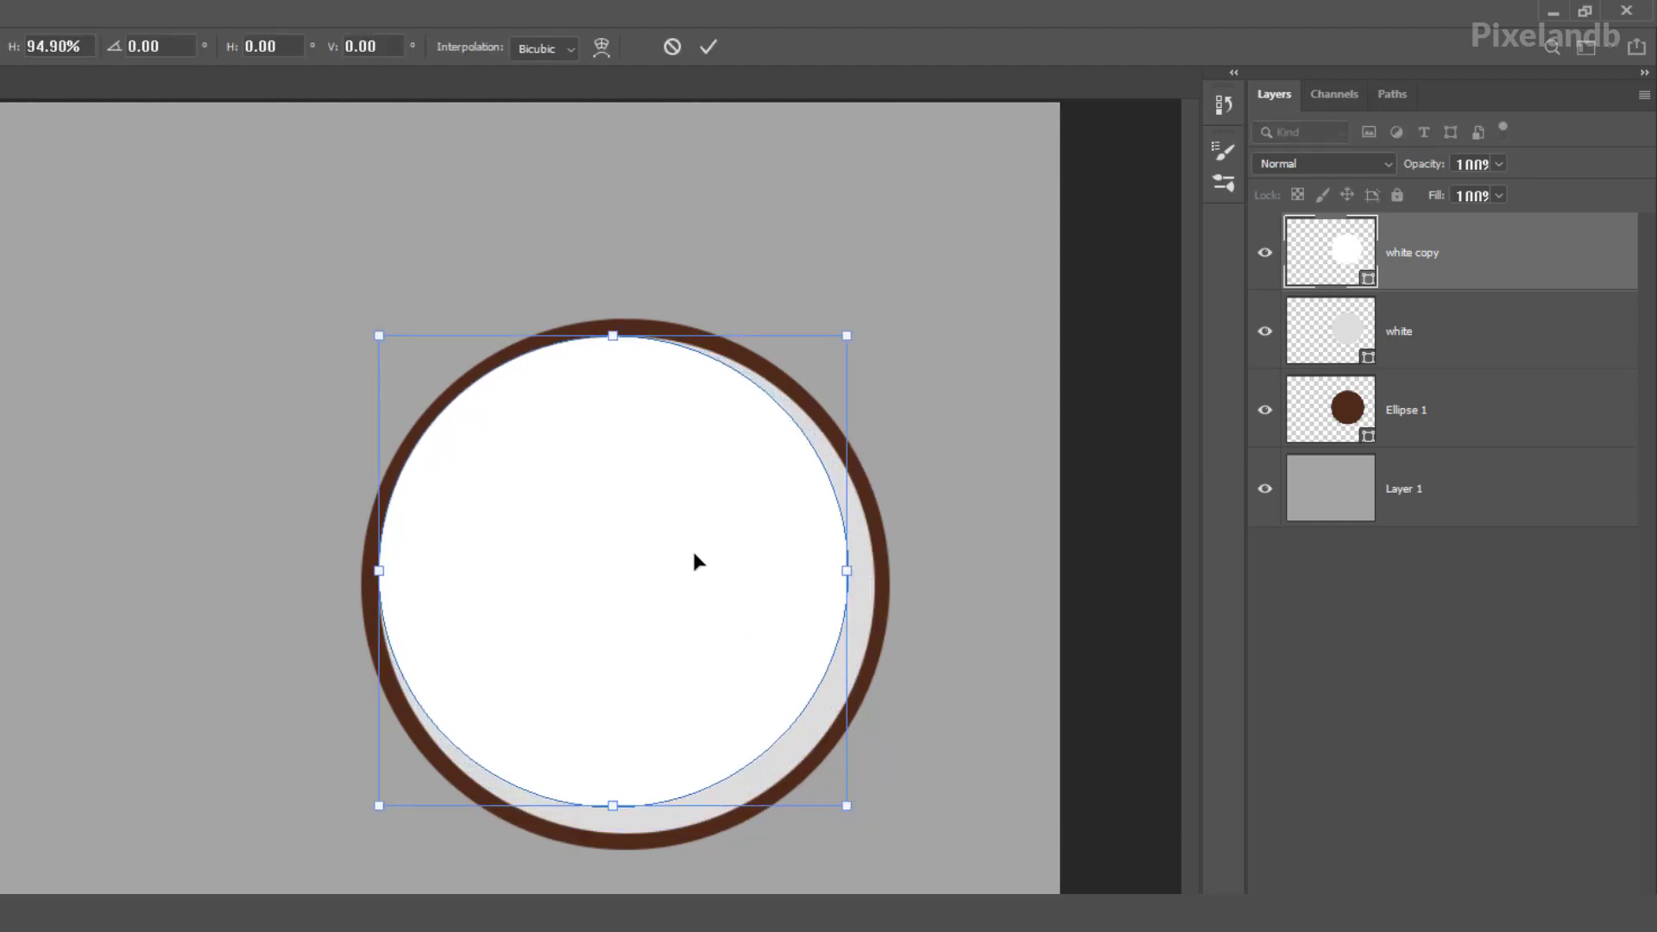
left_click(709, 47)
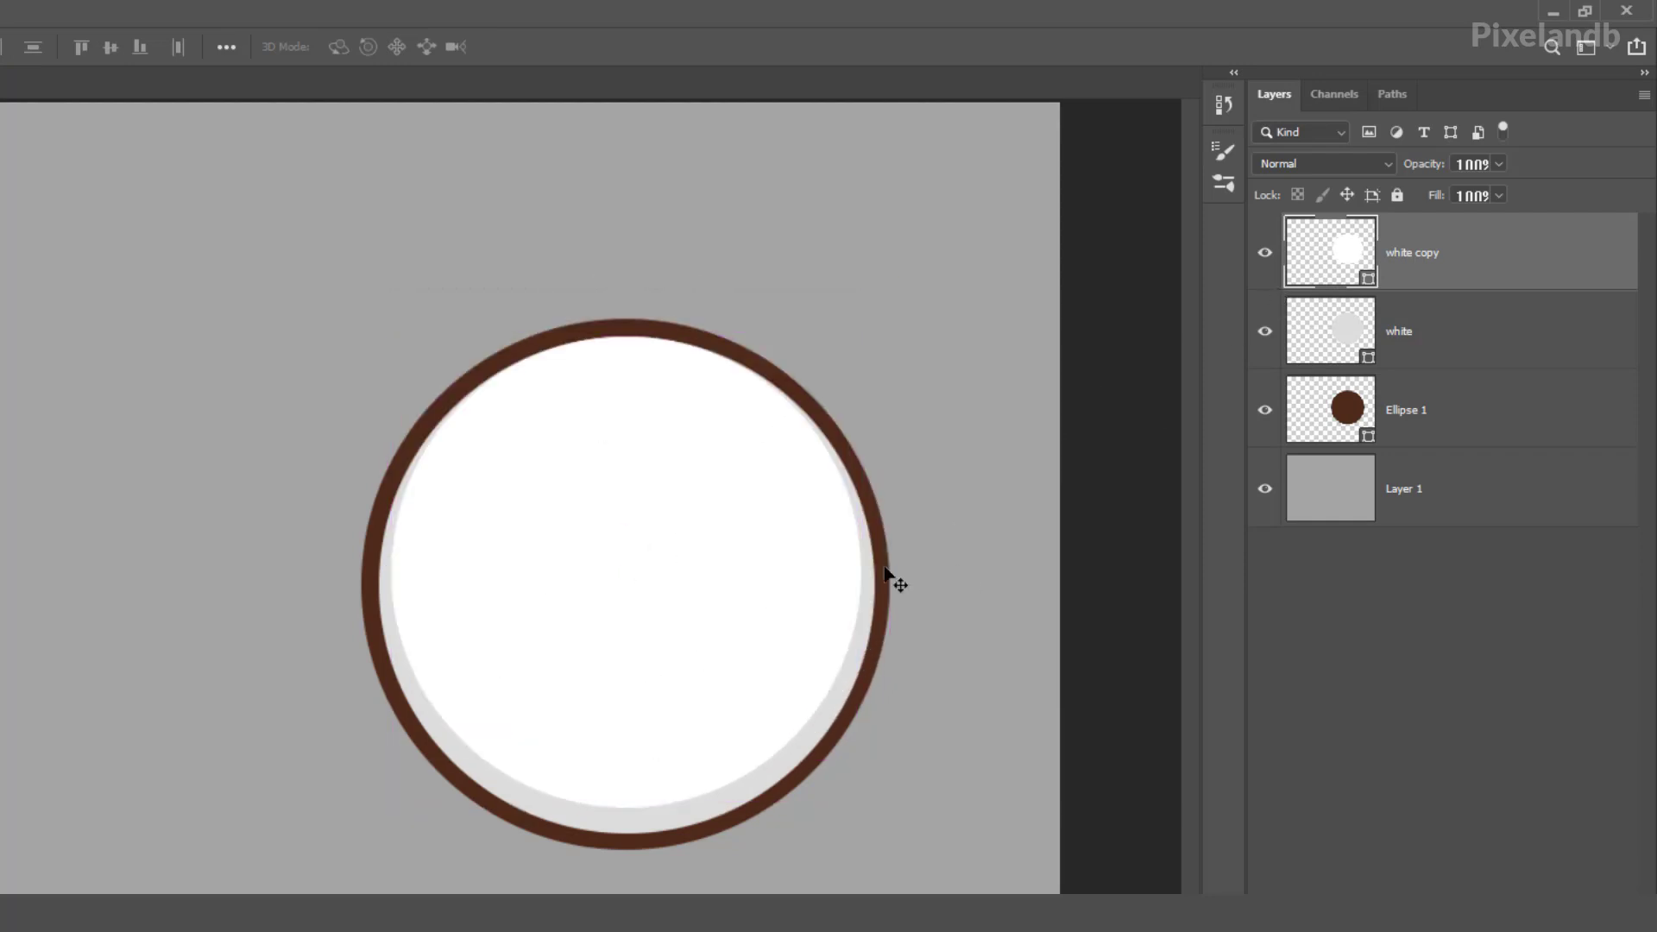
mouse_move(625, 666)
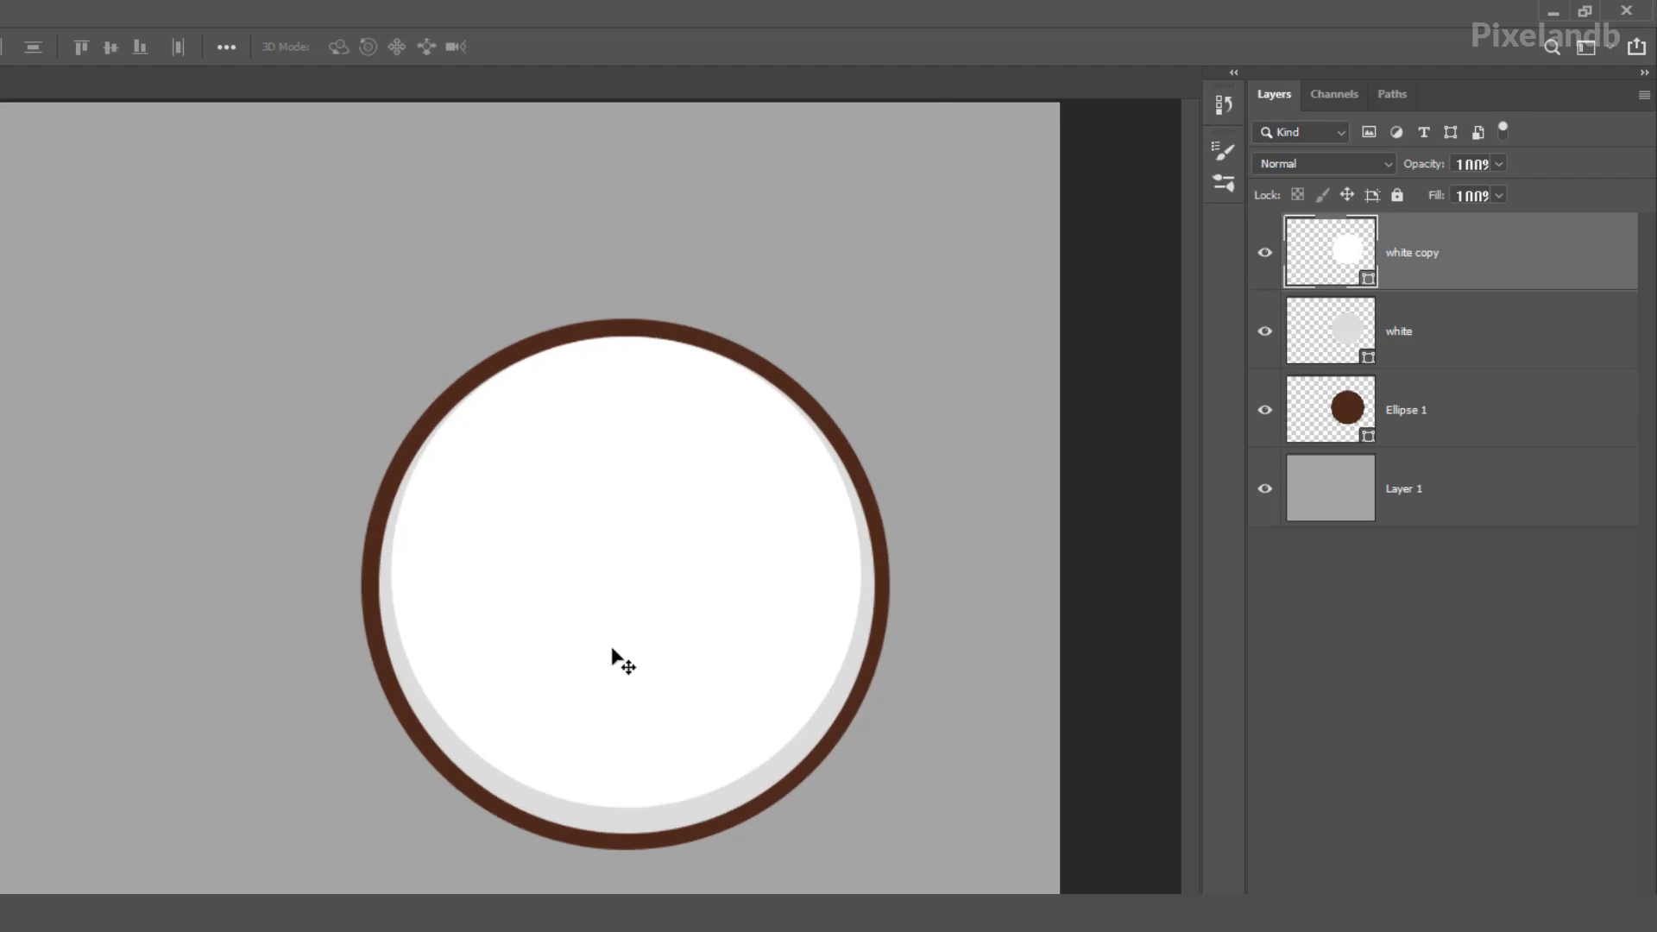
Enlarge and shift the white copy, then clip it to leave a gray crescent shadow
key("ctrl+t")
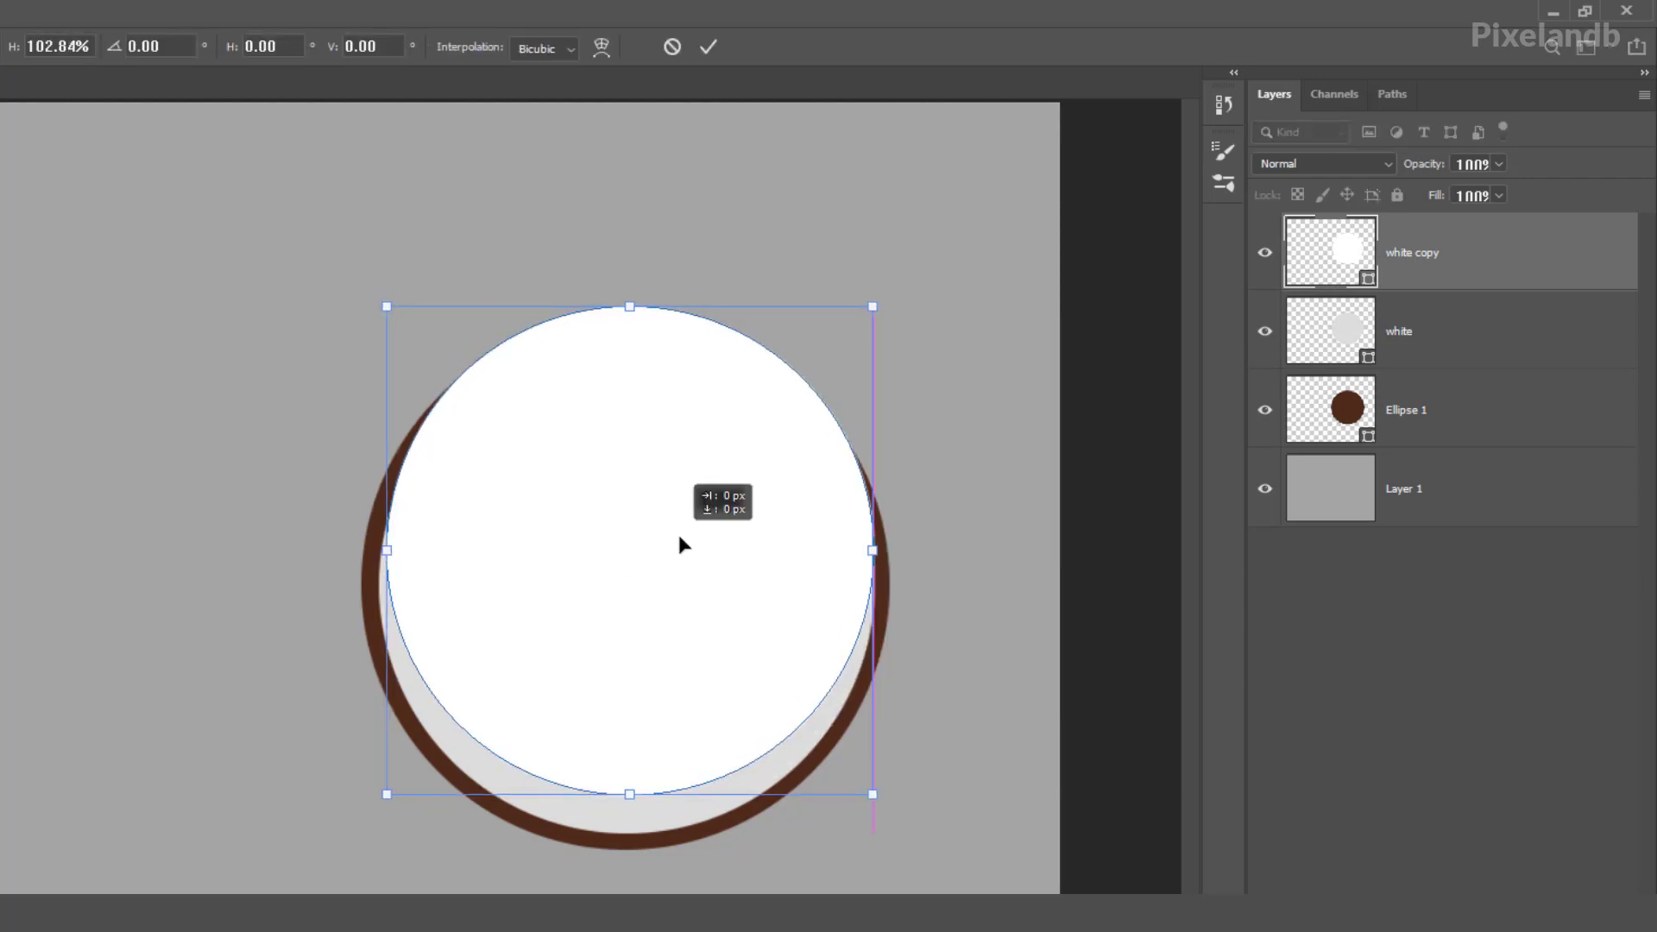
left_click(709, 45)
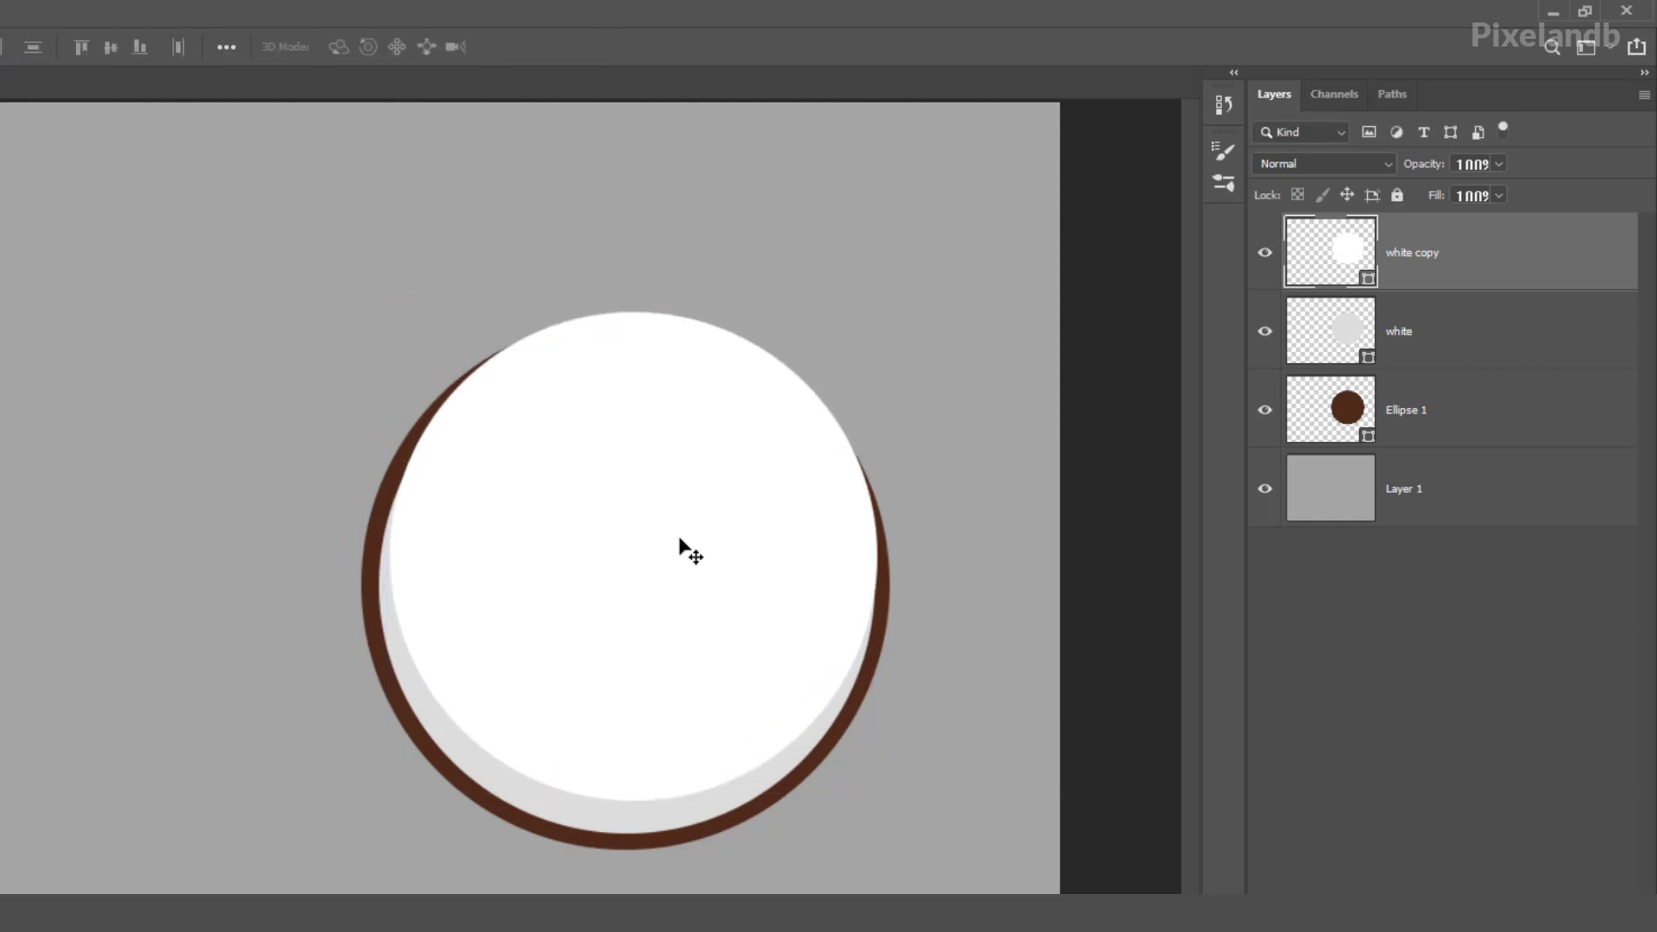
mouse_move(1487, 267)
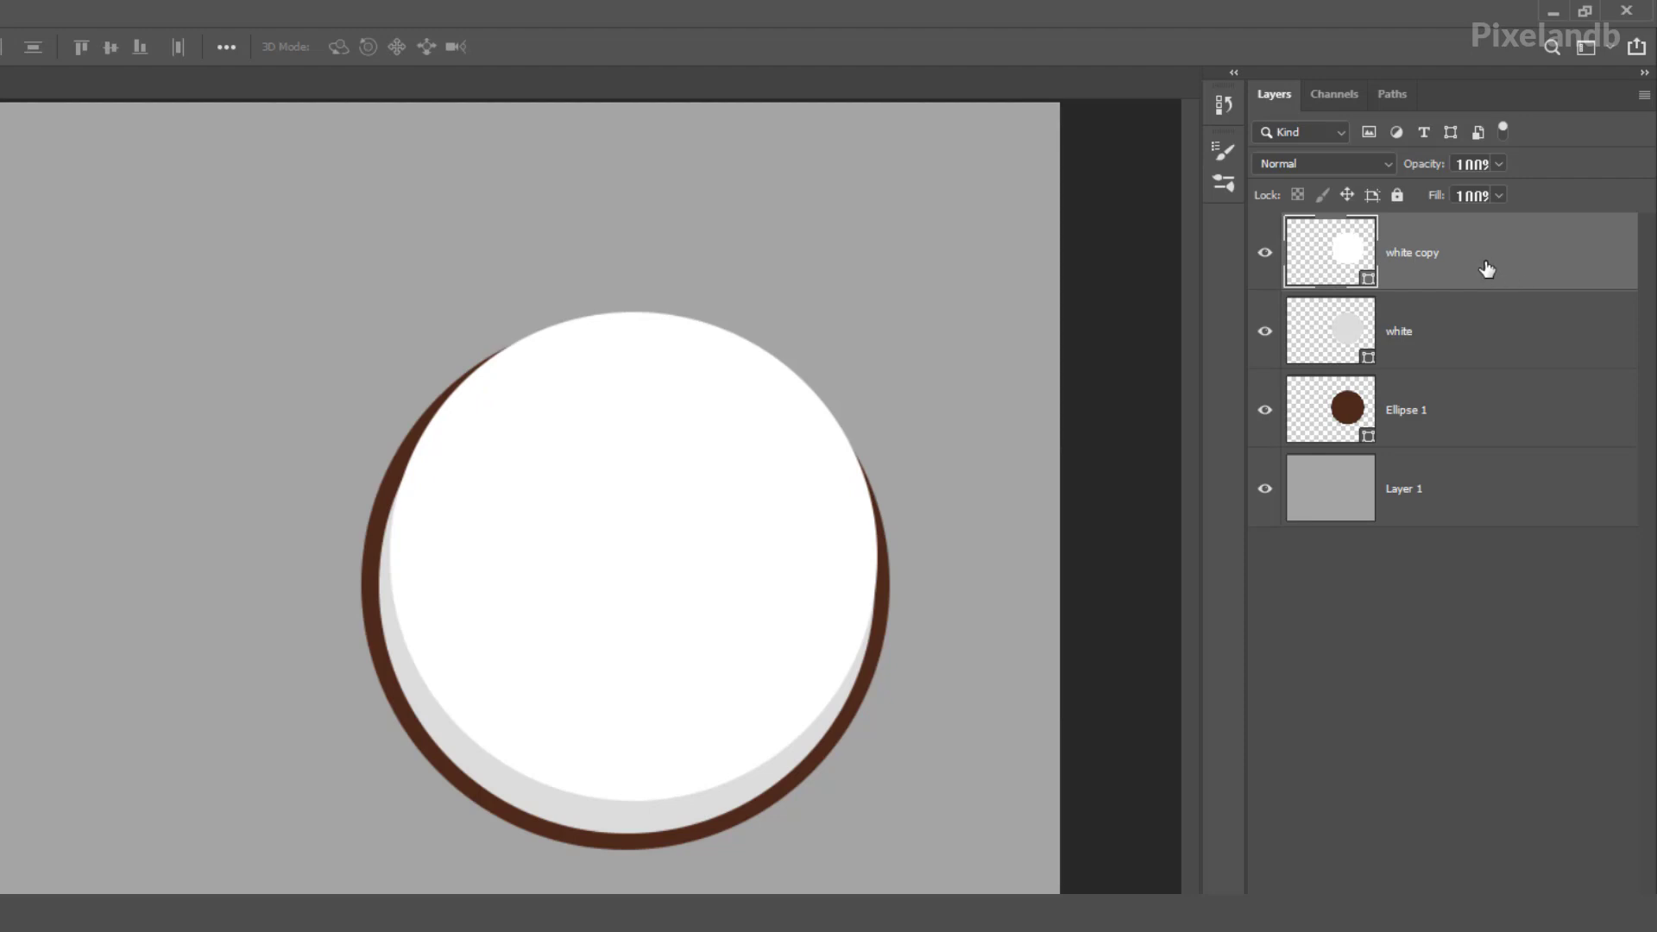
mouse_move(1539, 295)
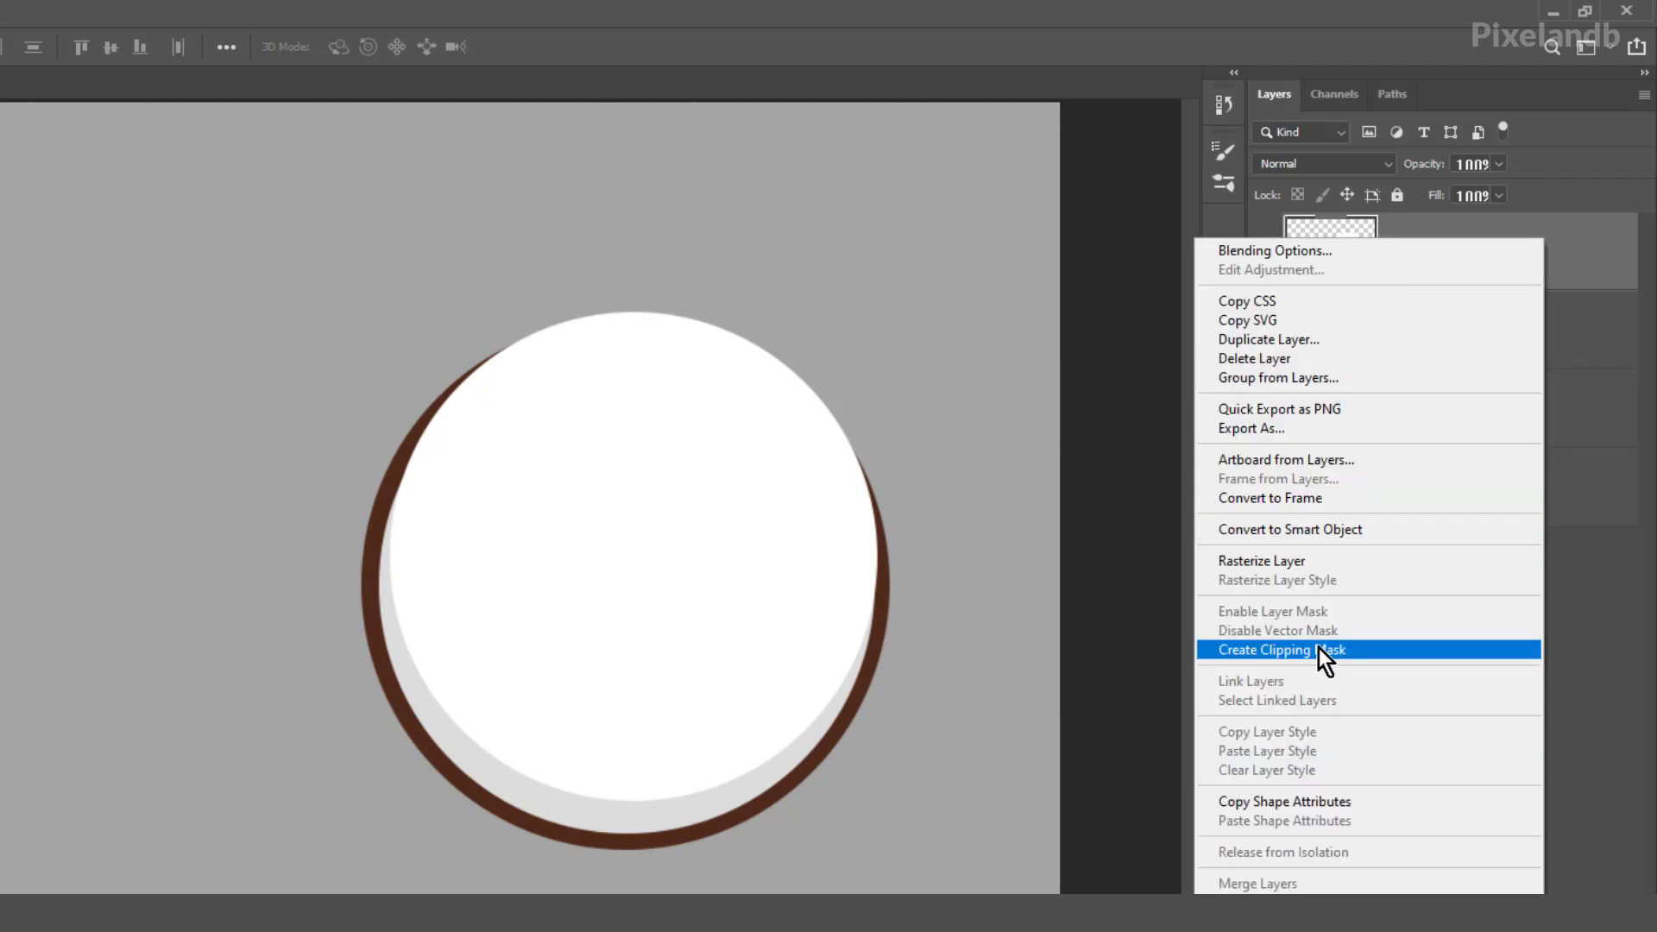
left_click(1279, 651)
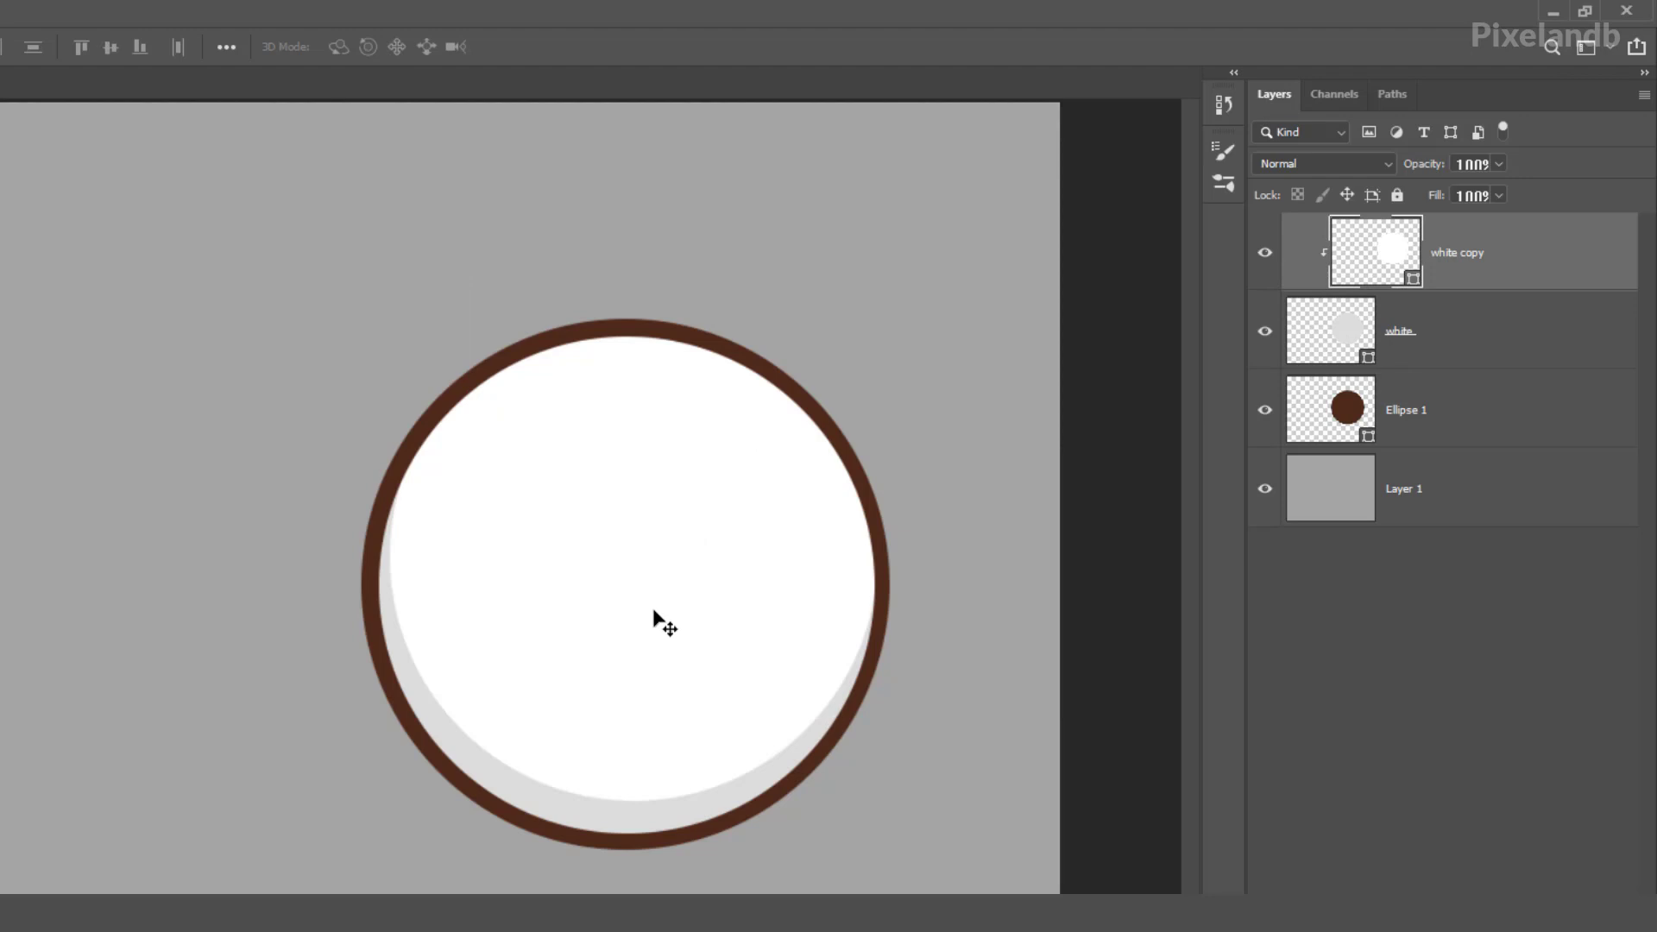
mouse_move(1561, 254)
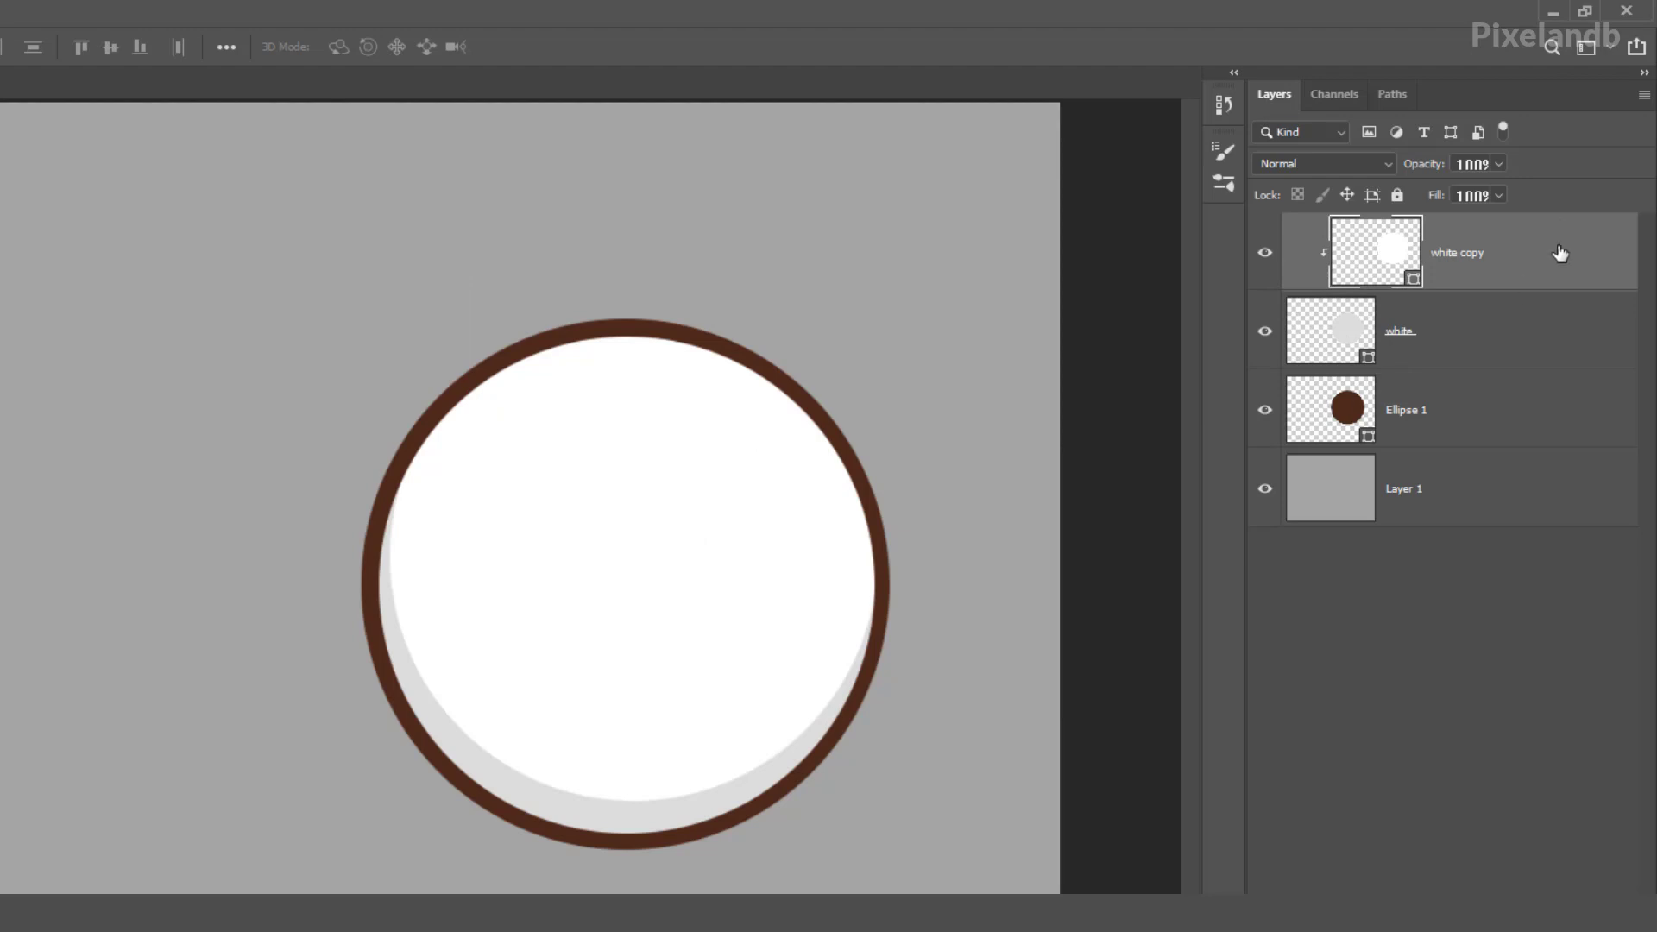
Duplicate white copy as 'eyeball', fill it dark blue and shrink it to an iris about 58%
right_click(1457, 252)
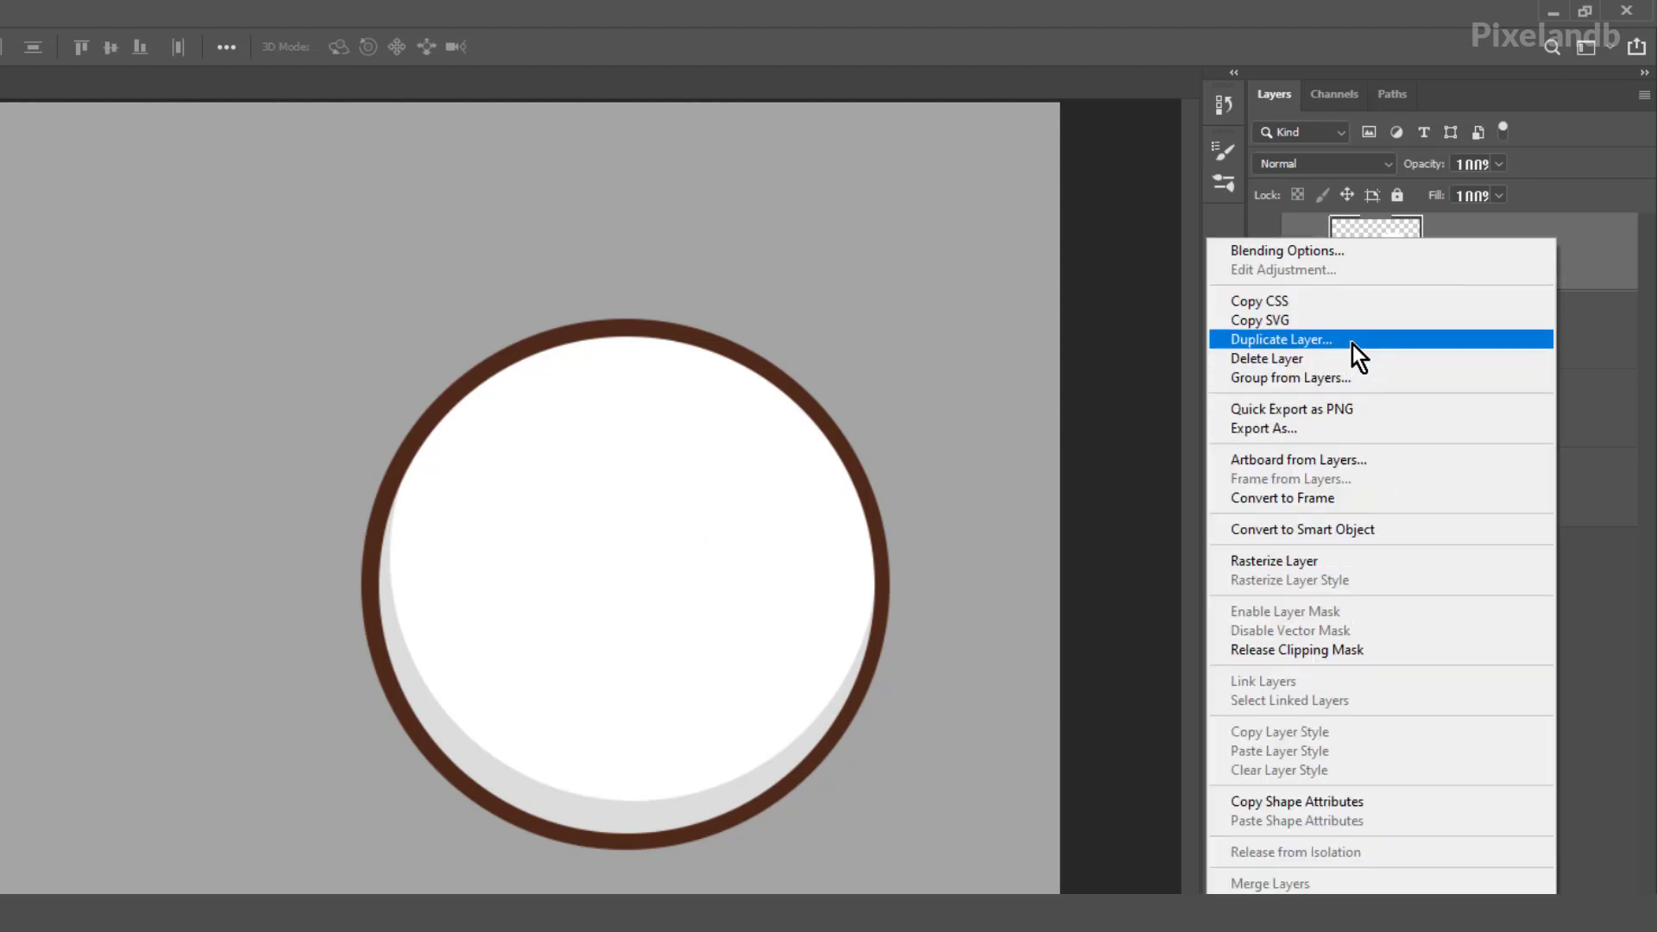
left_click(1283, 340)
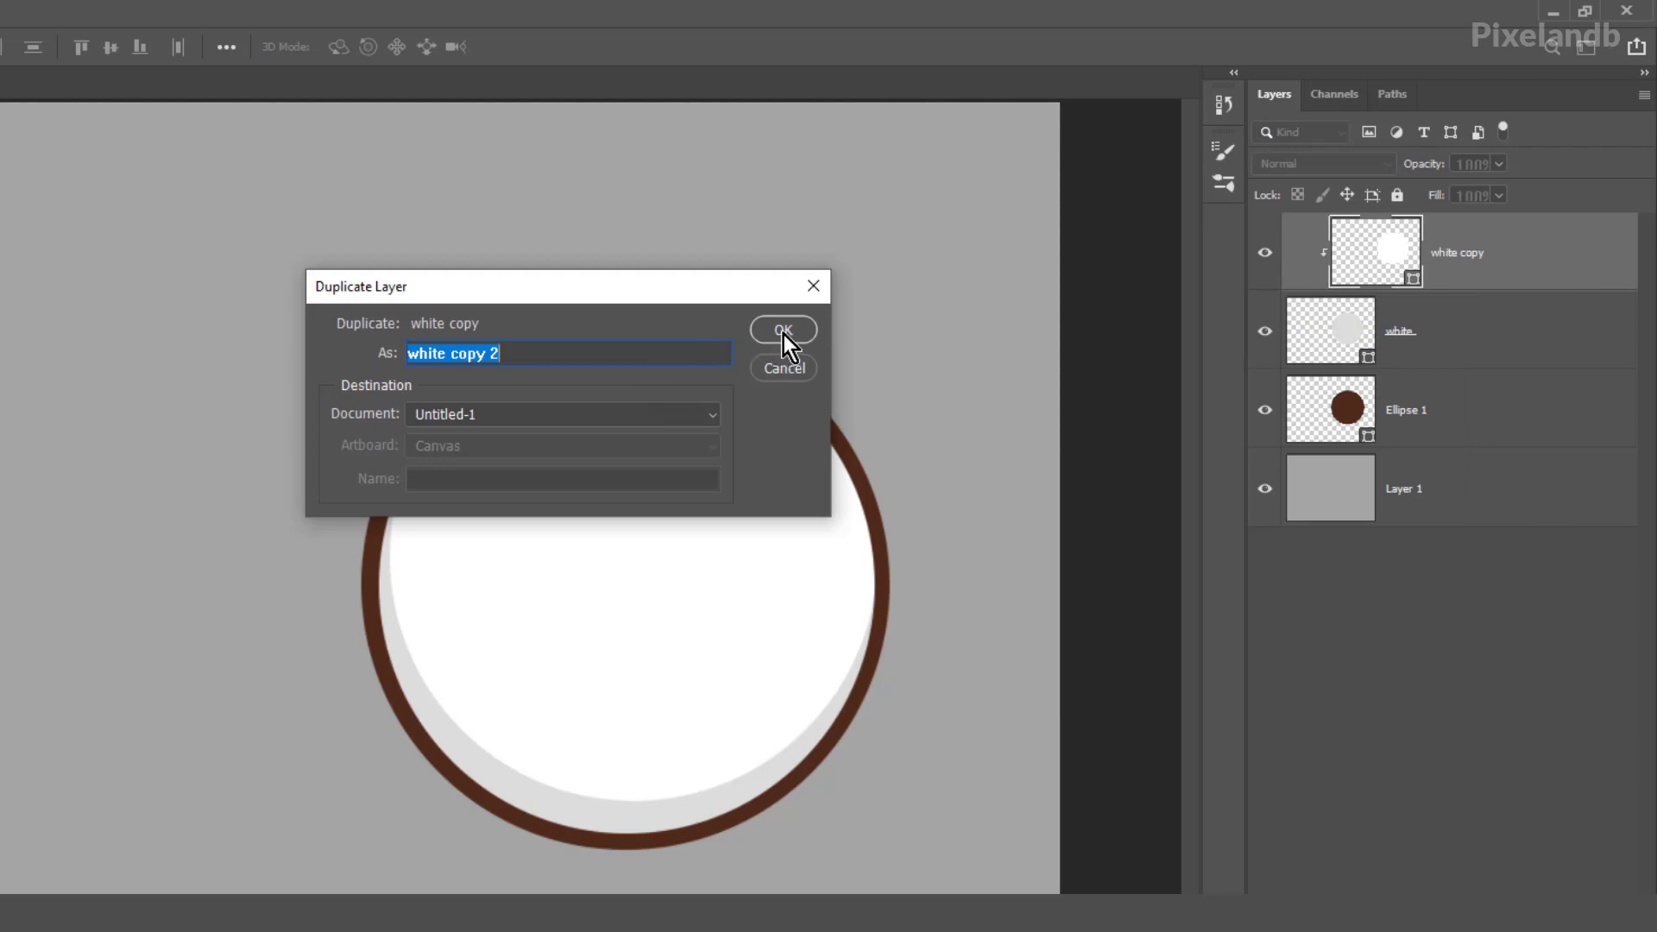
type("eyeball")
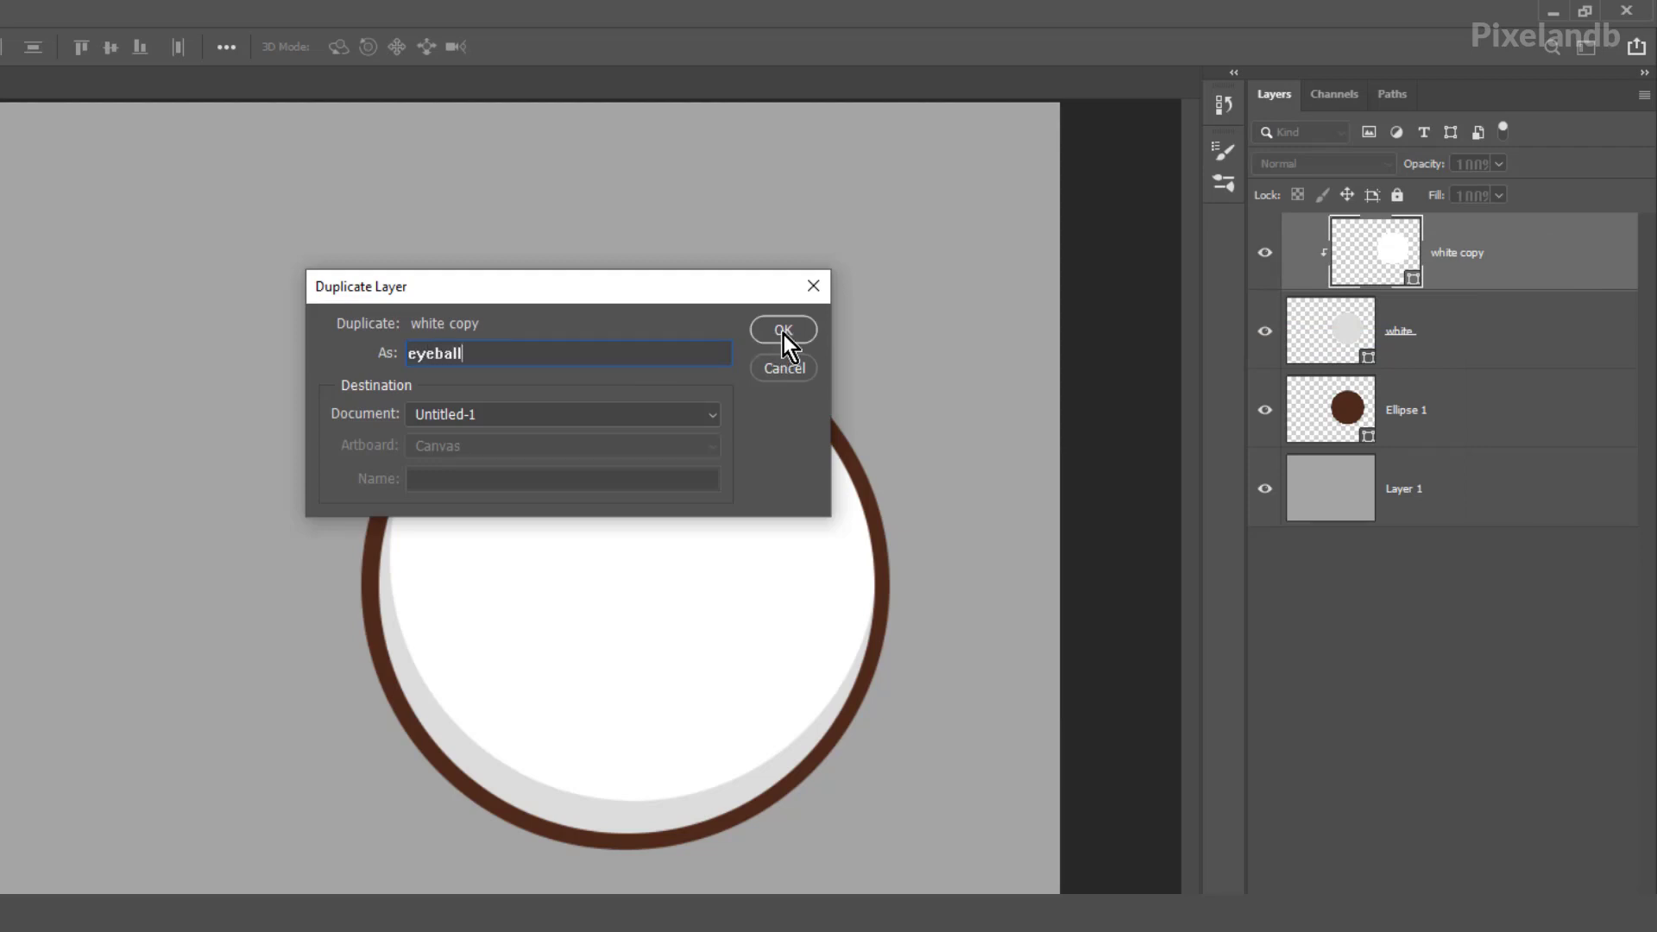
left_click(782, 328)
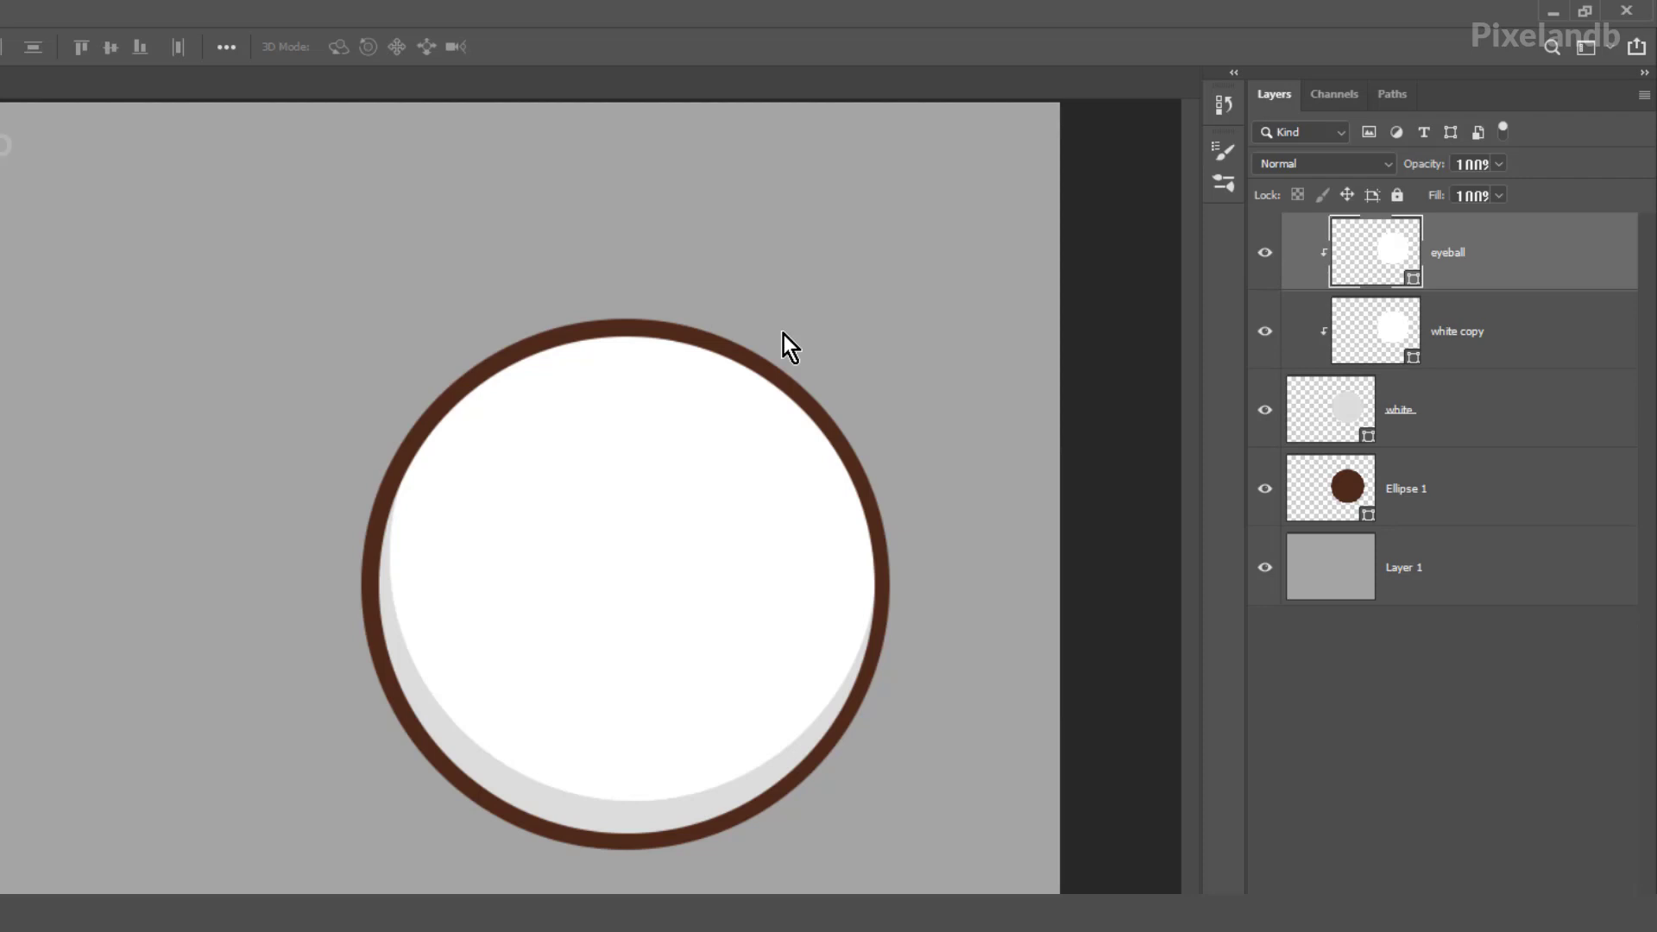
mouse_move(1388, 254)
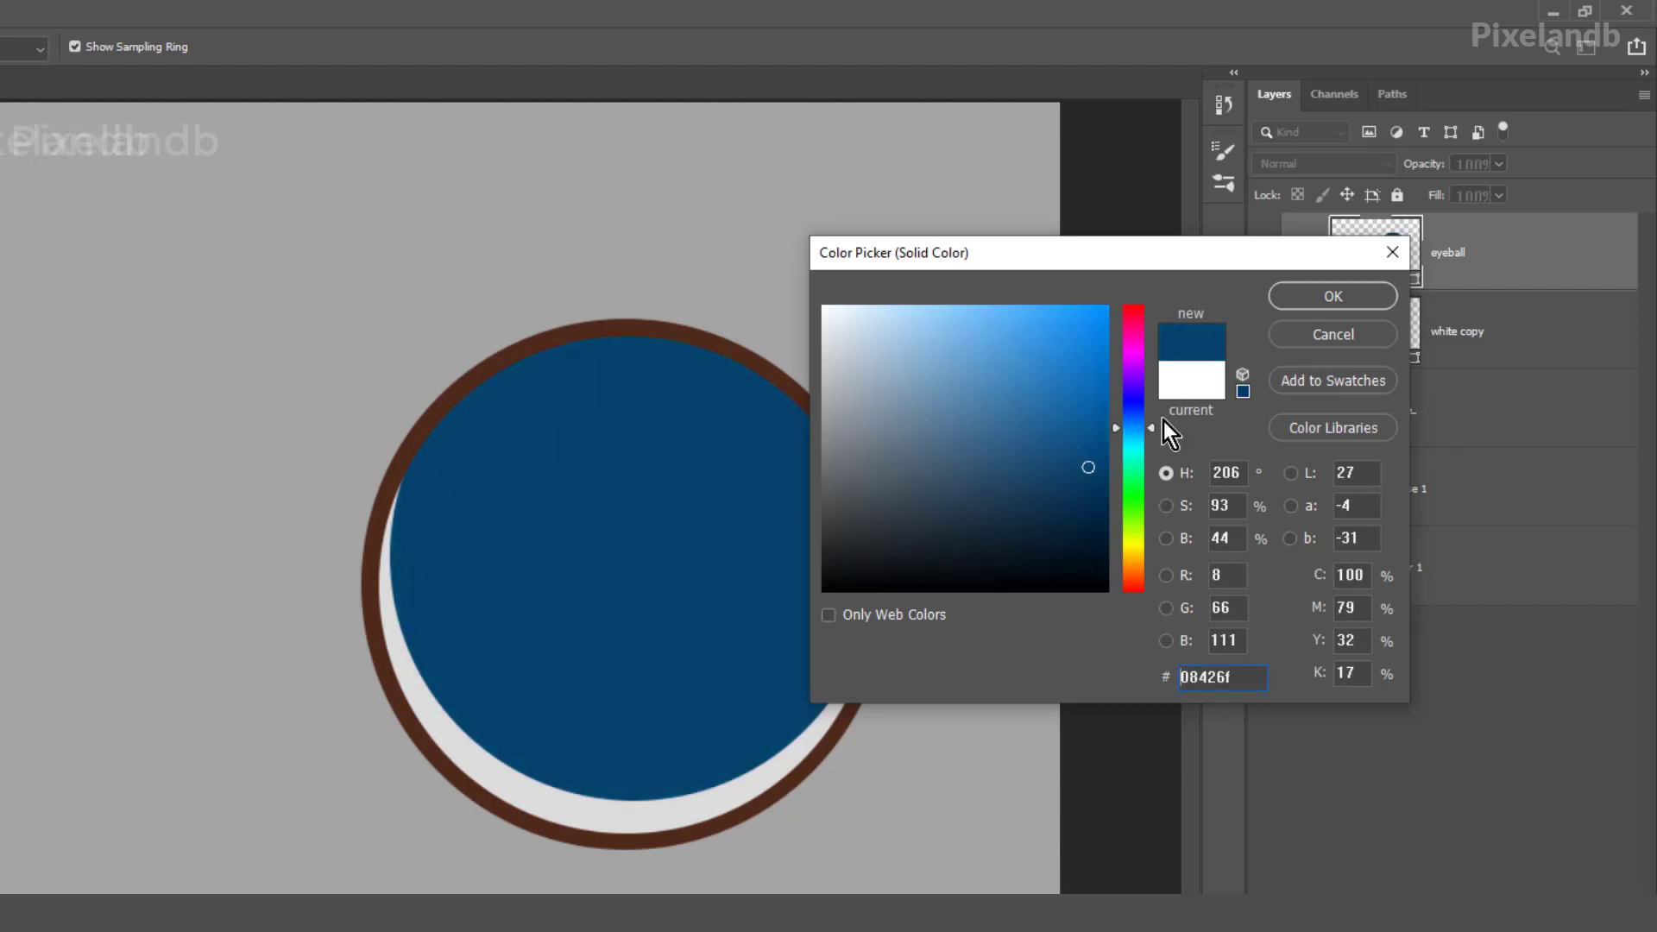
left_click(1331, 295)
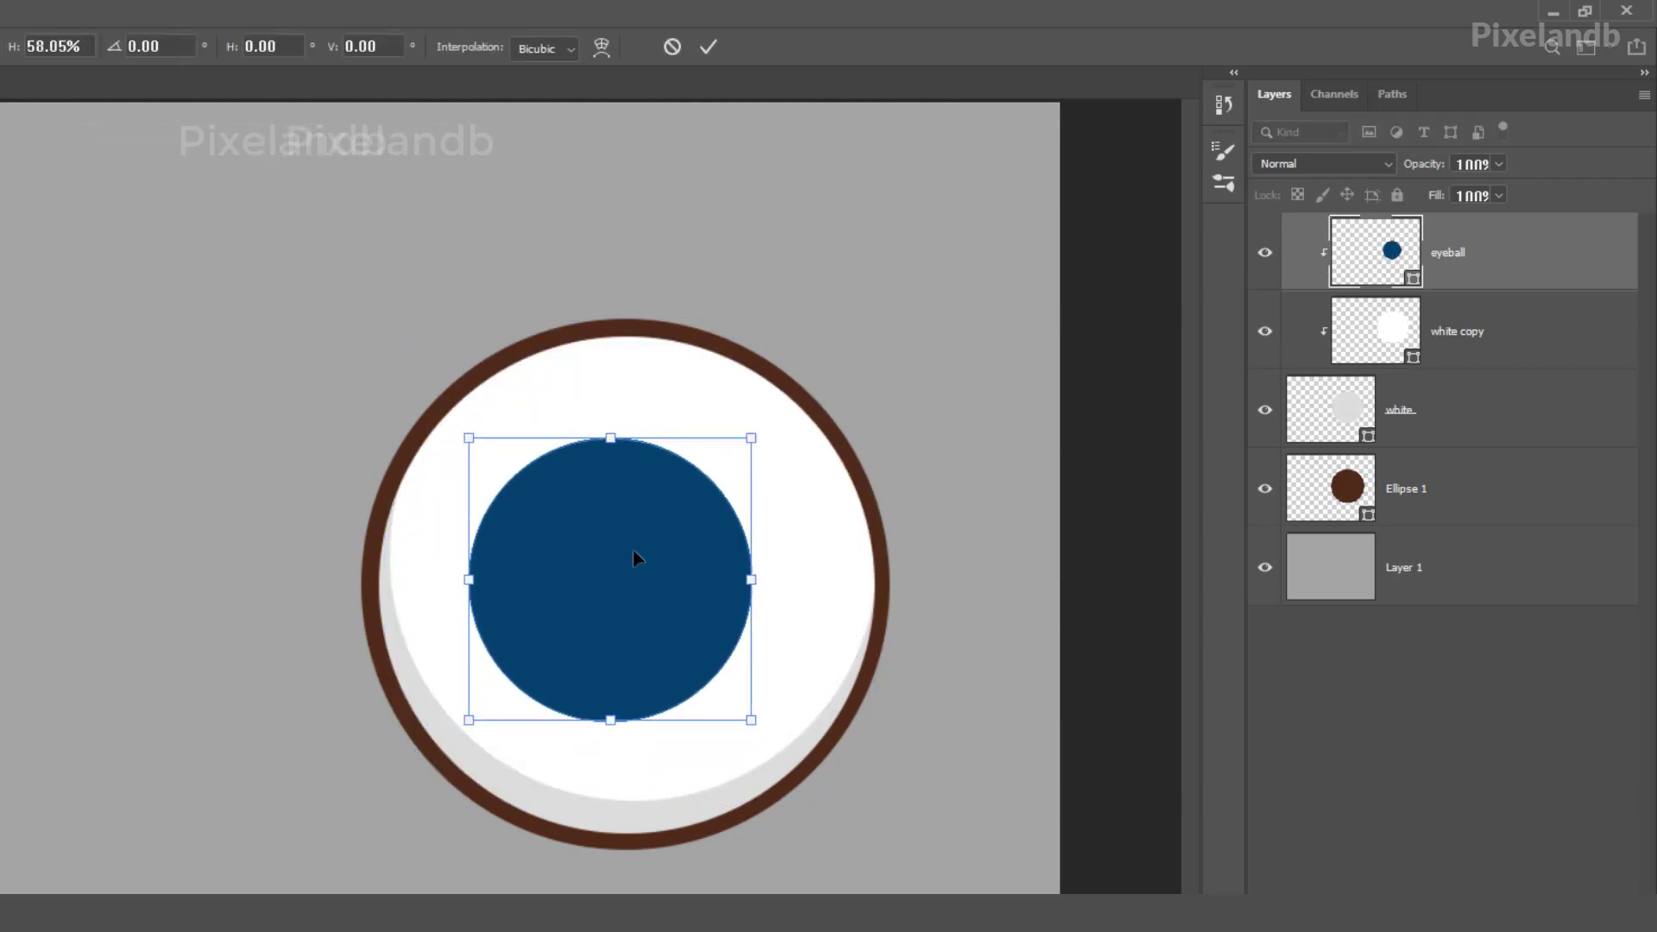
left_click(708, 47)
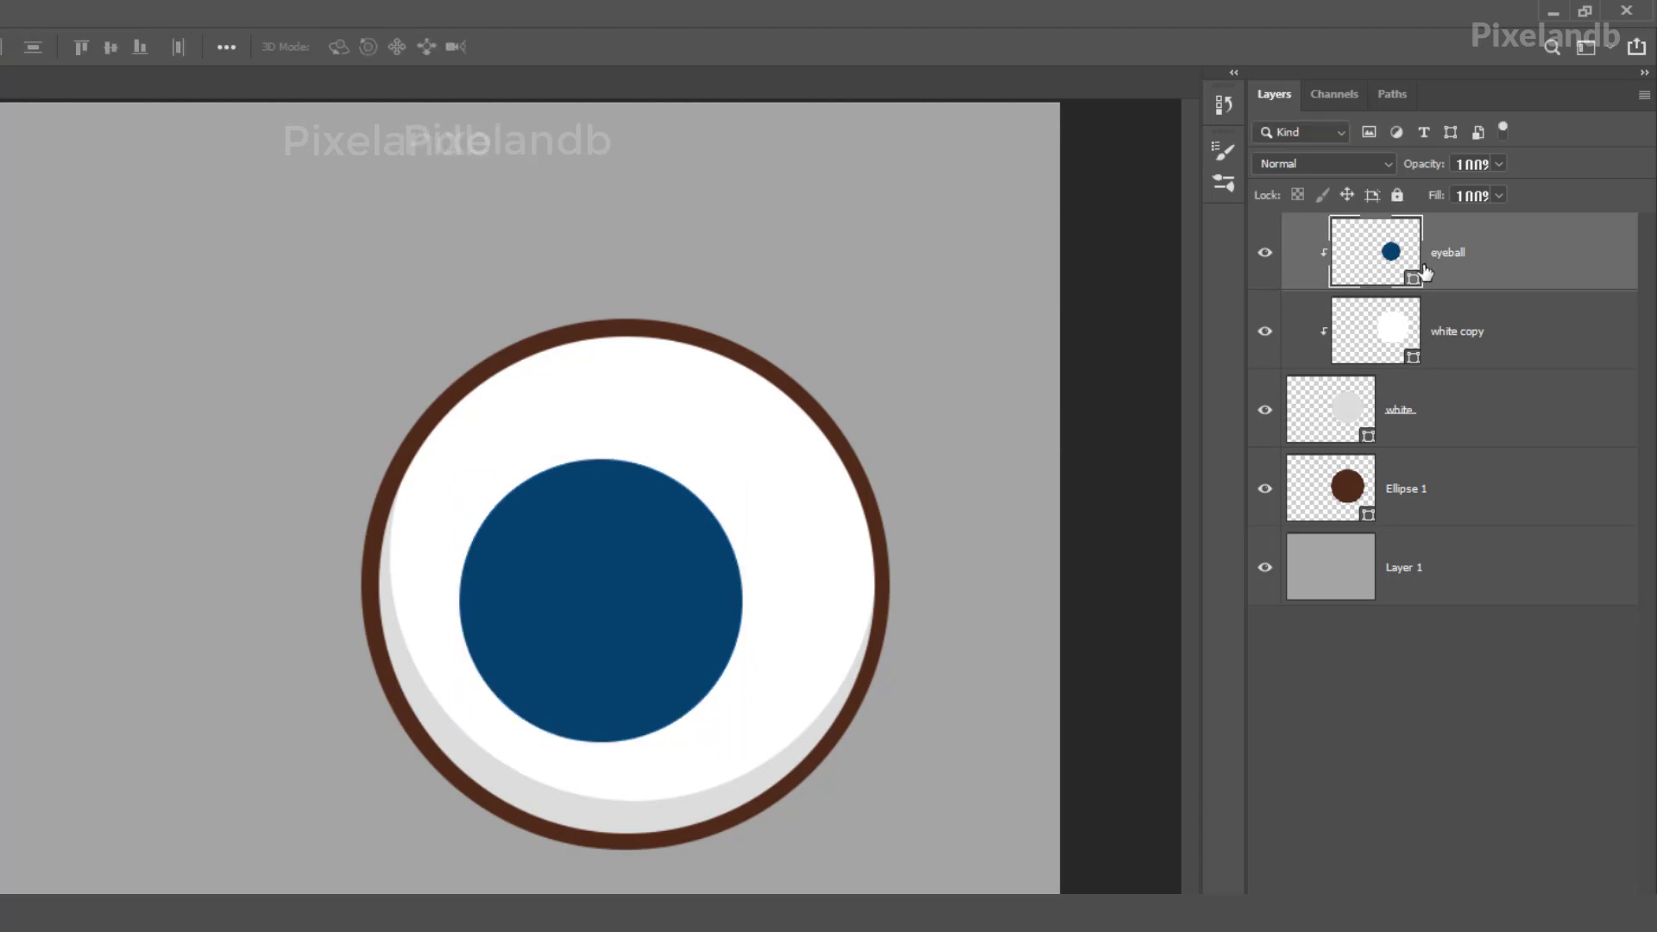
mouse_move(1392, 252)
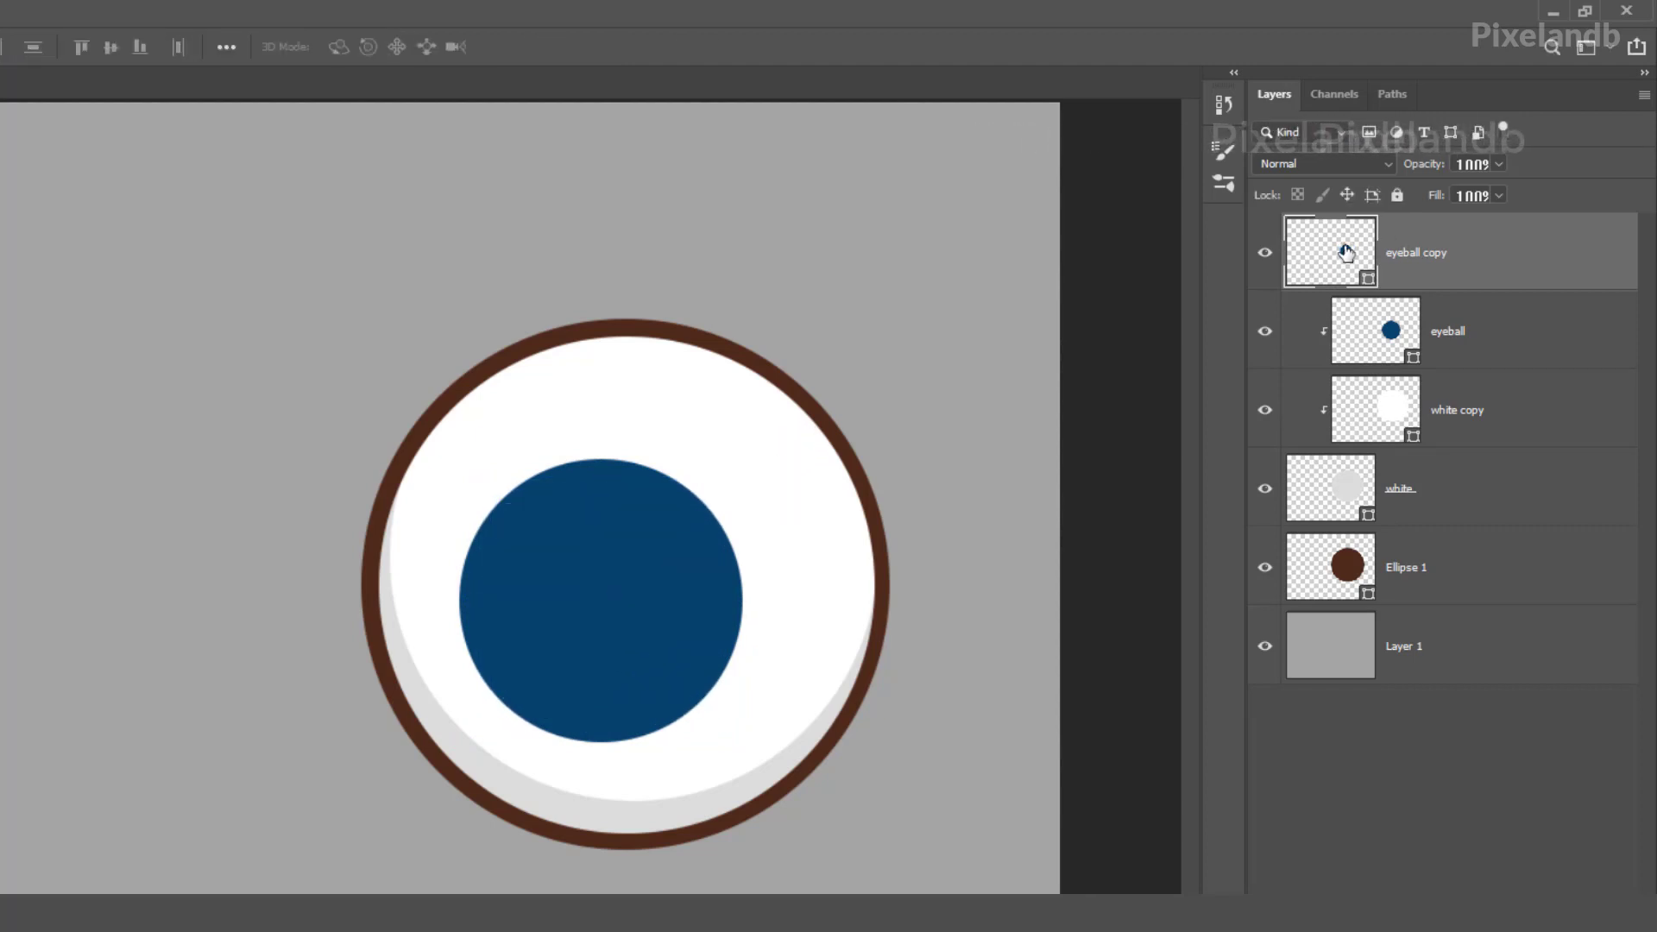
Make two eyeball copies darker navy and near-black pupil dots, then hide them
double_click(1329, 252)
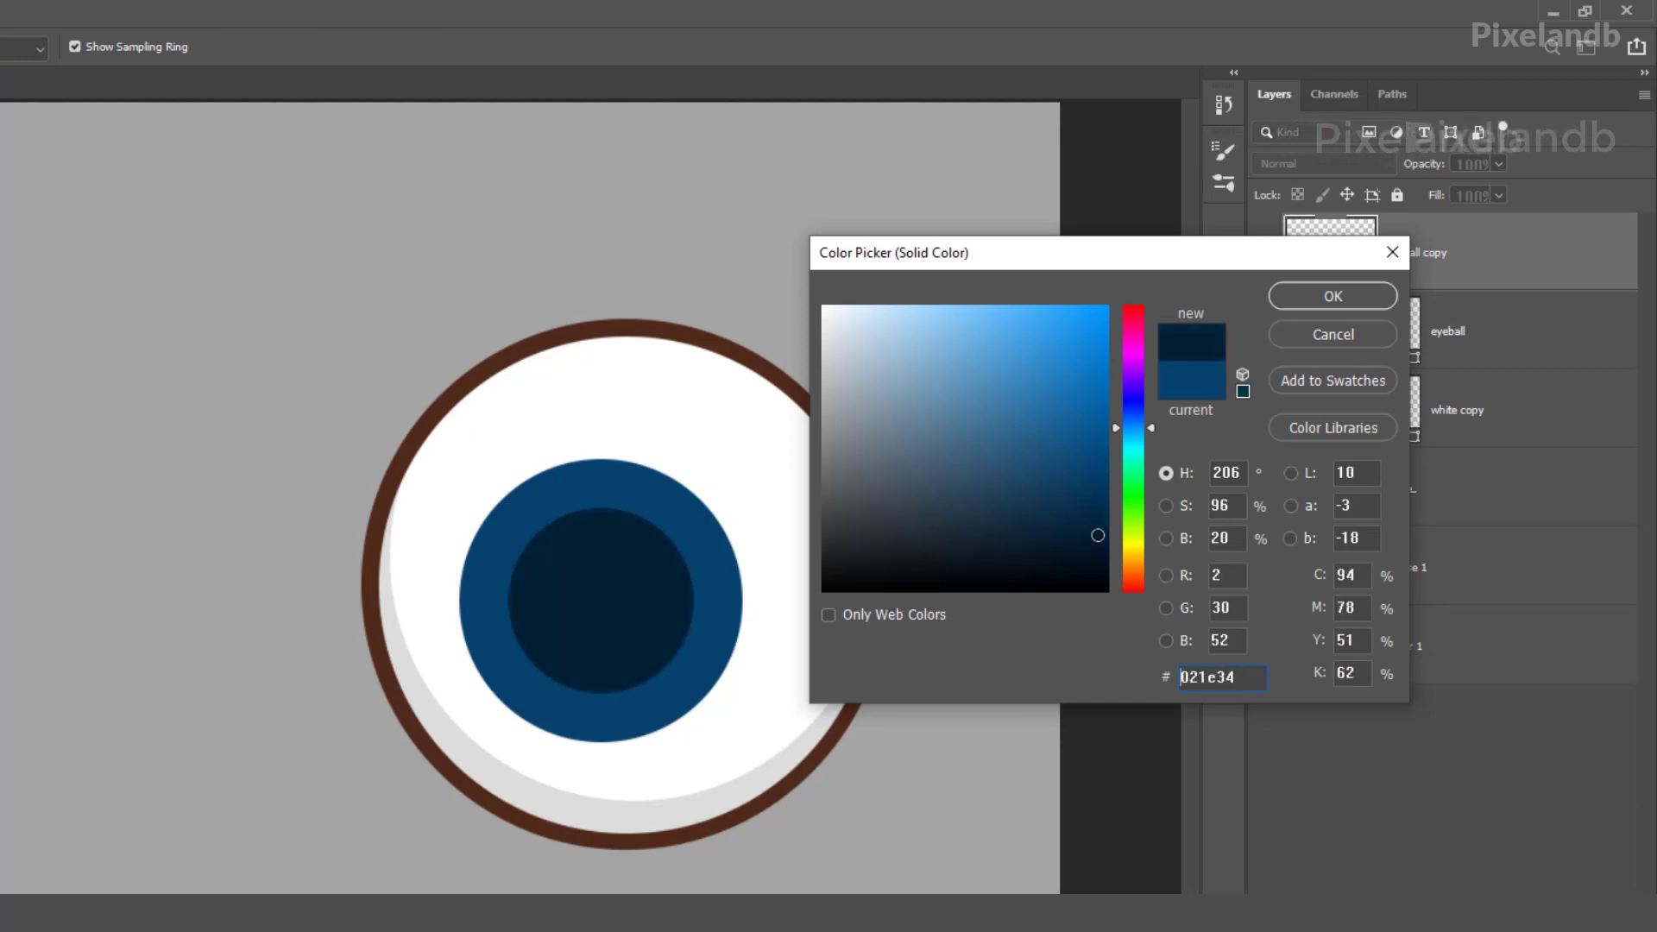
left_click(1096, 529)
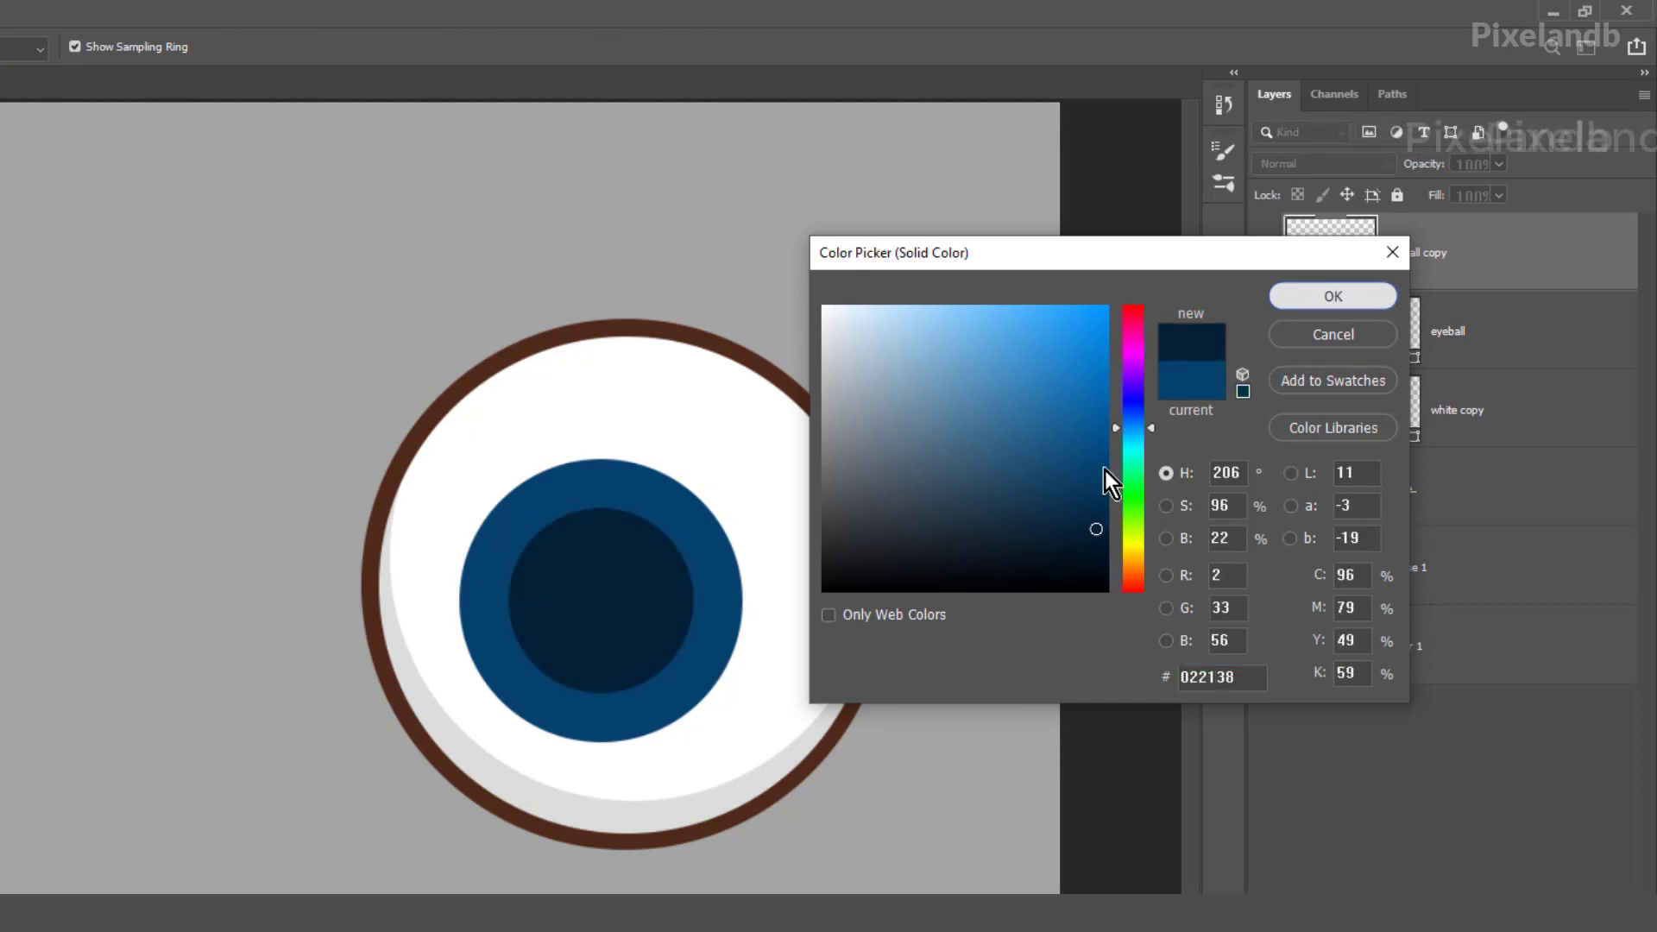
left_click(1331, 296)
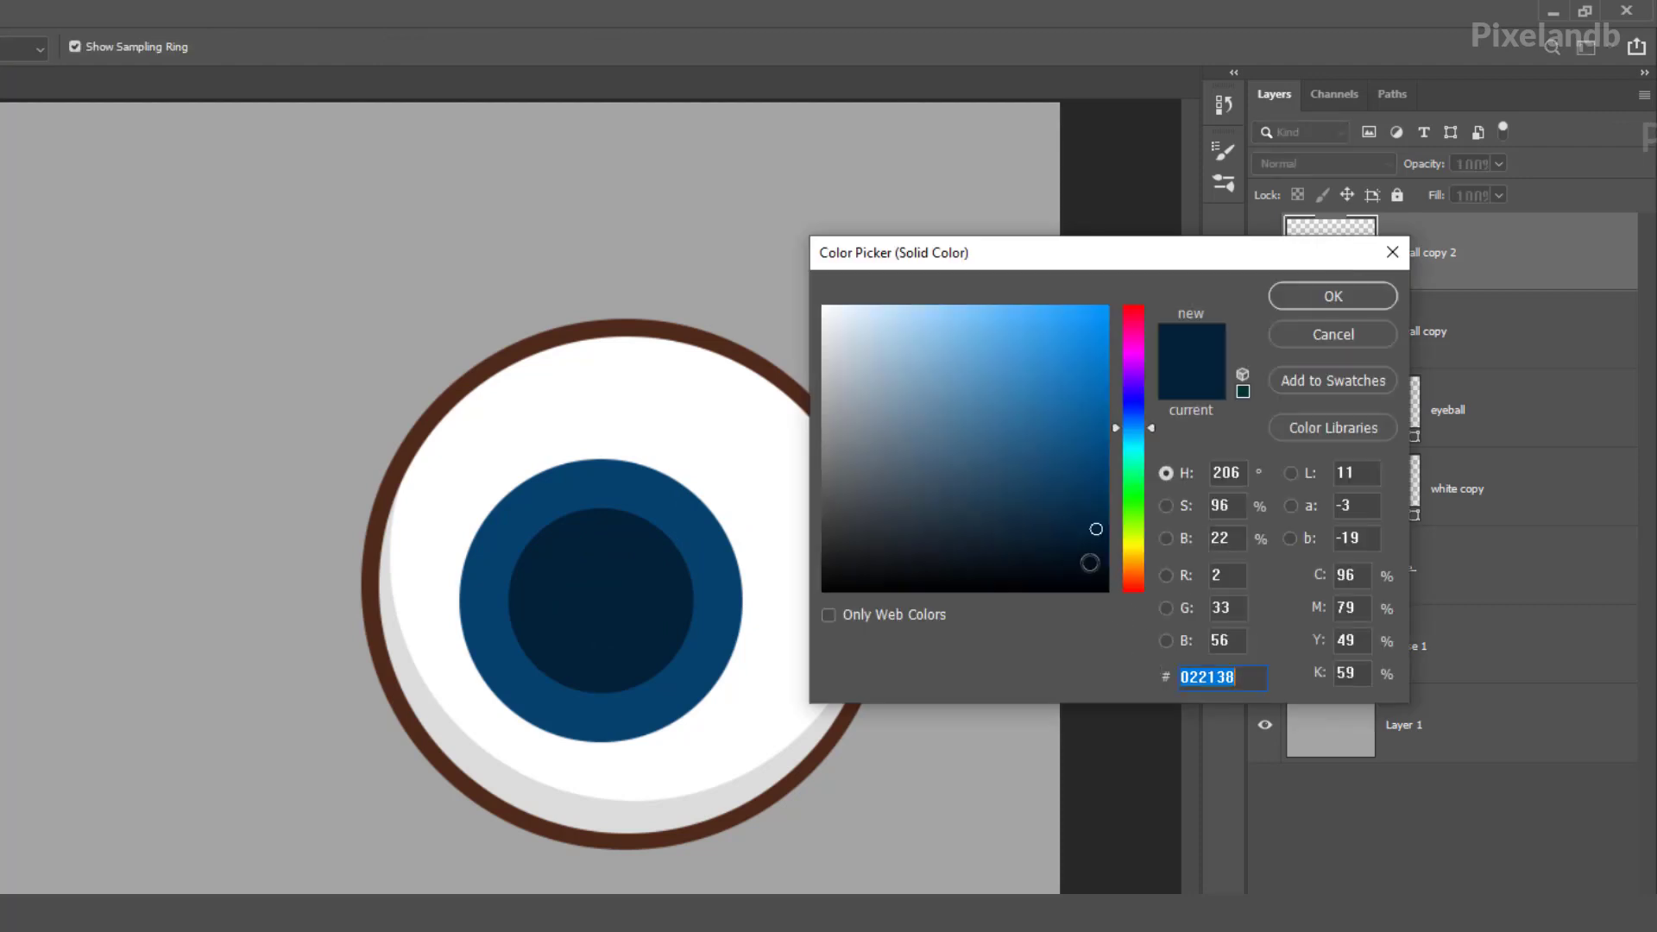
left_click(1331, 295)
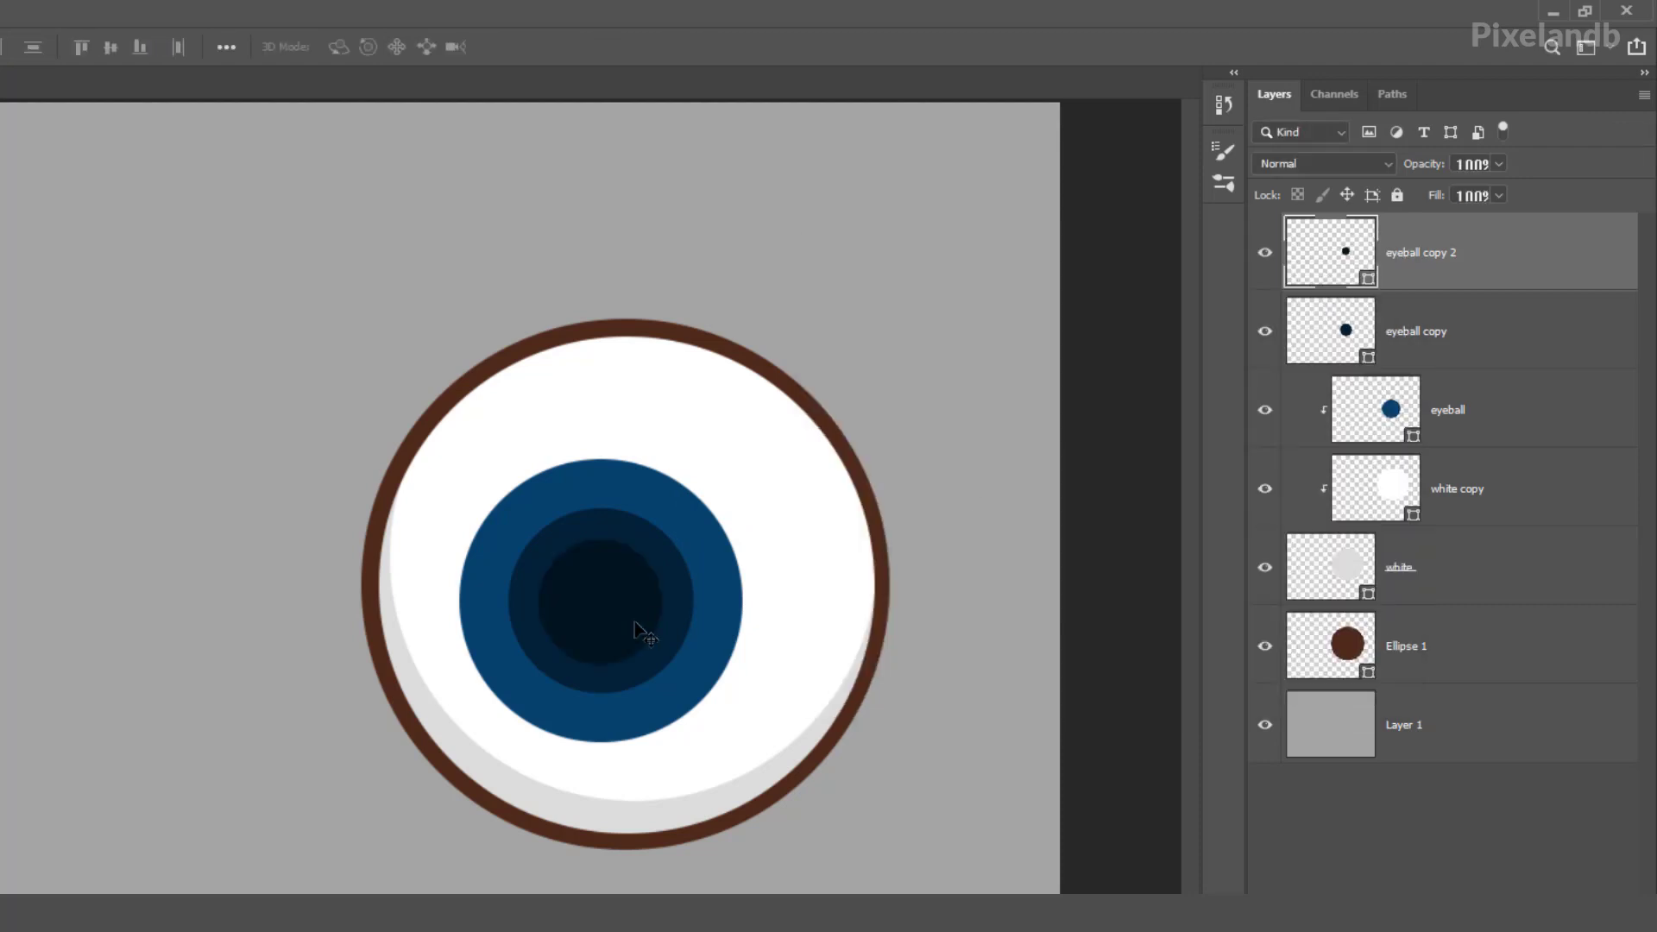
left_click(1459, 411)
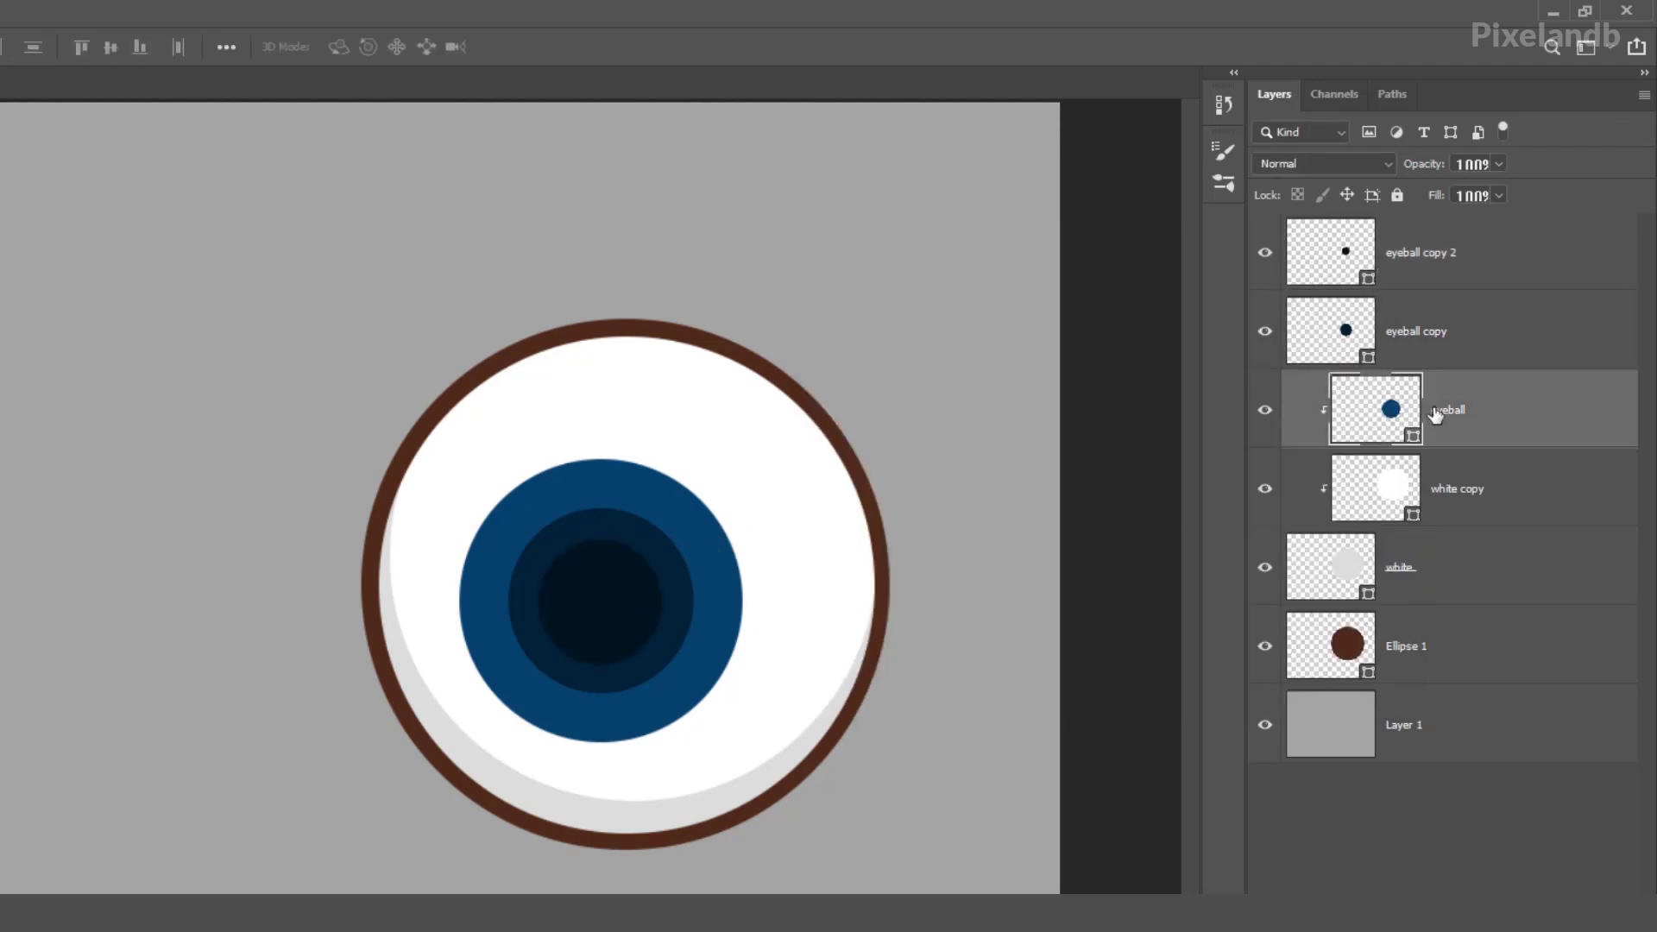
left_click(1416, 331)
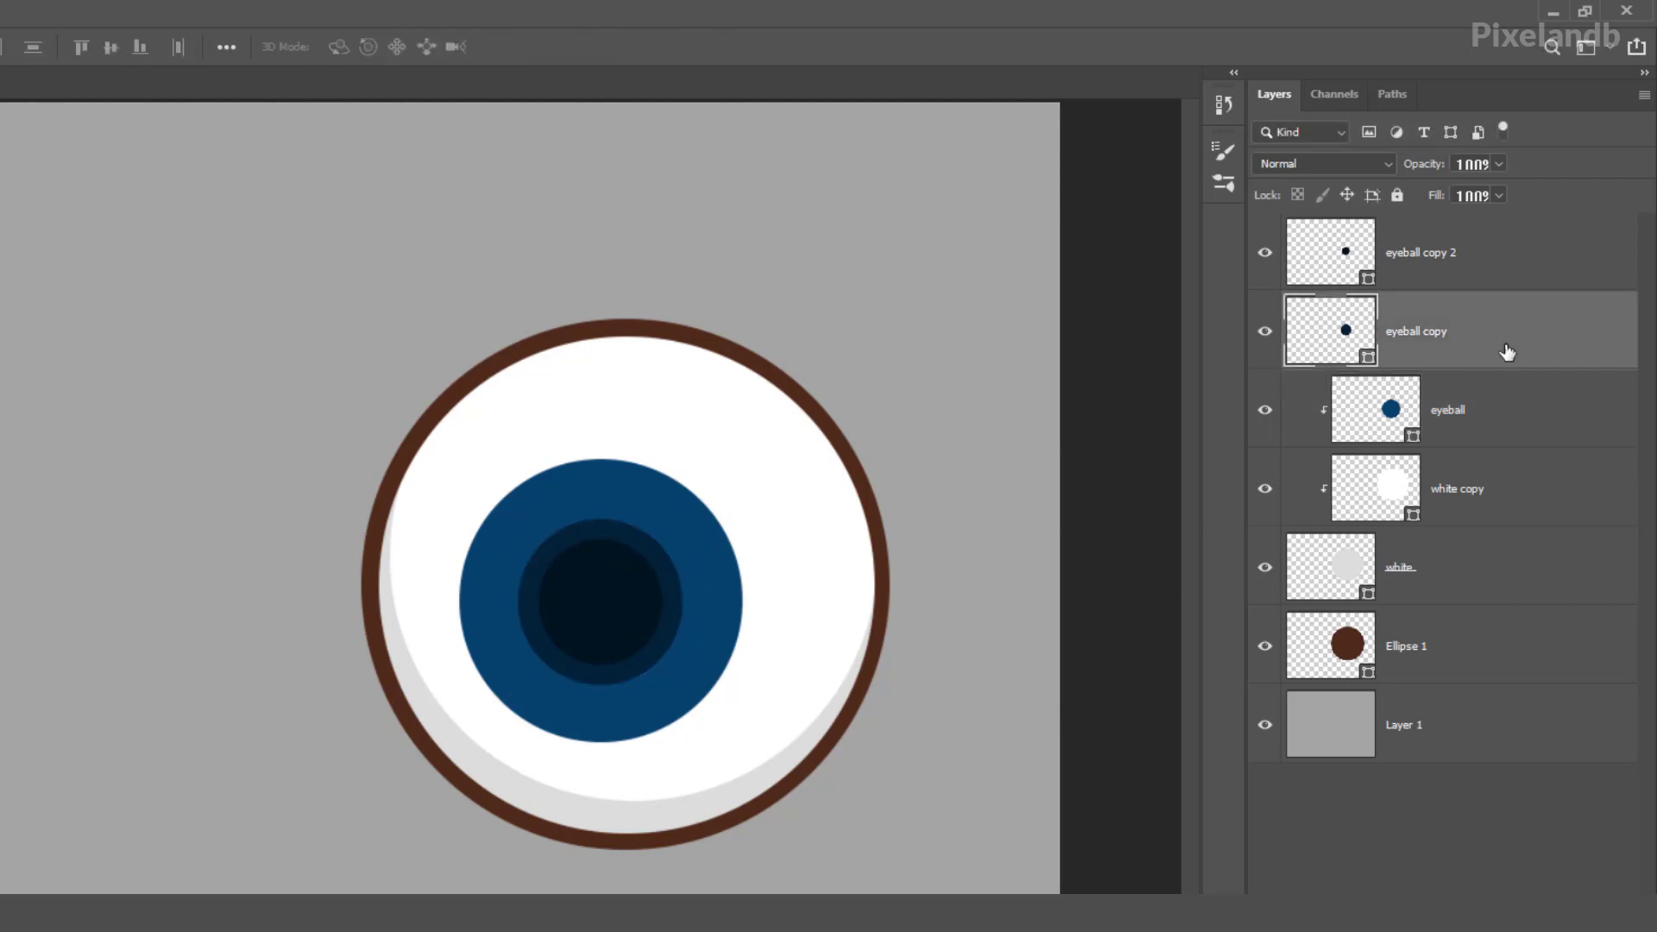
left_click(1264, 252)
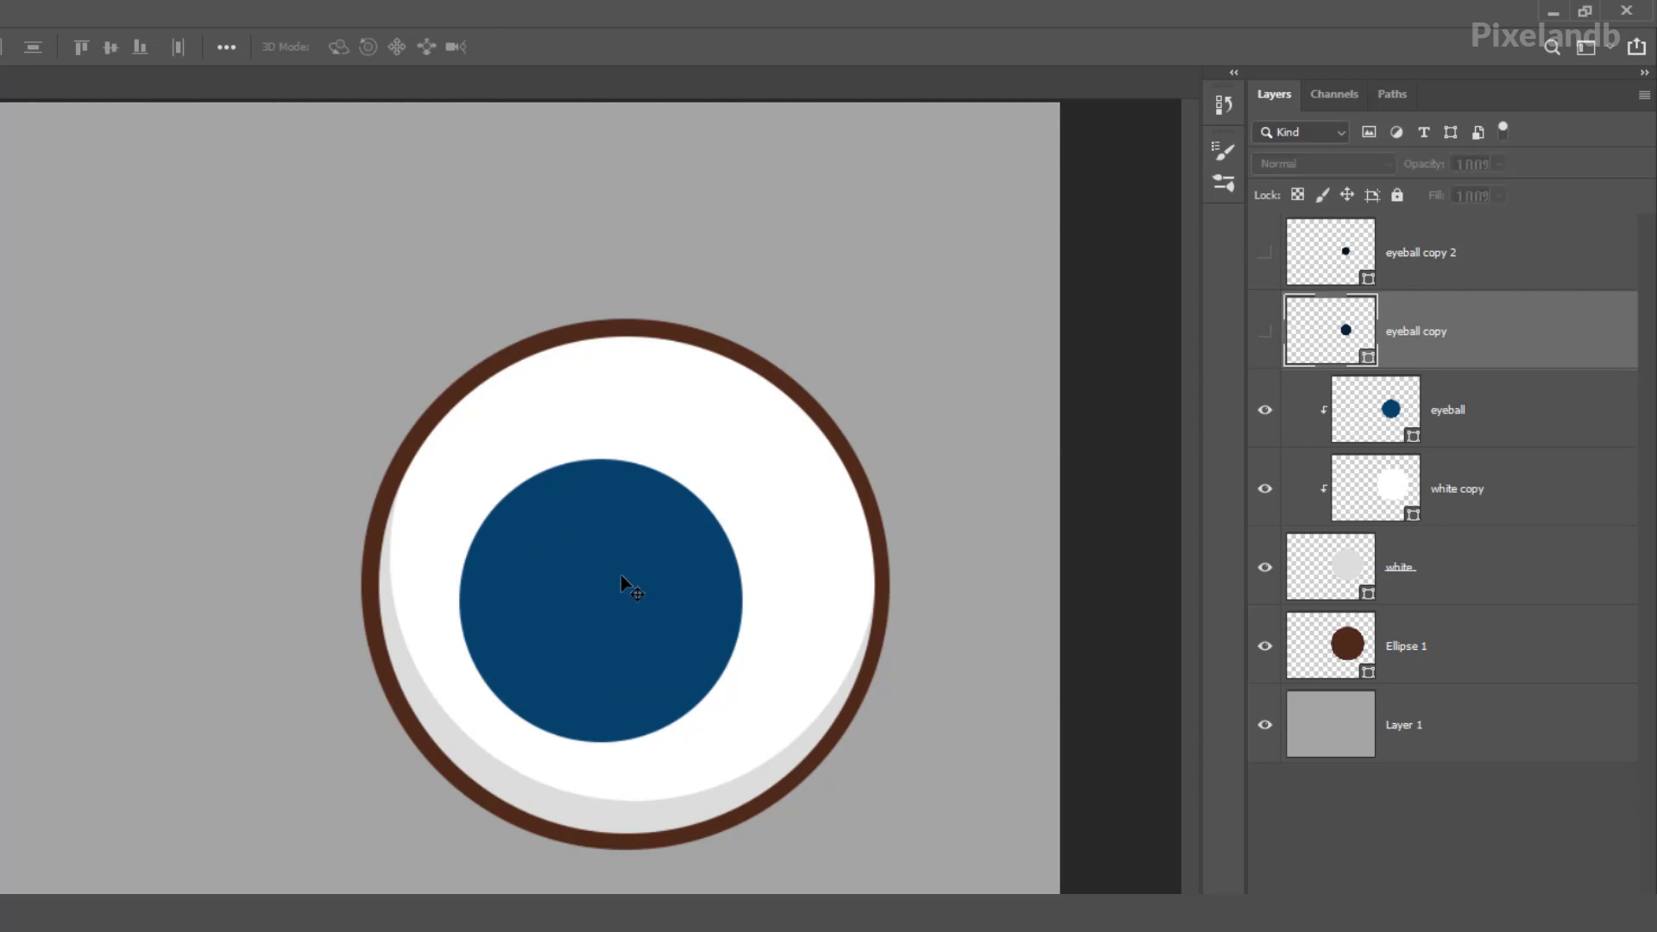
mouse_move(1457, 336)
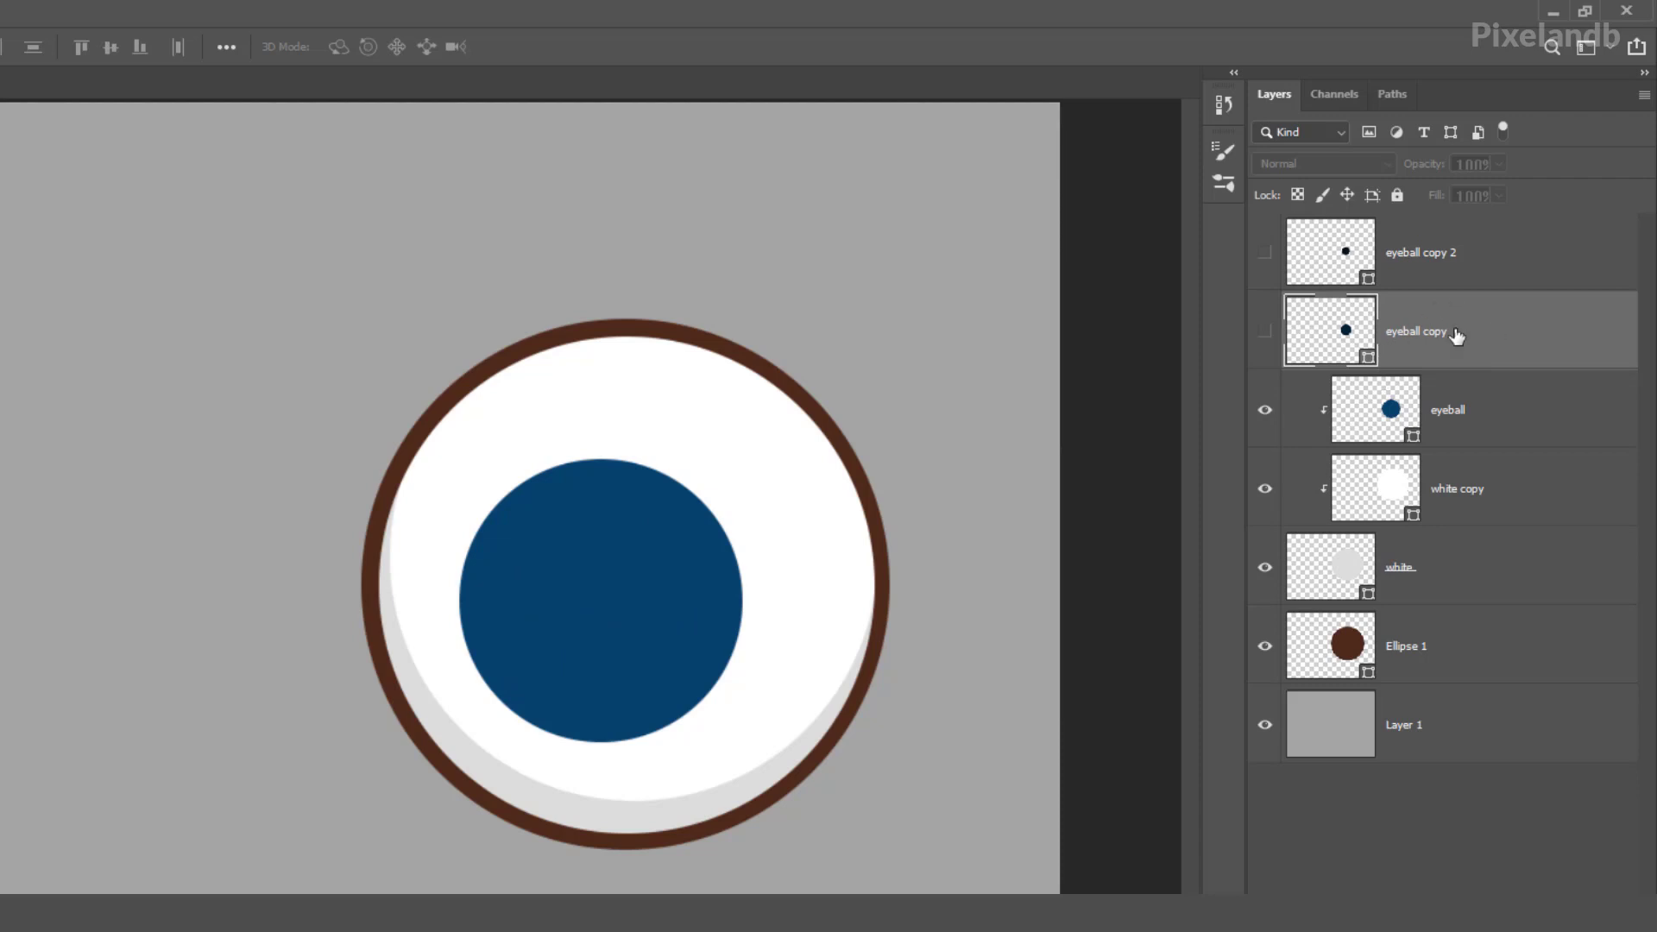
mouse_move(1583, 336)
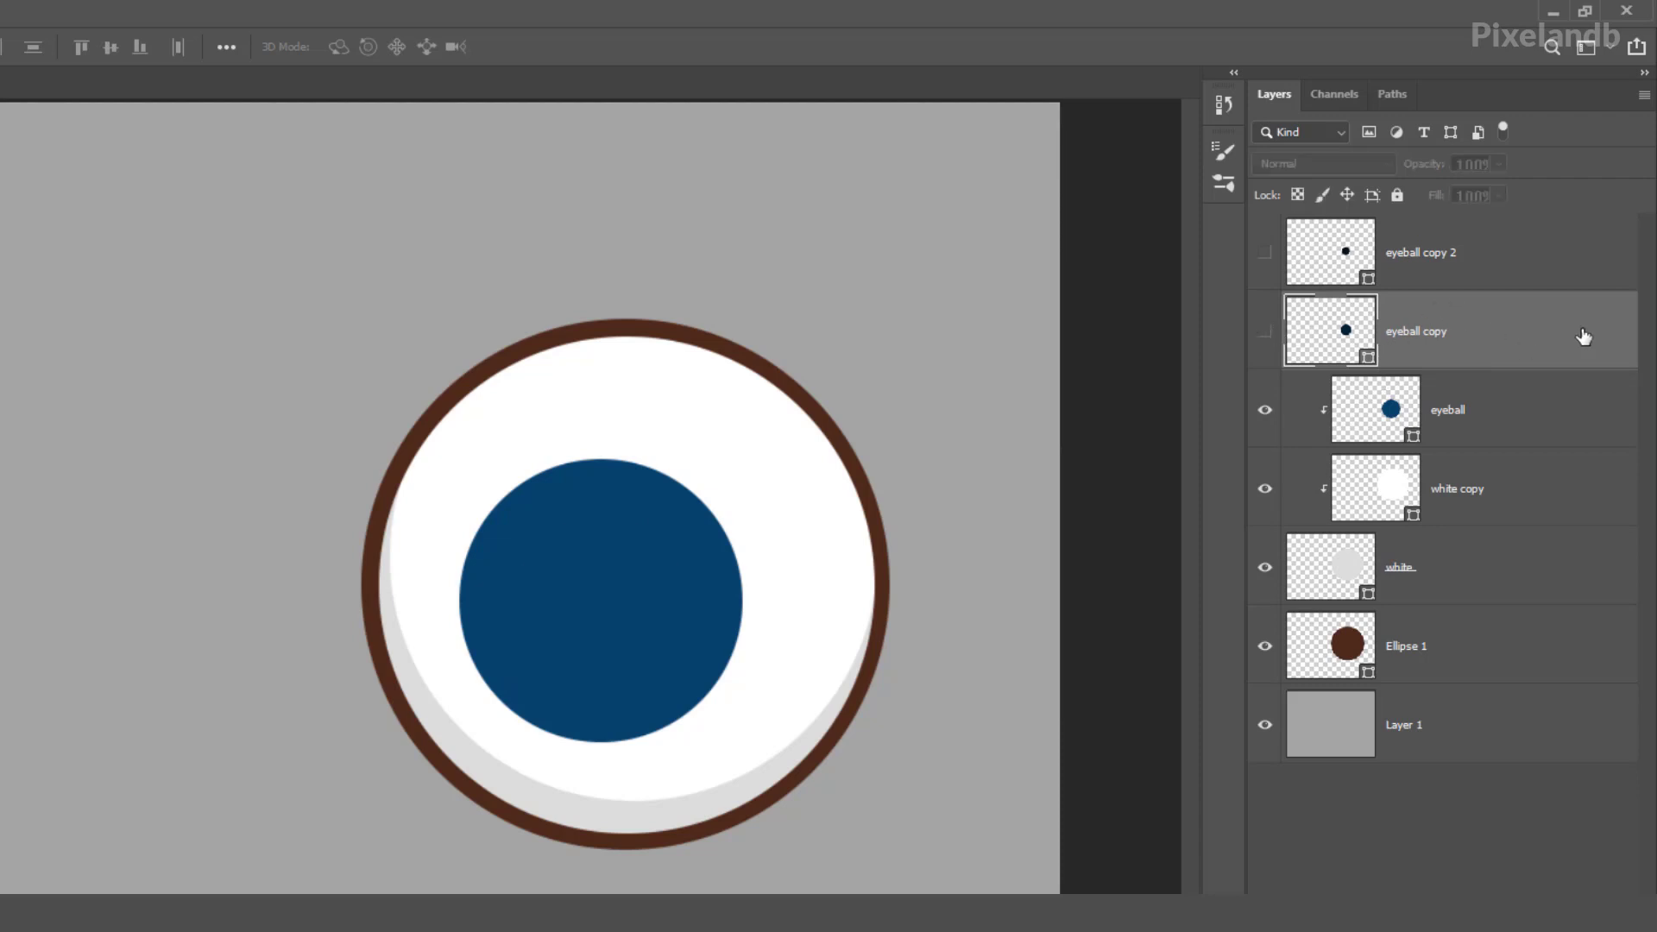
Duplicate the iris as 'light shade' with a layer mask and a light blue fill
left_click(1448, 410)
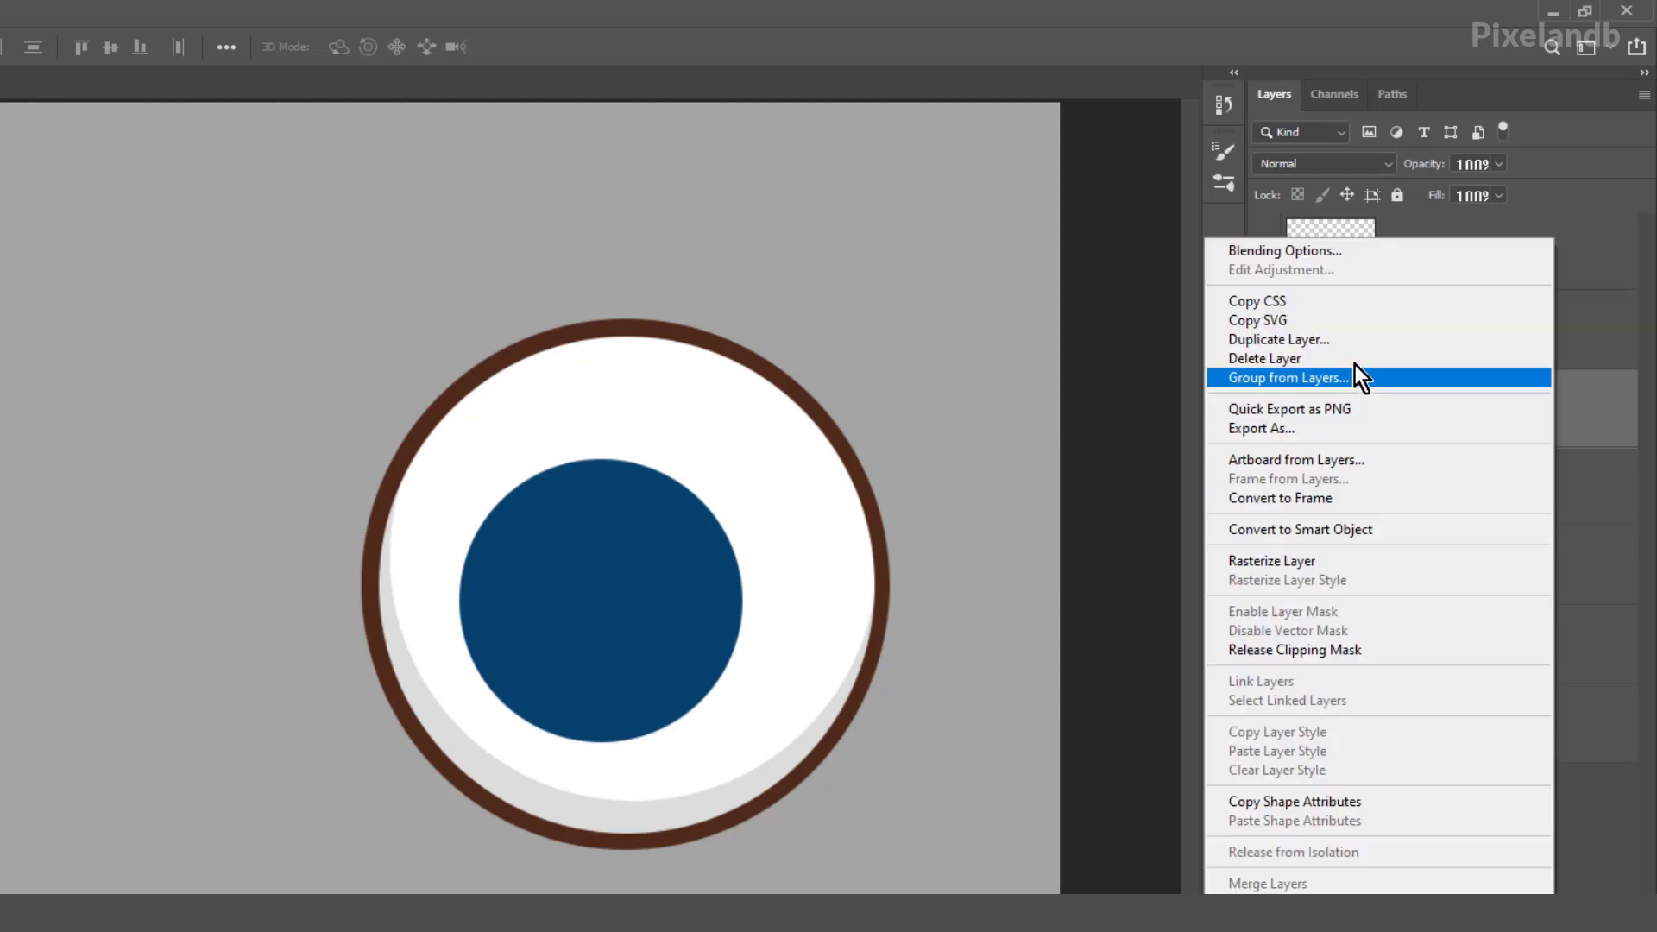
left_click(1278, 340)
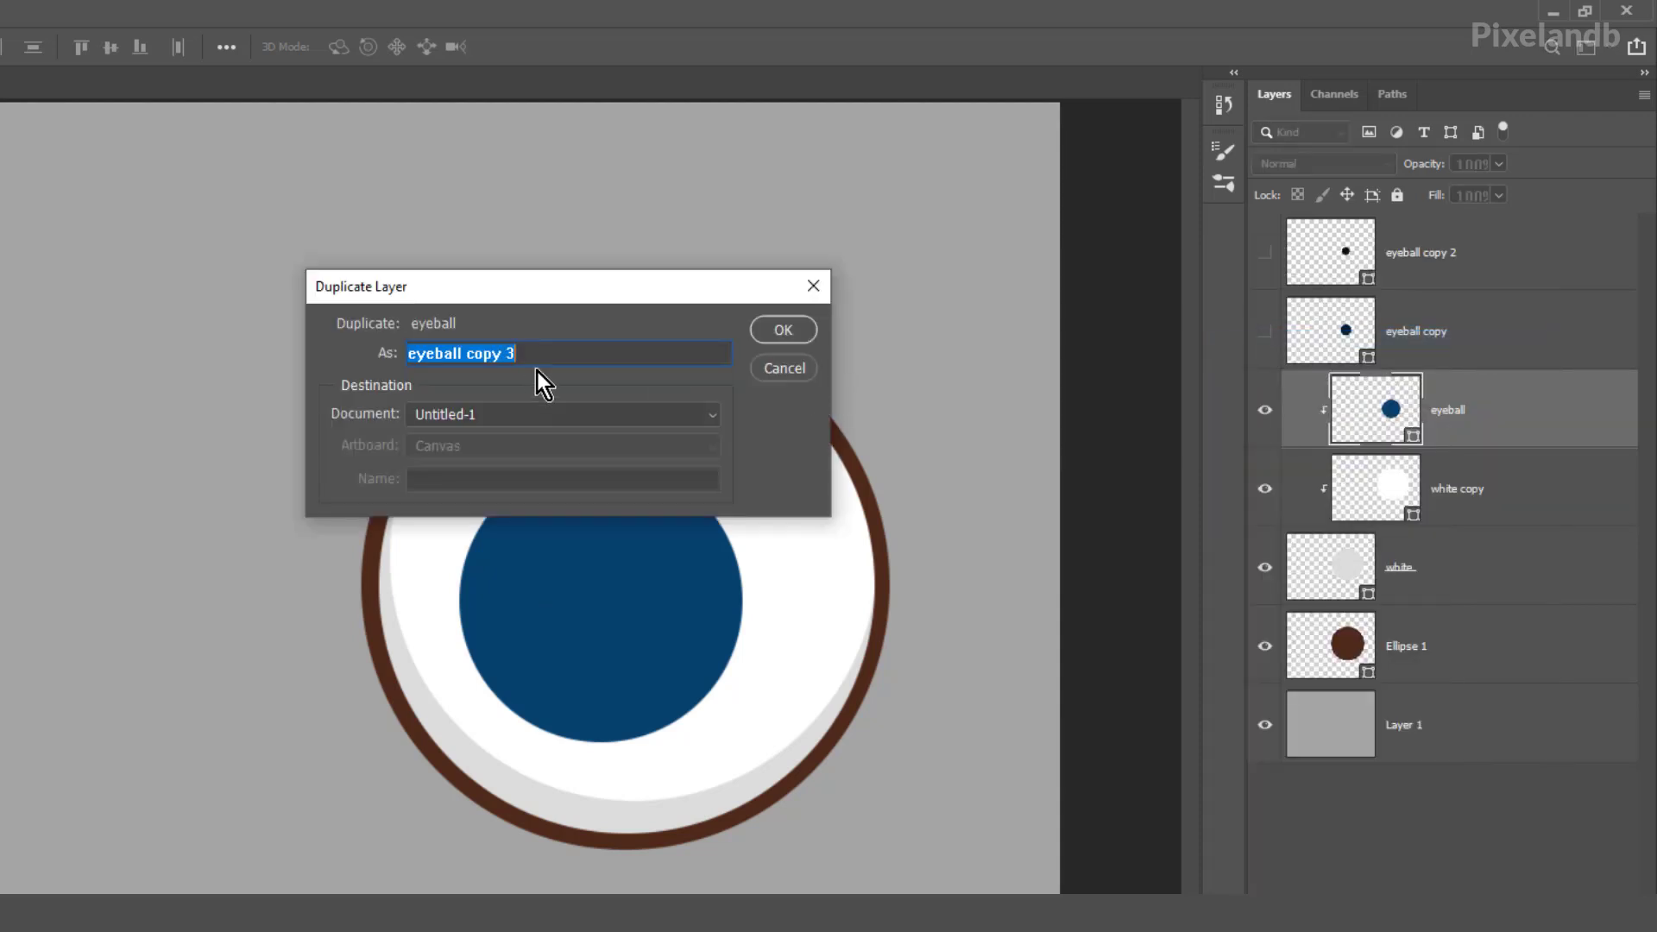
type("light sha")
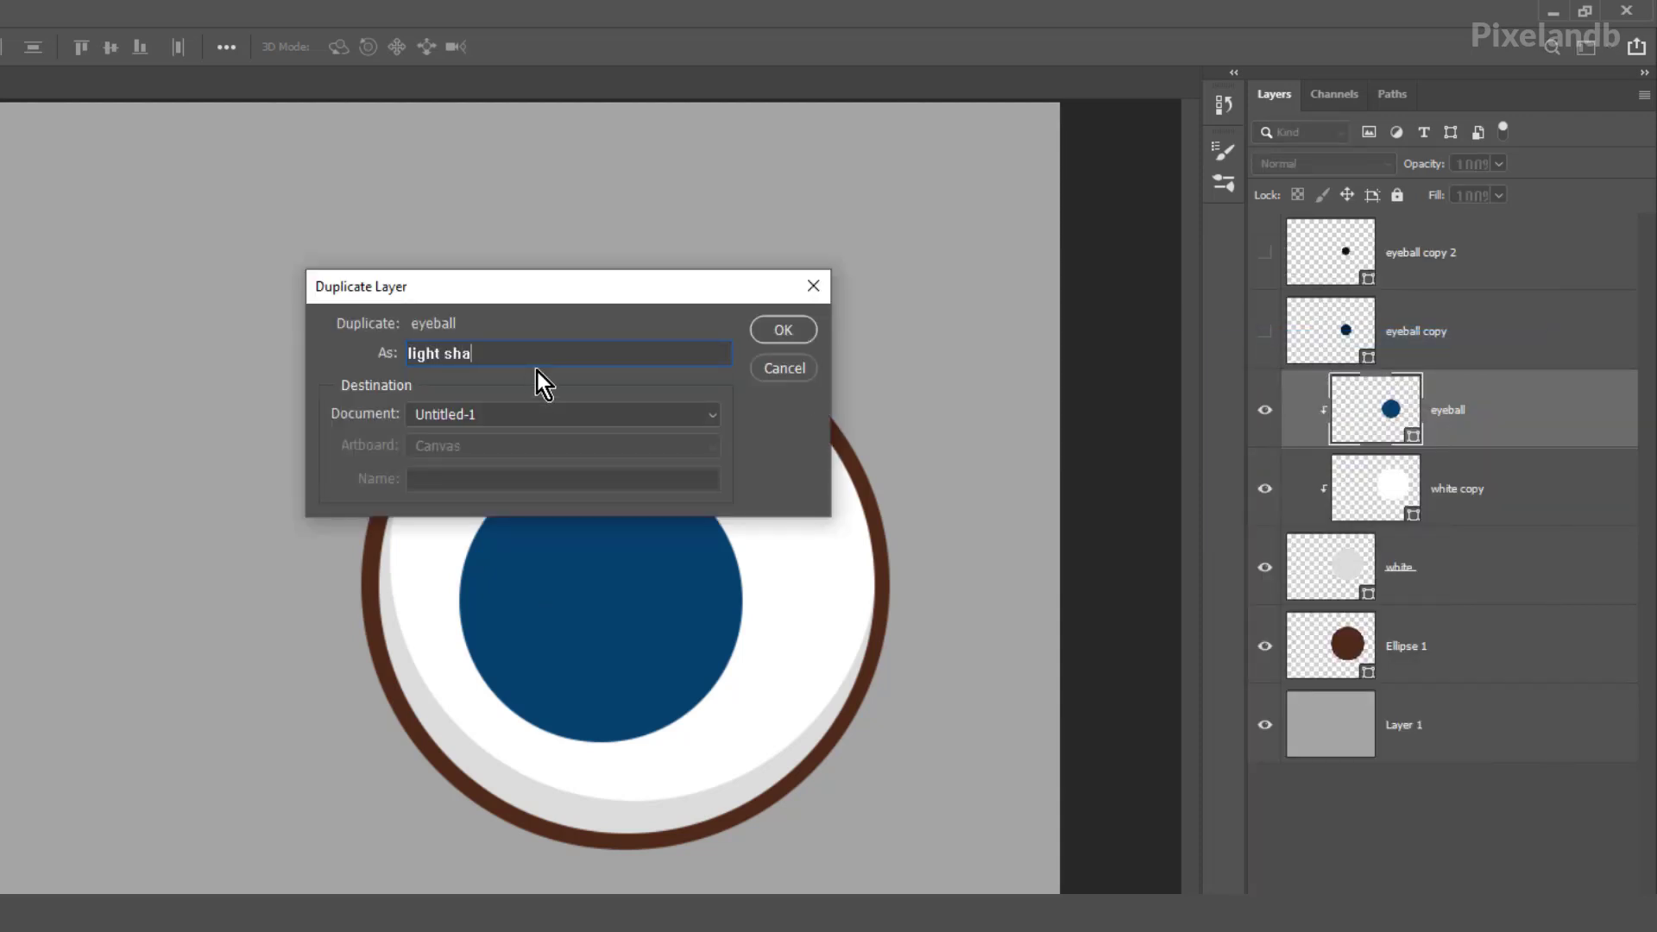
left_click(783, 328)
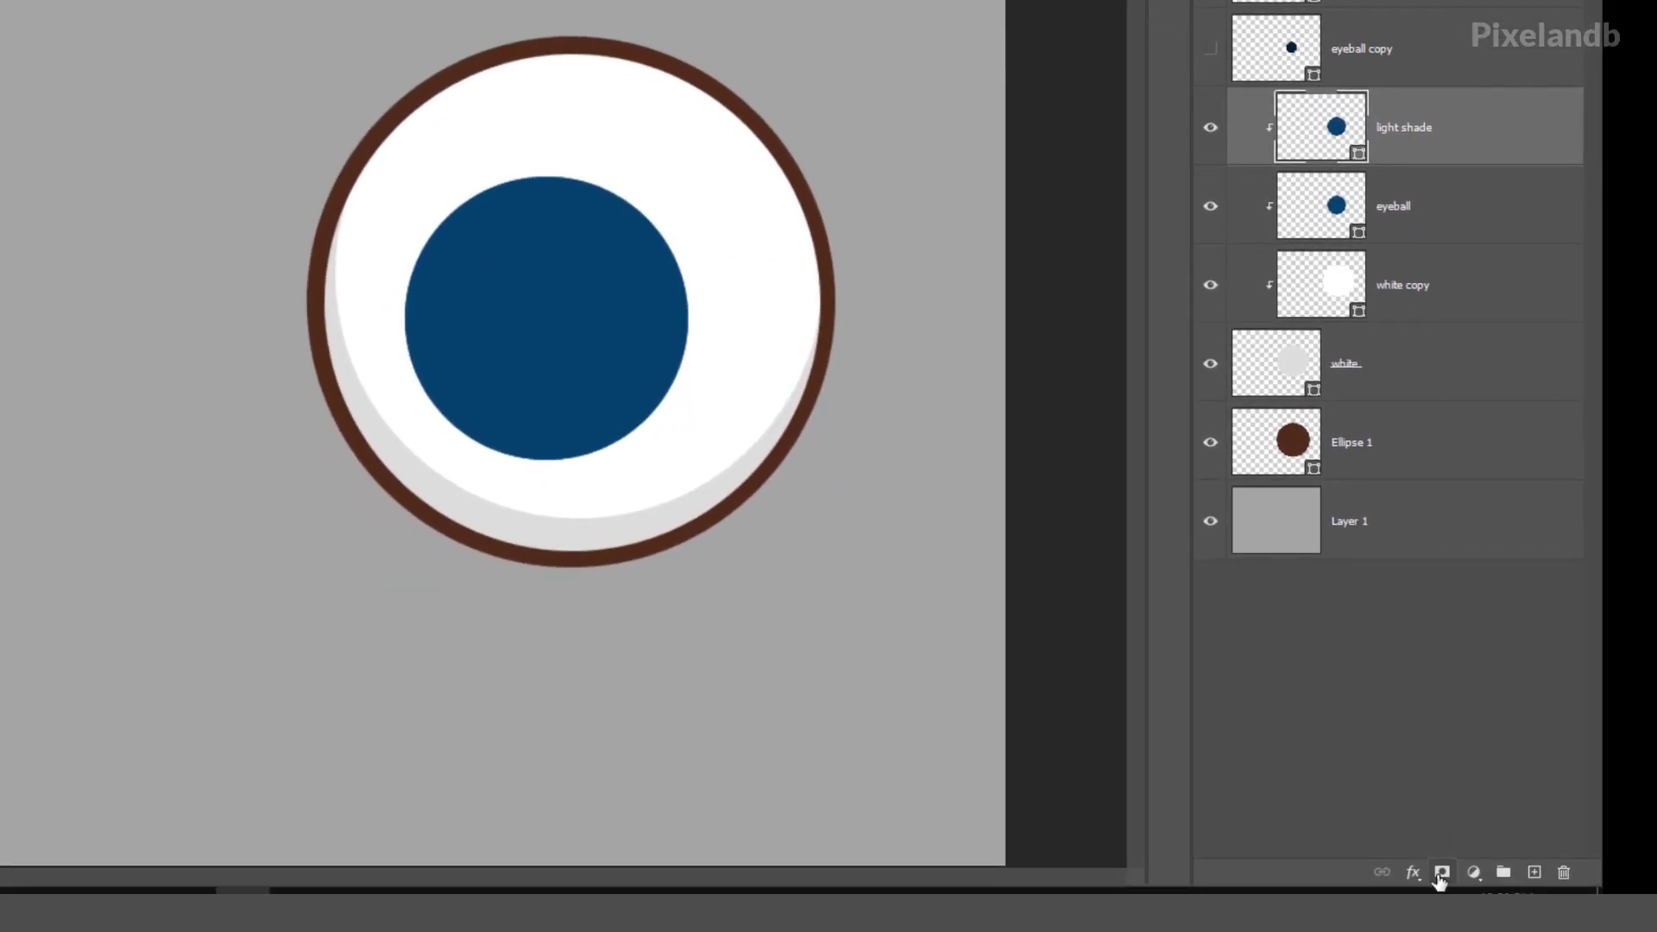
left_click(1441, 872)
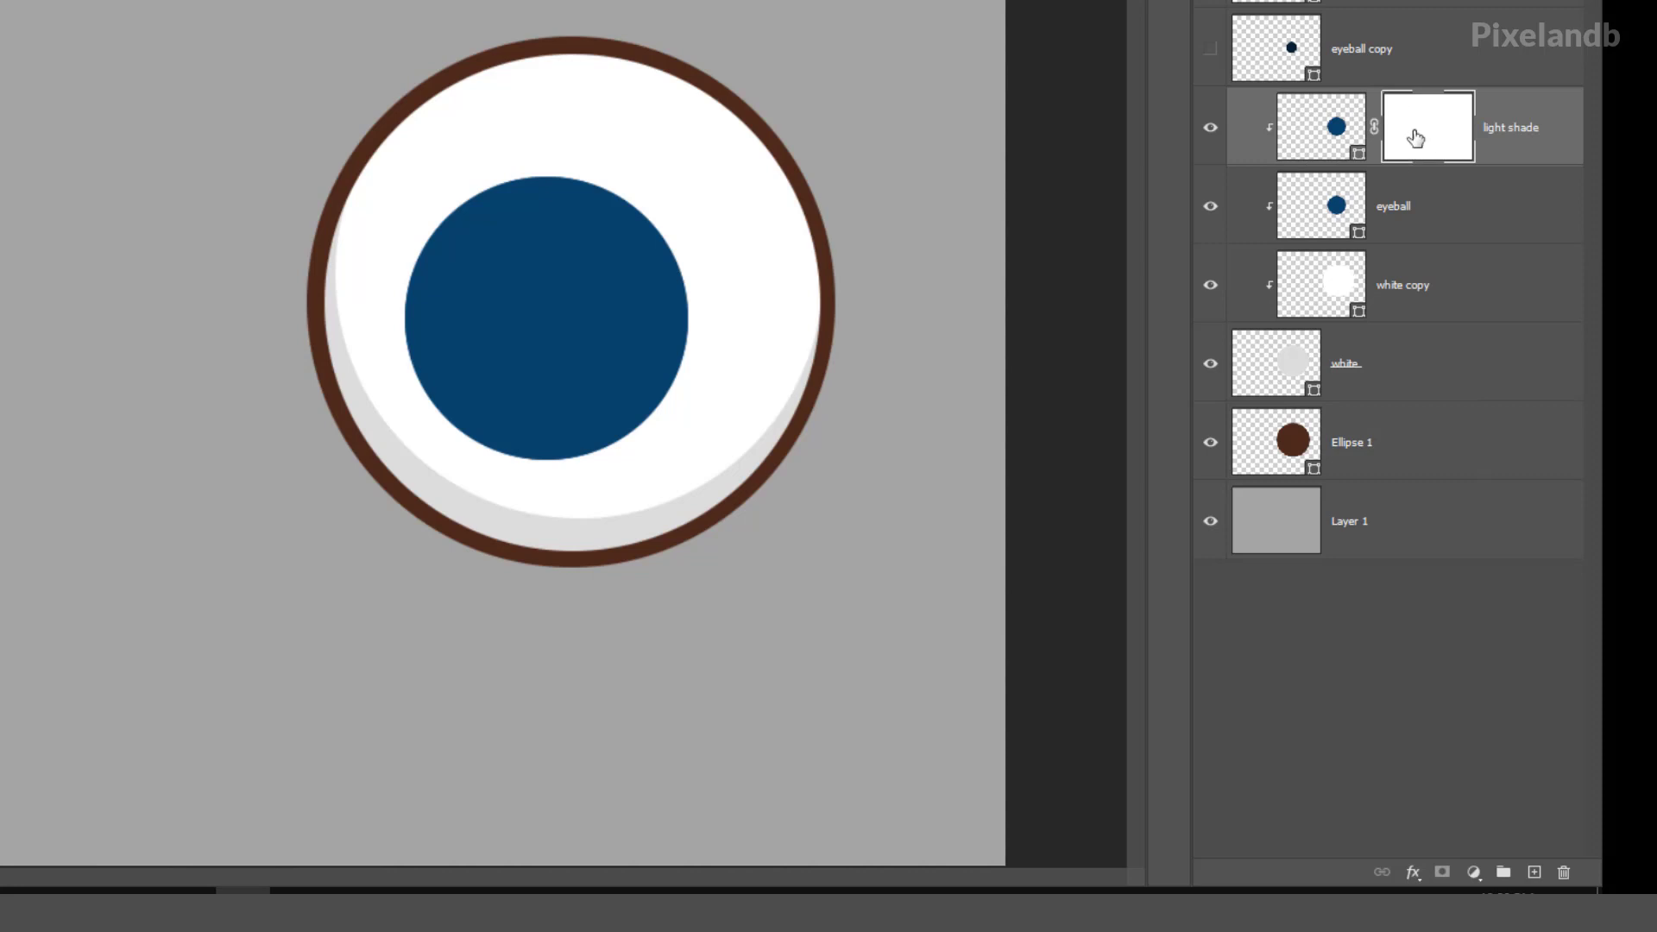
mouse_move(1334, 126)
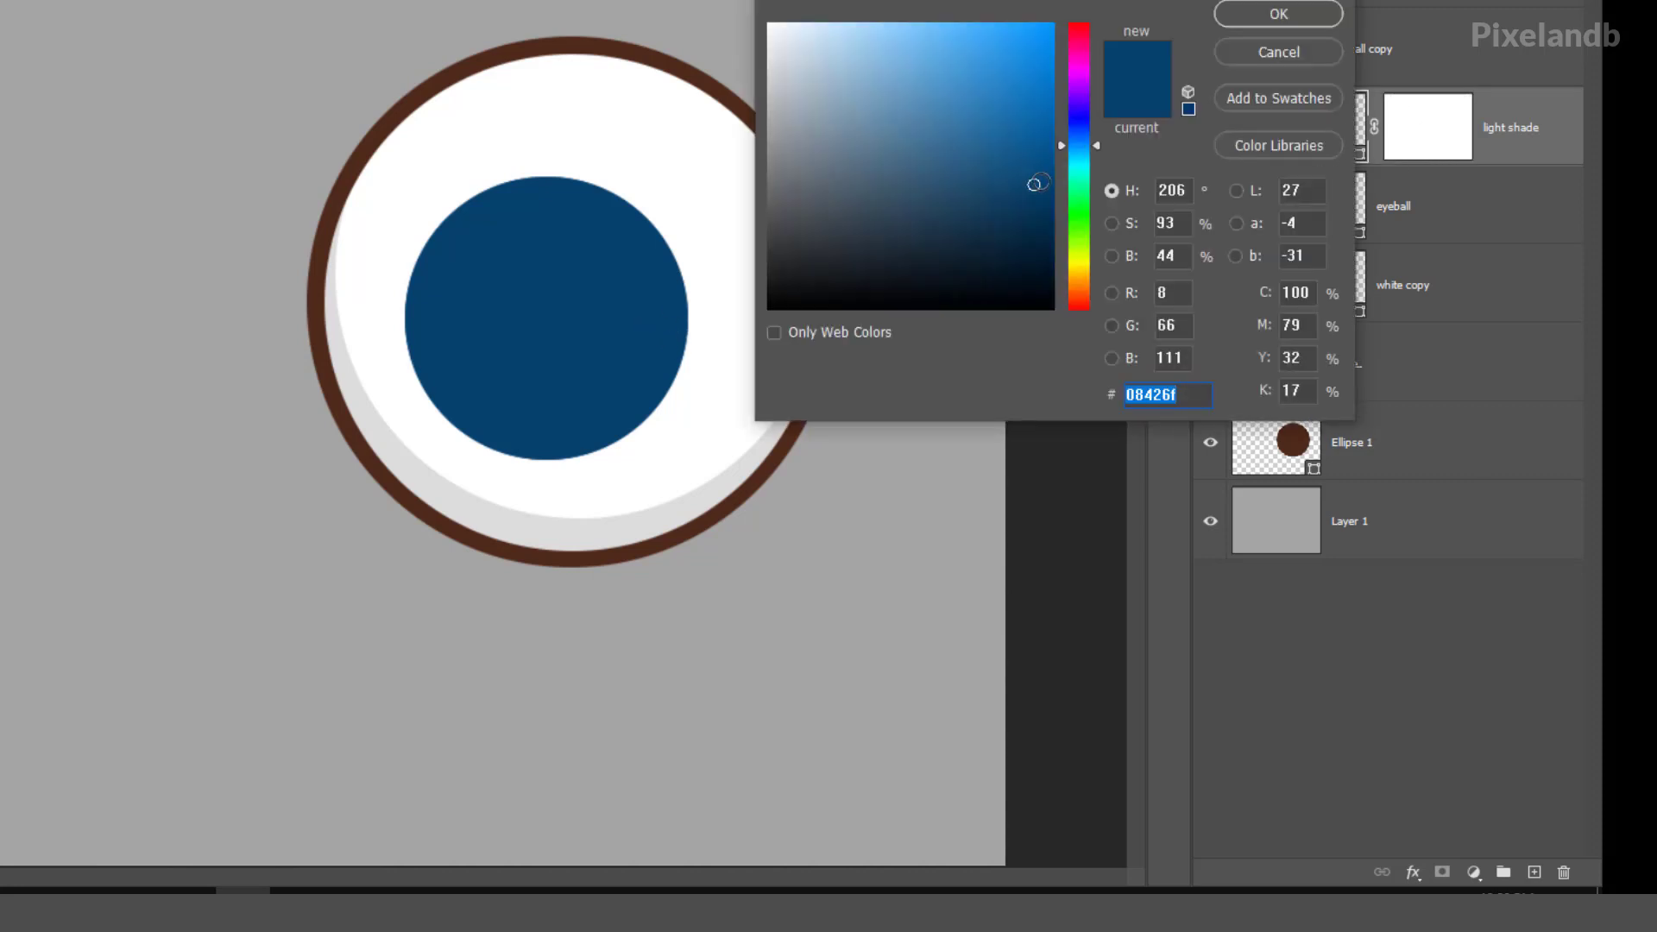
left_click(1277, 14)
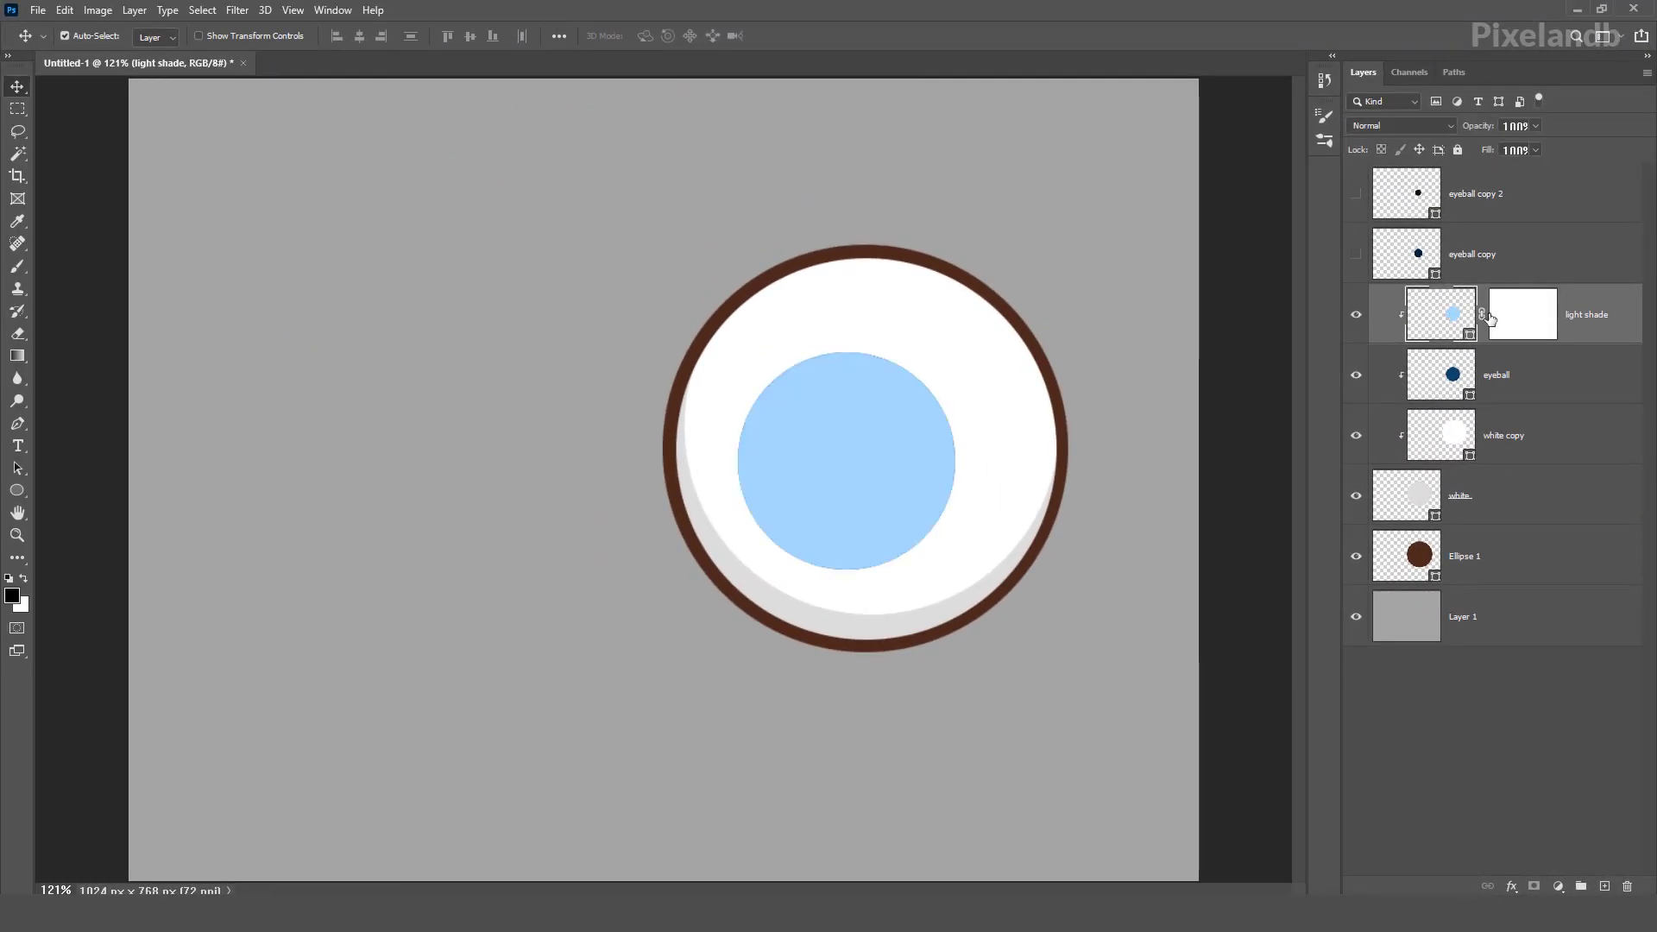
Paint the light shade mask with a soft brush for a darker rim and show both pupil layers
left_click(1520, 314)
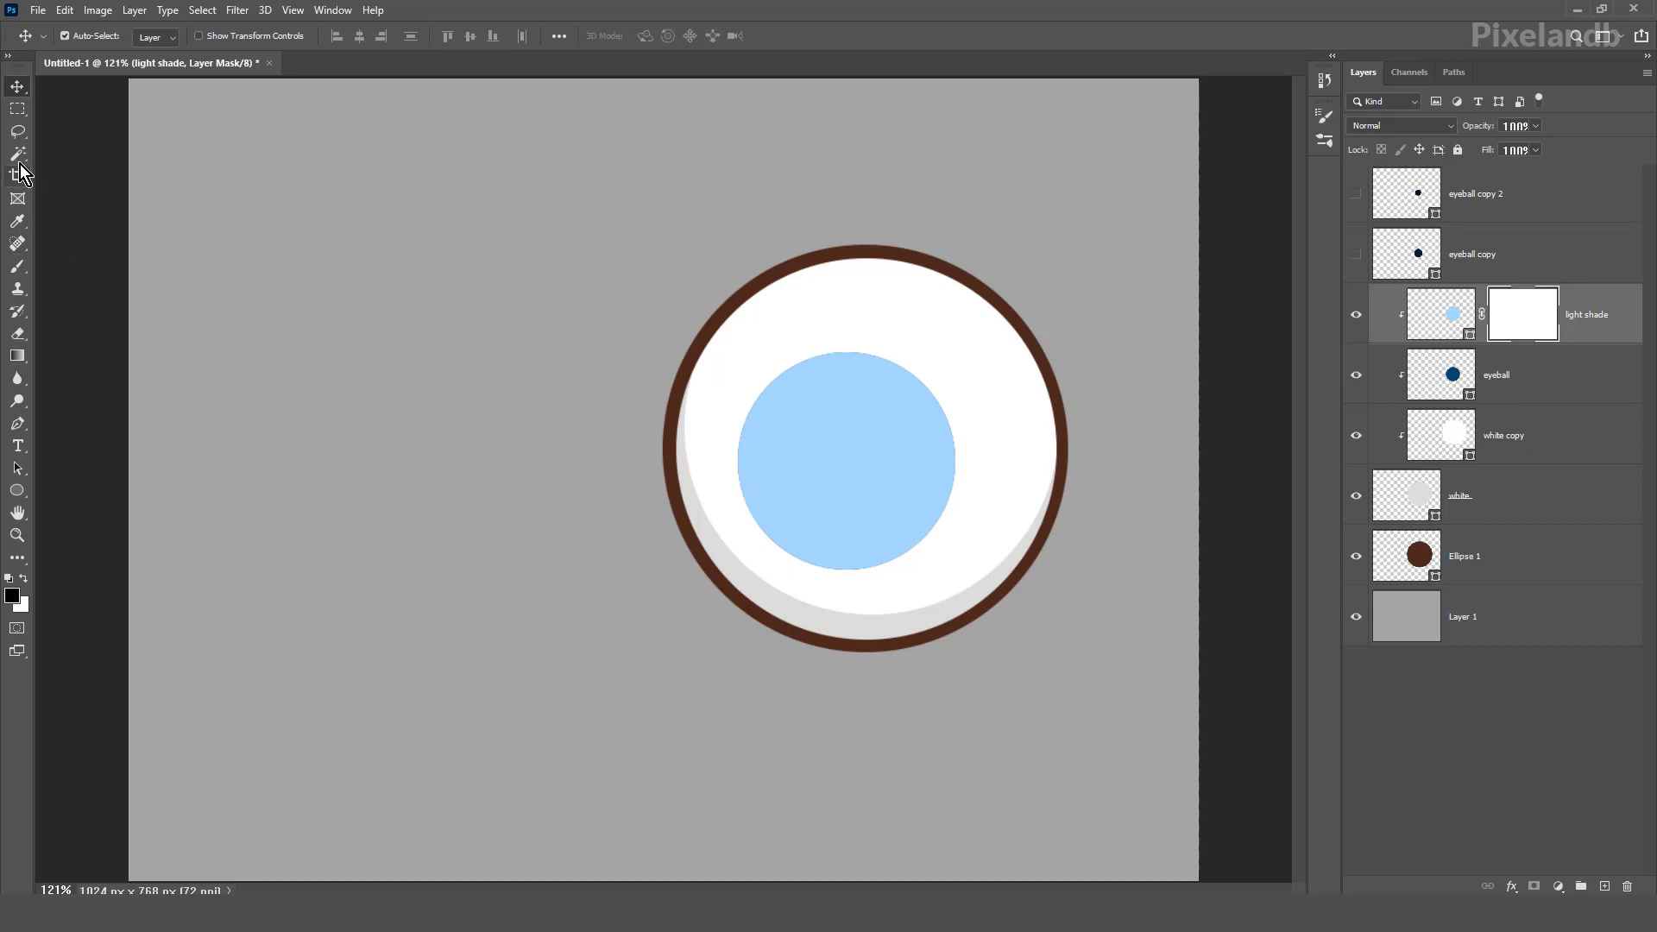
left_click(17, 266)
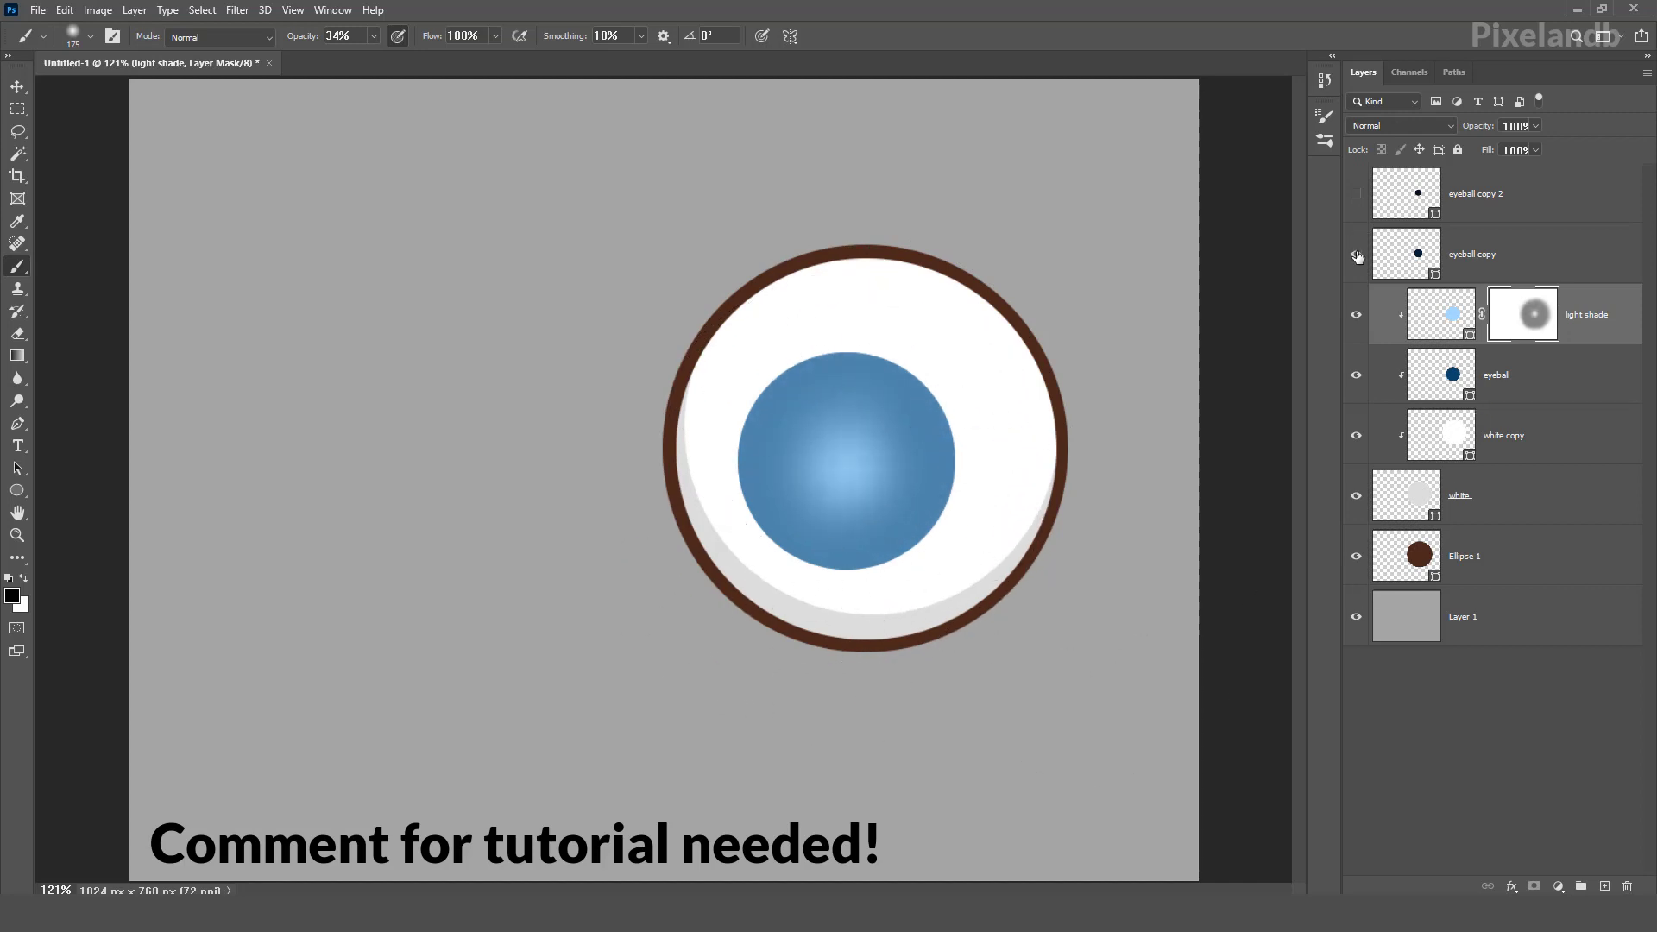
left_click(1357, 194)
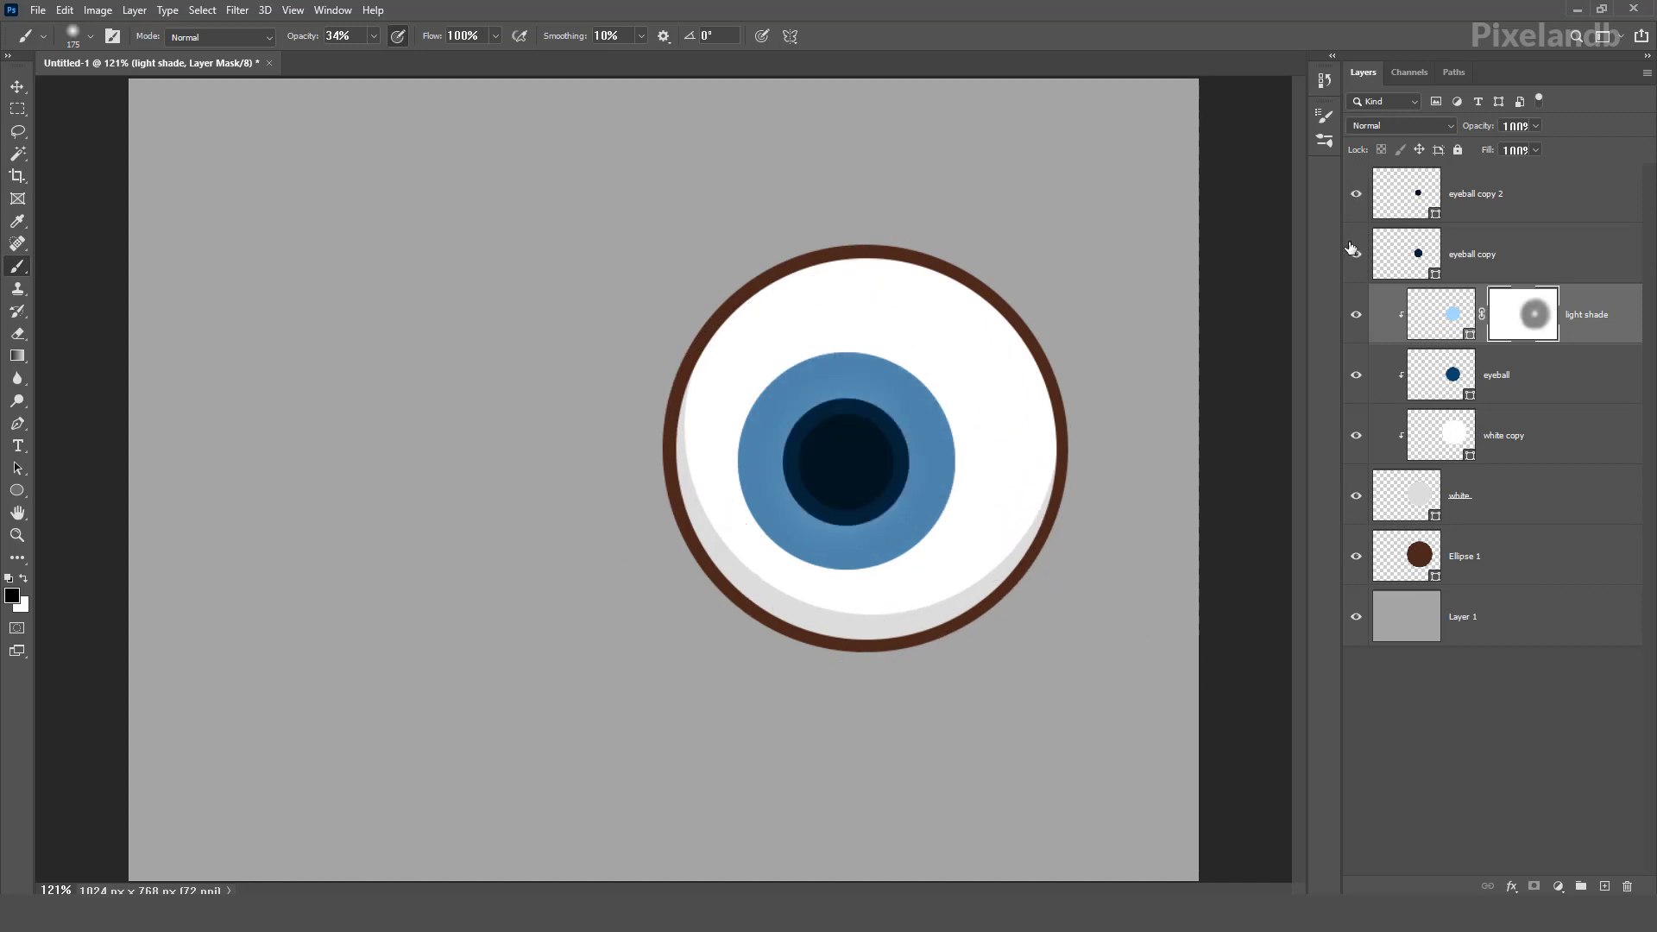
left_click(1439, 314)
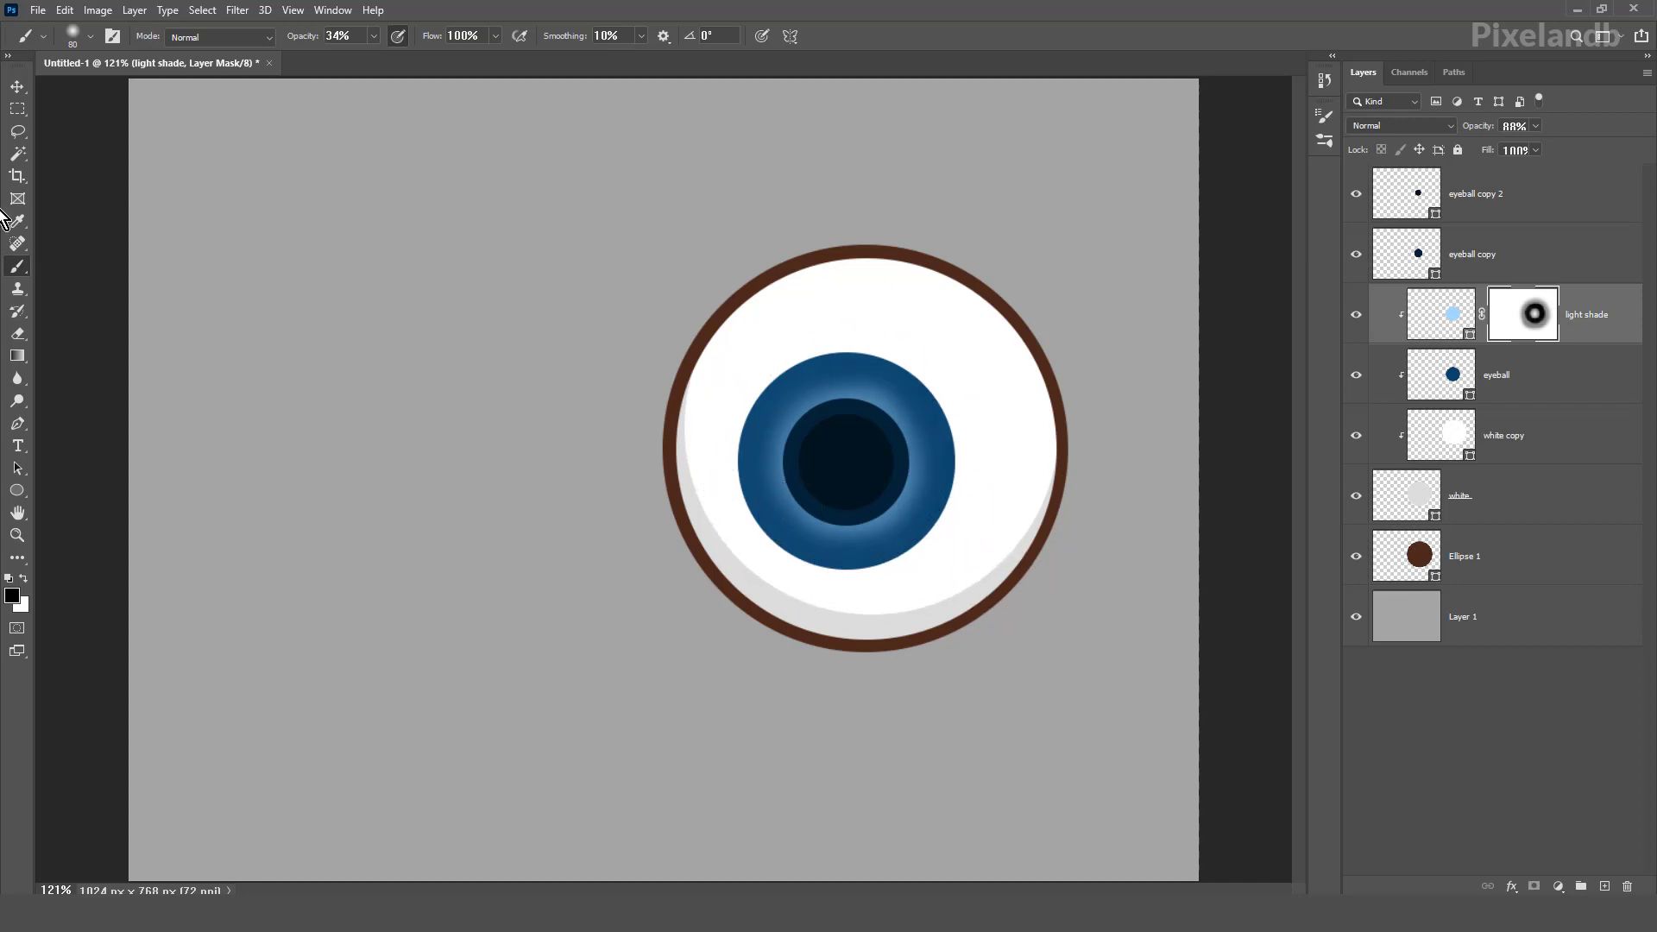
Duplicate a dot layer twice as white highlights, scale and place them on the upper-right iris, lower opacity
left_click(18, 86)
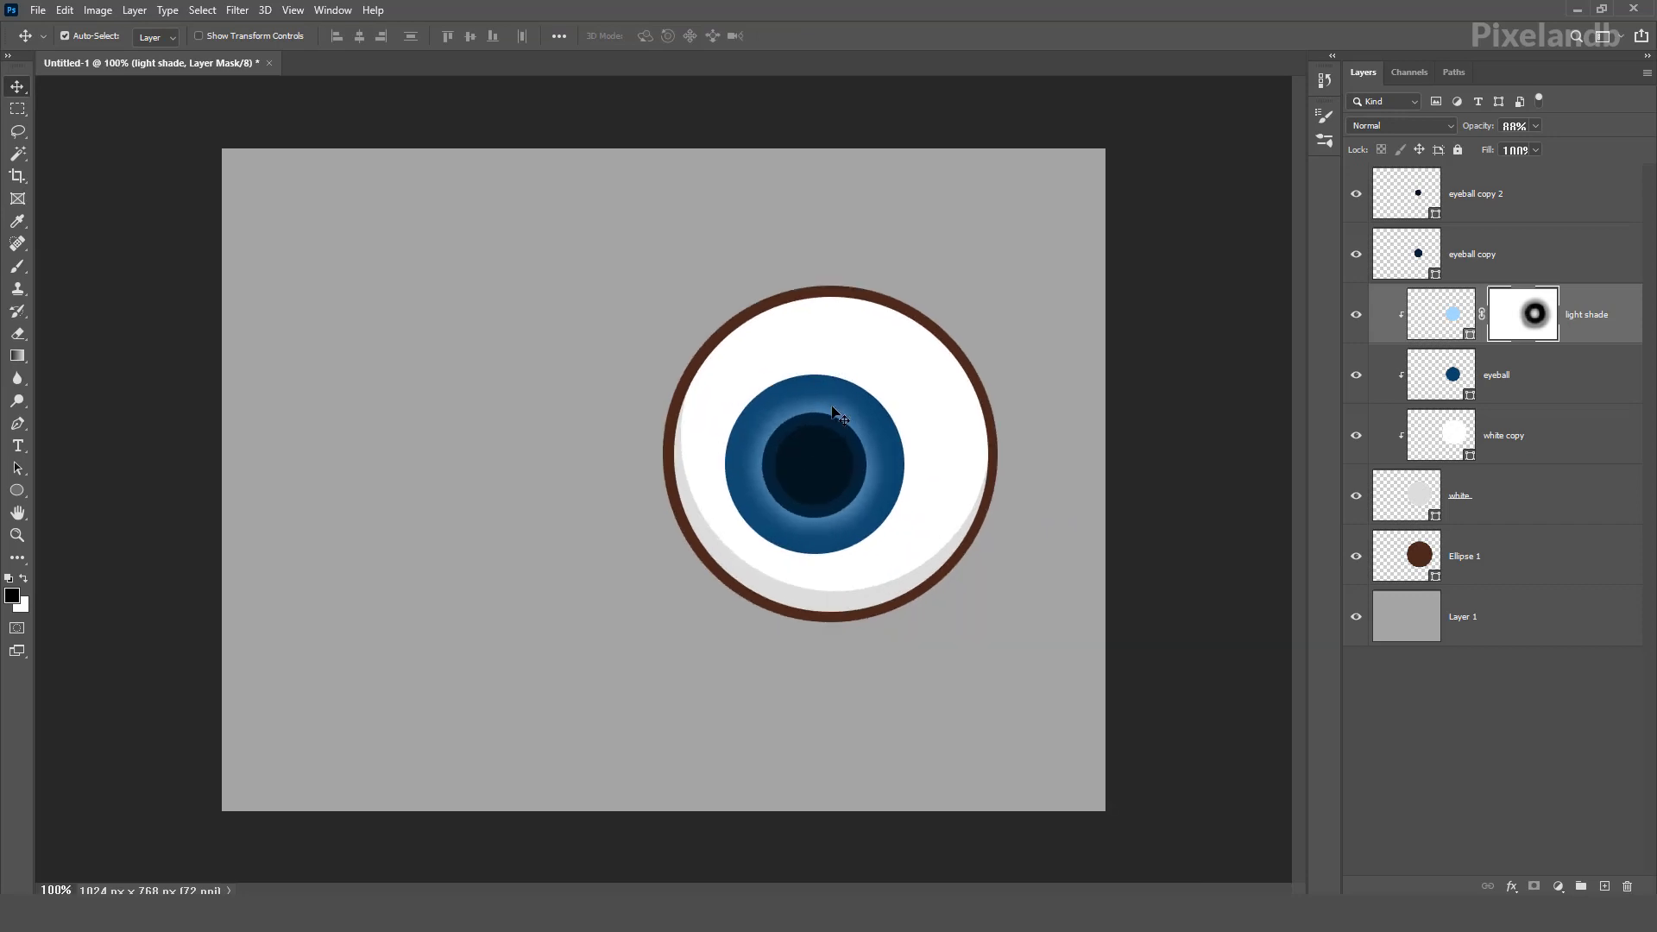
mouse_move(836, 416)
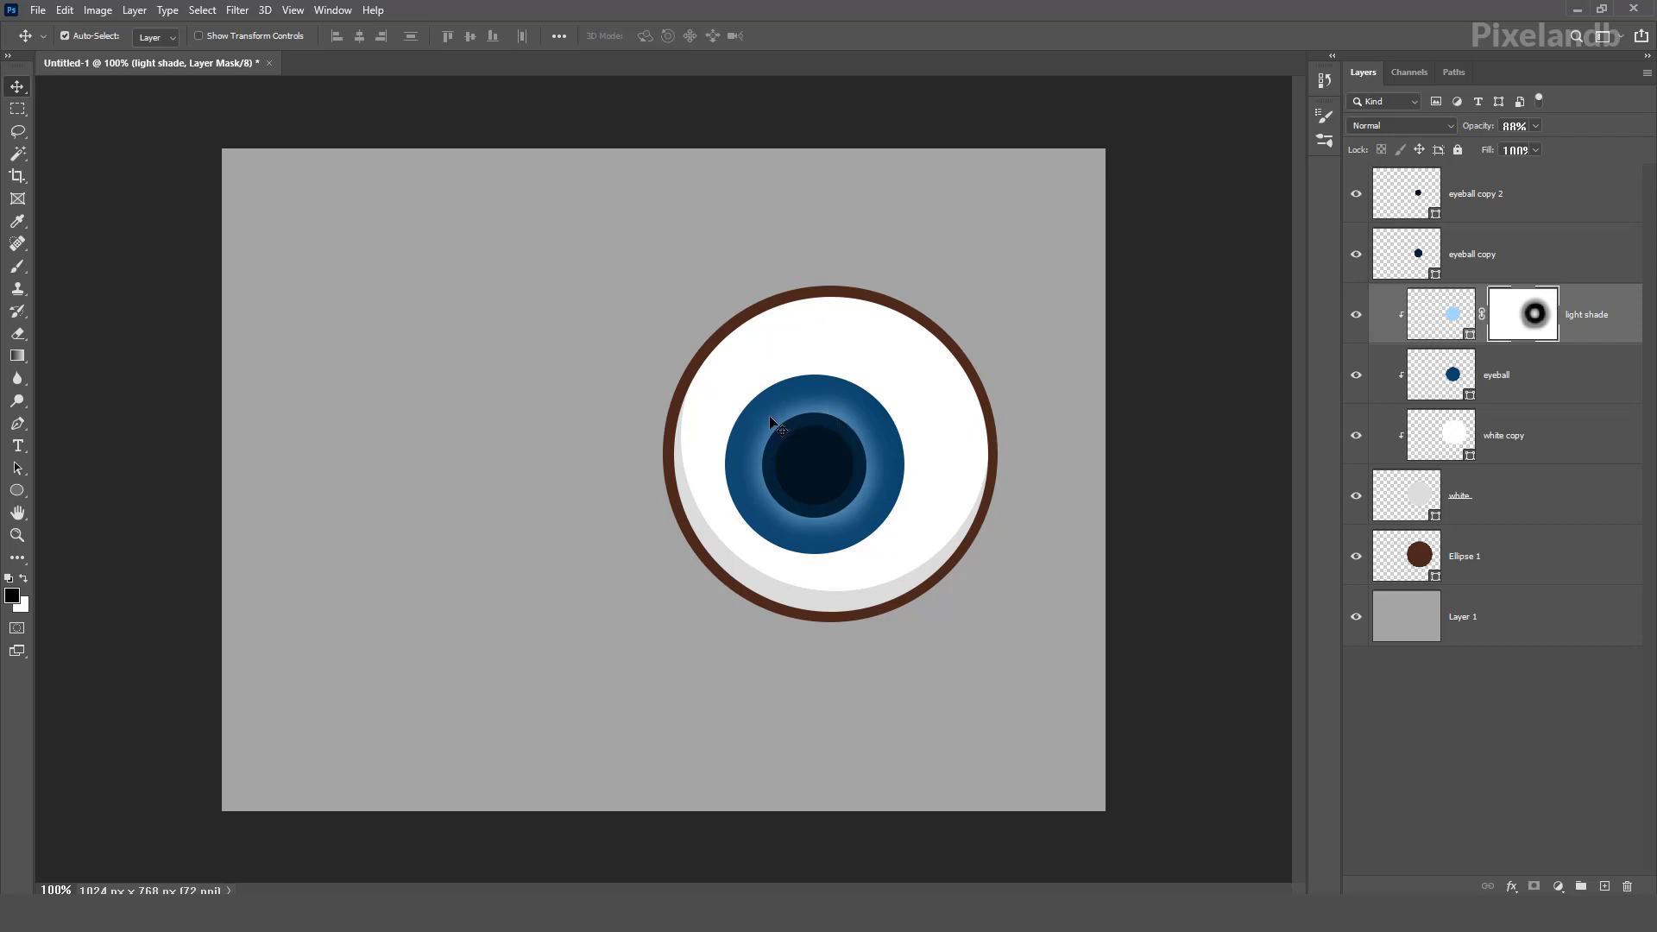
mouse_move(852, 548)
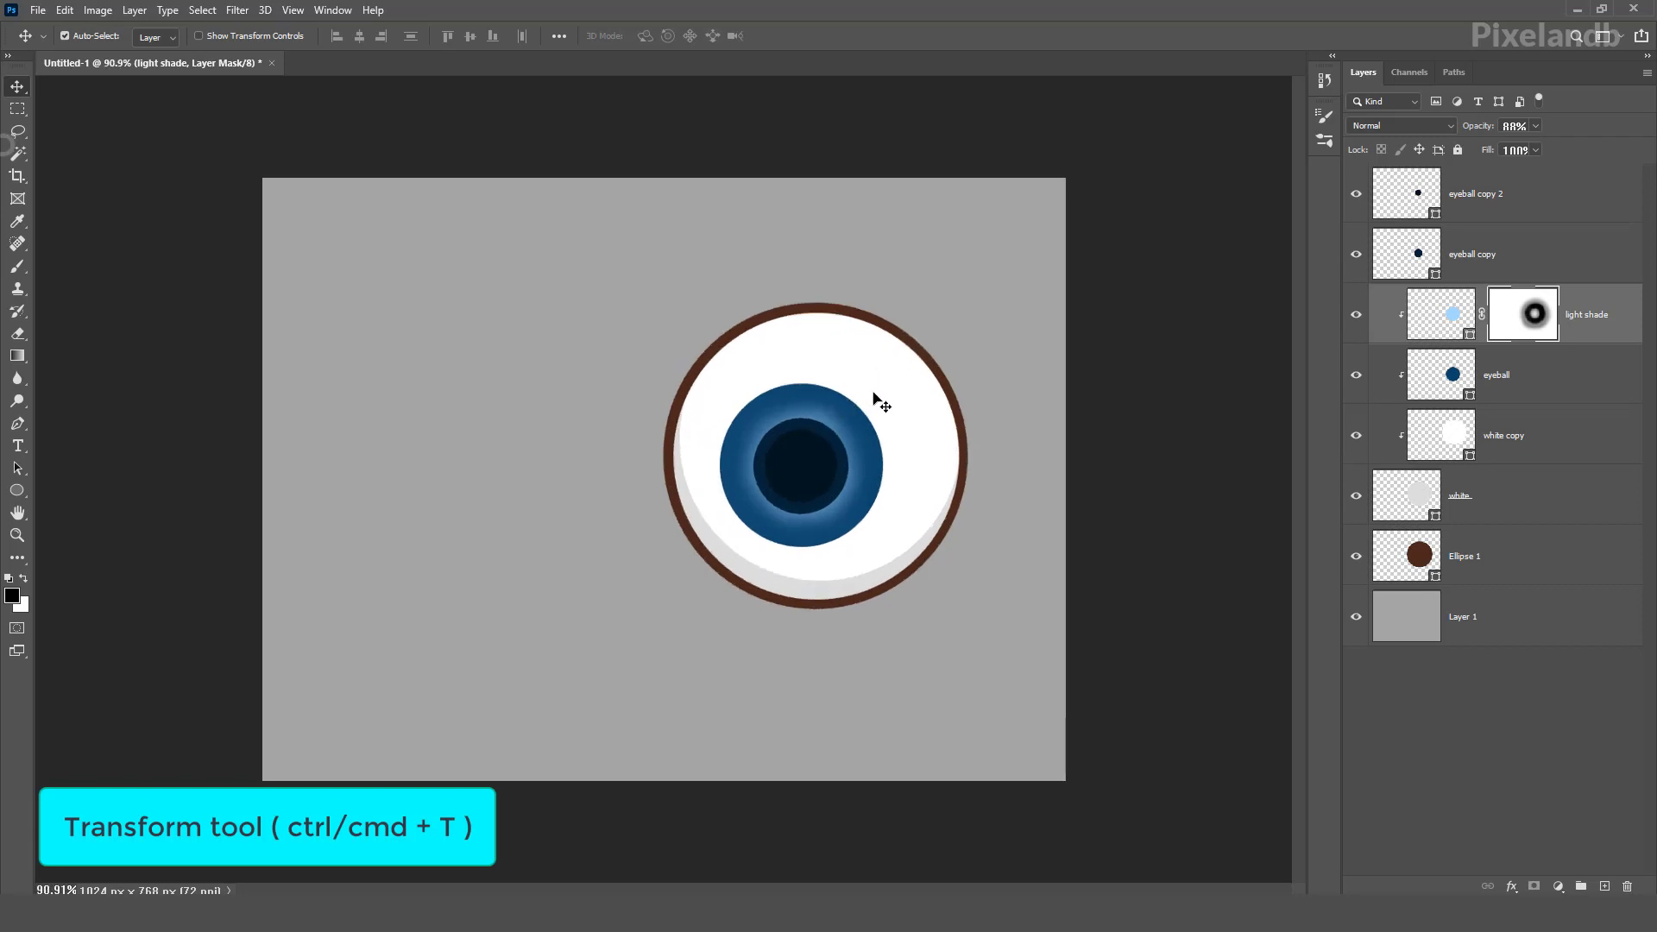
left_click(1474, 193)
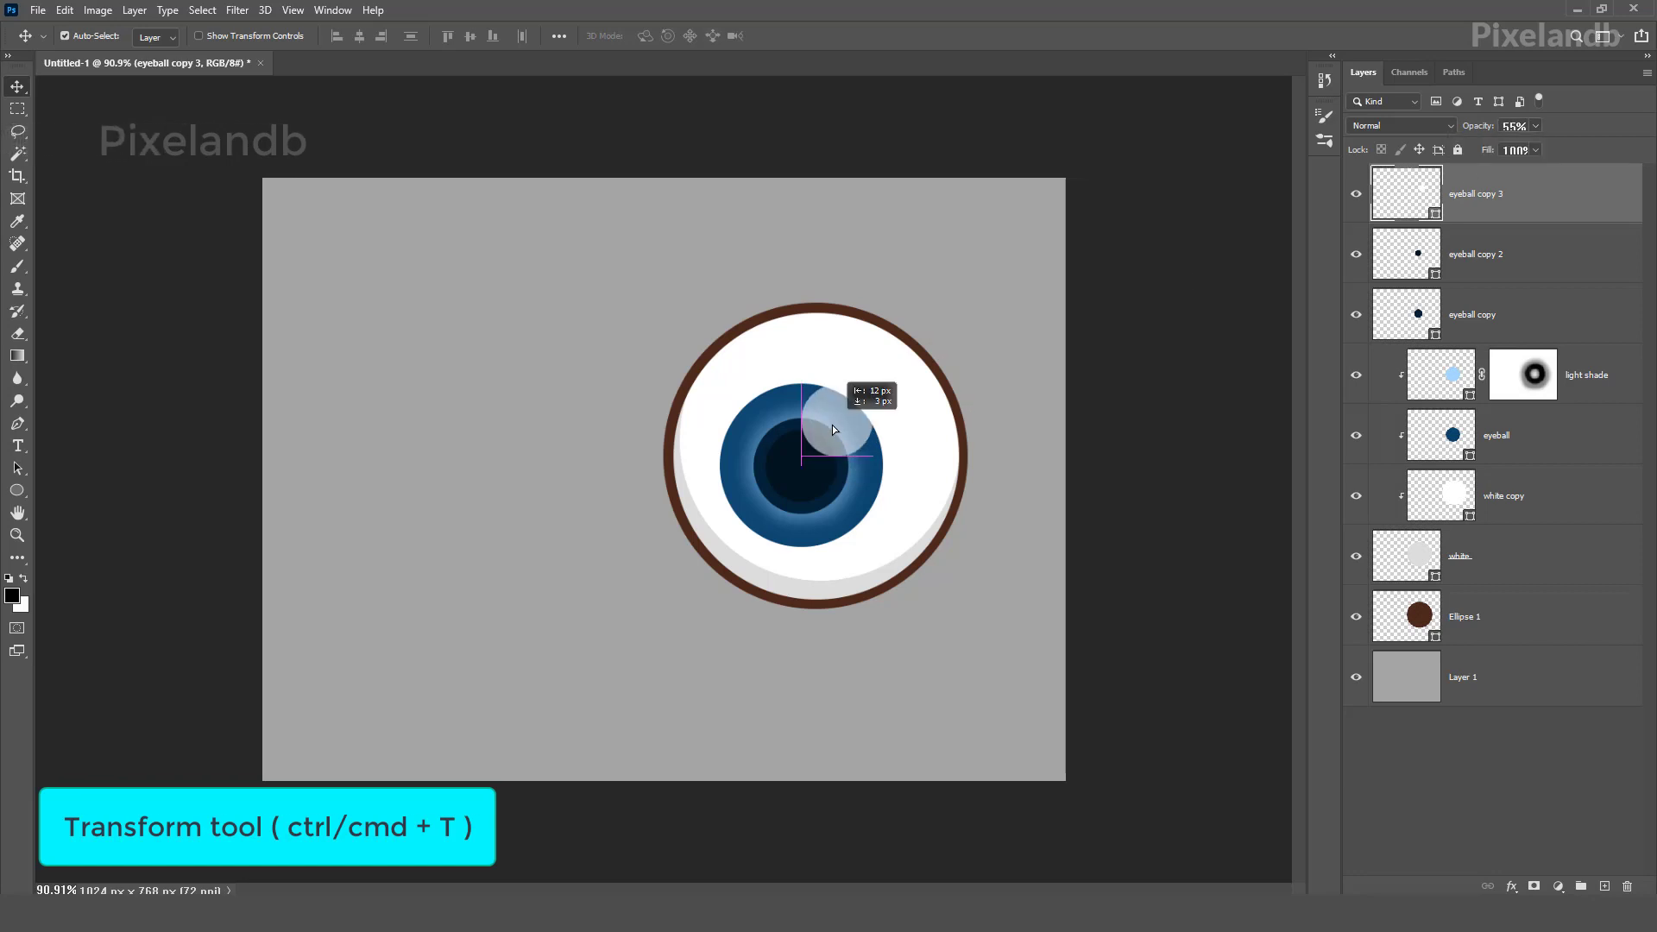
key("ctrl+t")
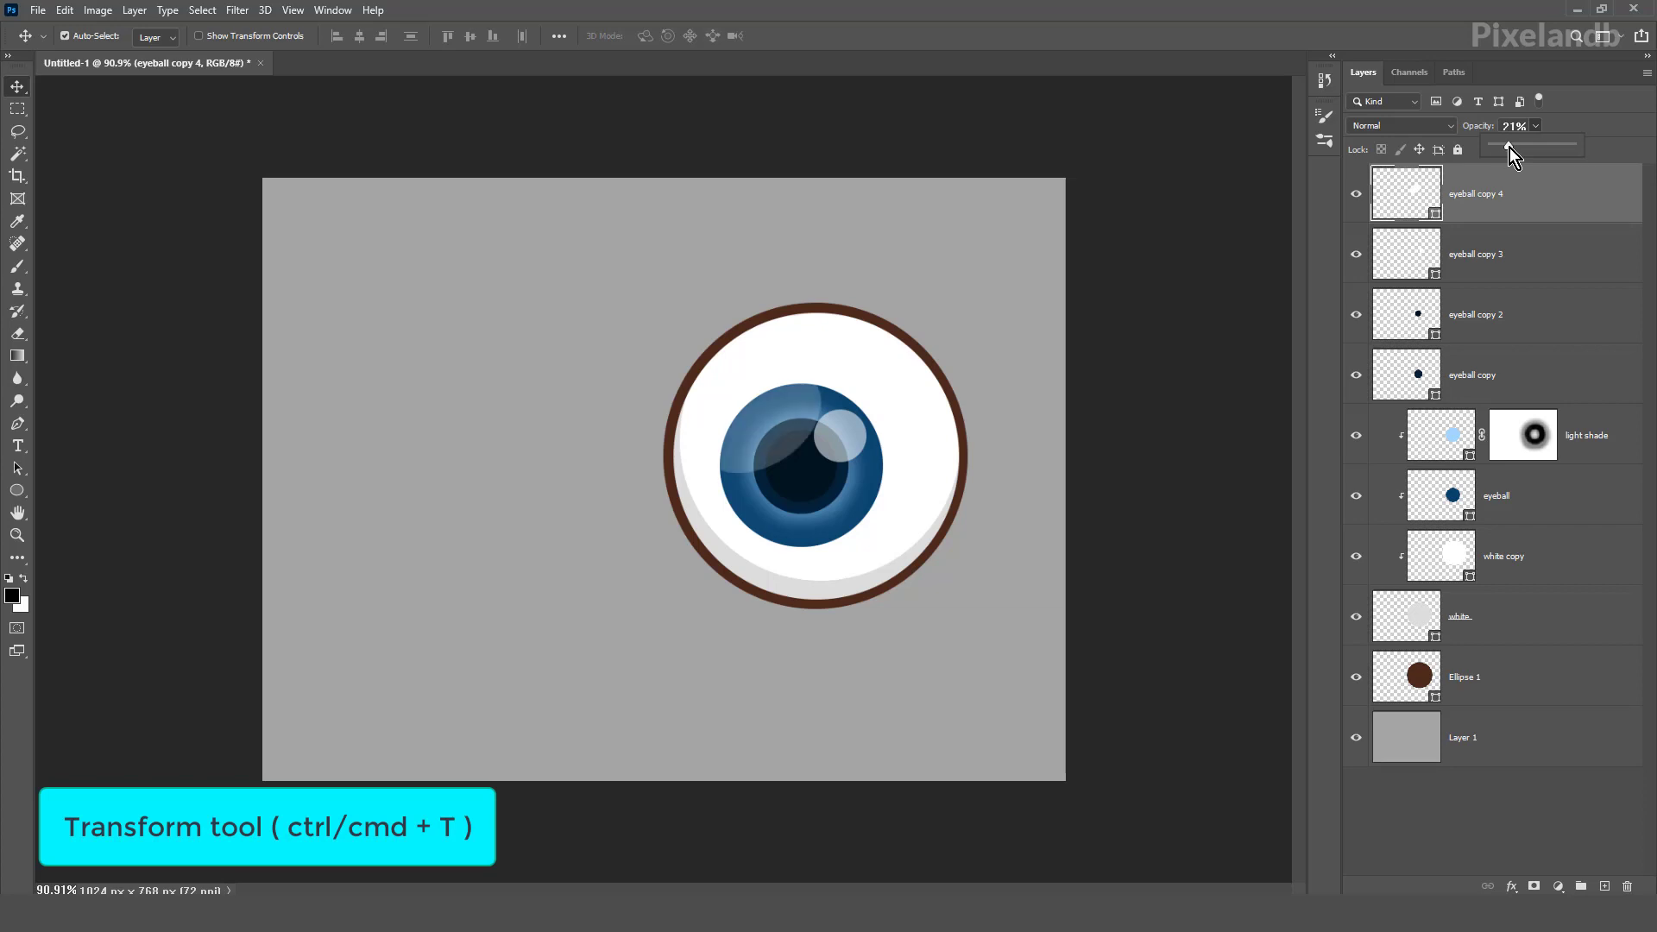
left_click(877, 567)
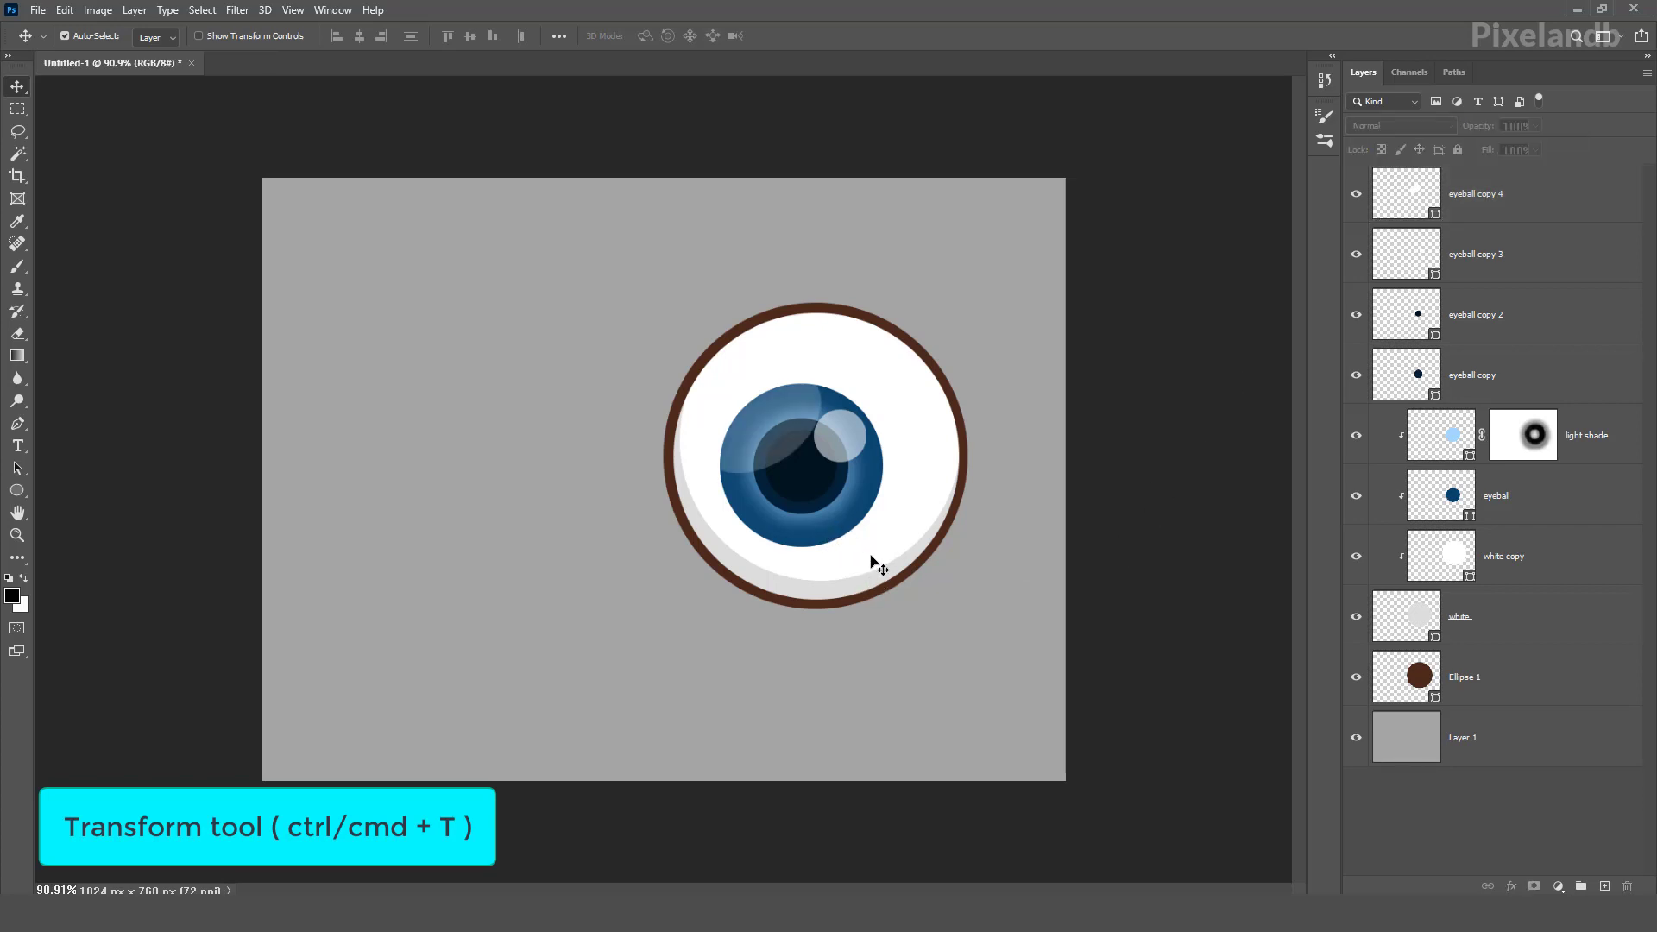
mouse_move(877, 423)
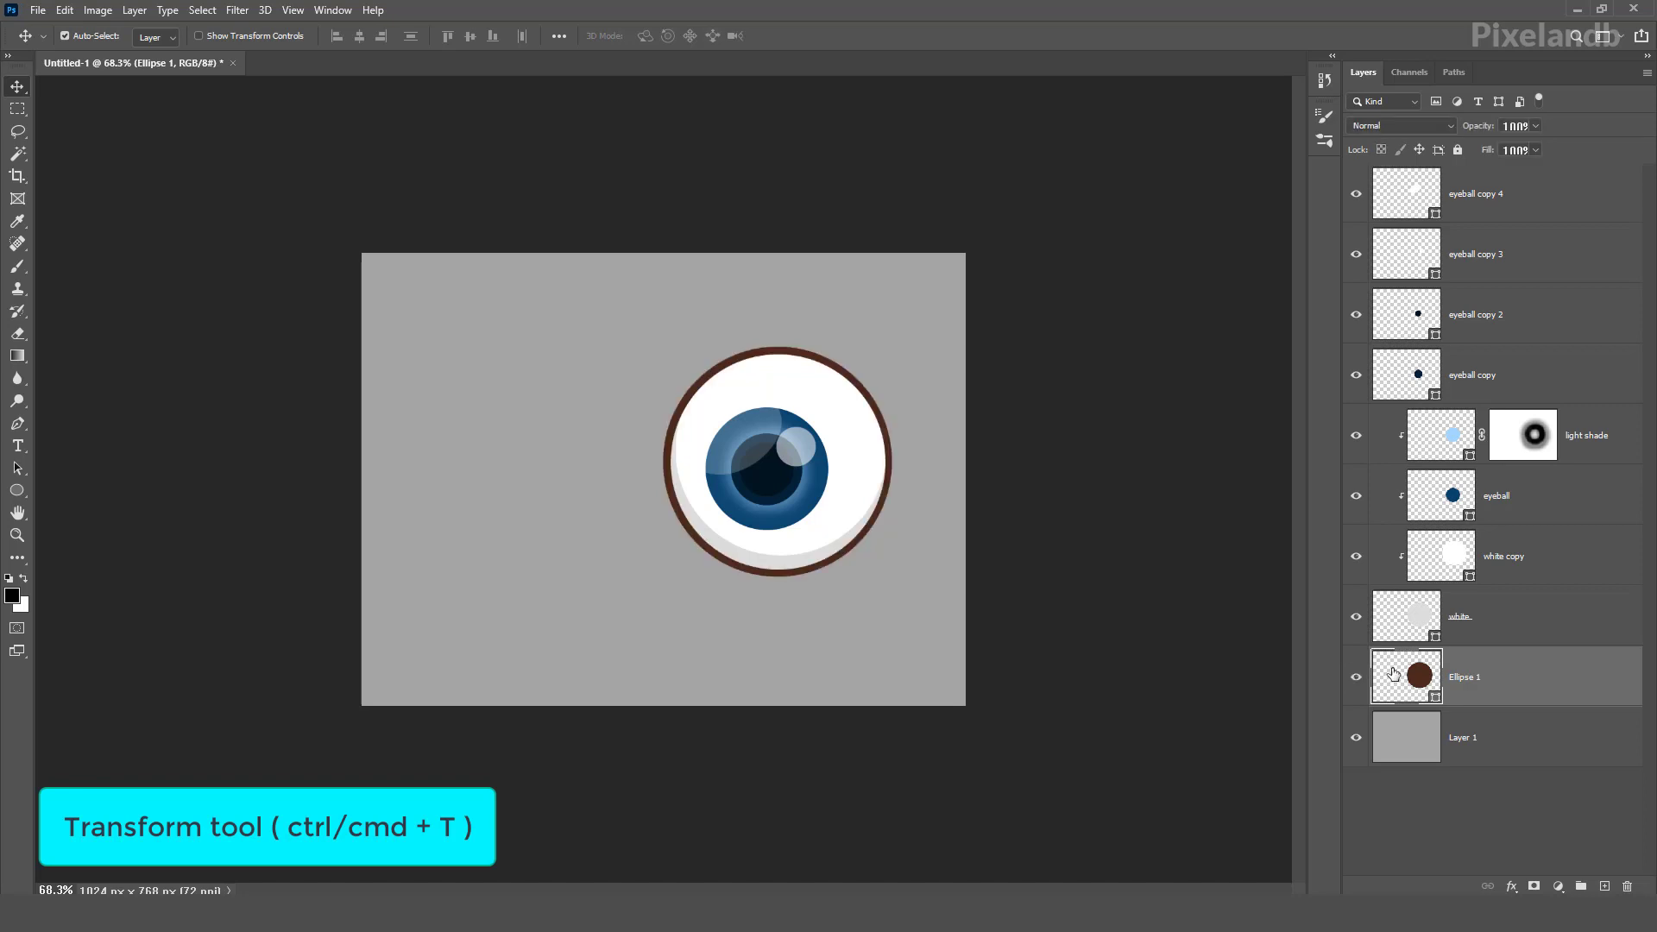
Recolour the Ellipse 1 outline ring to a dark orange-brown
double_click(1407, 675)
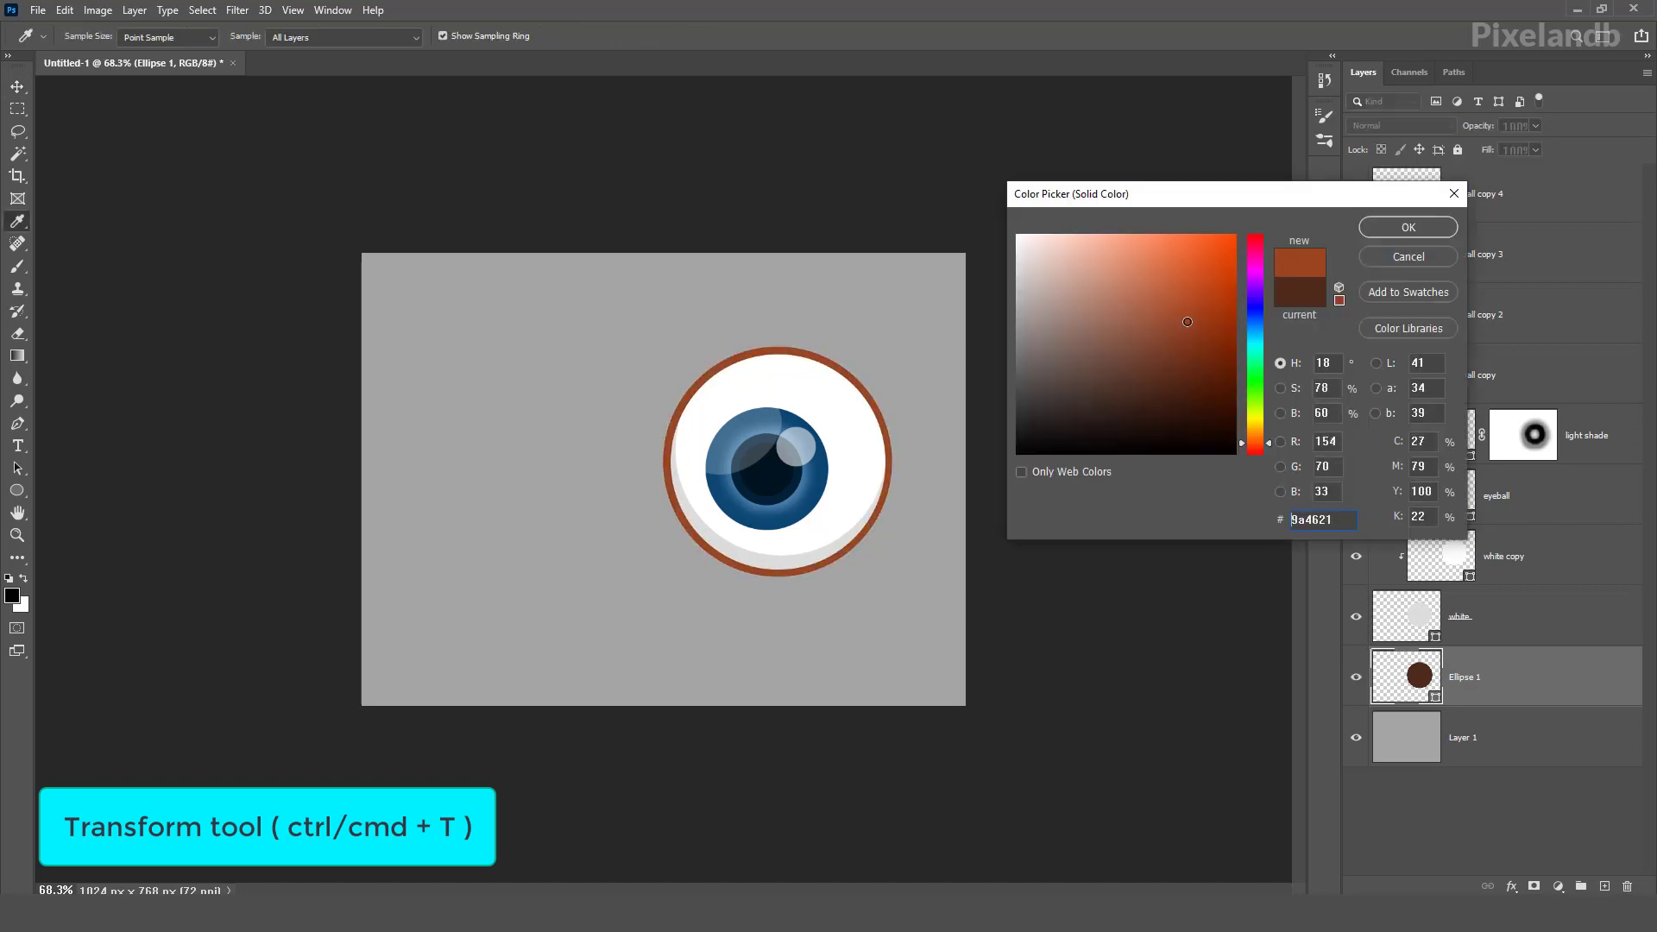
left_click(1407, 226)
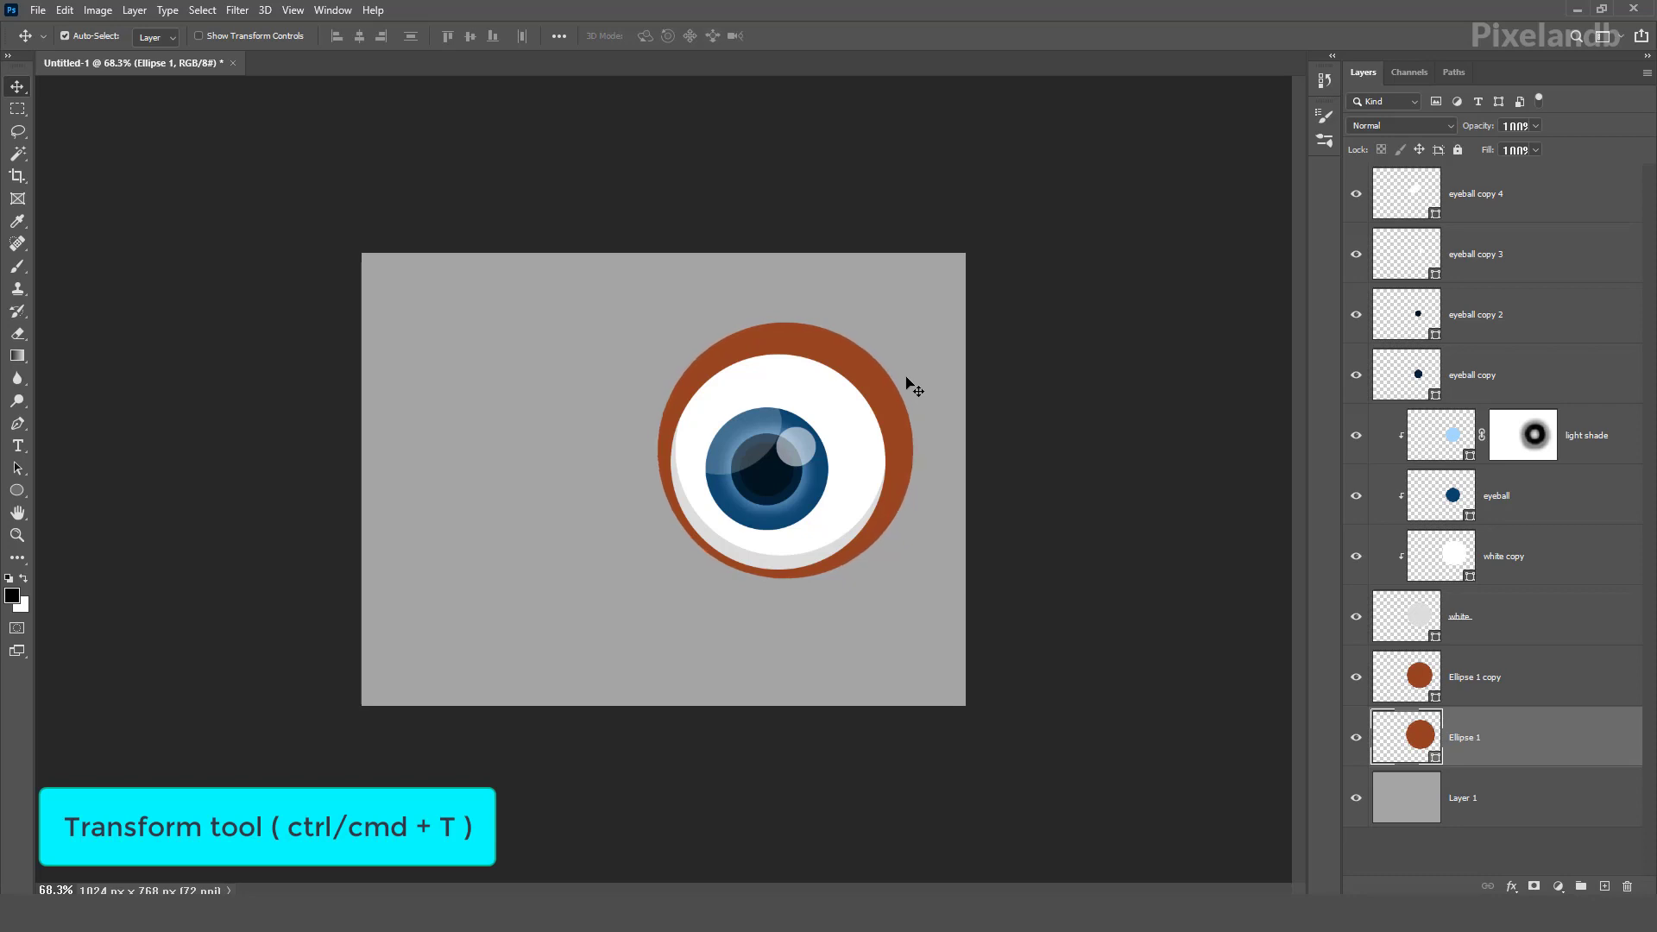
mouse_move(905, 490)
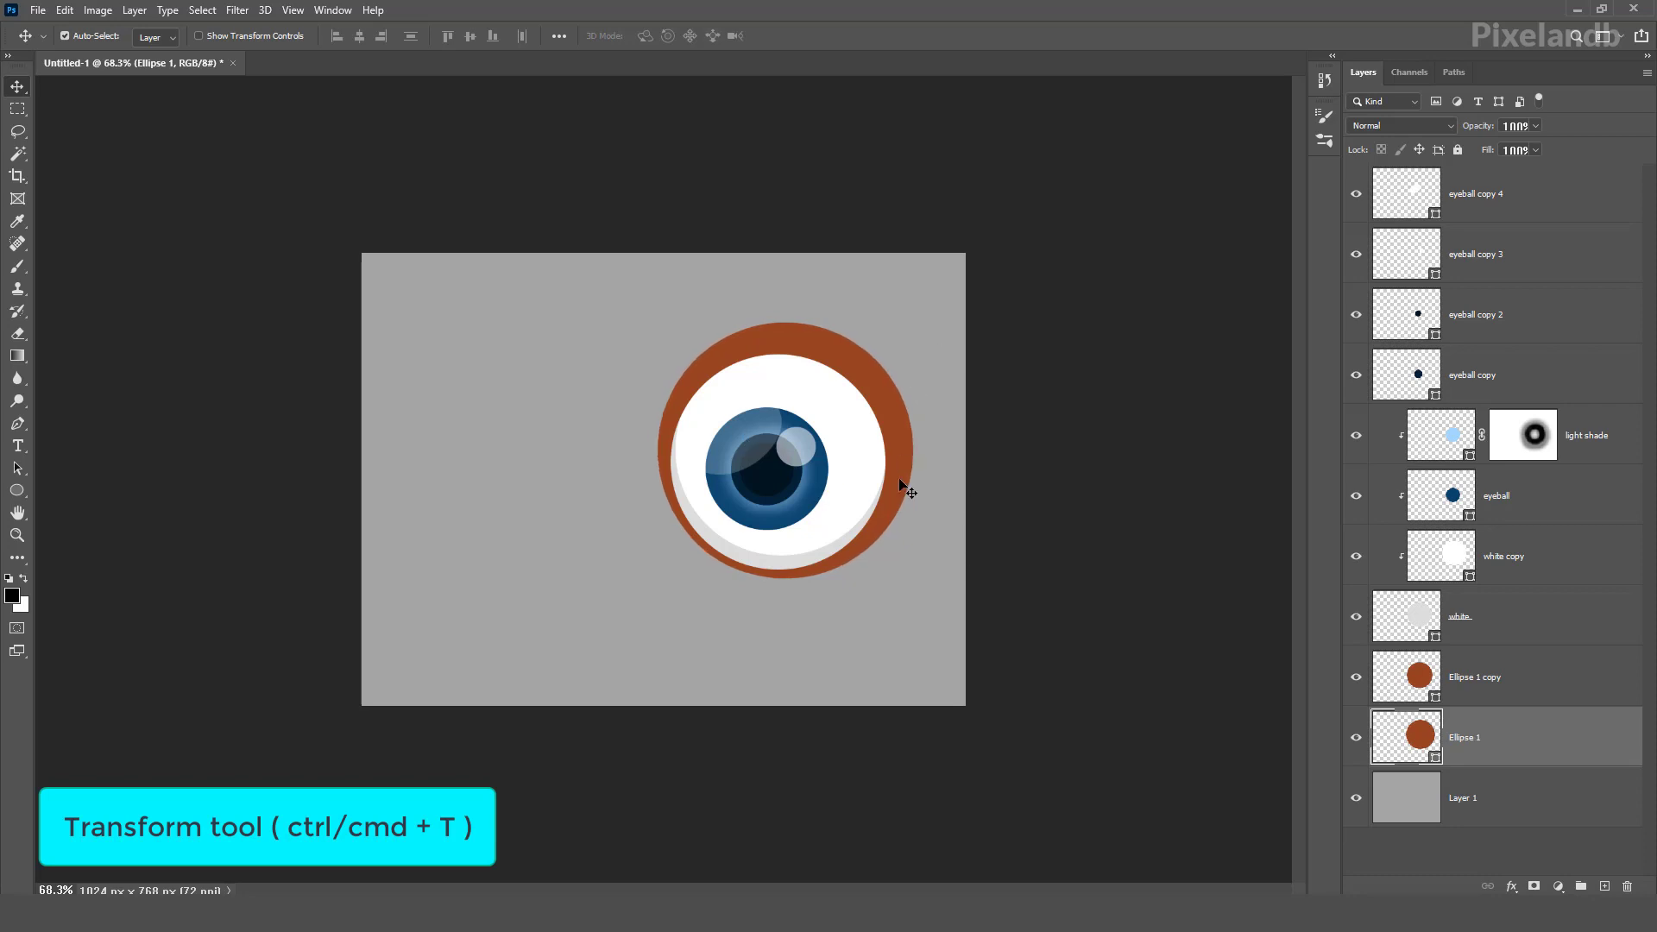
mouse_move(1405, 727)
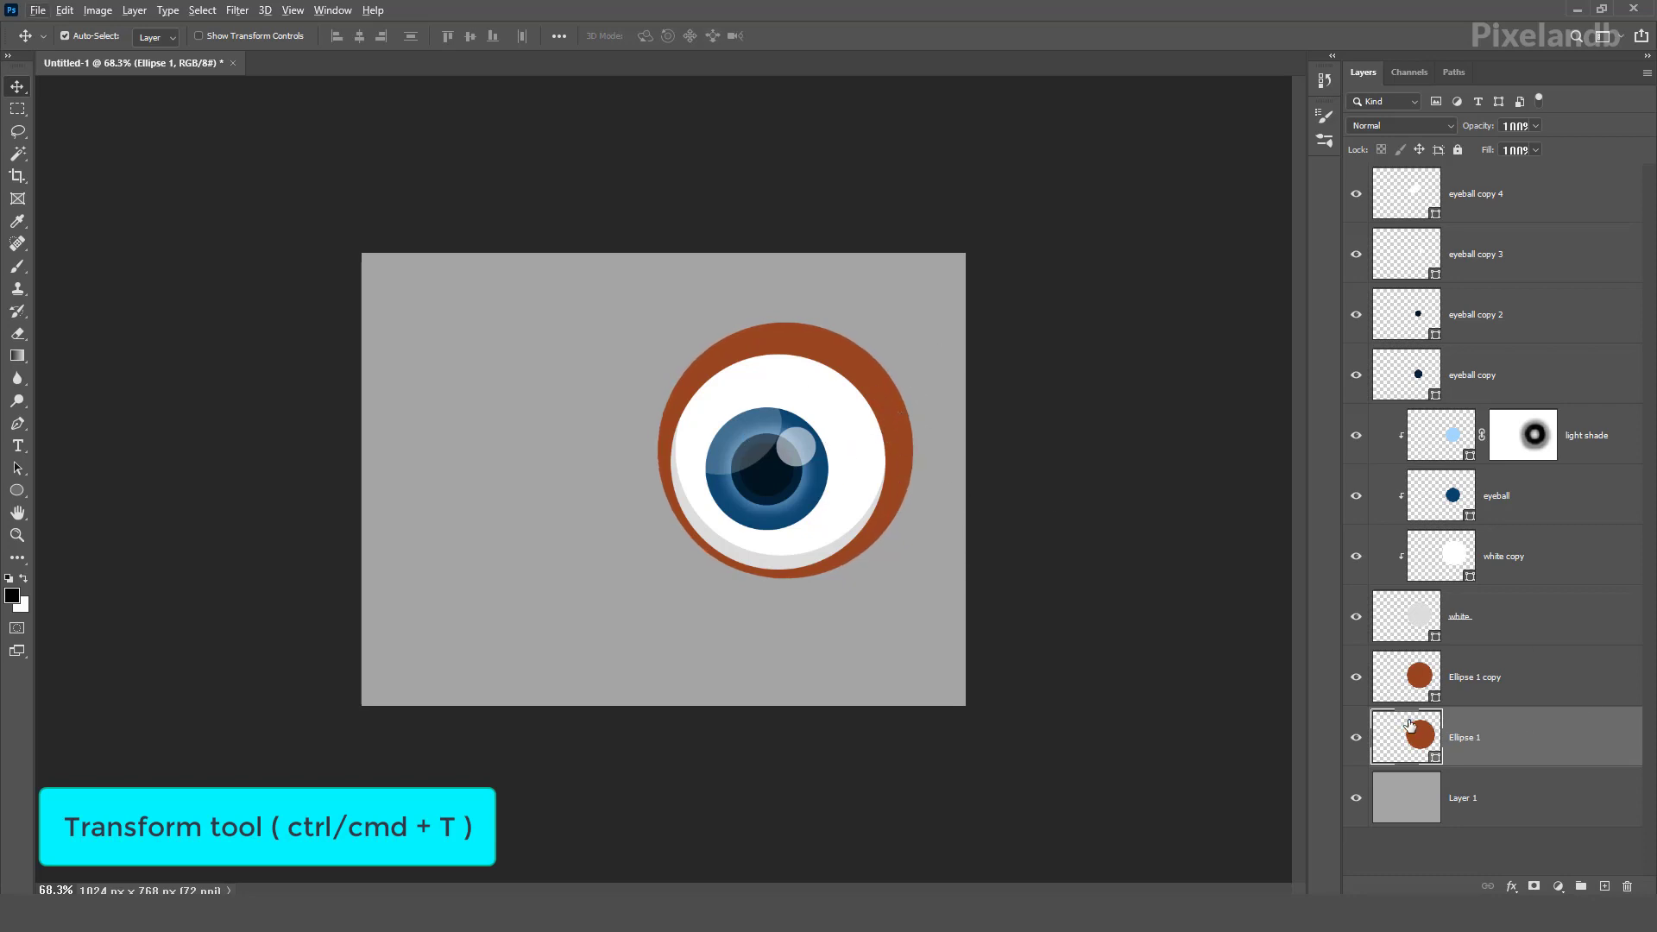
Give the duplicated back ring a lighter orange fill and enlarge it behind the darker ring
double_click(1406, 737)
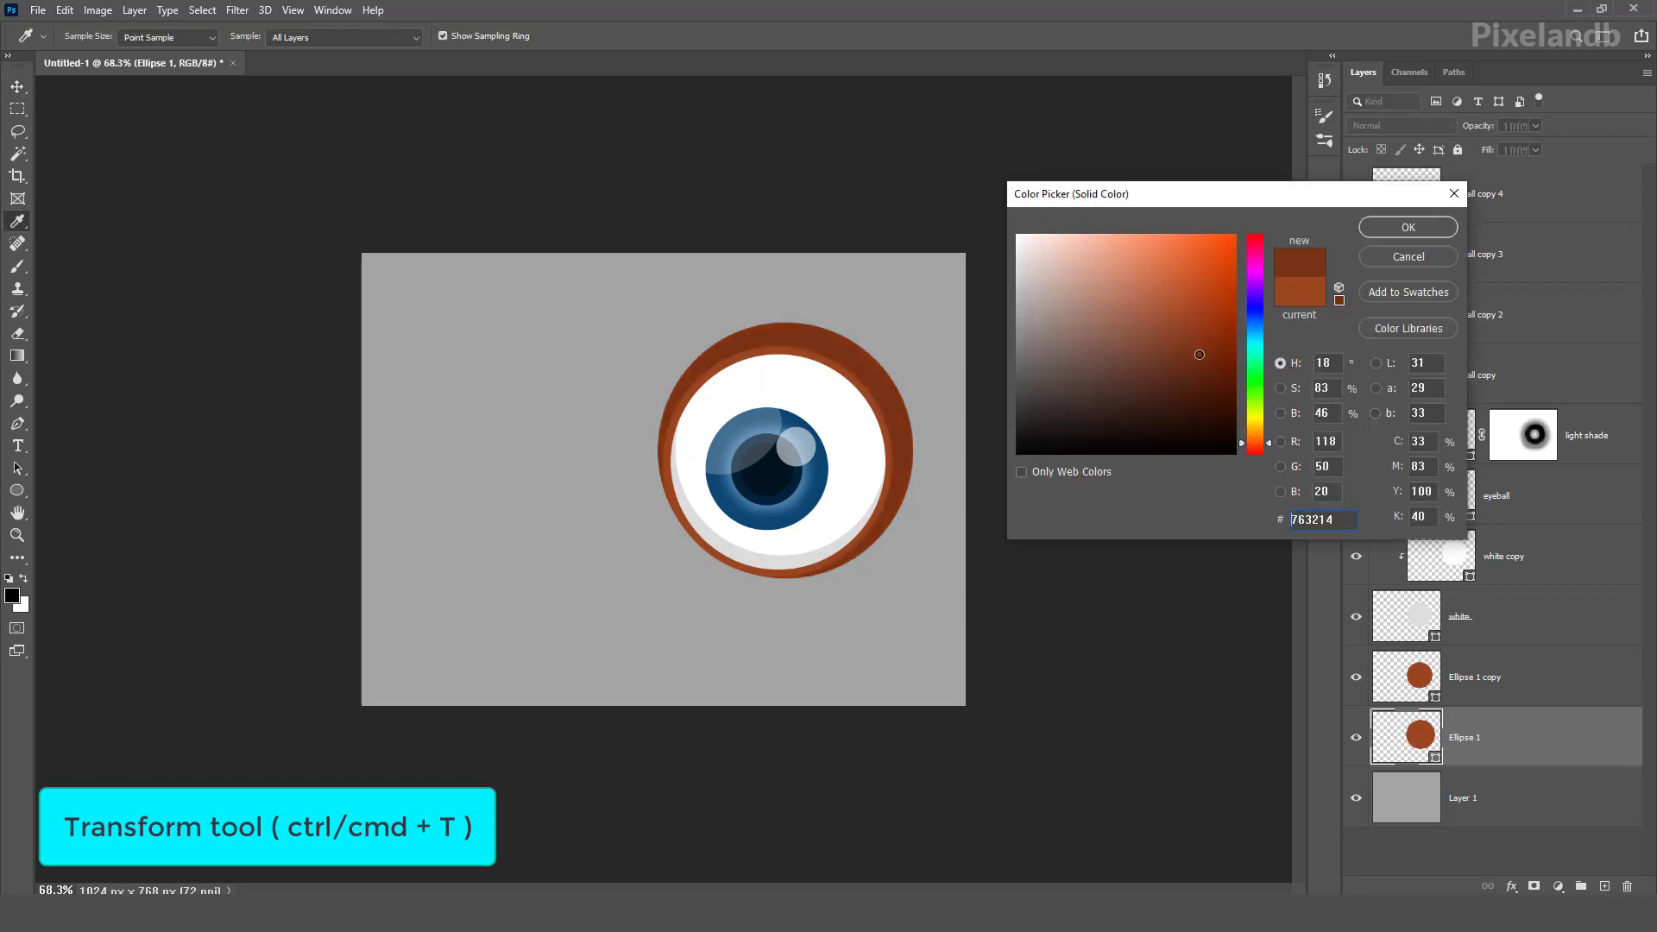
left_click(1160, 271)
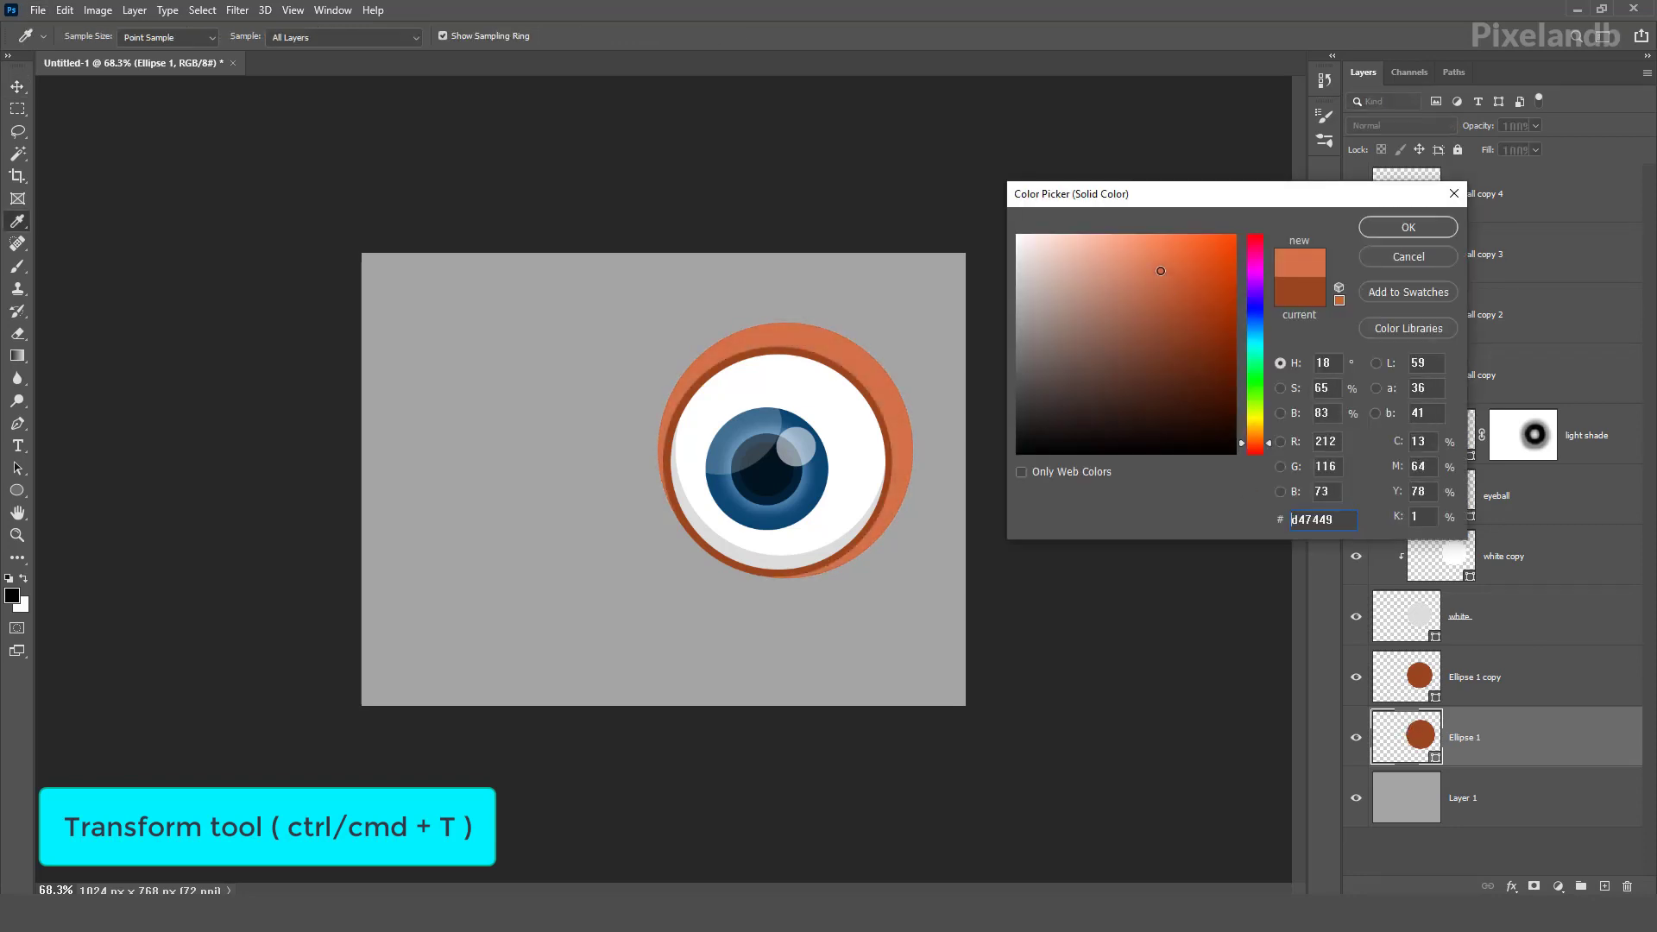
left_click(1169, 275)
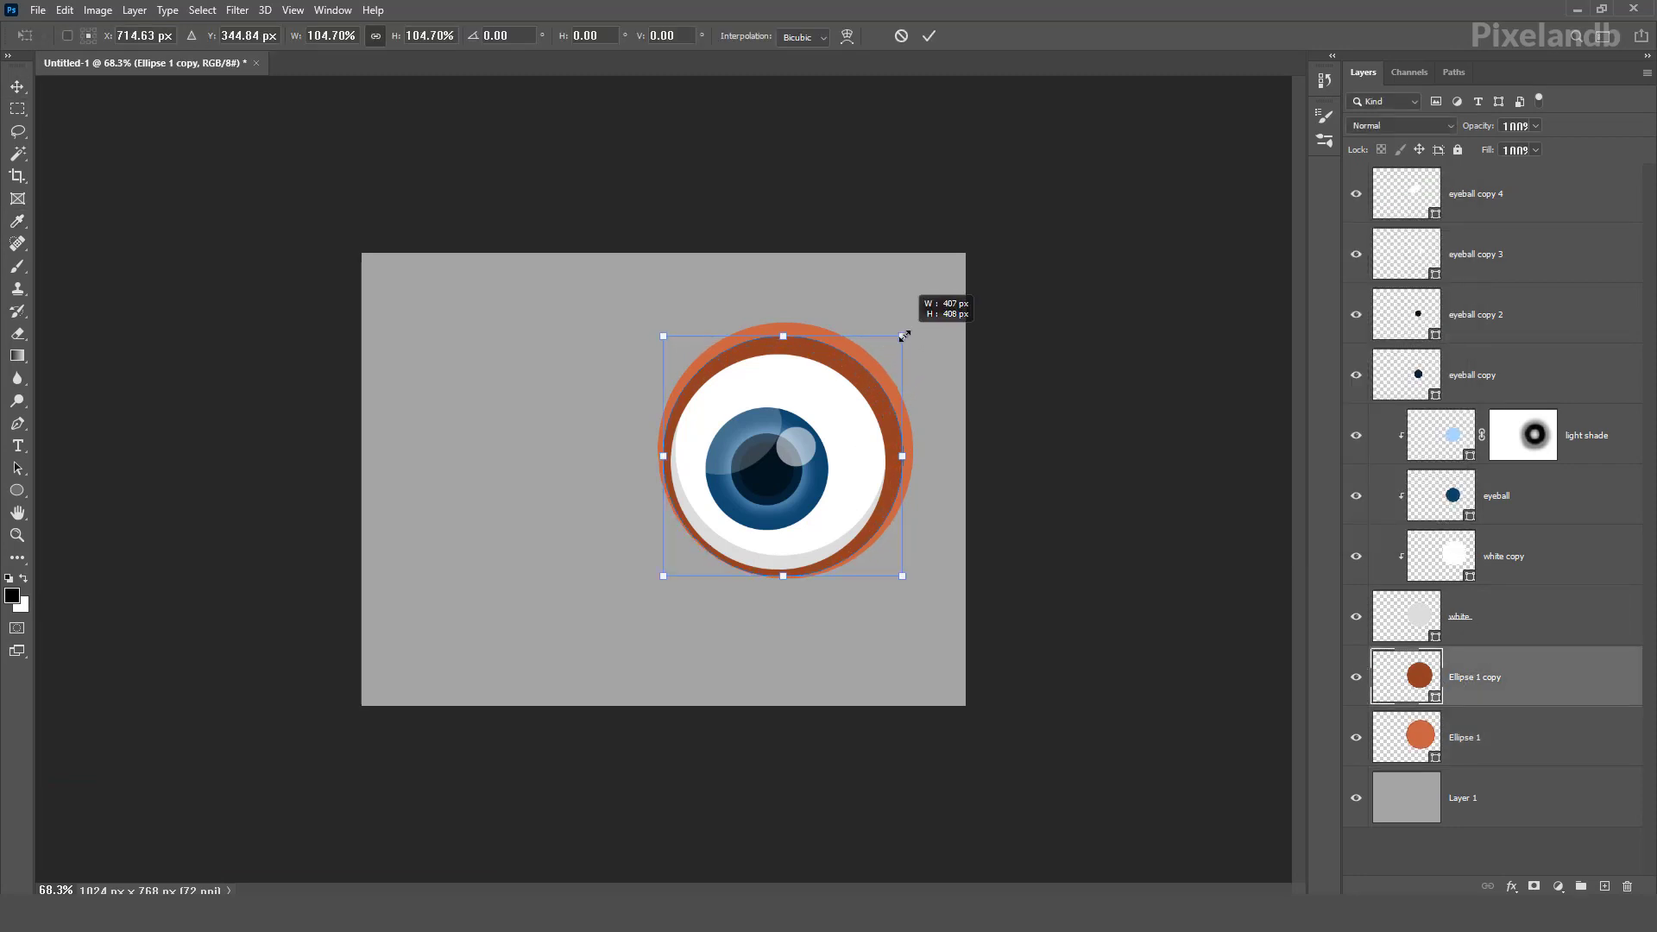
left_click(929, 34)
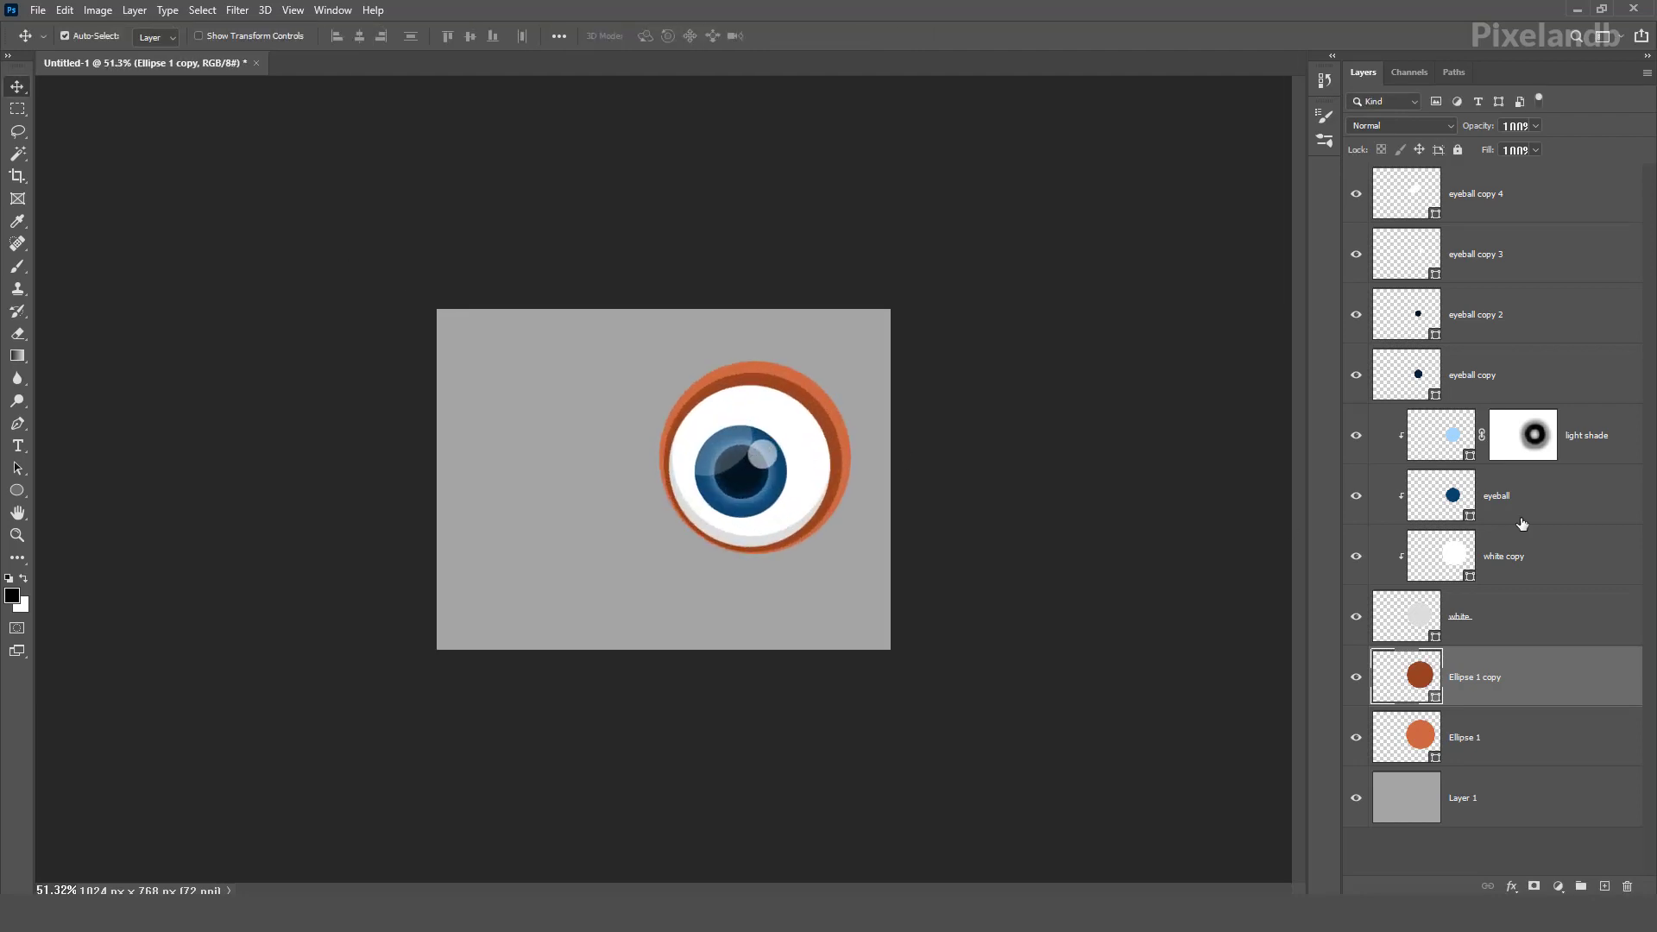
Group the iris, shading and highlight layers into a group renamed 'eyeball'
left_click(1516, 126)
type("21")
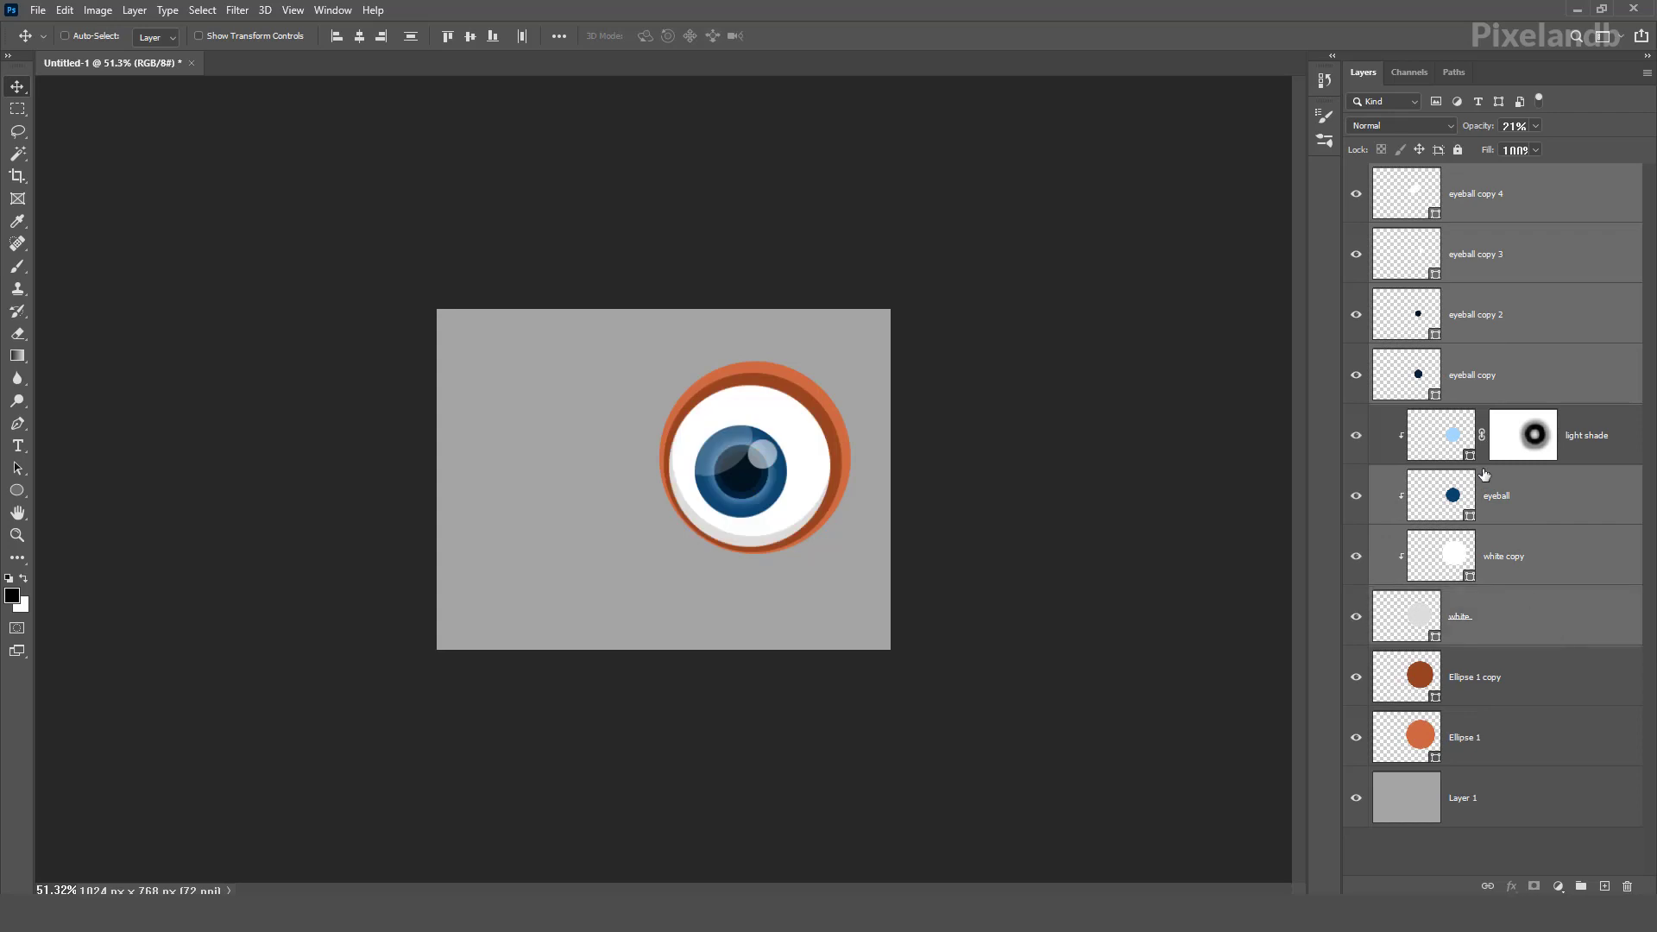
left_click(1357, 616)
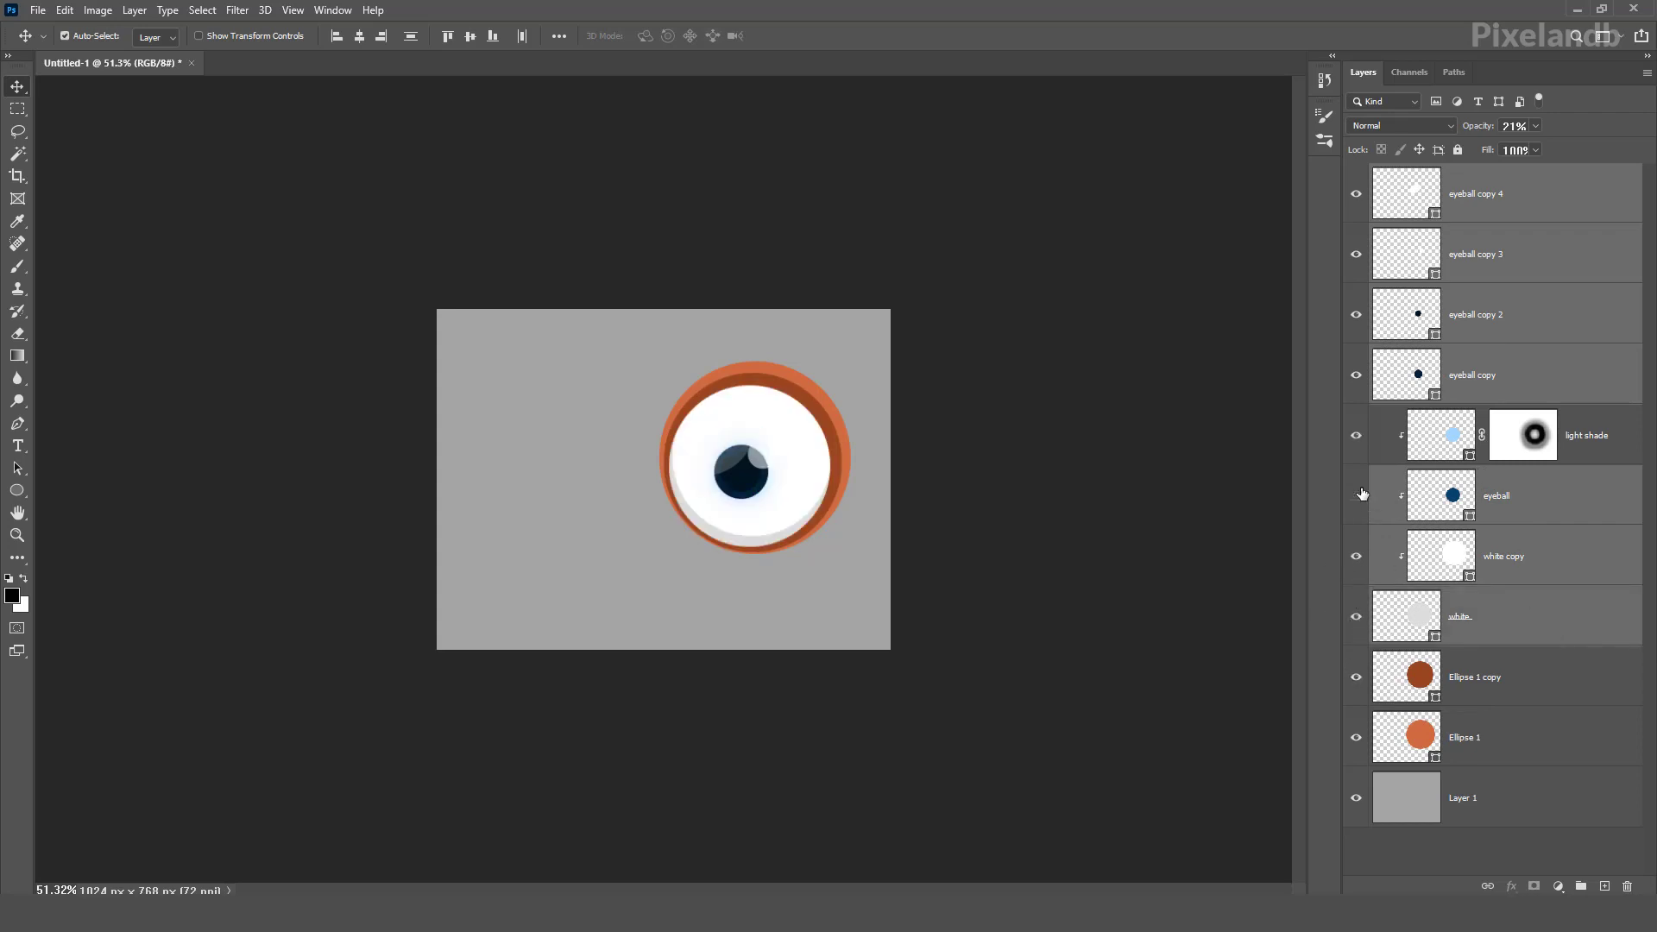
left_click(1500, 496)
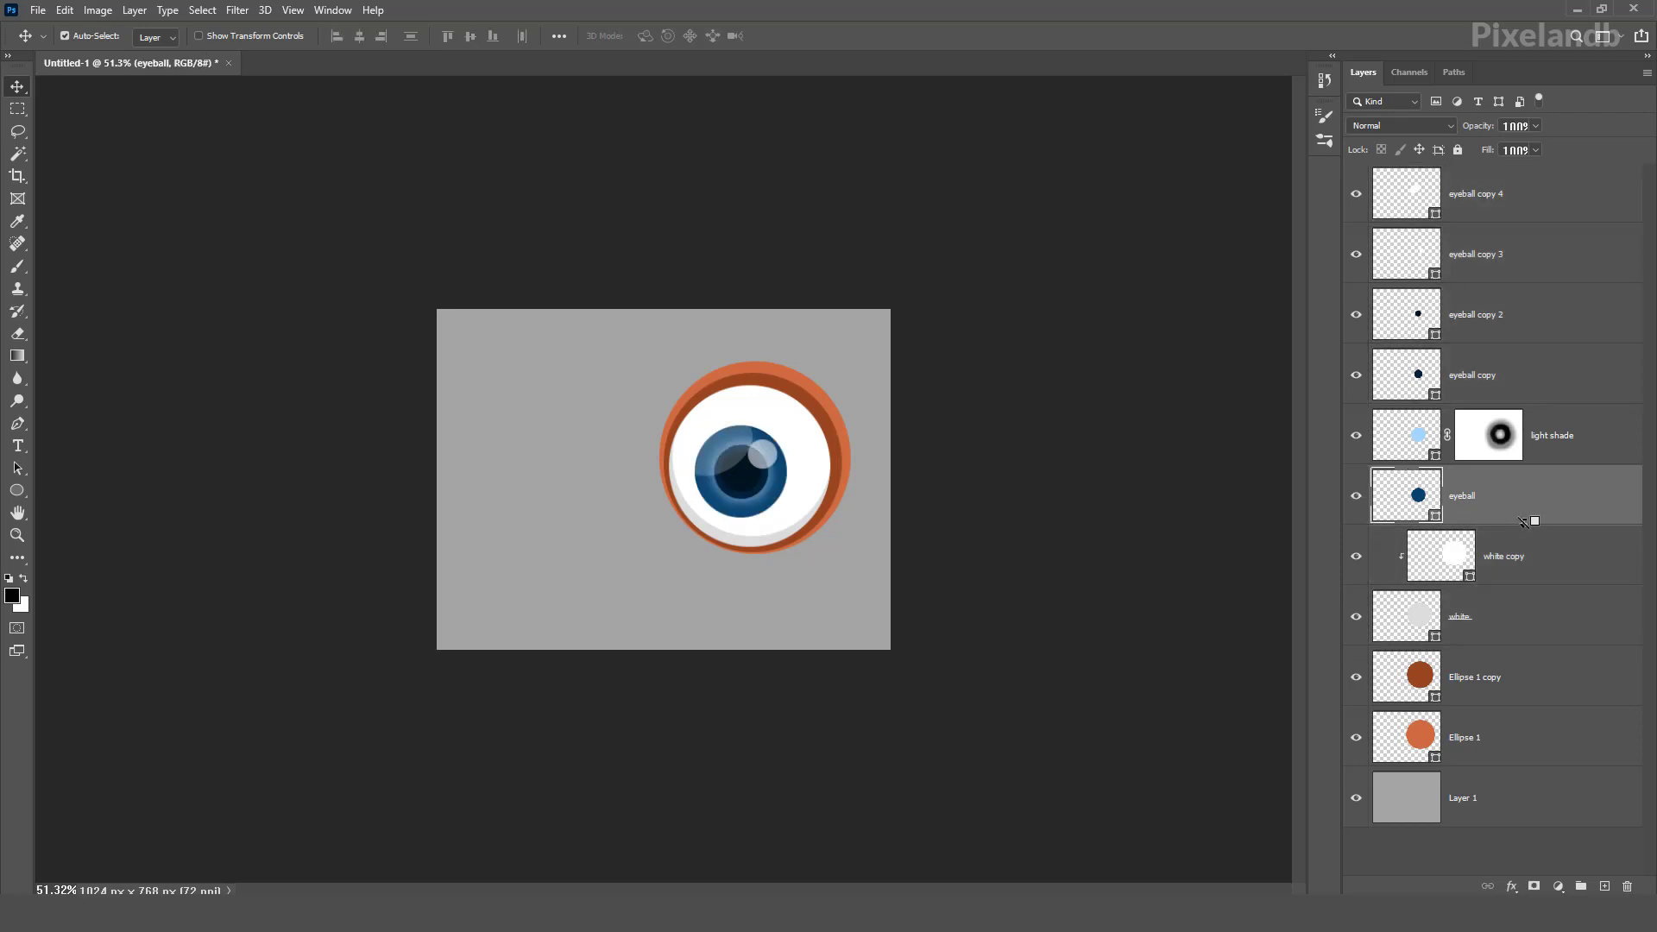
mouse_move(1500, 201)
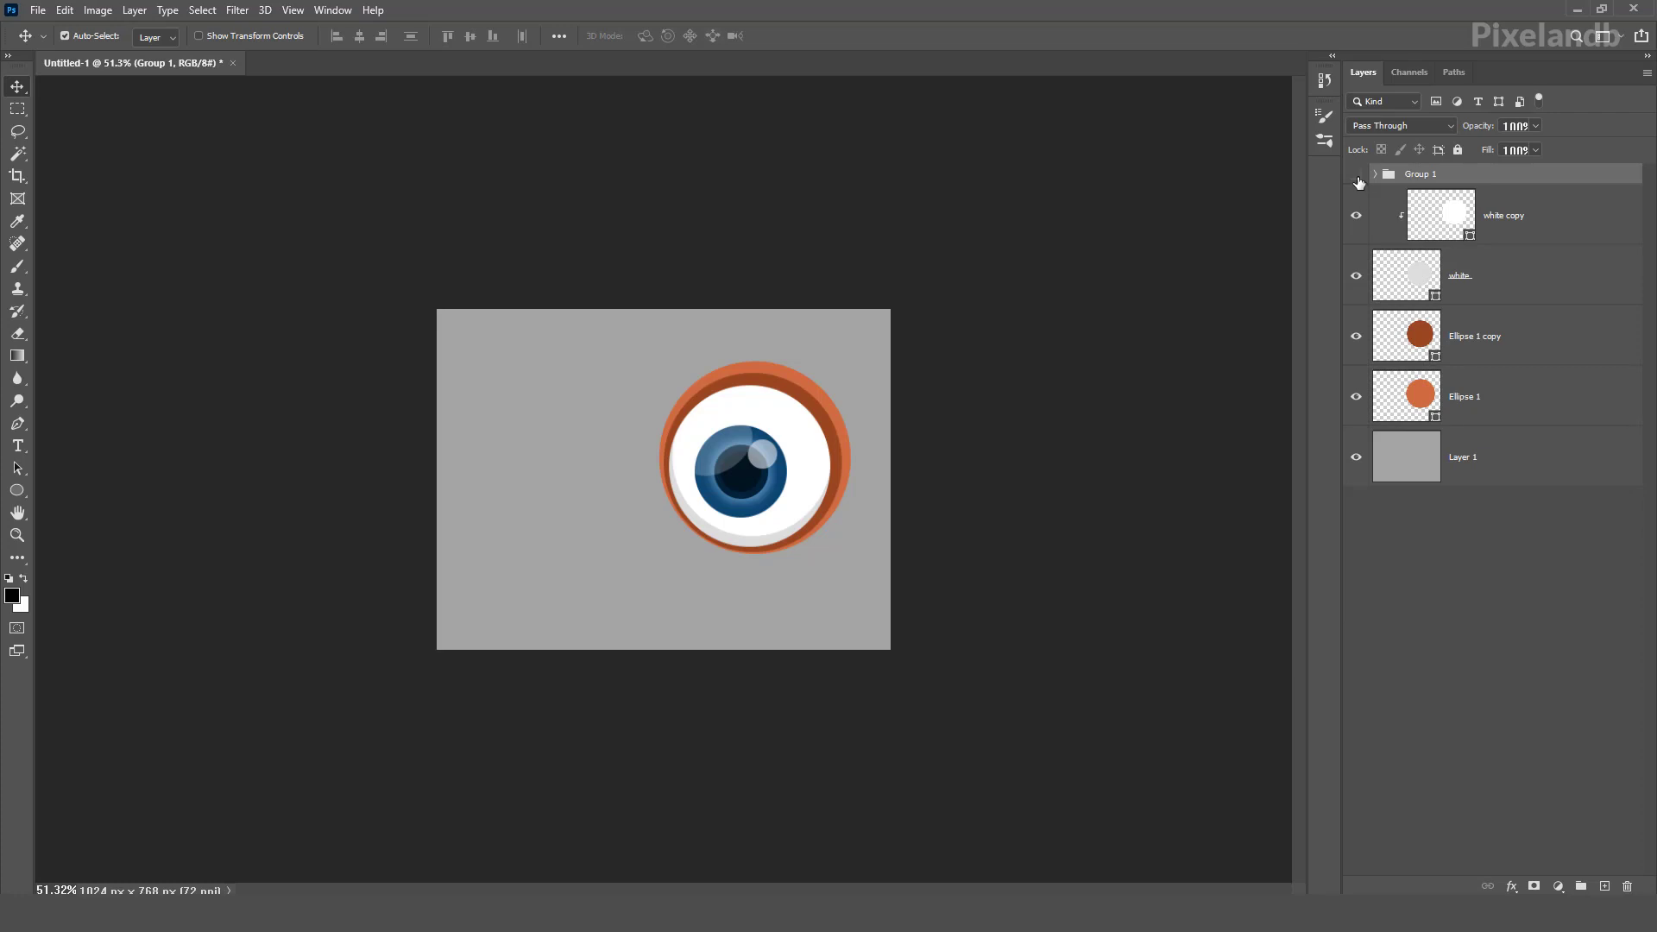
double_click(1421, 173)
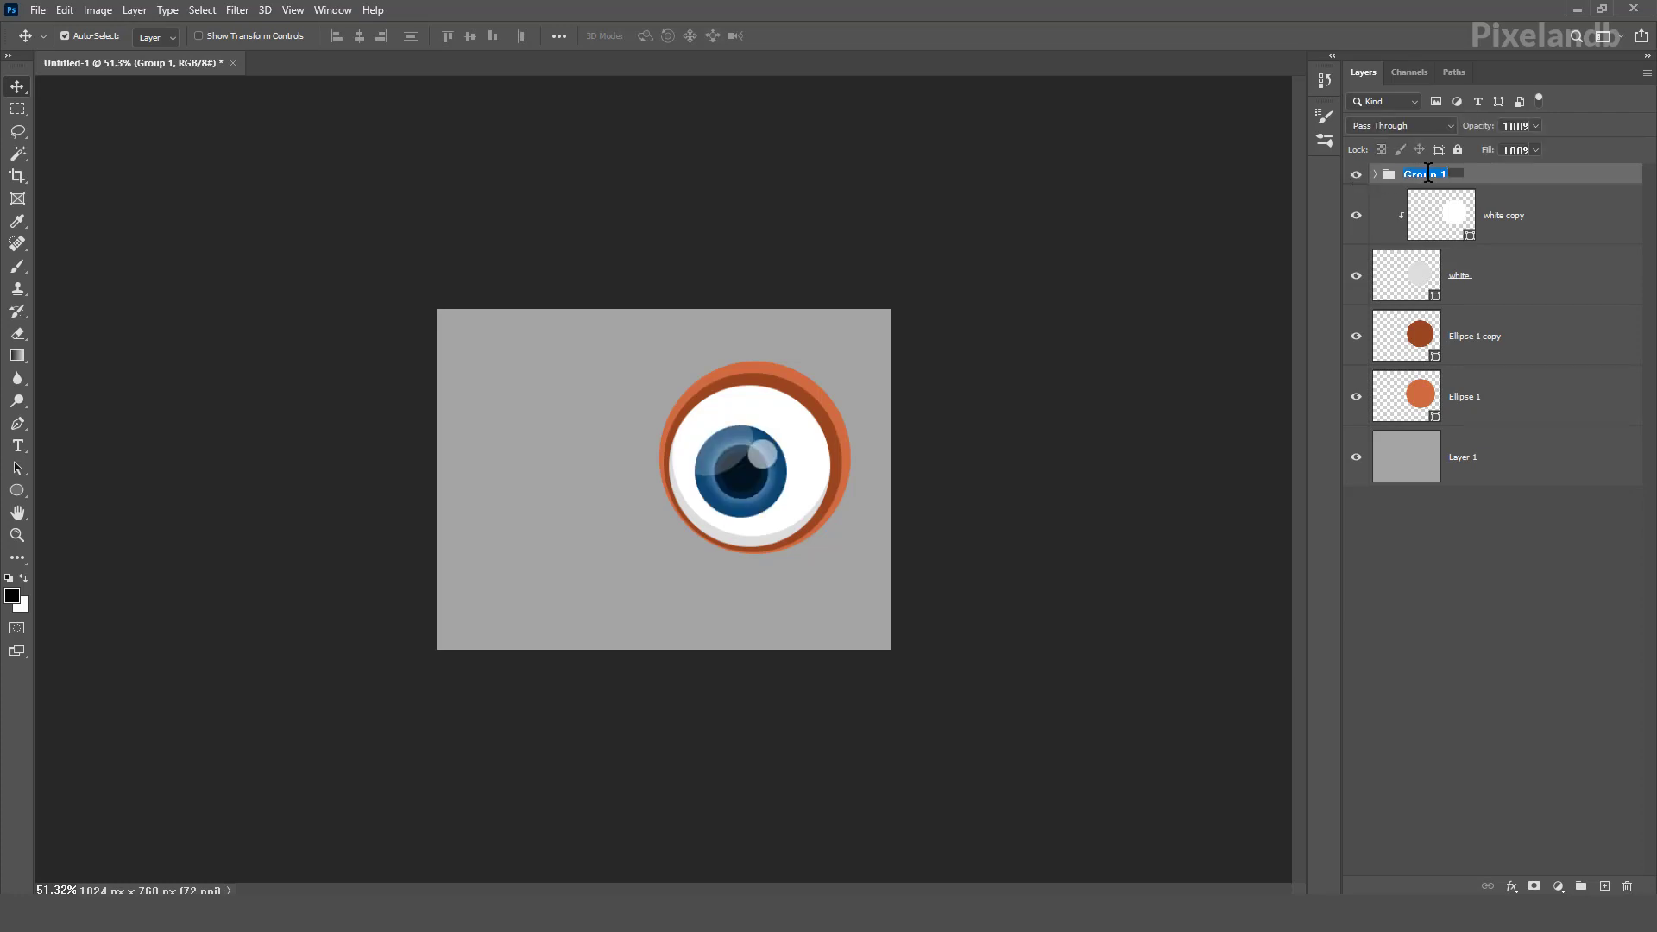
type("eyeball")
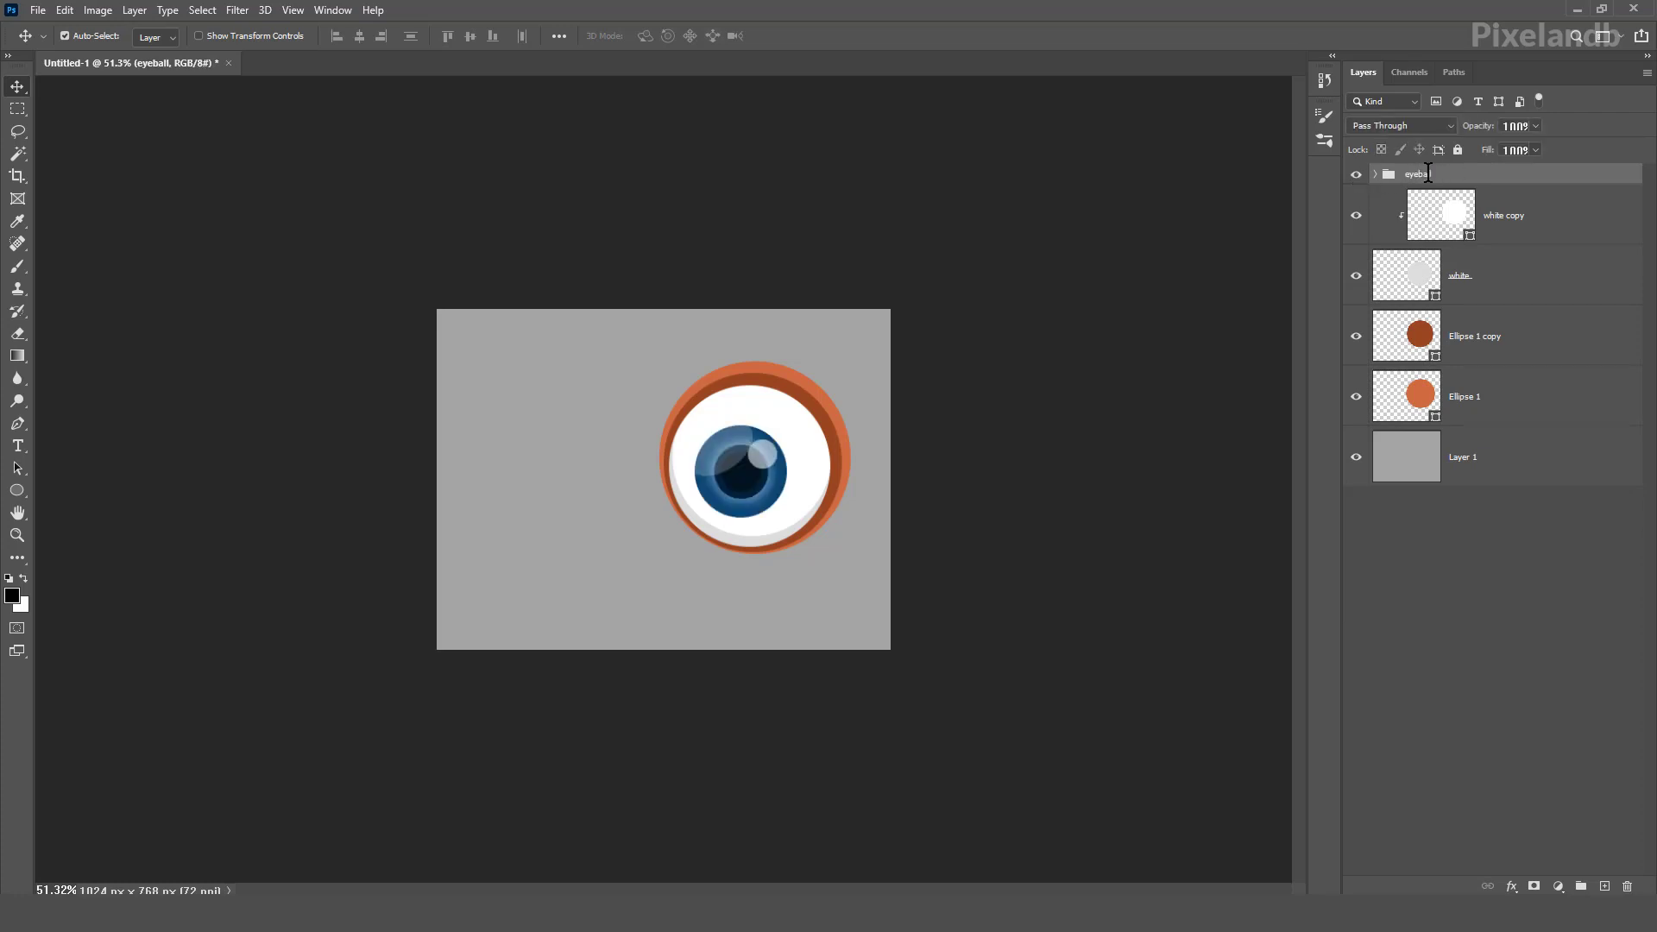
right_click(1415, 173)
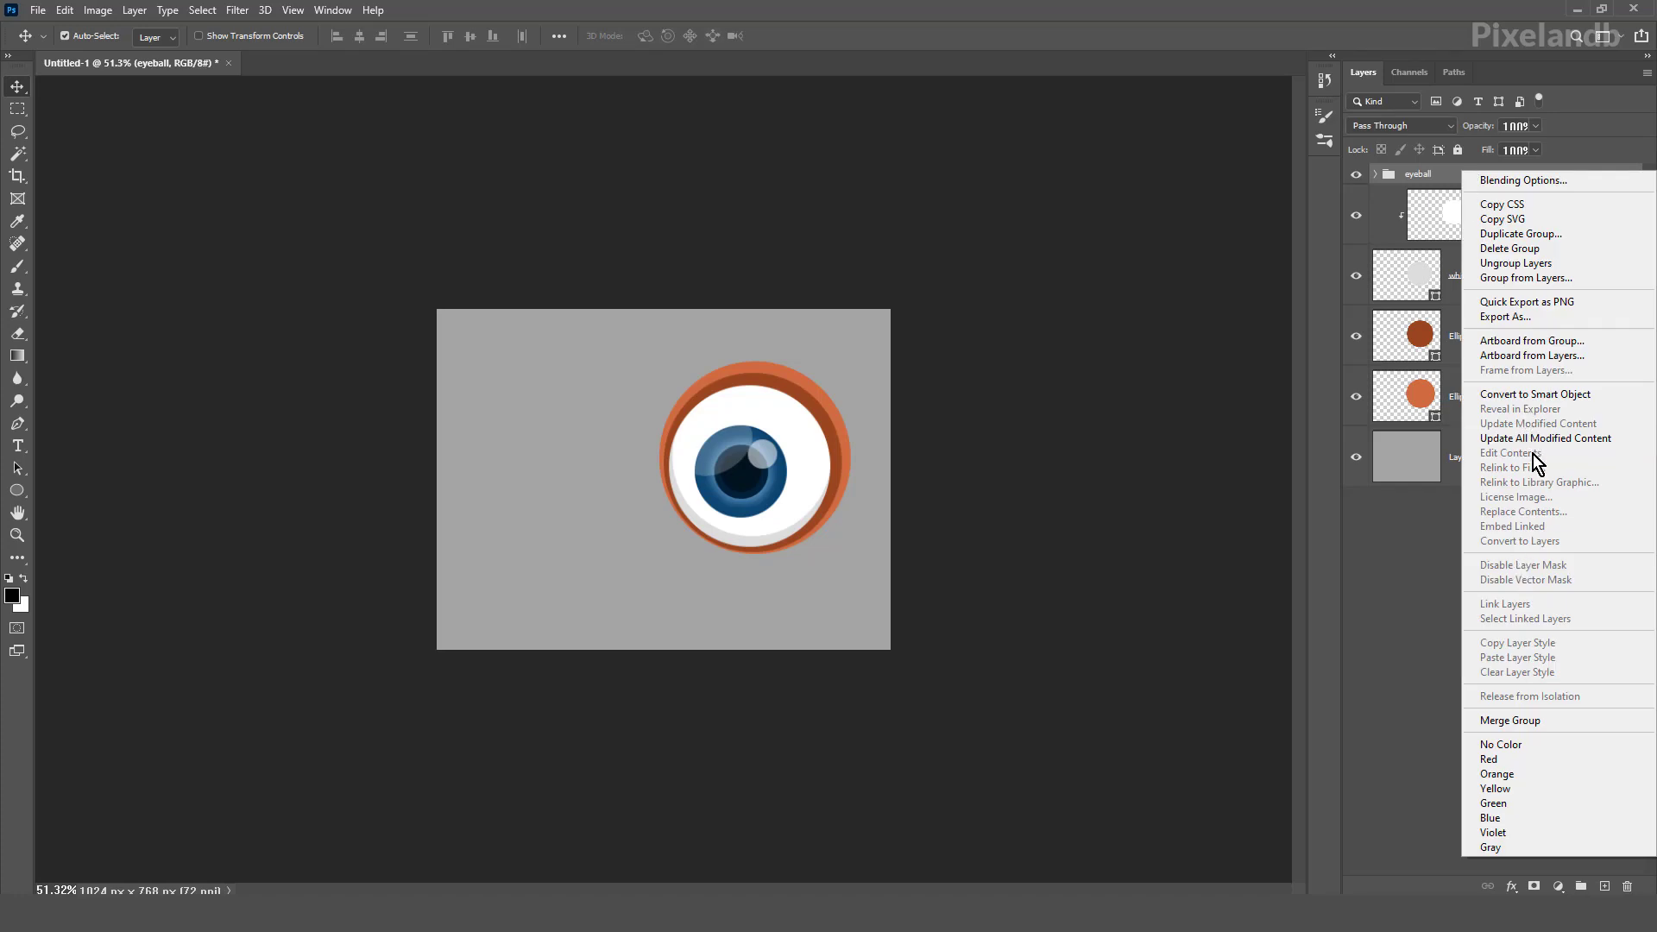
mouse_move(1533, 233)
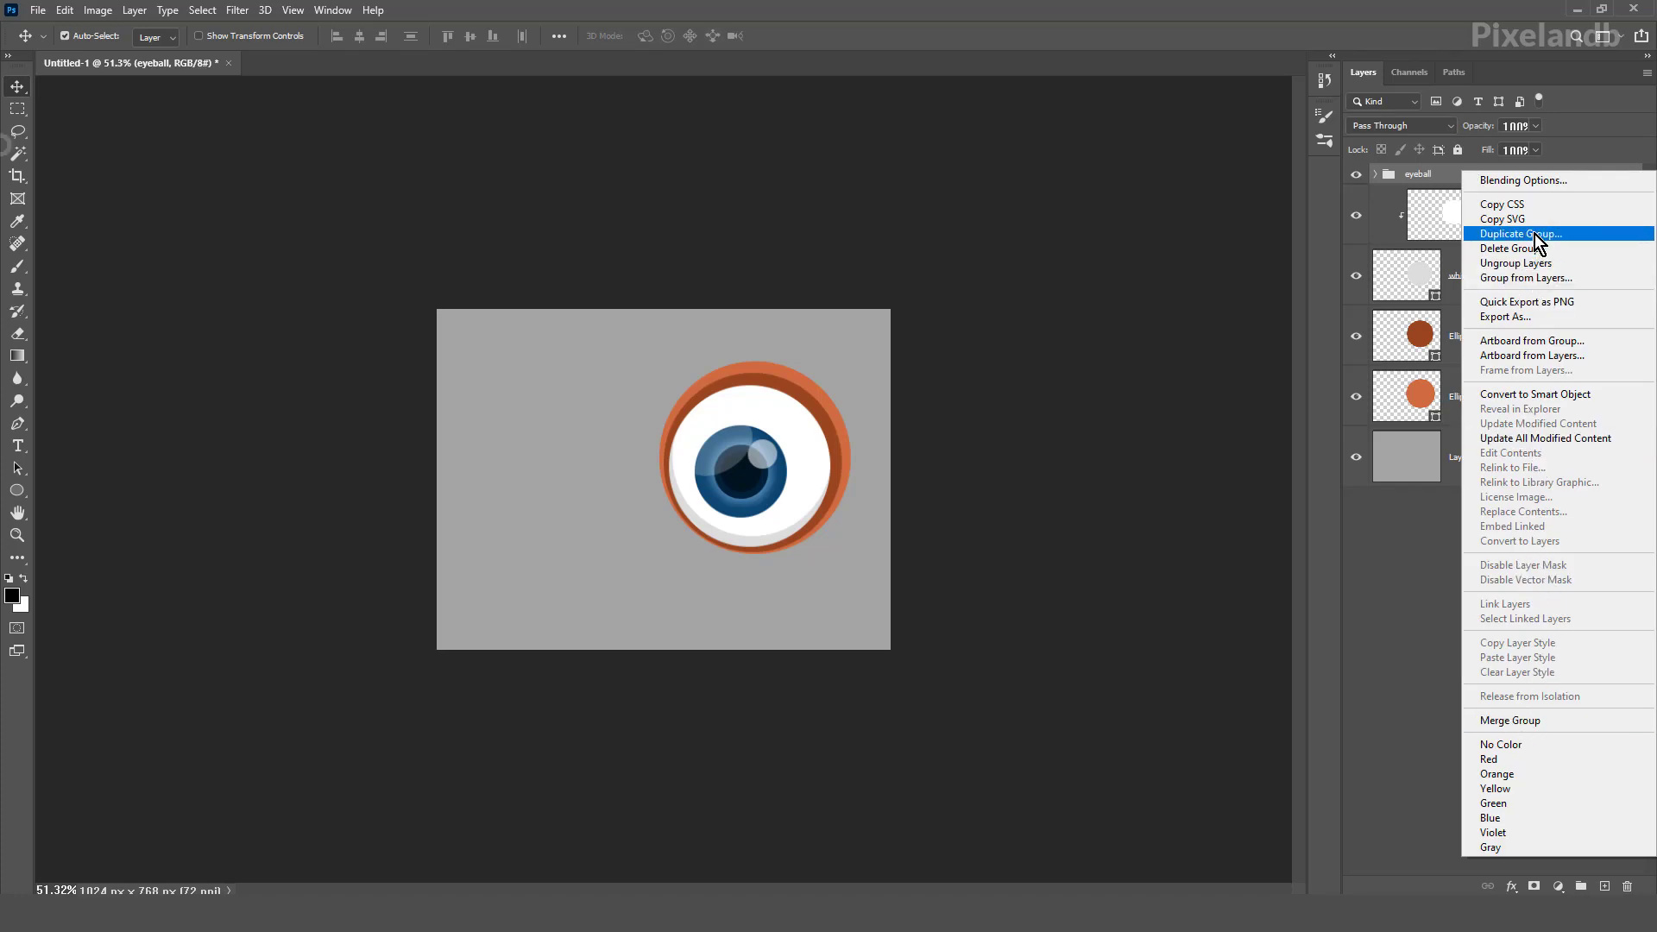
left_click(1519, 233)
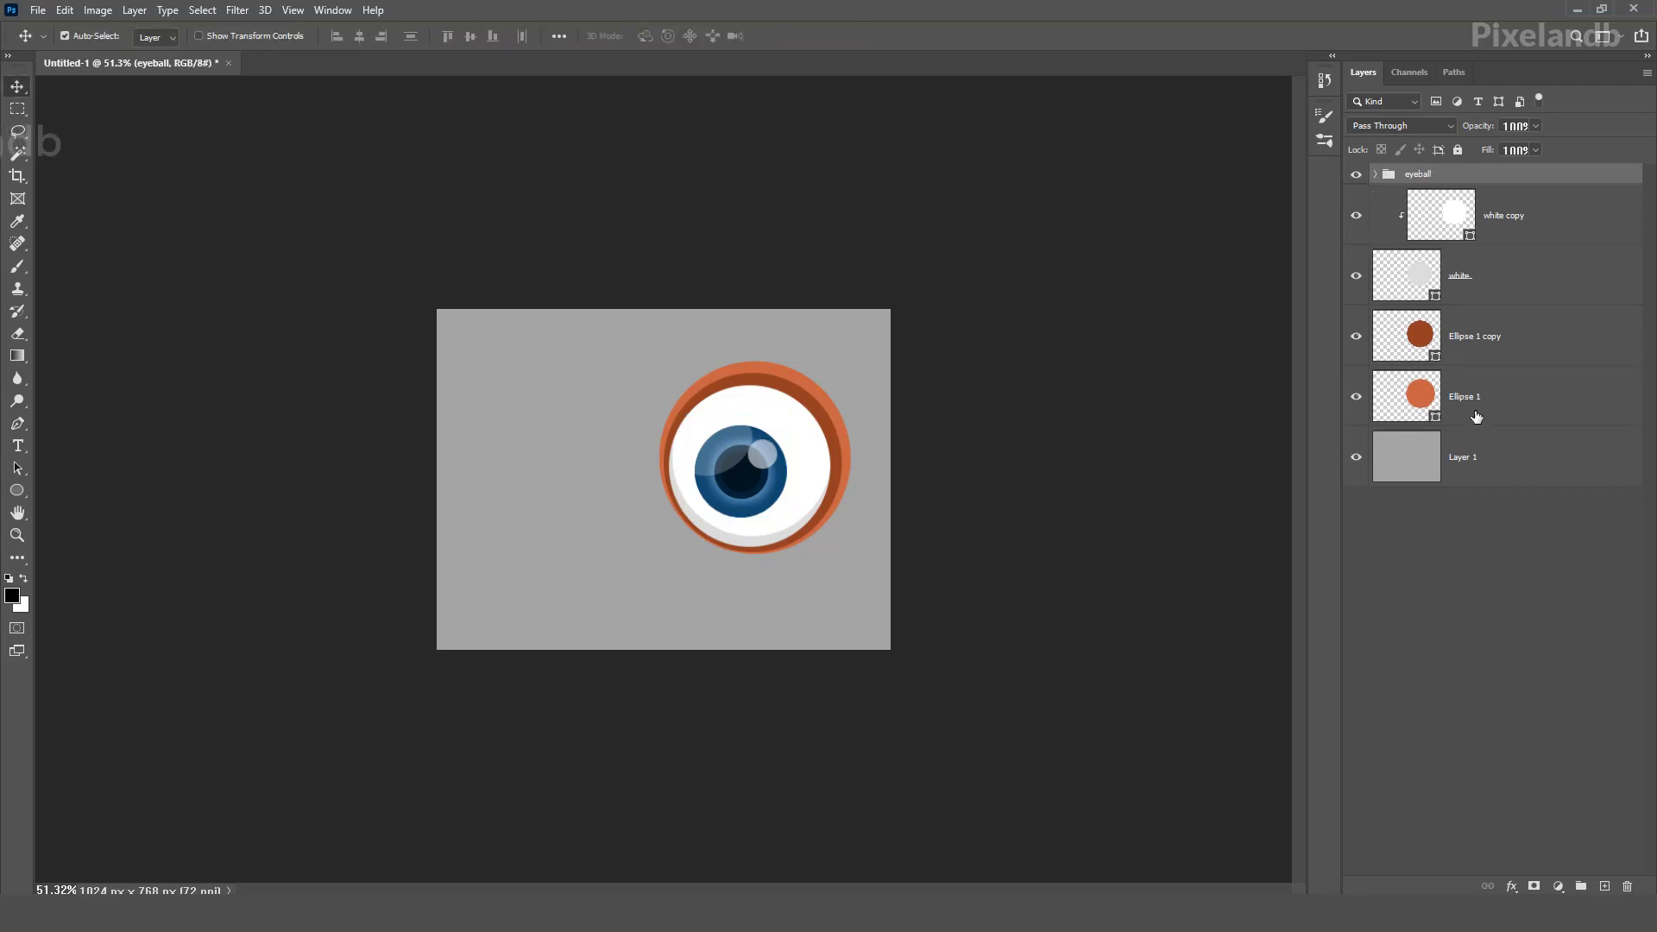
Group all the eye layers into one group named 'eye' and duplicate it
left_click(1376, 173)
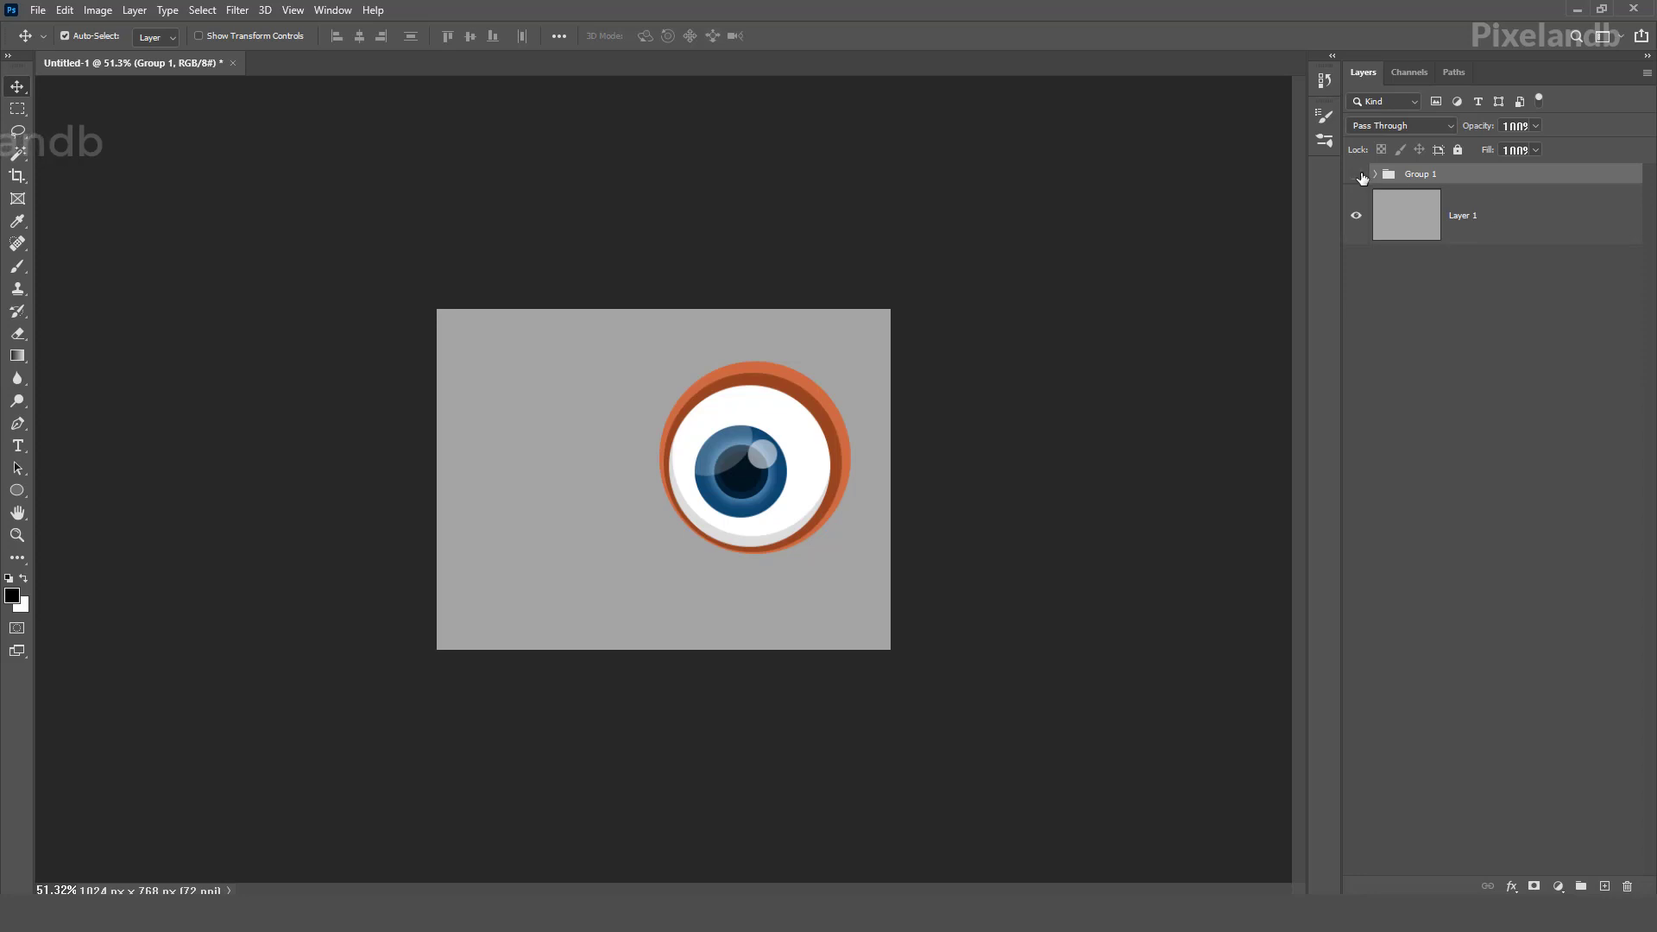
right_click(1421, 173)
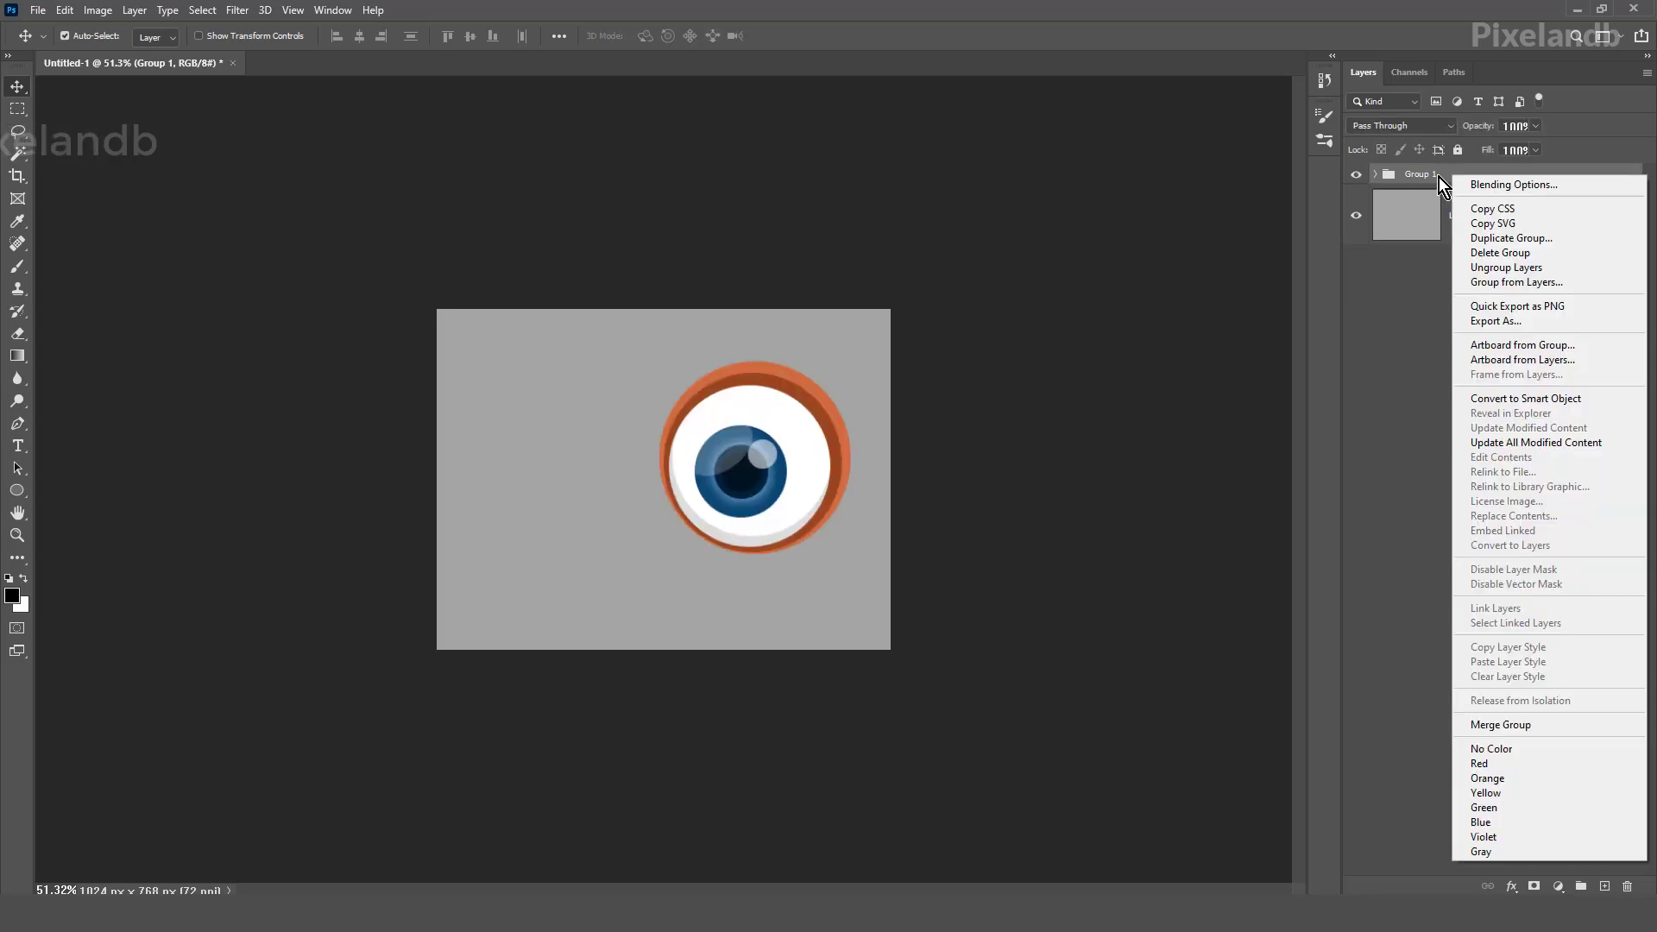
double_click(1421, 173)
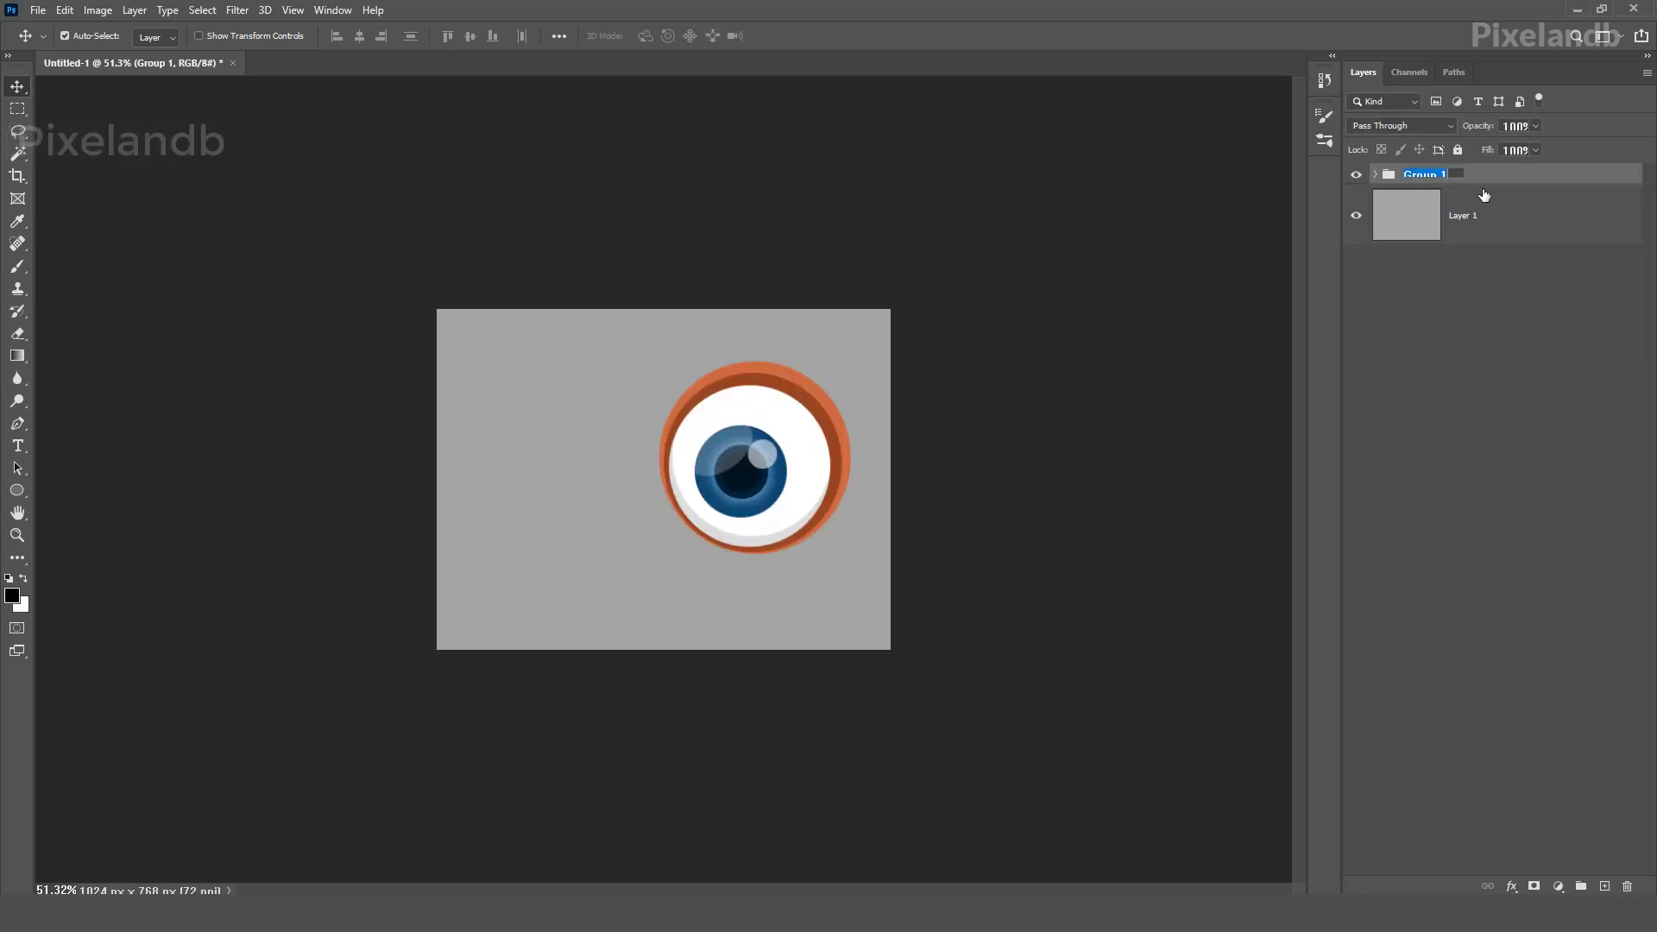
type("eye")
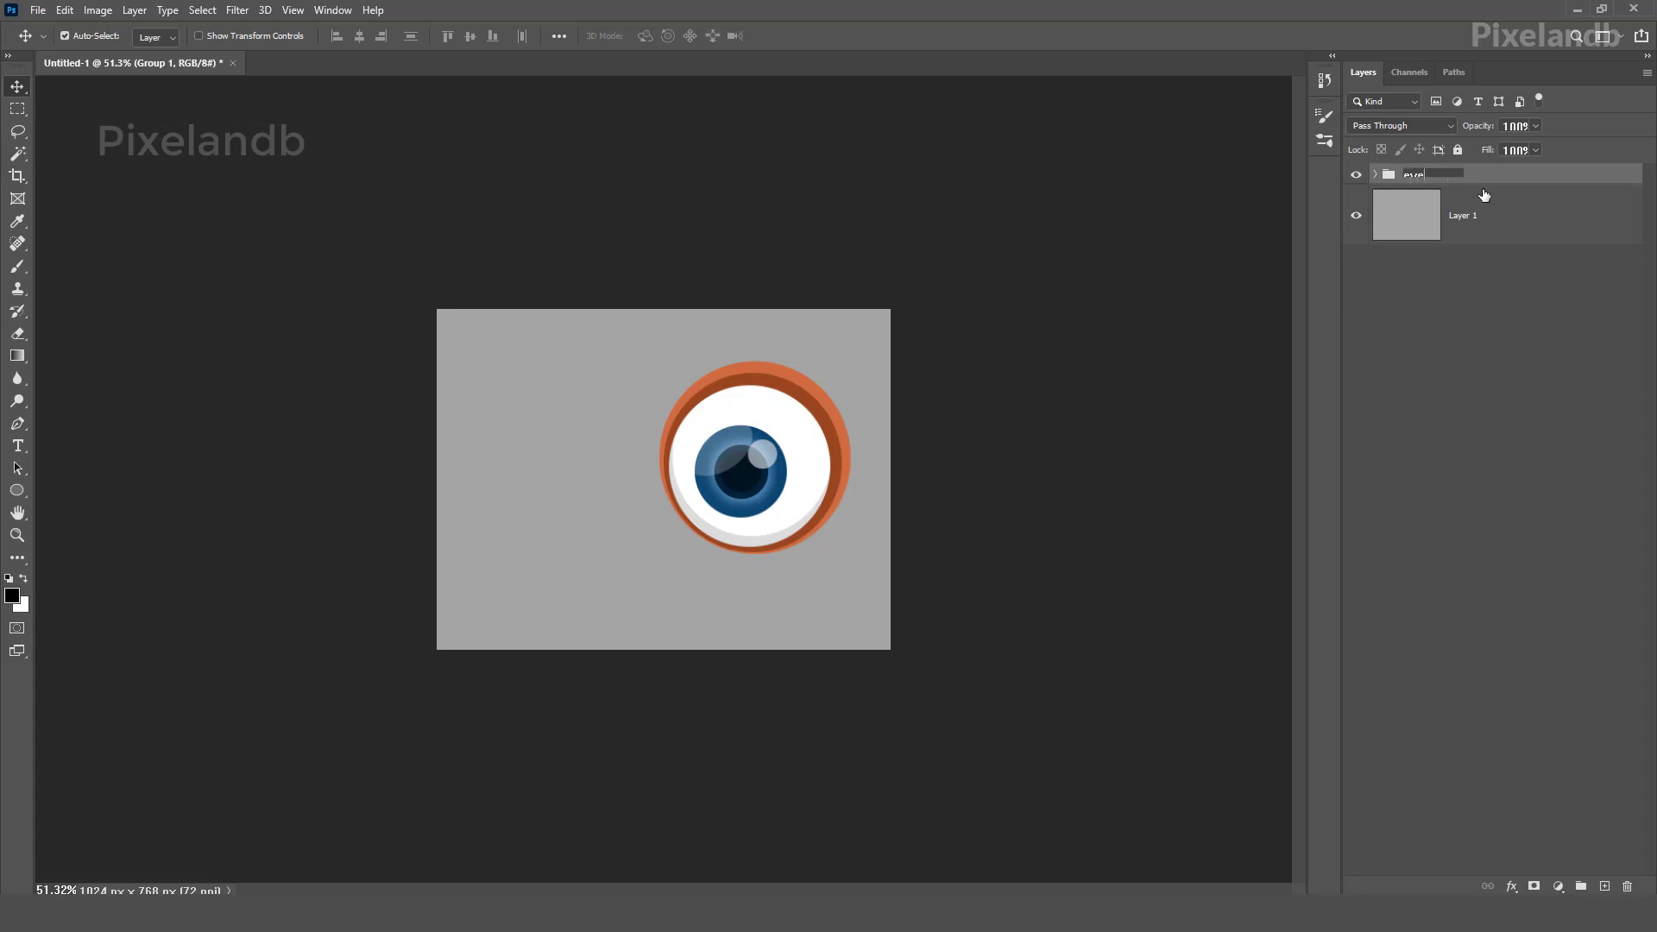
key("ctrl+j")
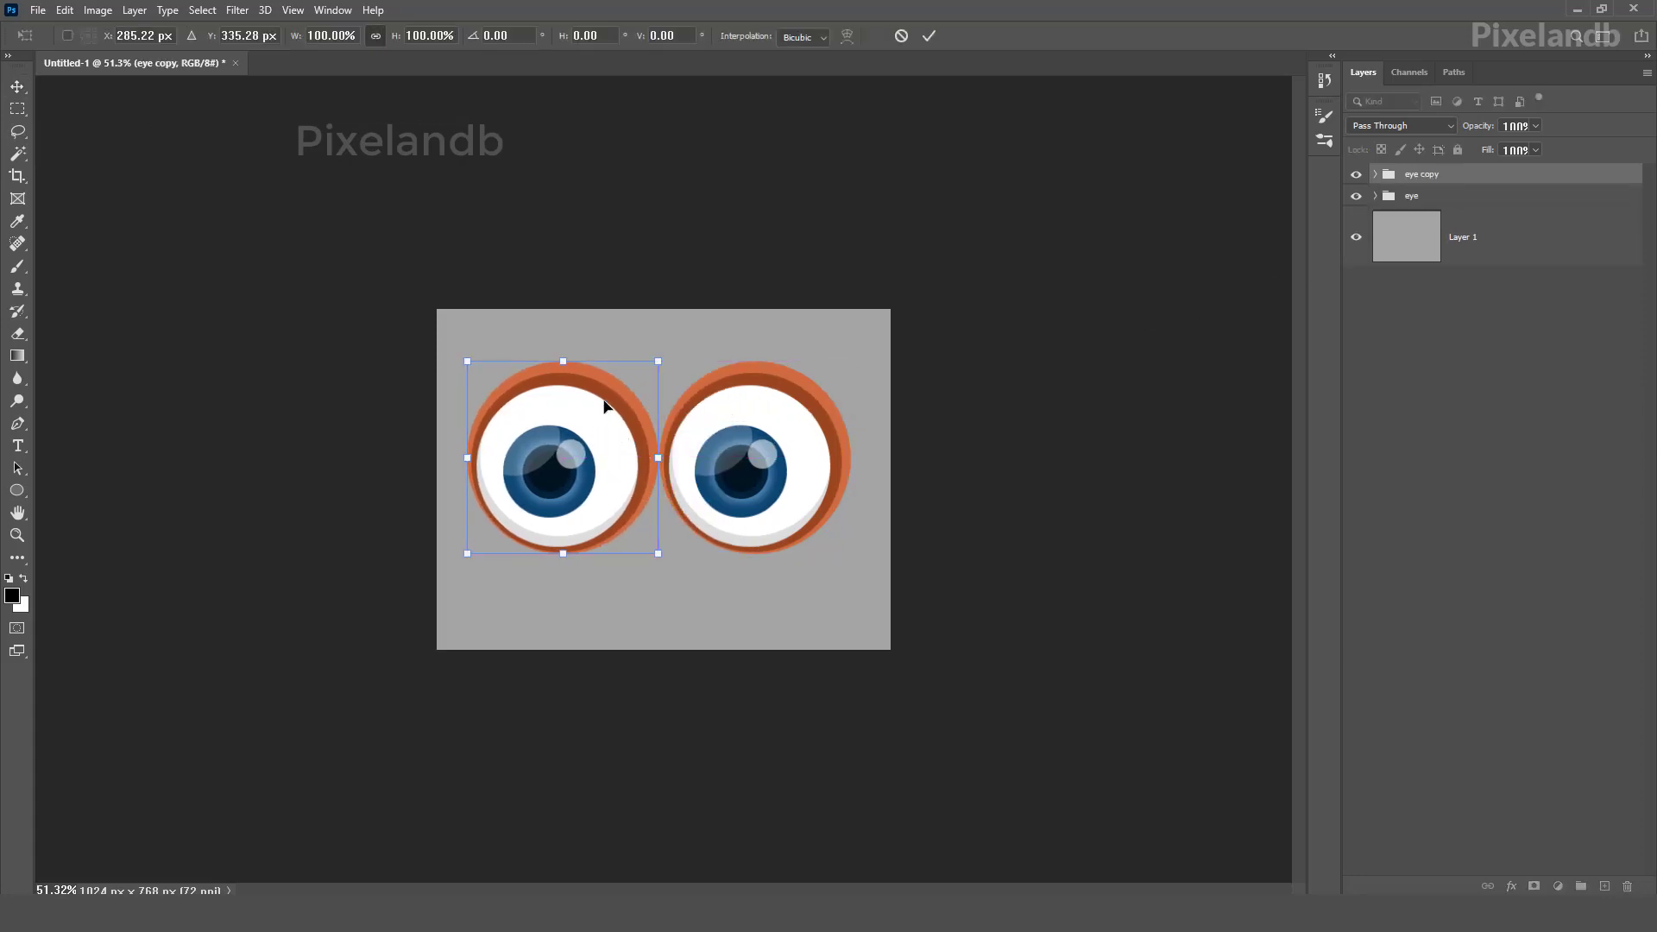
Flip the copied eye horizontally and place it to the left of the original
left_click(680, 678)
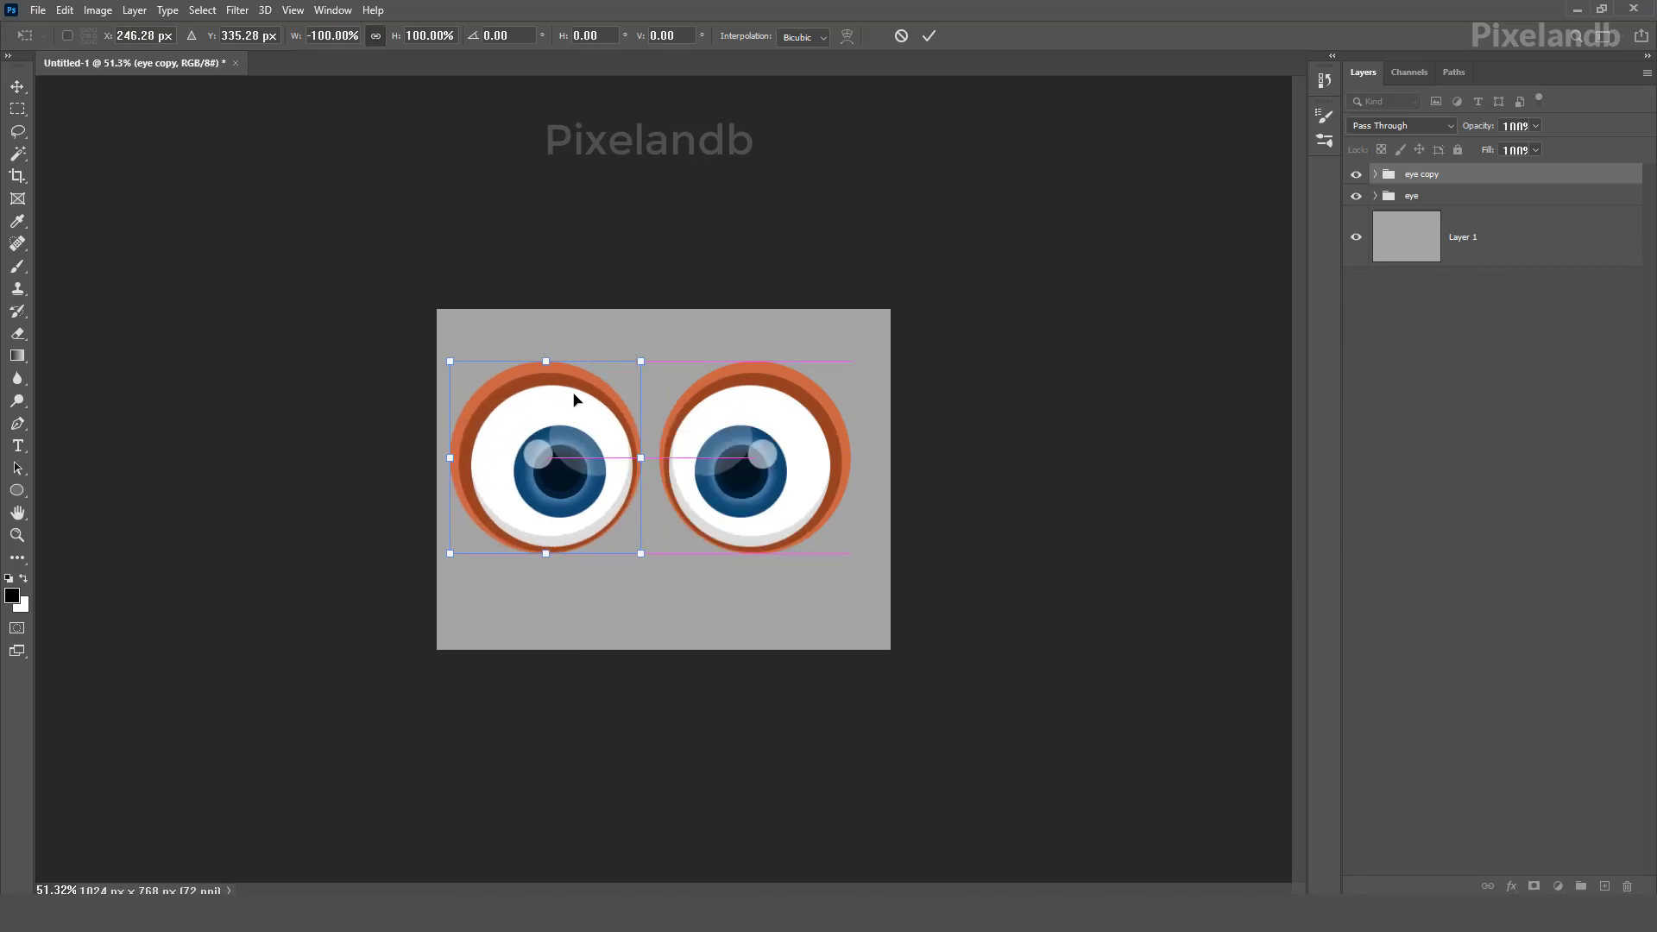
left_click(929, 34)
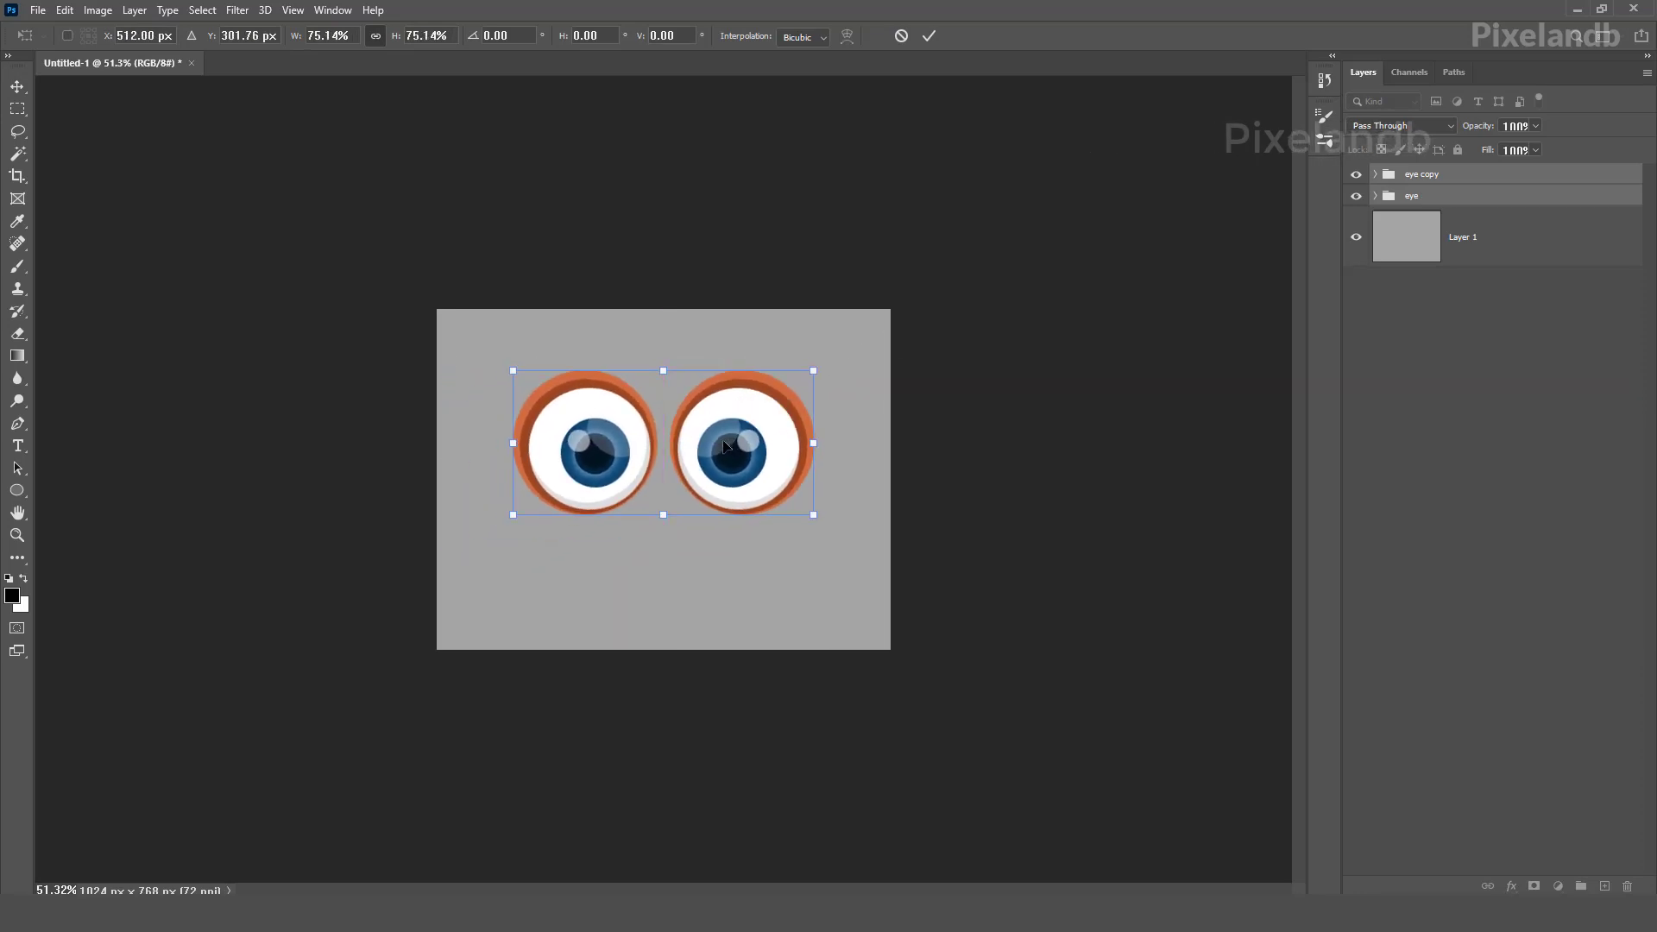
Commit the scaling of both eyes and select the eyeball group inside 'eye copy'
left_click(928, 34)
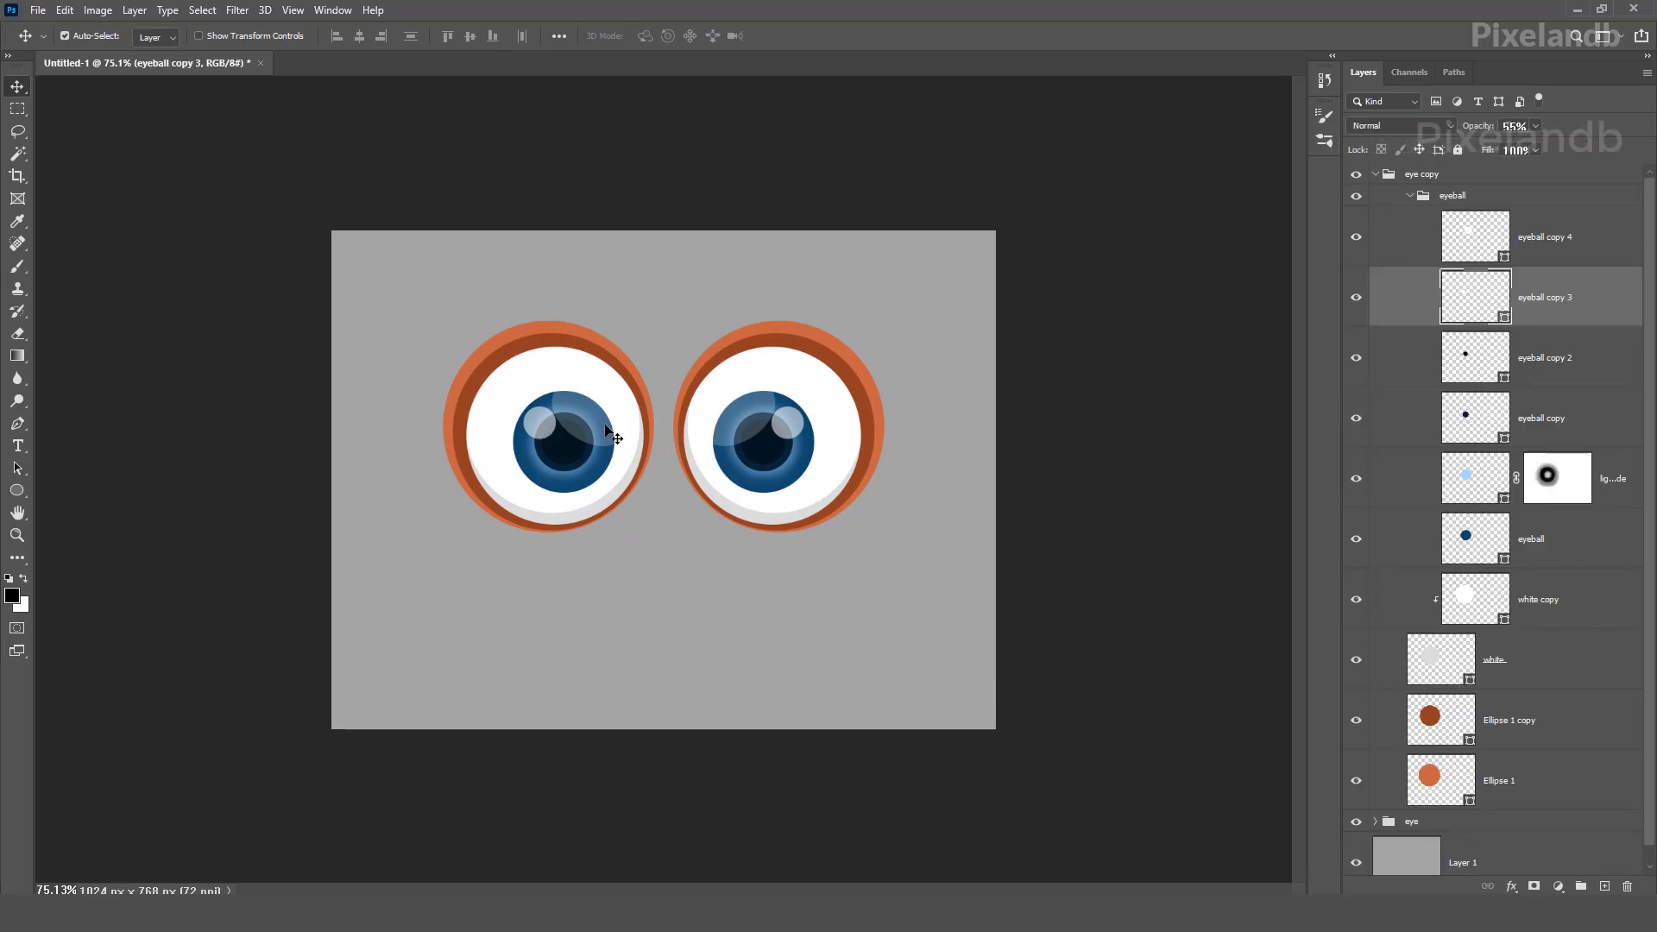
left_click(1453, 195)
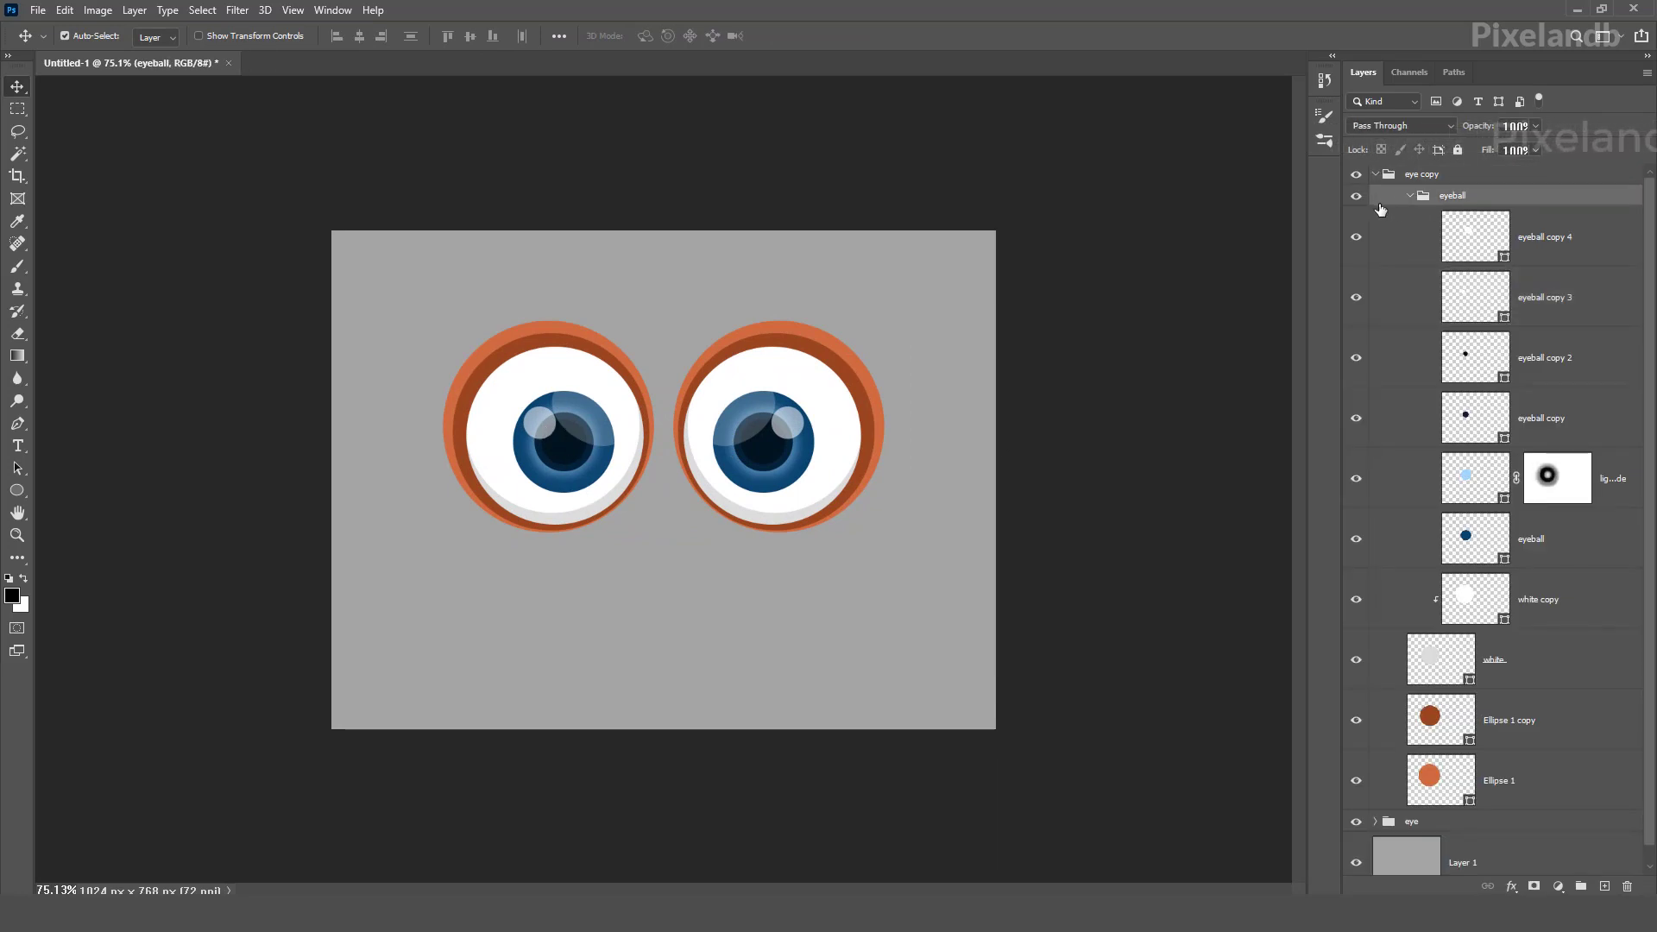
left_click(1409, 195)
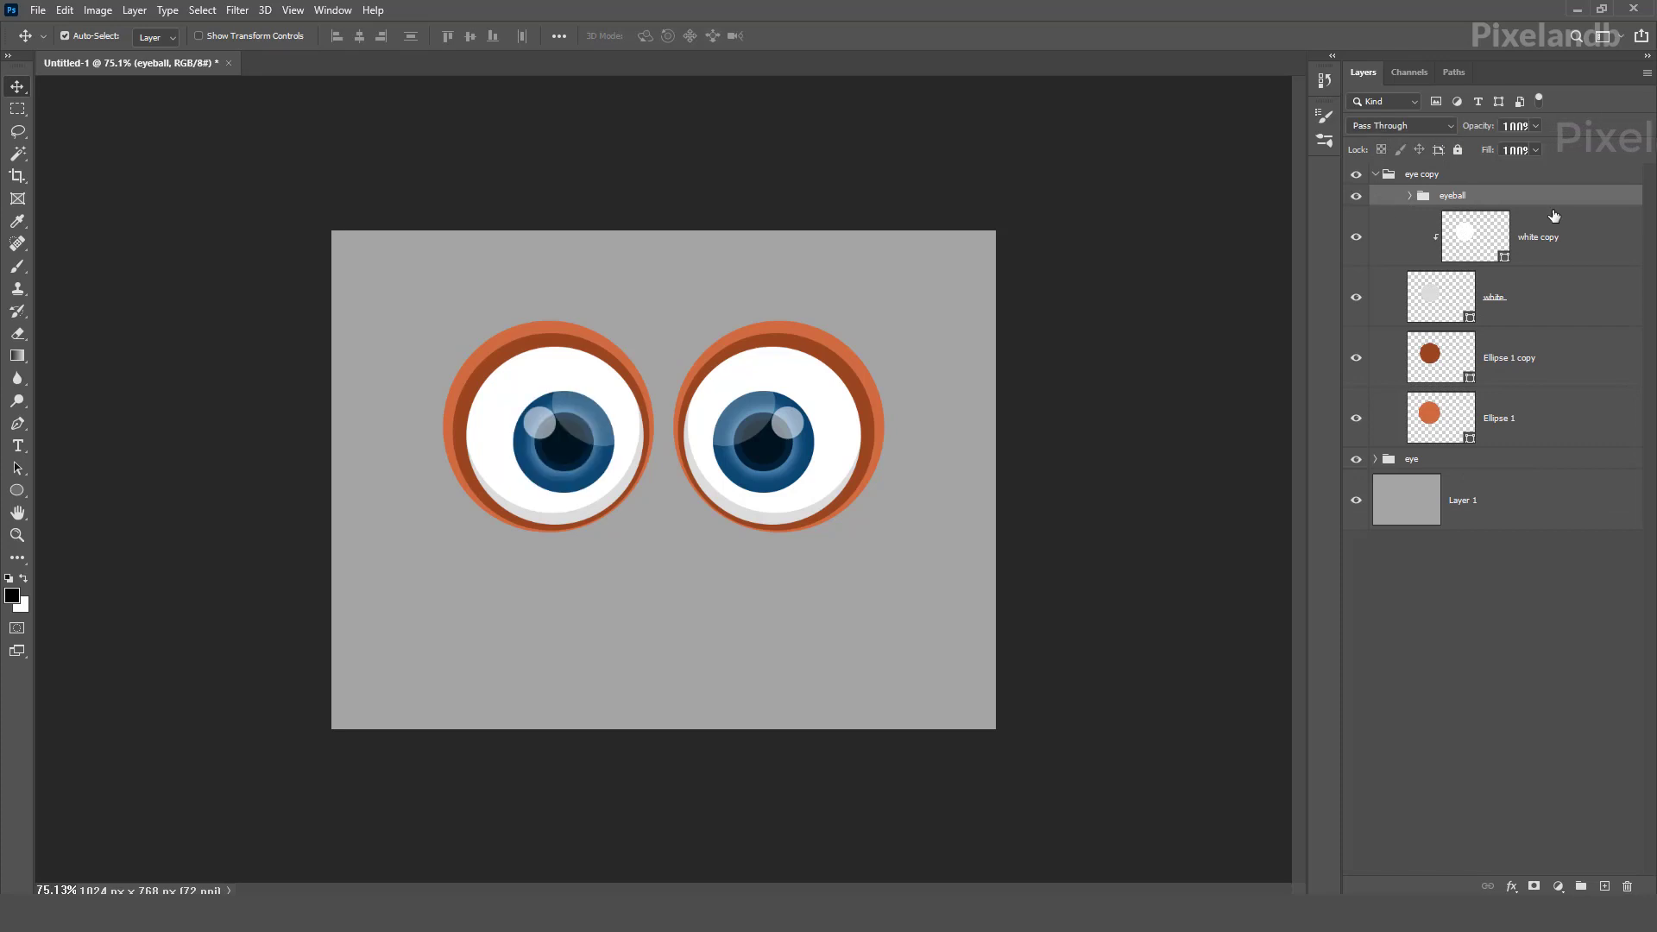
Flip the left eye's eyeball group horizontally so its highlight sits at upper right
right_click(559, 434)
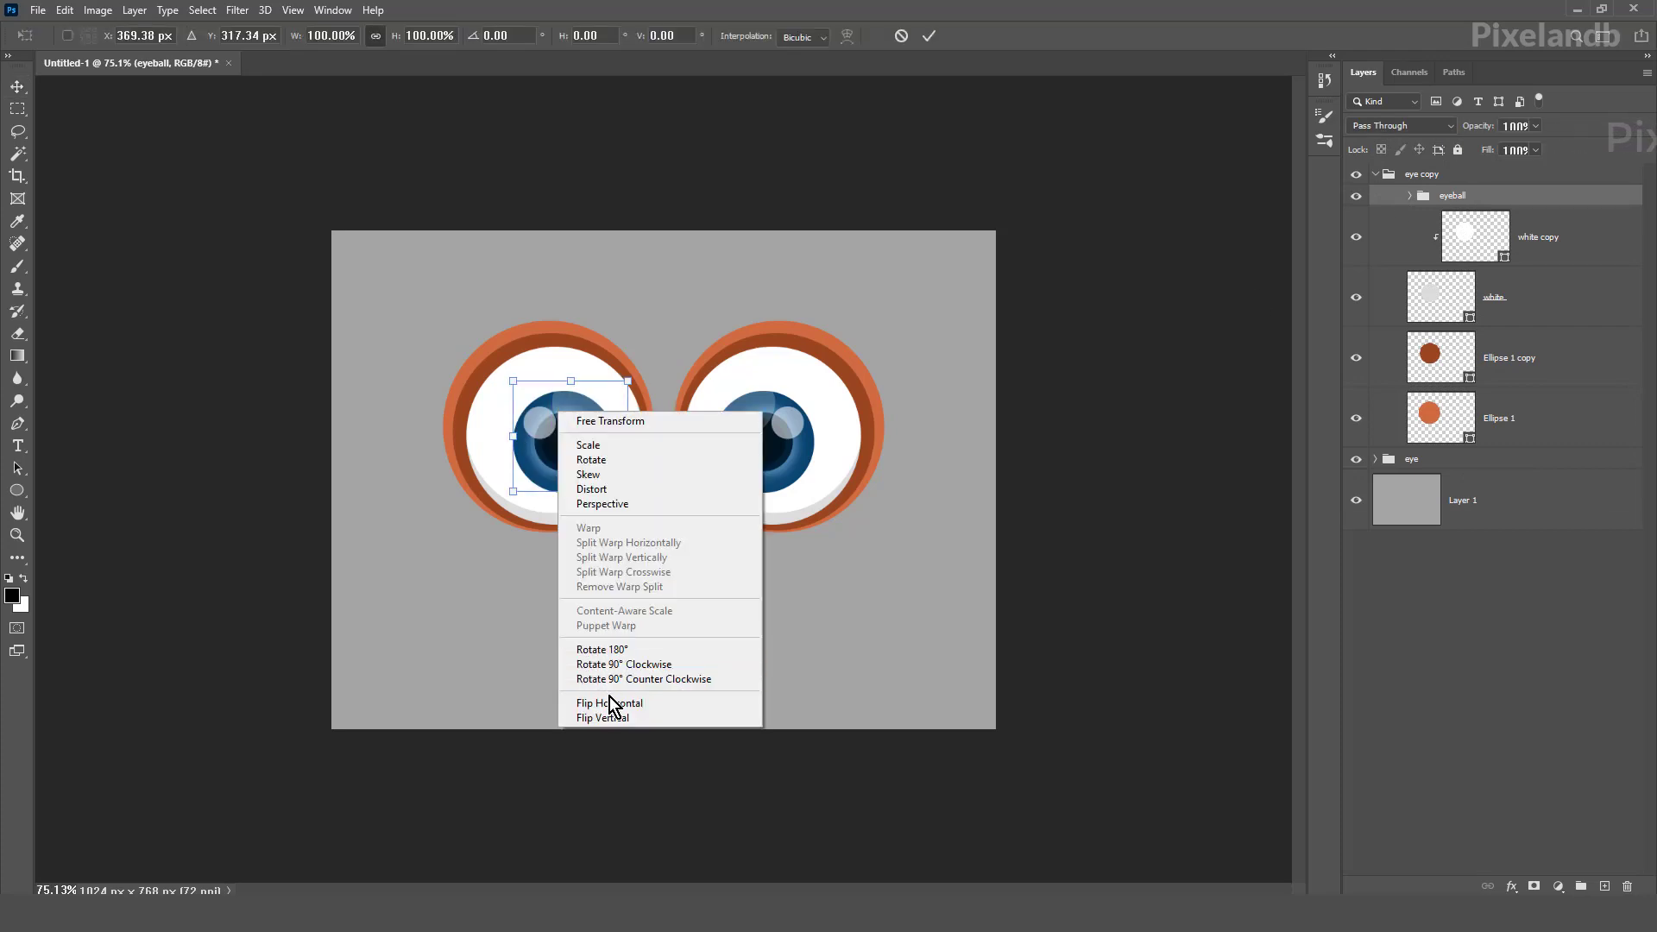
left_click(610, 703)
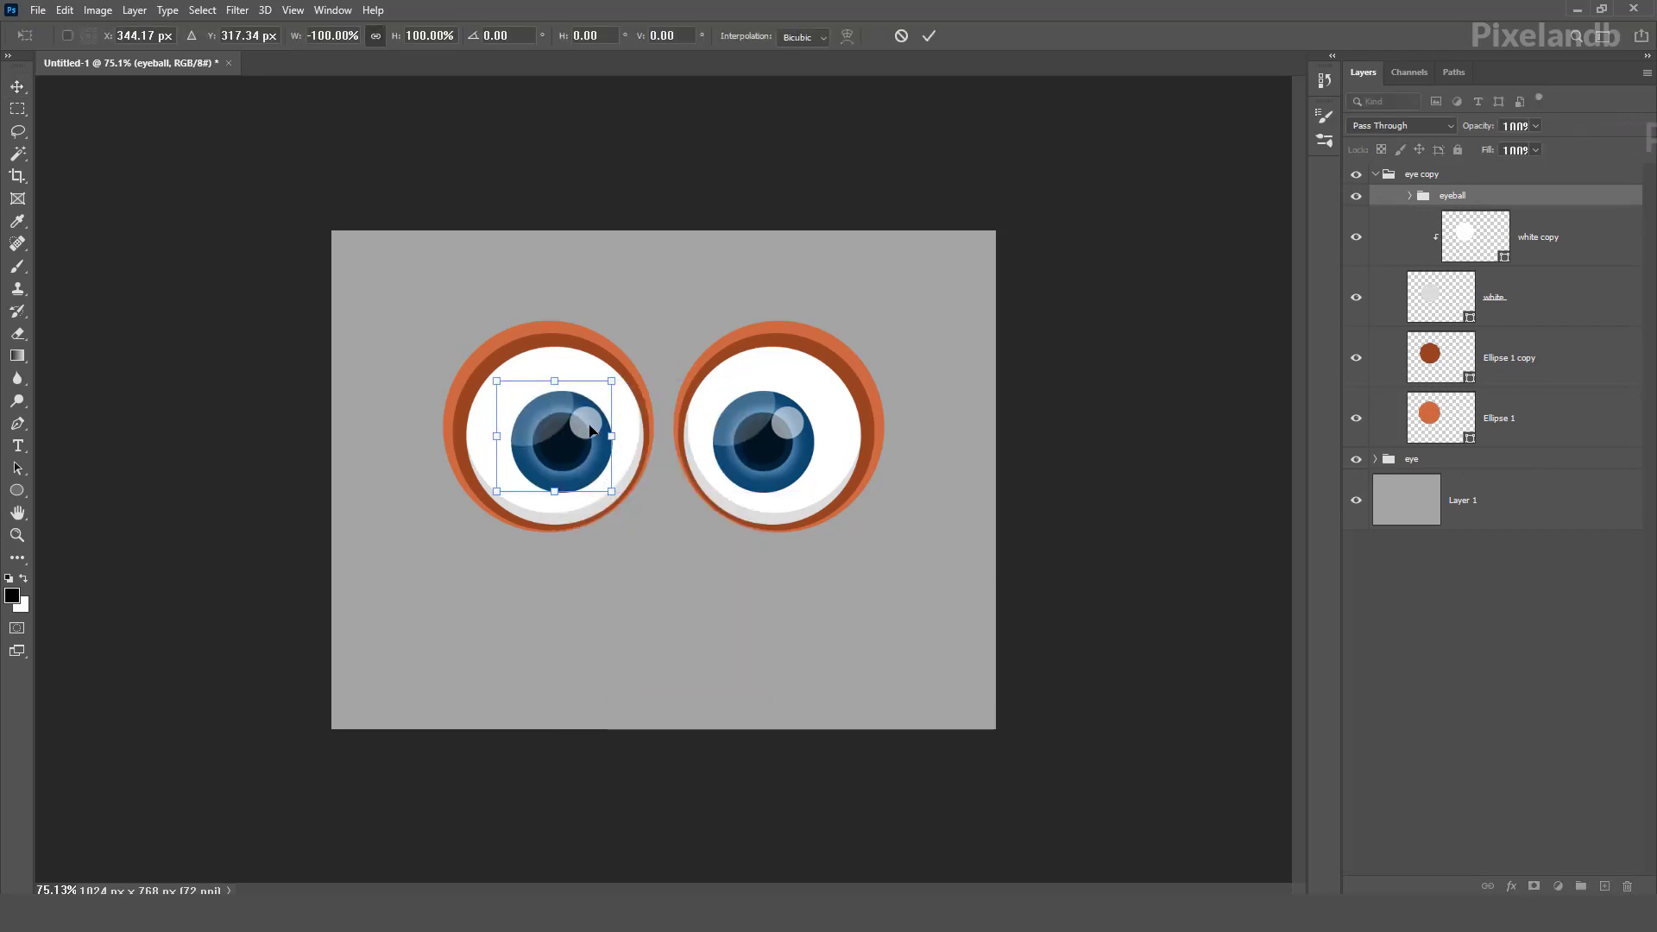
left_click(929, 35)
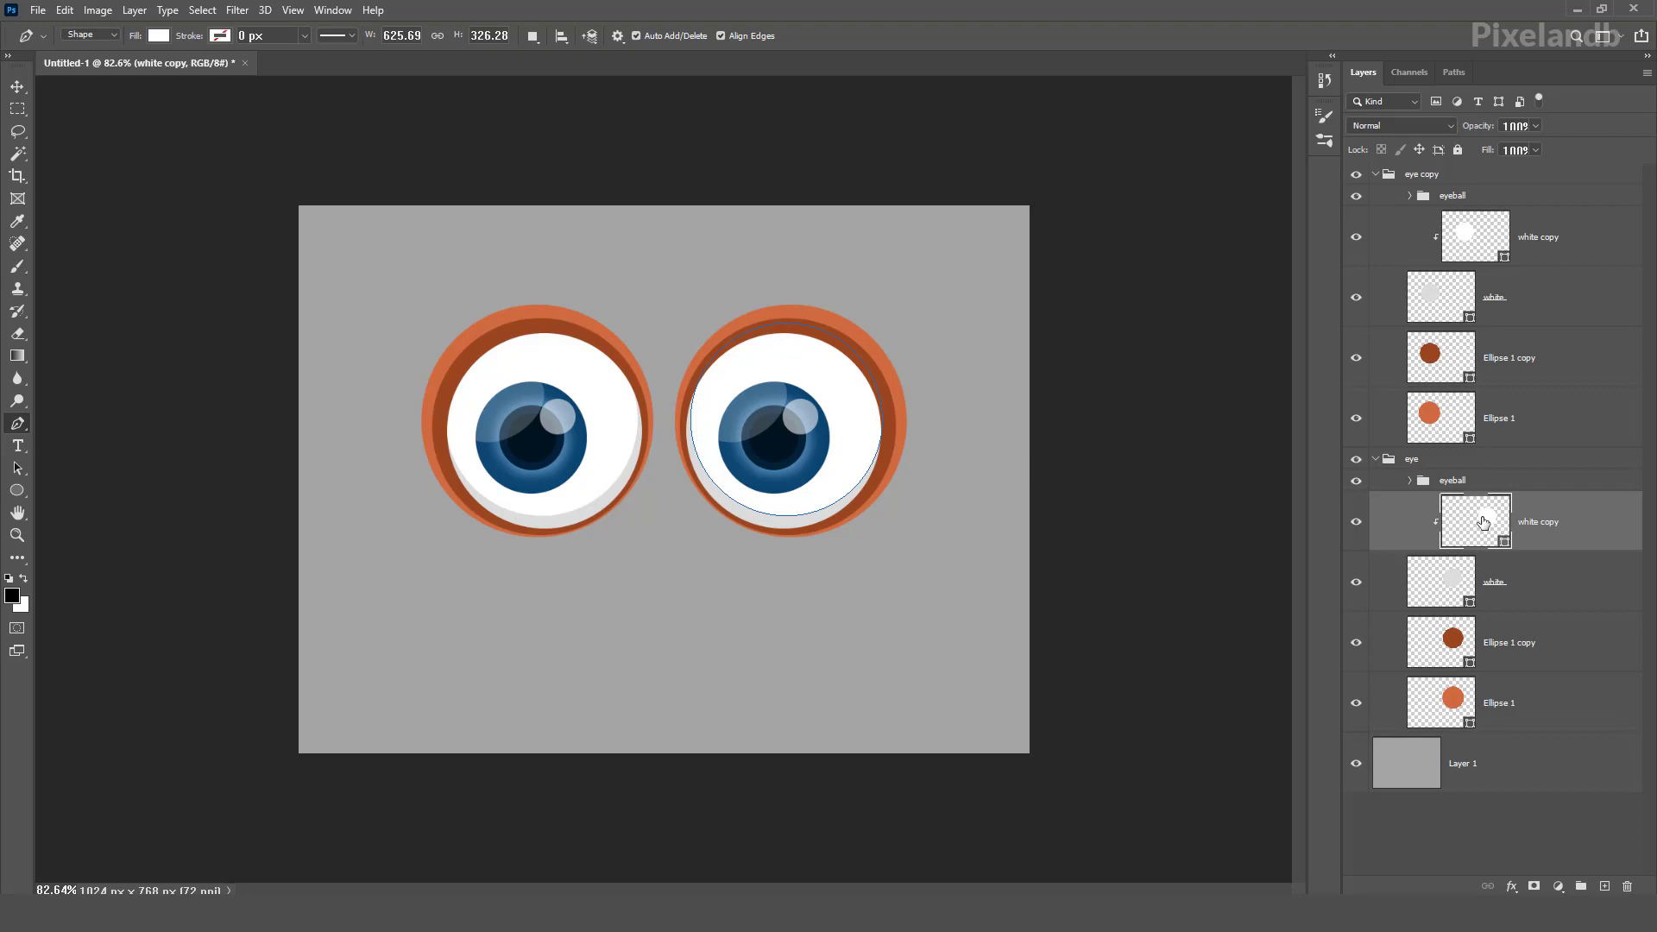
mouse_move(1469, 539)
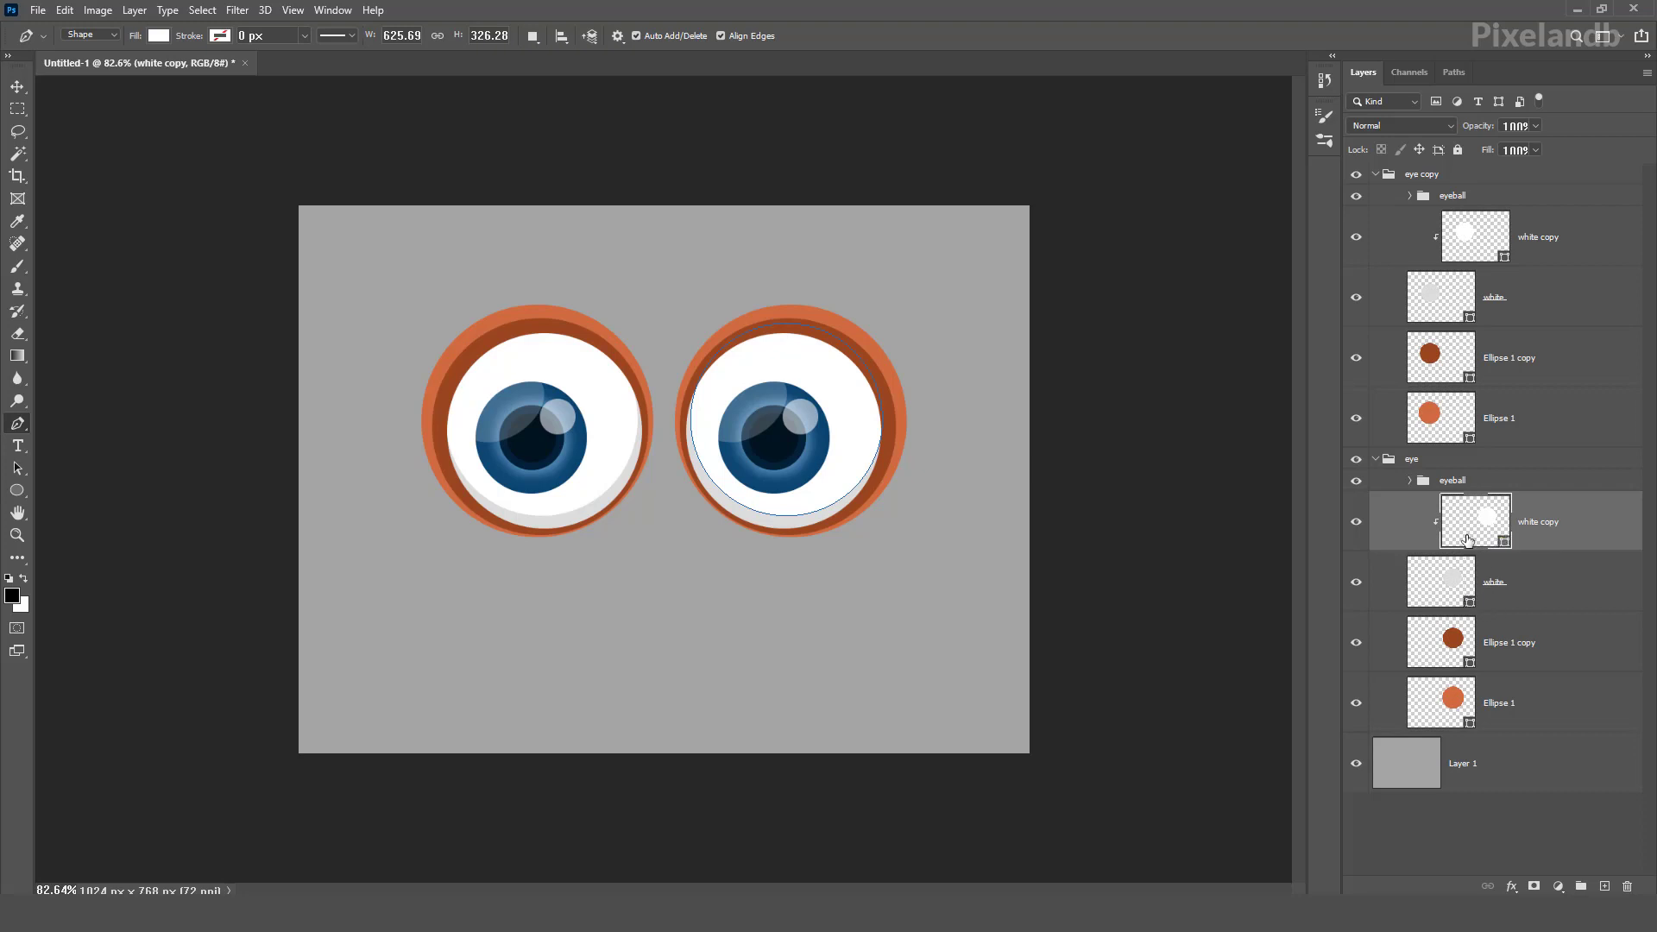
Reshape the right eye's white and gray shading shapes with the Pen tool
left_click(1440, 582)
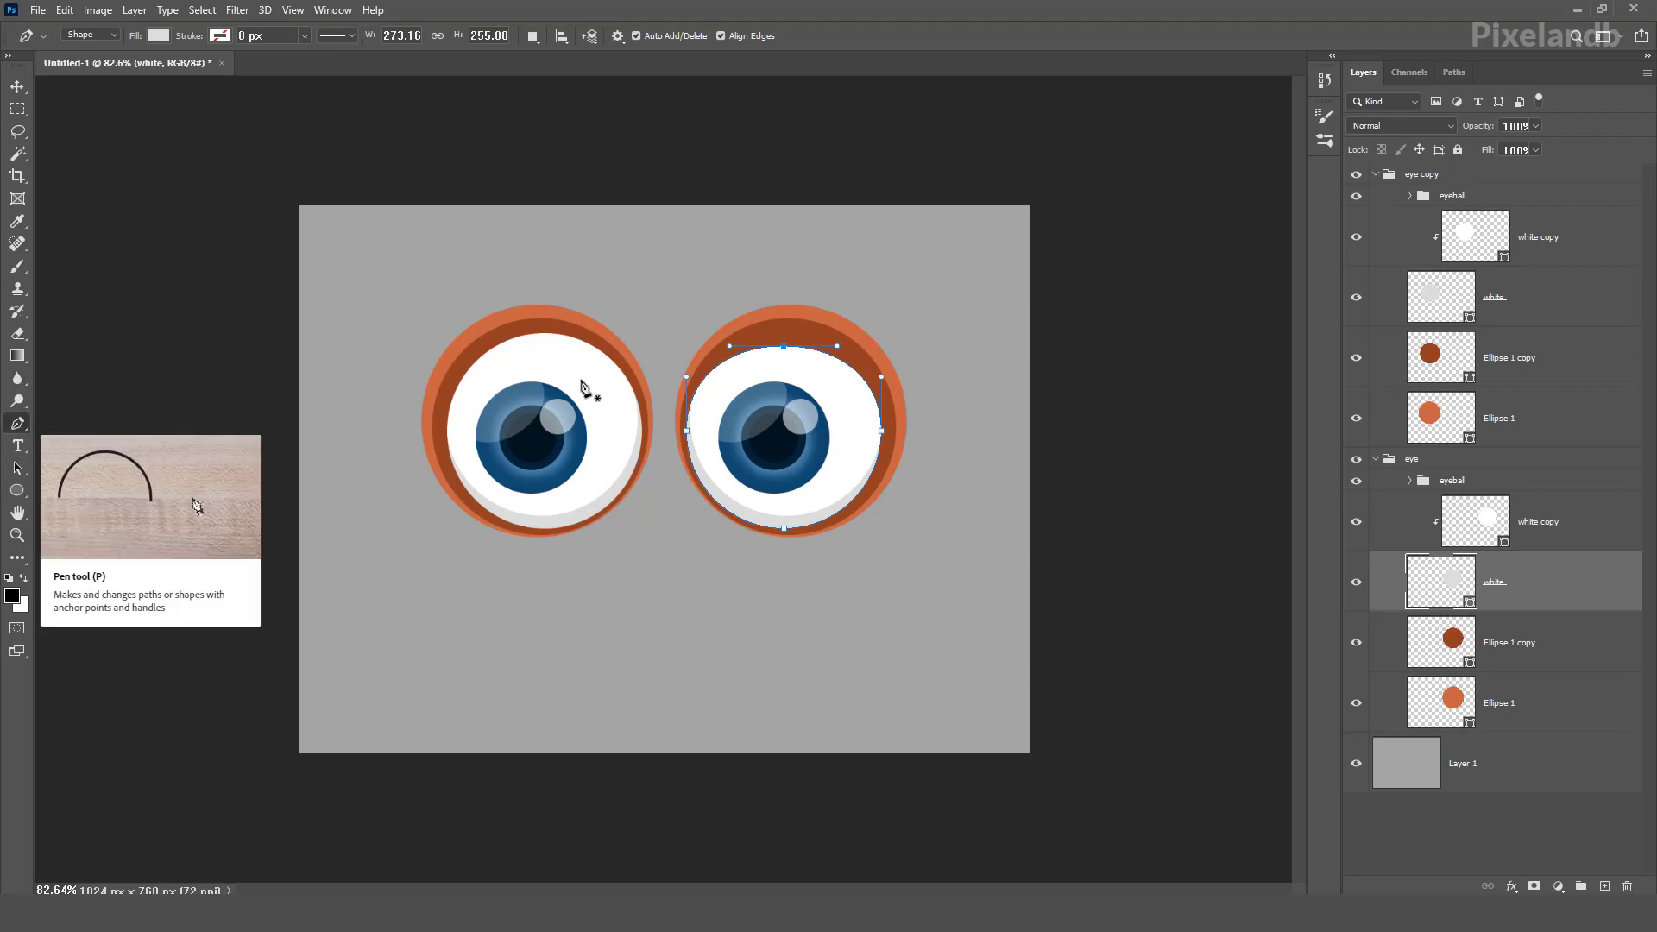
mouse_move(787, 347)
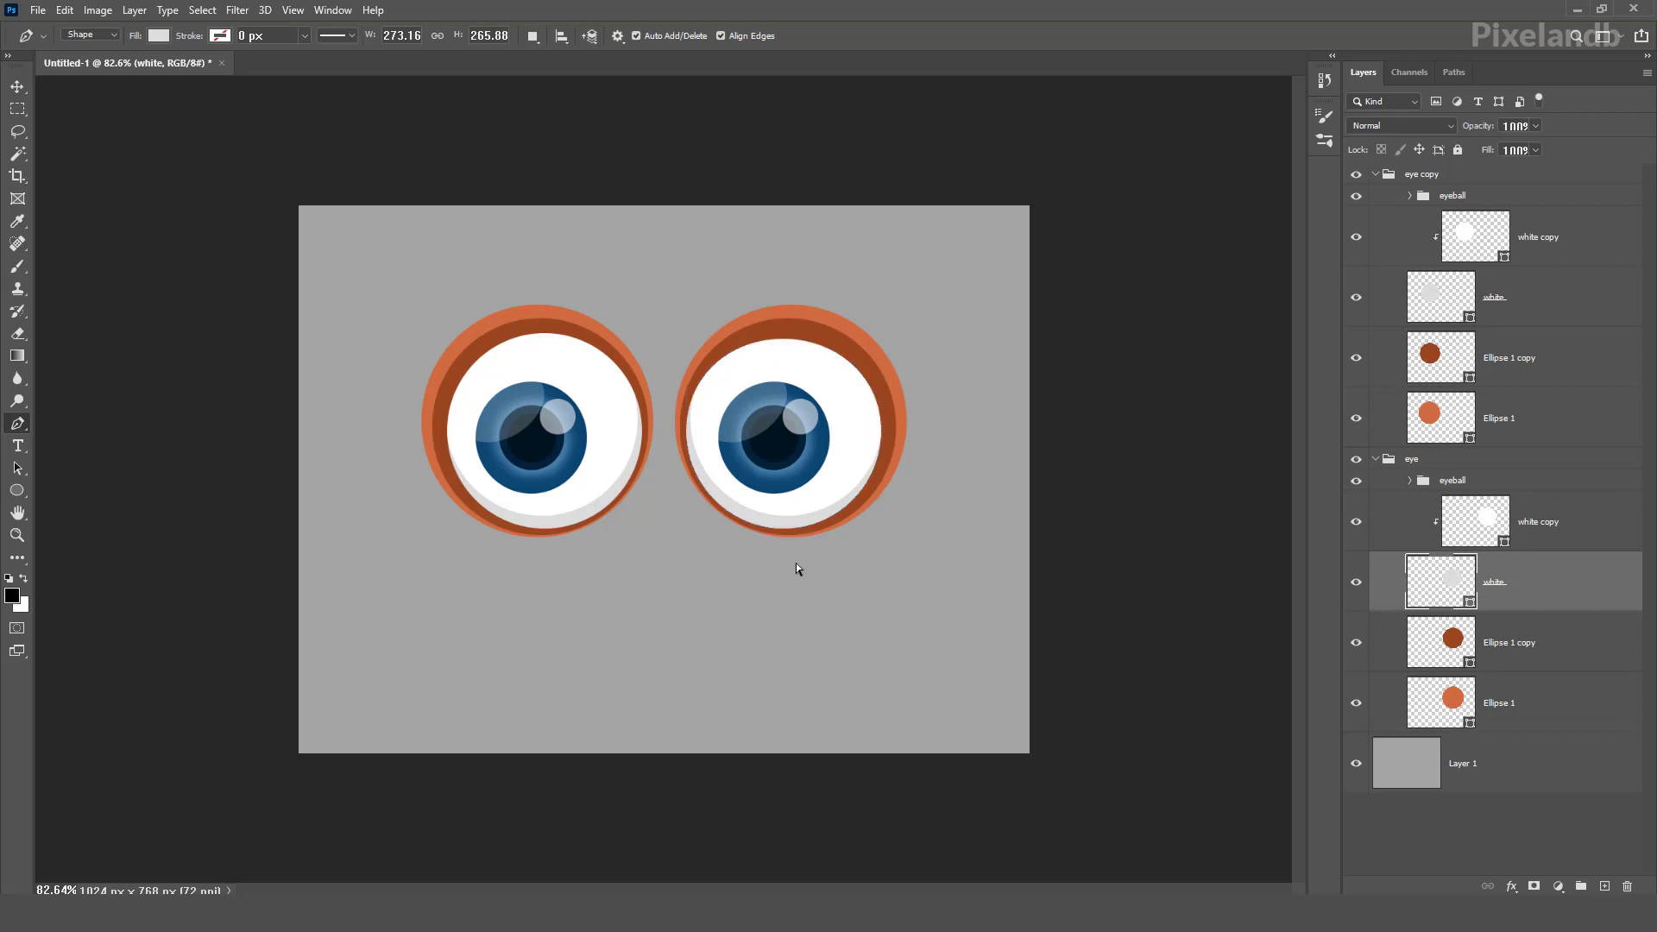
left_click(17, 176)
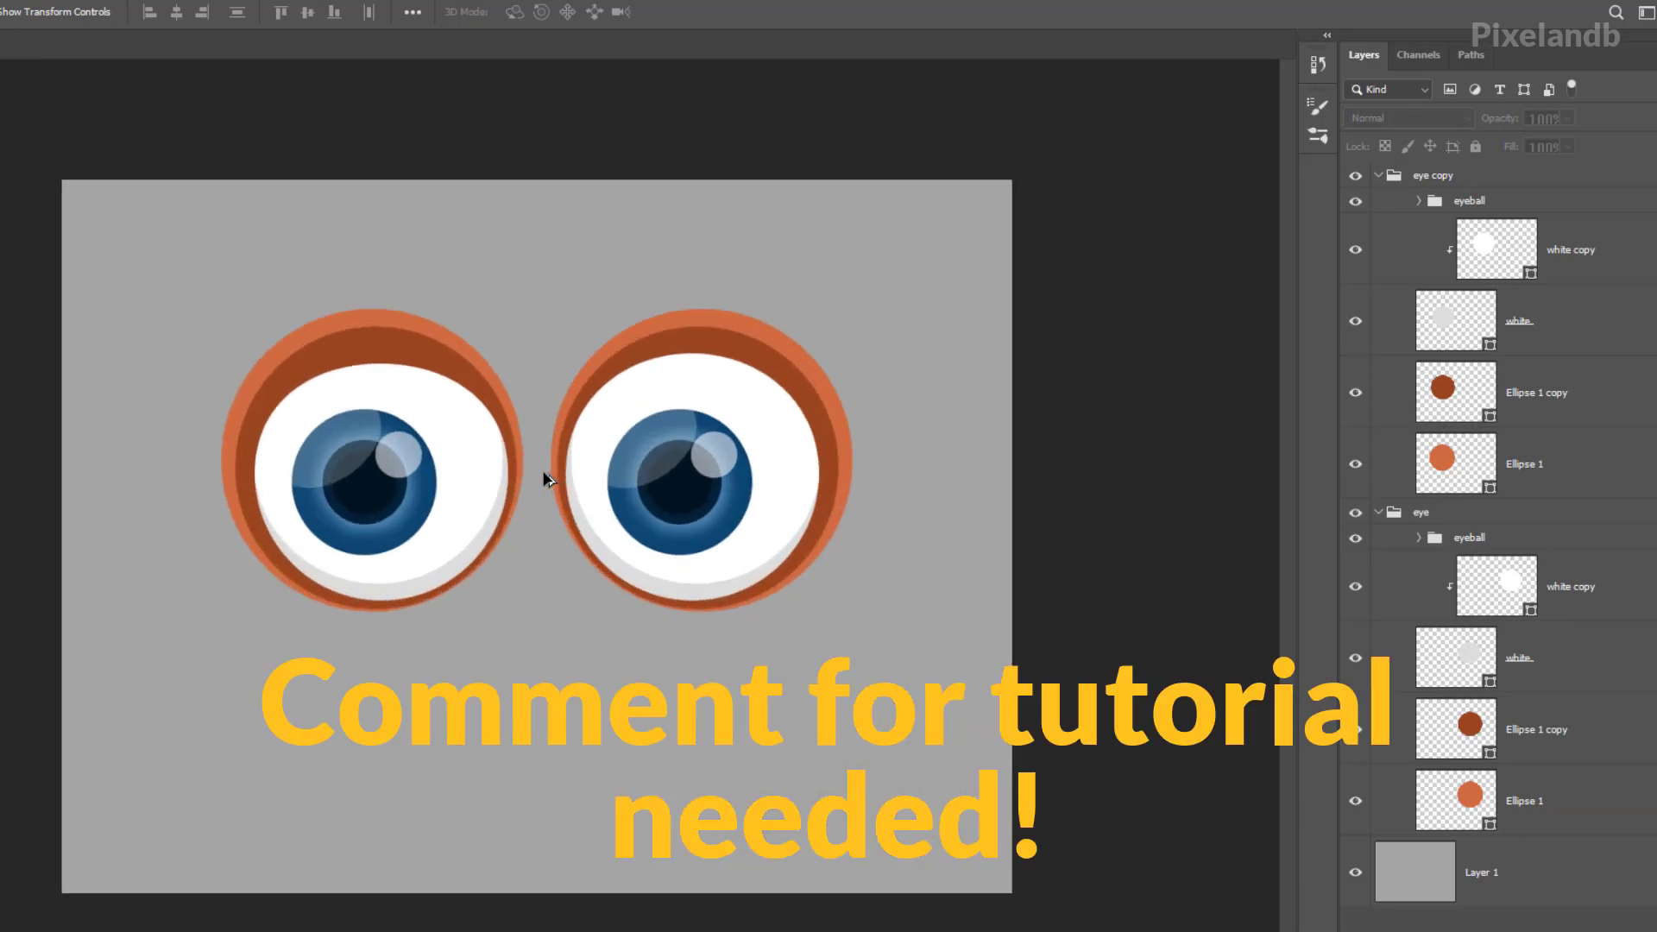
mouse_move(966, 647)
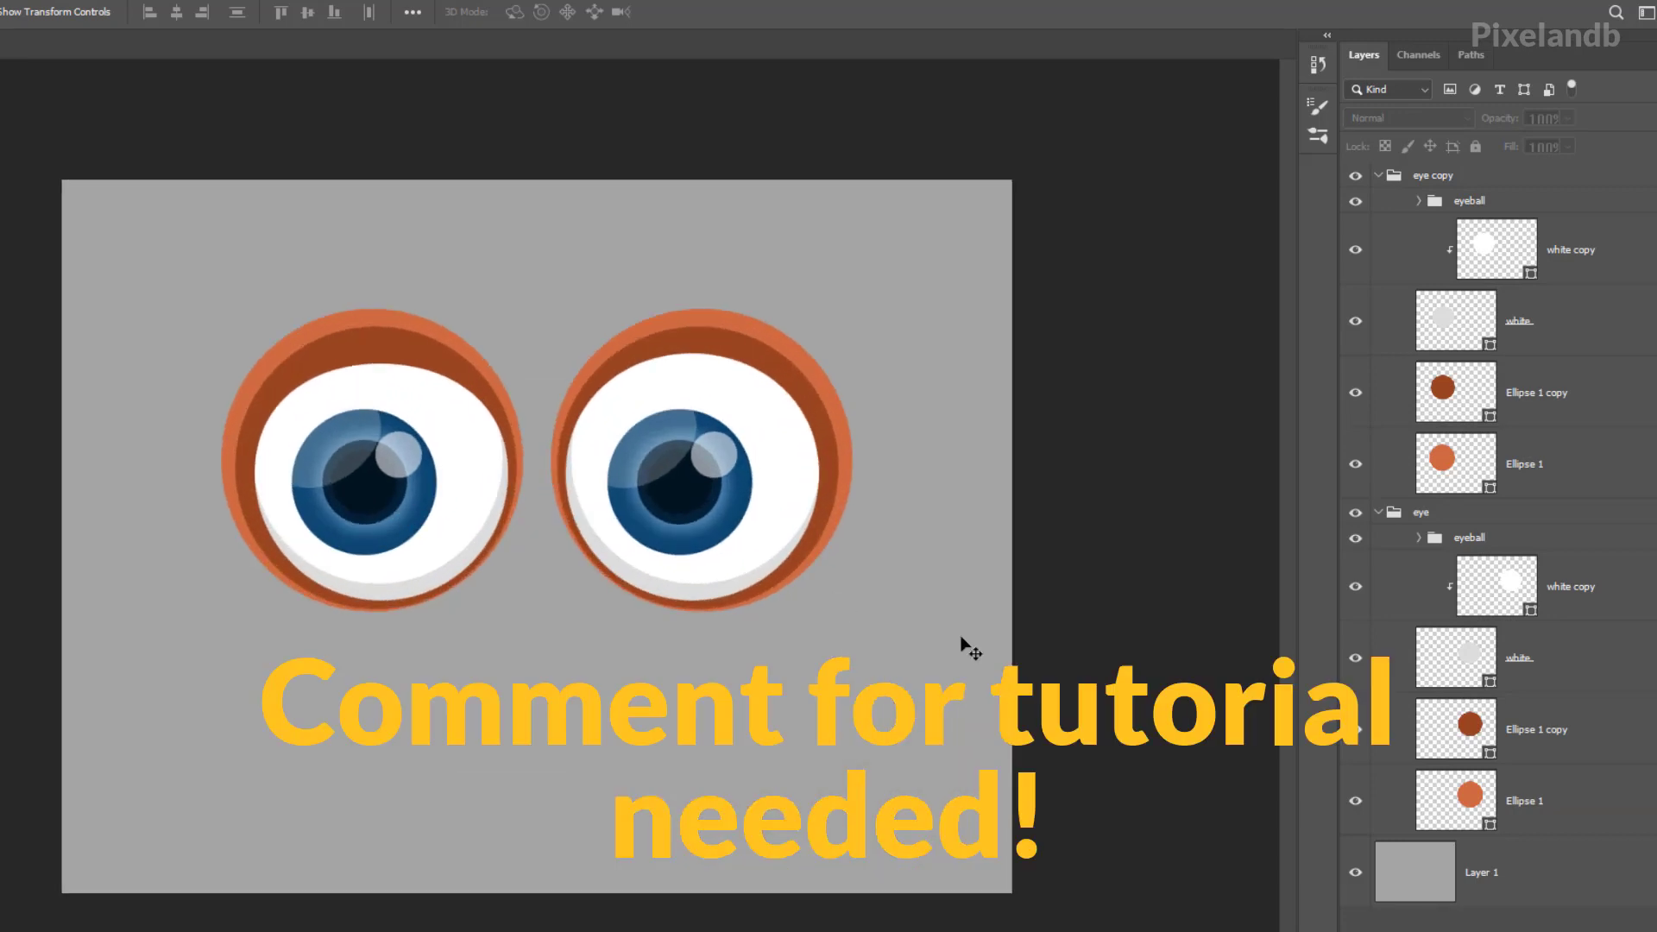
left_click(1481, 872)
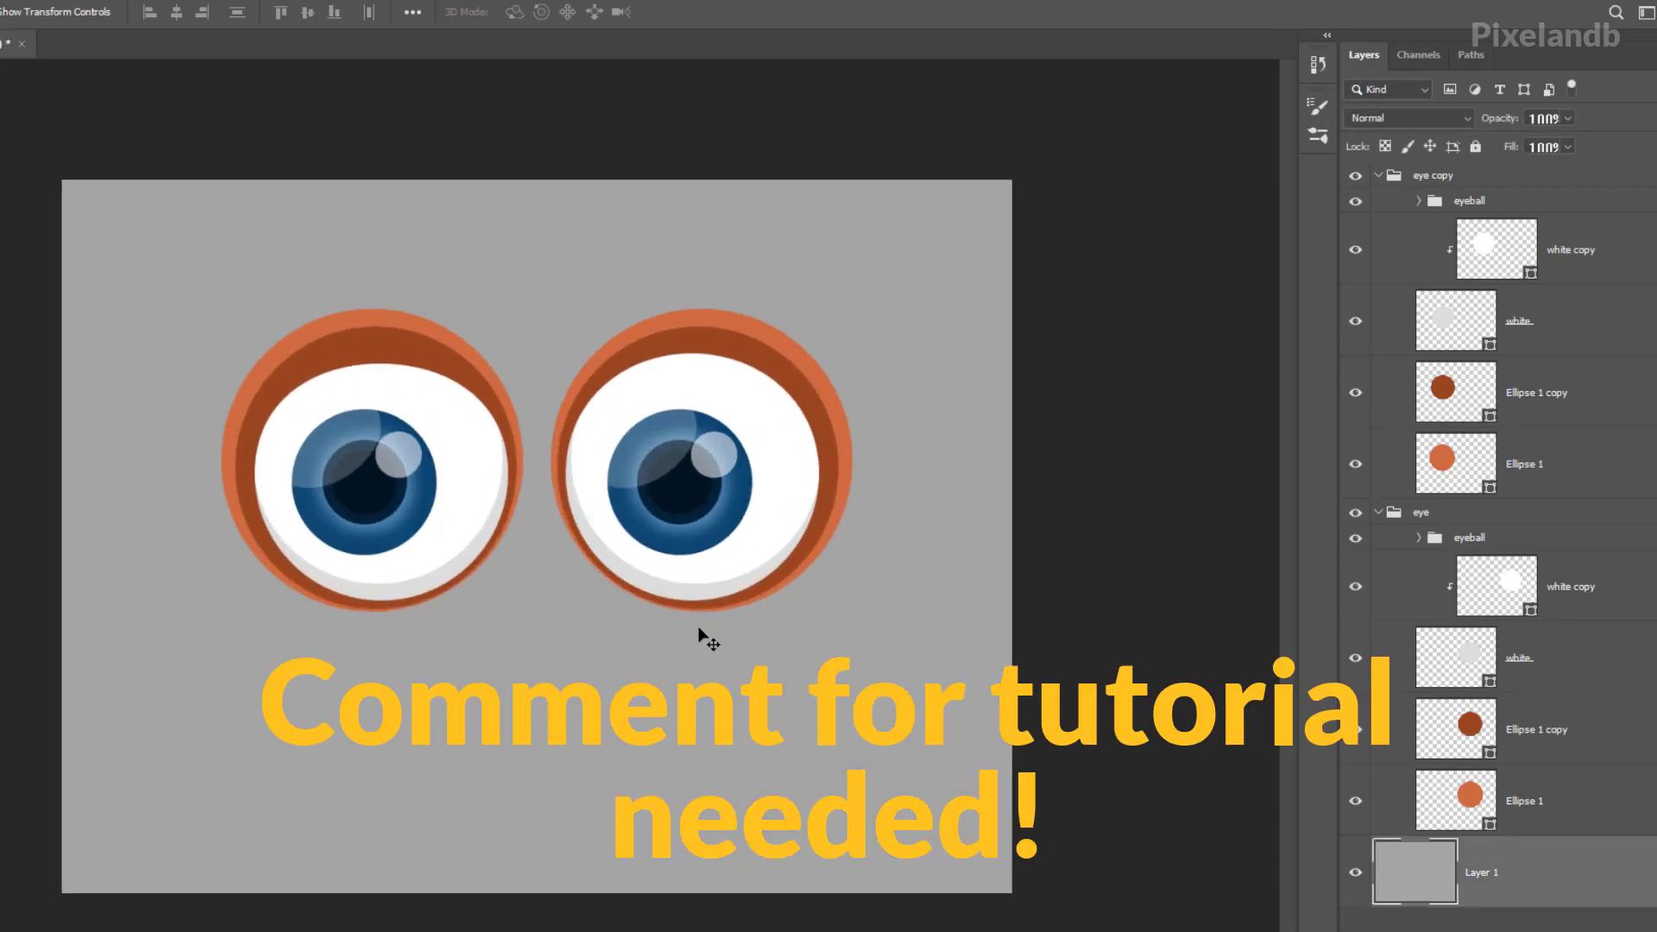